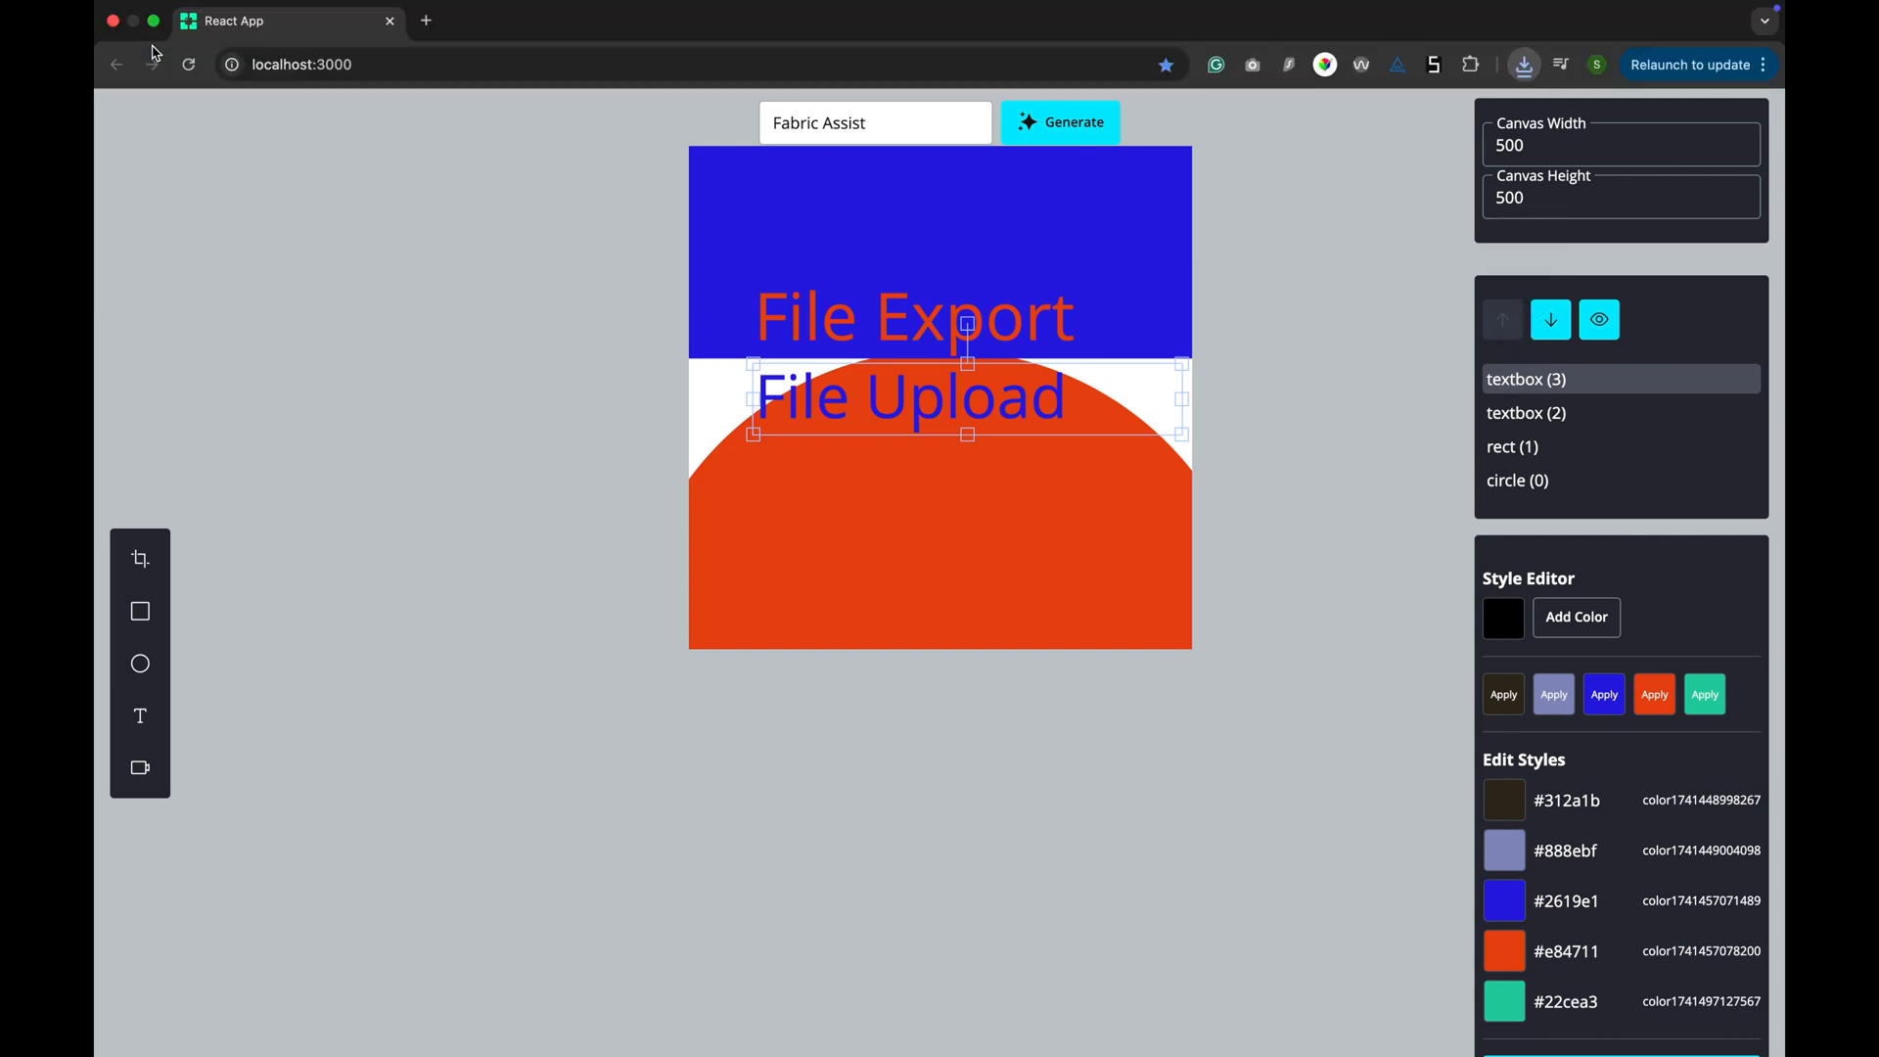
- Check the downloaded canvas.json files in Chrome's downloads panel and dismiss it
{"action": "left_click", "coordinate": [1523, 65]}
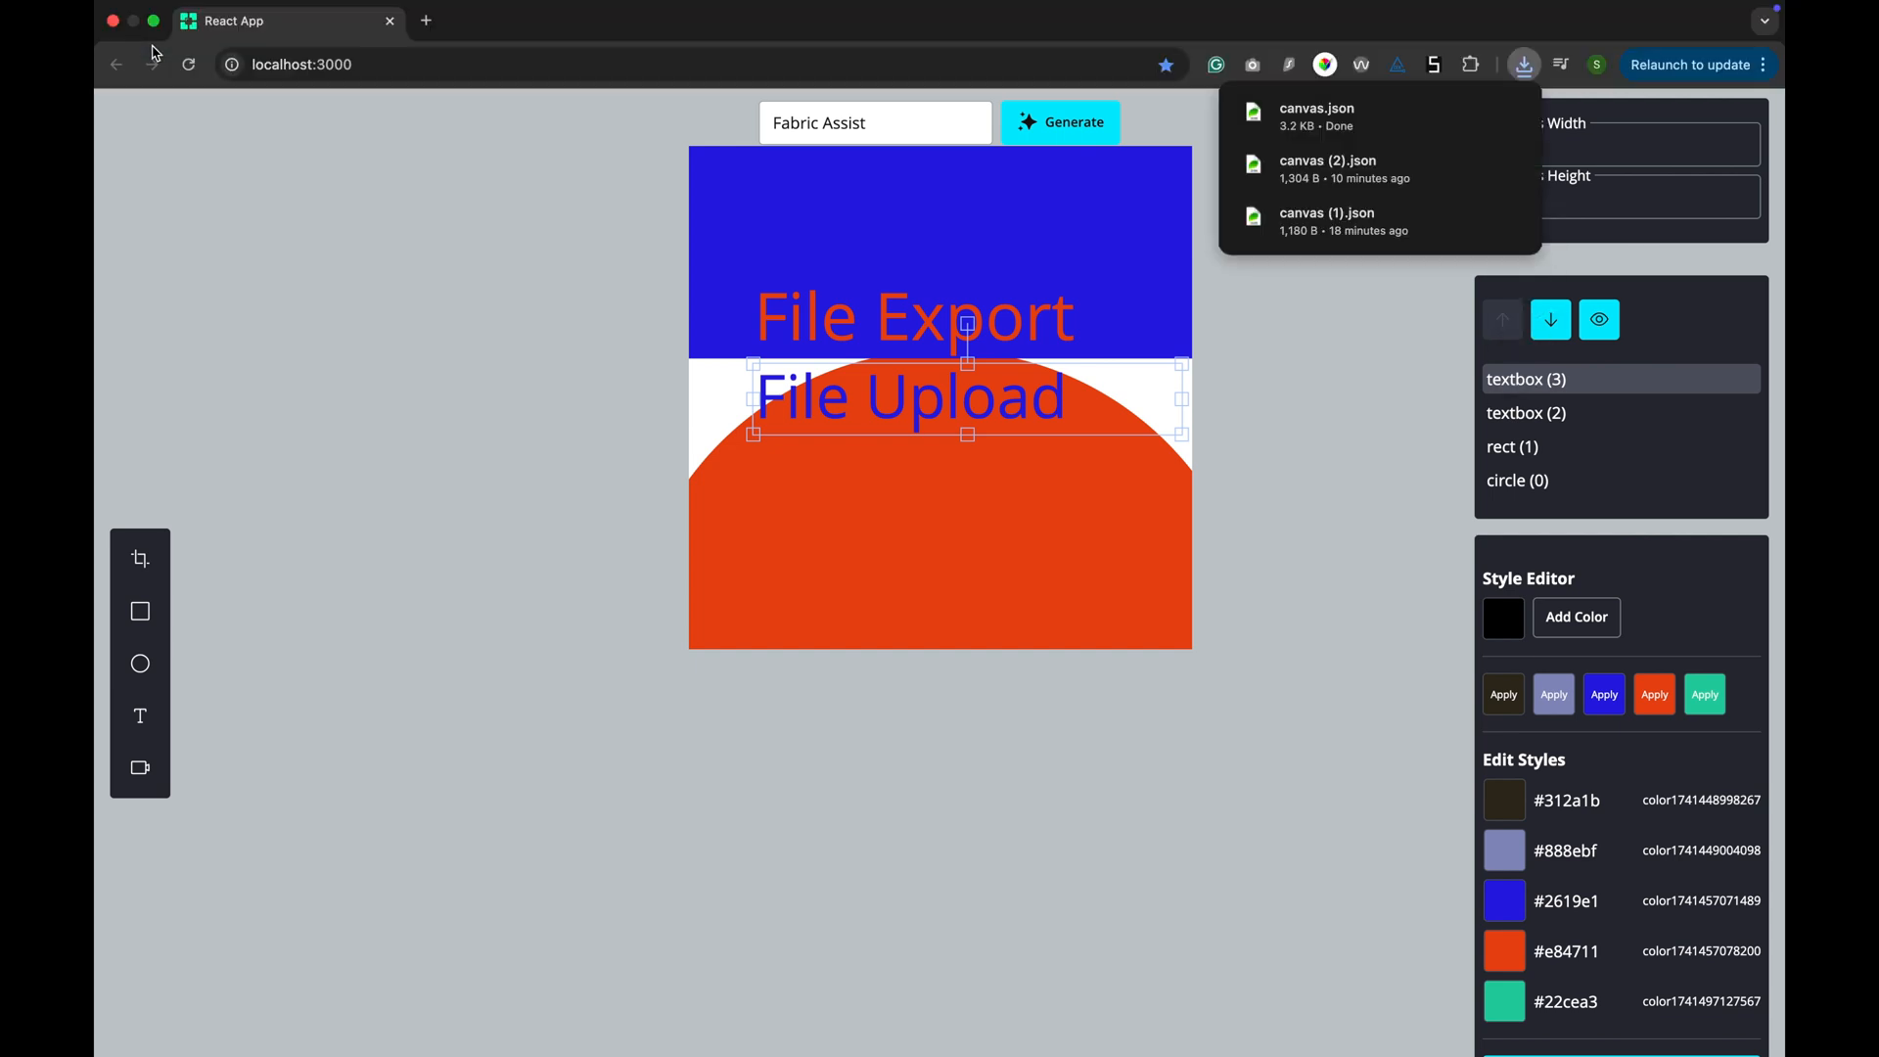
{"action": "left_click", "coordinate": [1327, 168]}
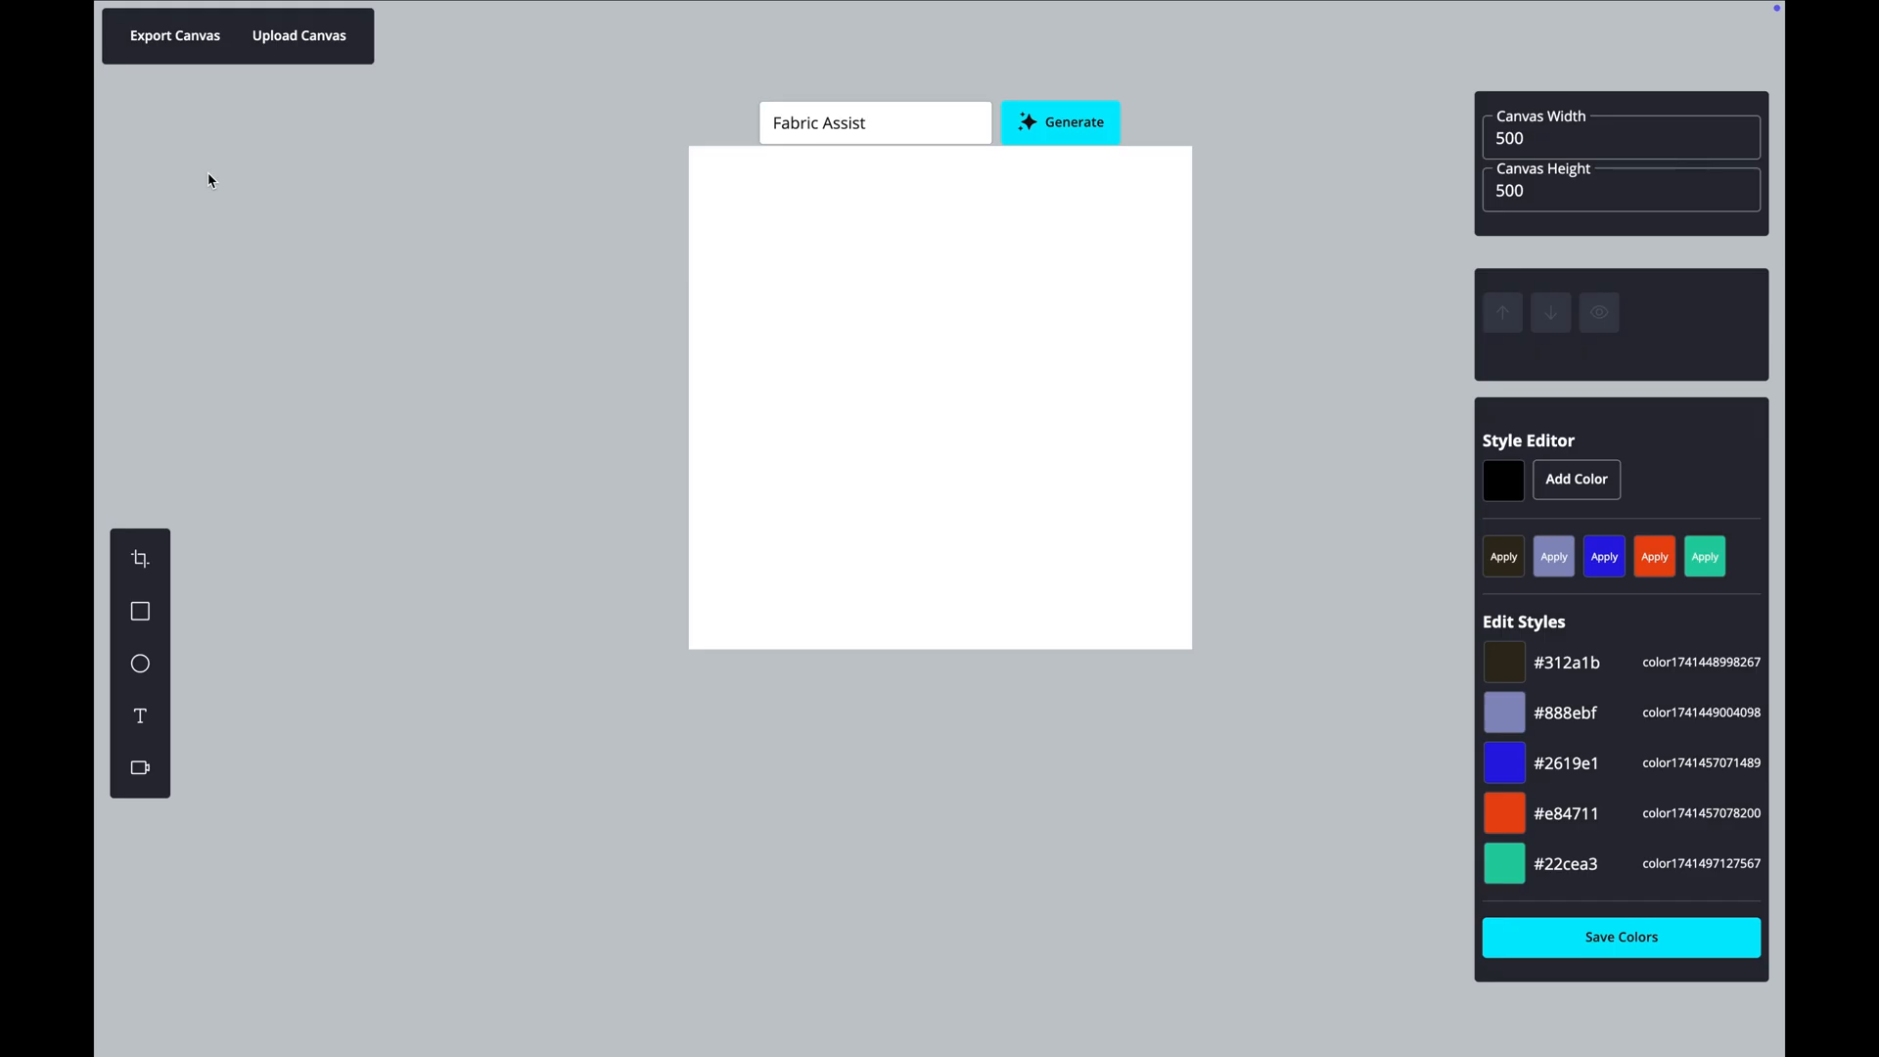
{"action": "left_click", "coordinate": [1058, 121]}
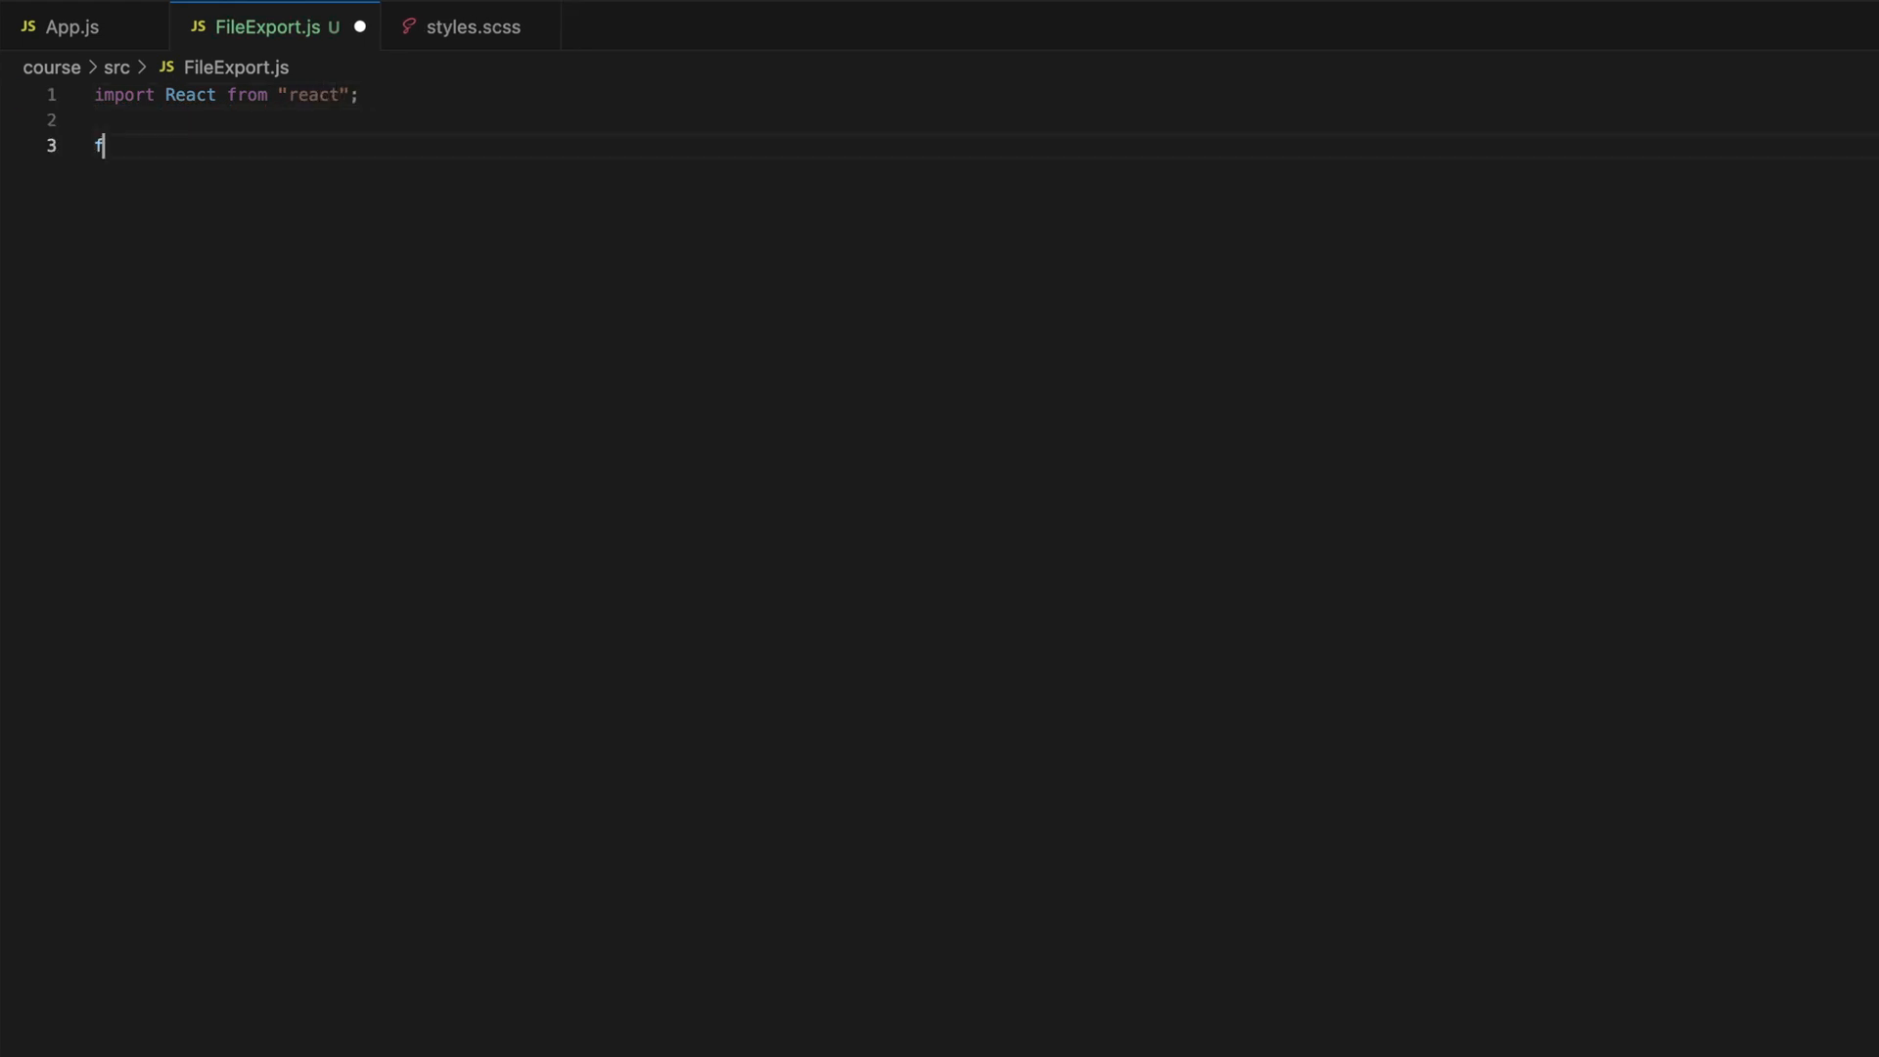
- Write an empty function FileExport({canvas}) component with export default FileExport
{"action": "type", "text": "unction File"}
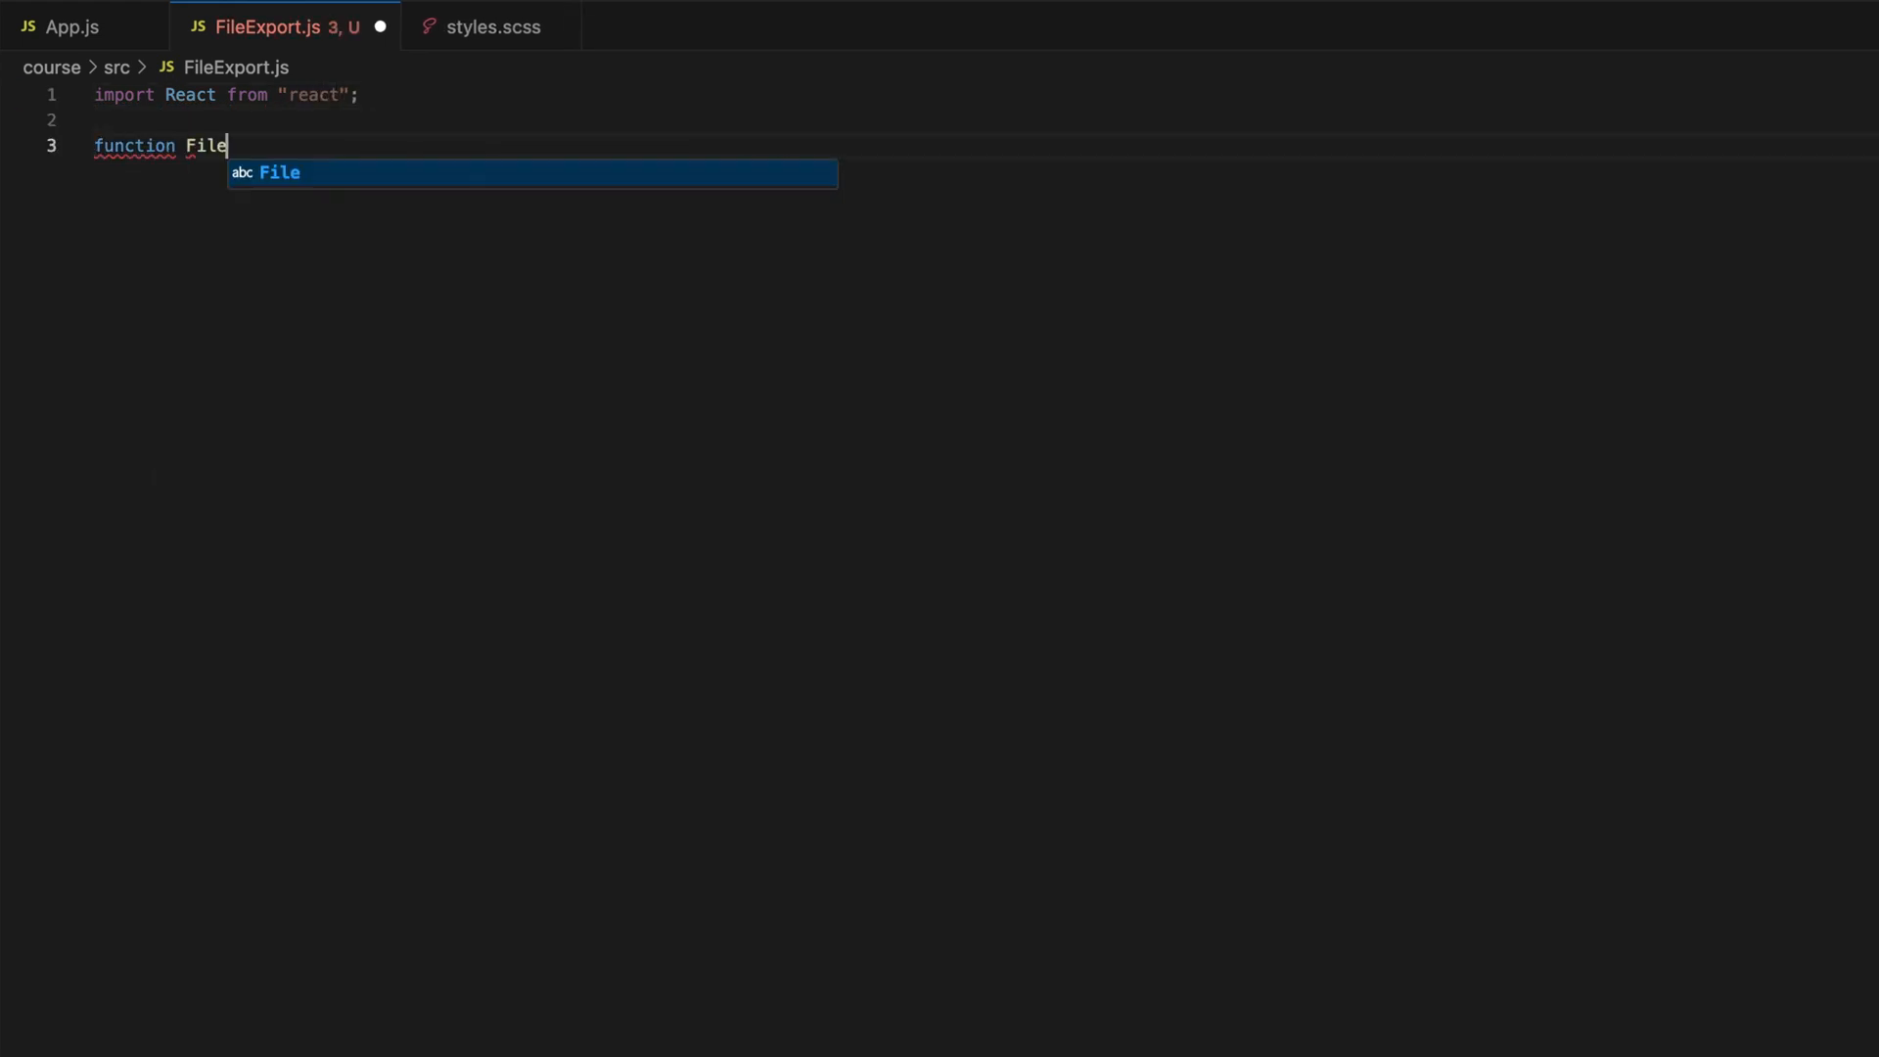
{"action": "type", "text": "Export ()"}
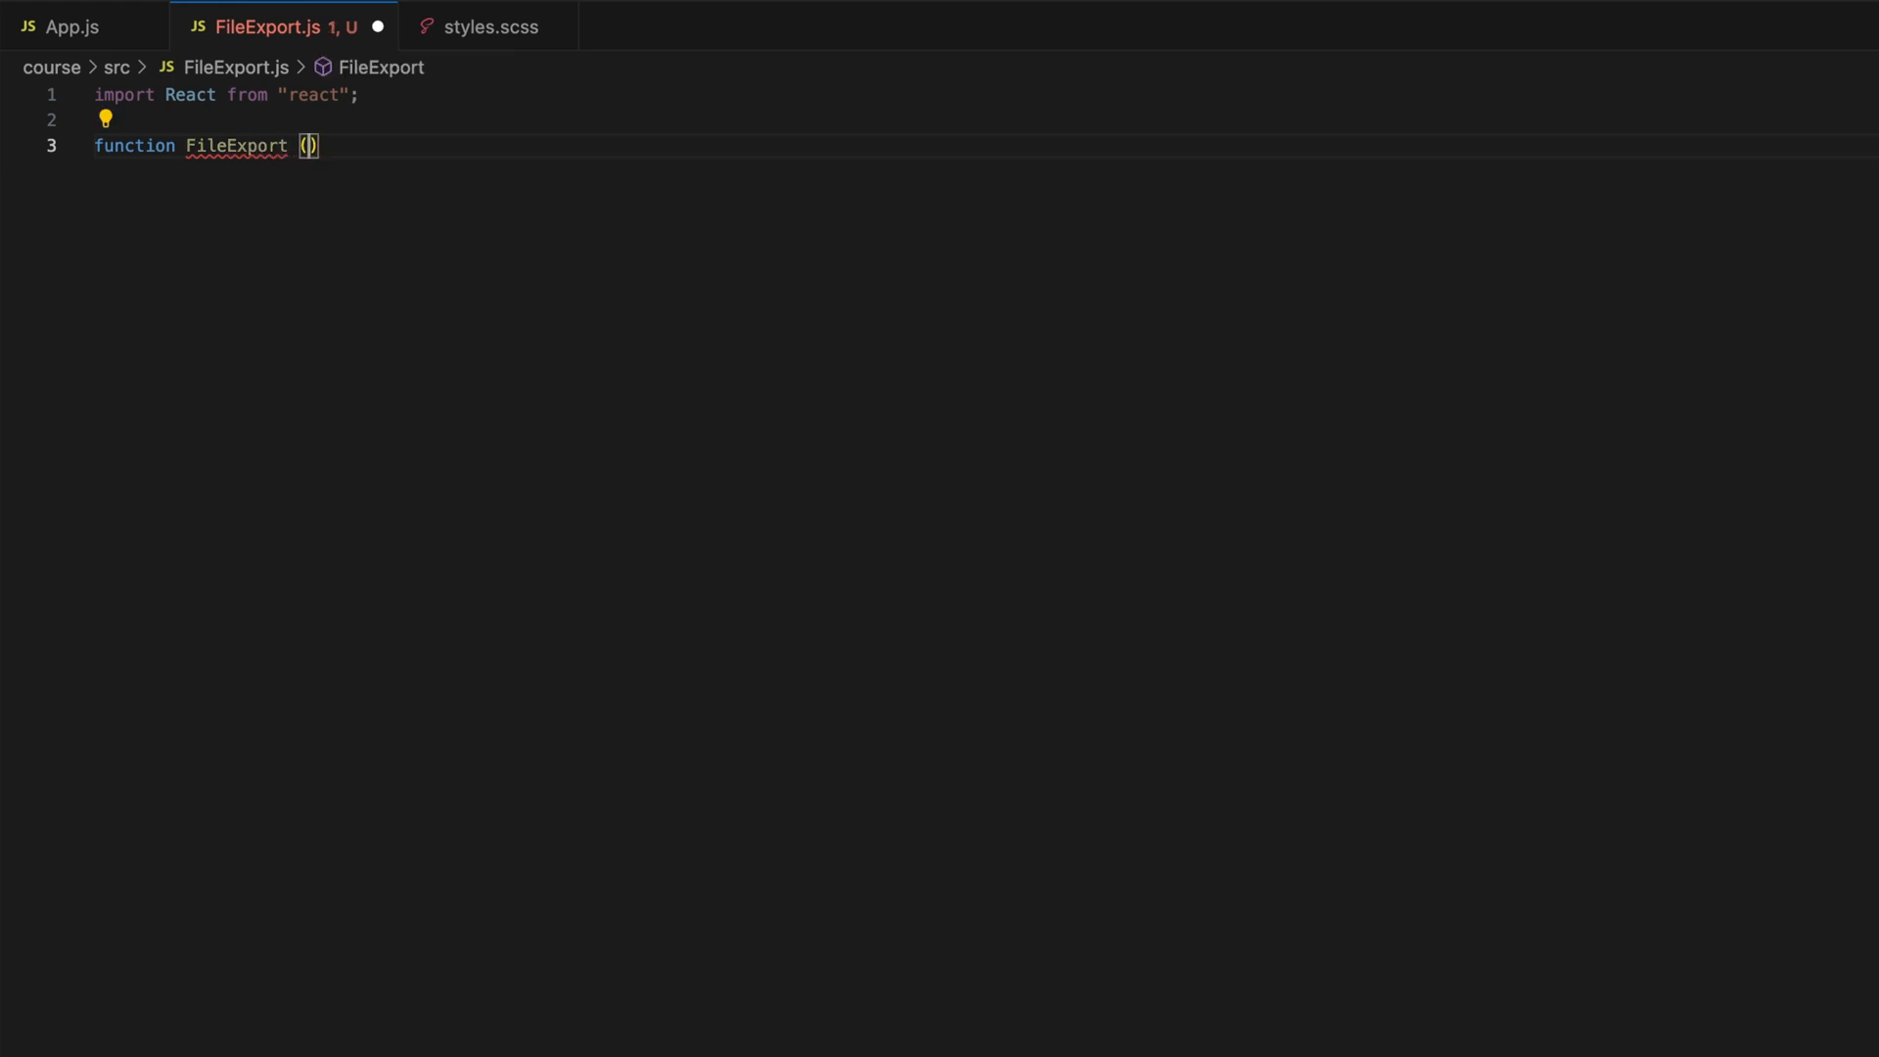
{"action": "type", "text": "{canvas}"}
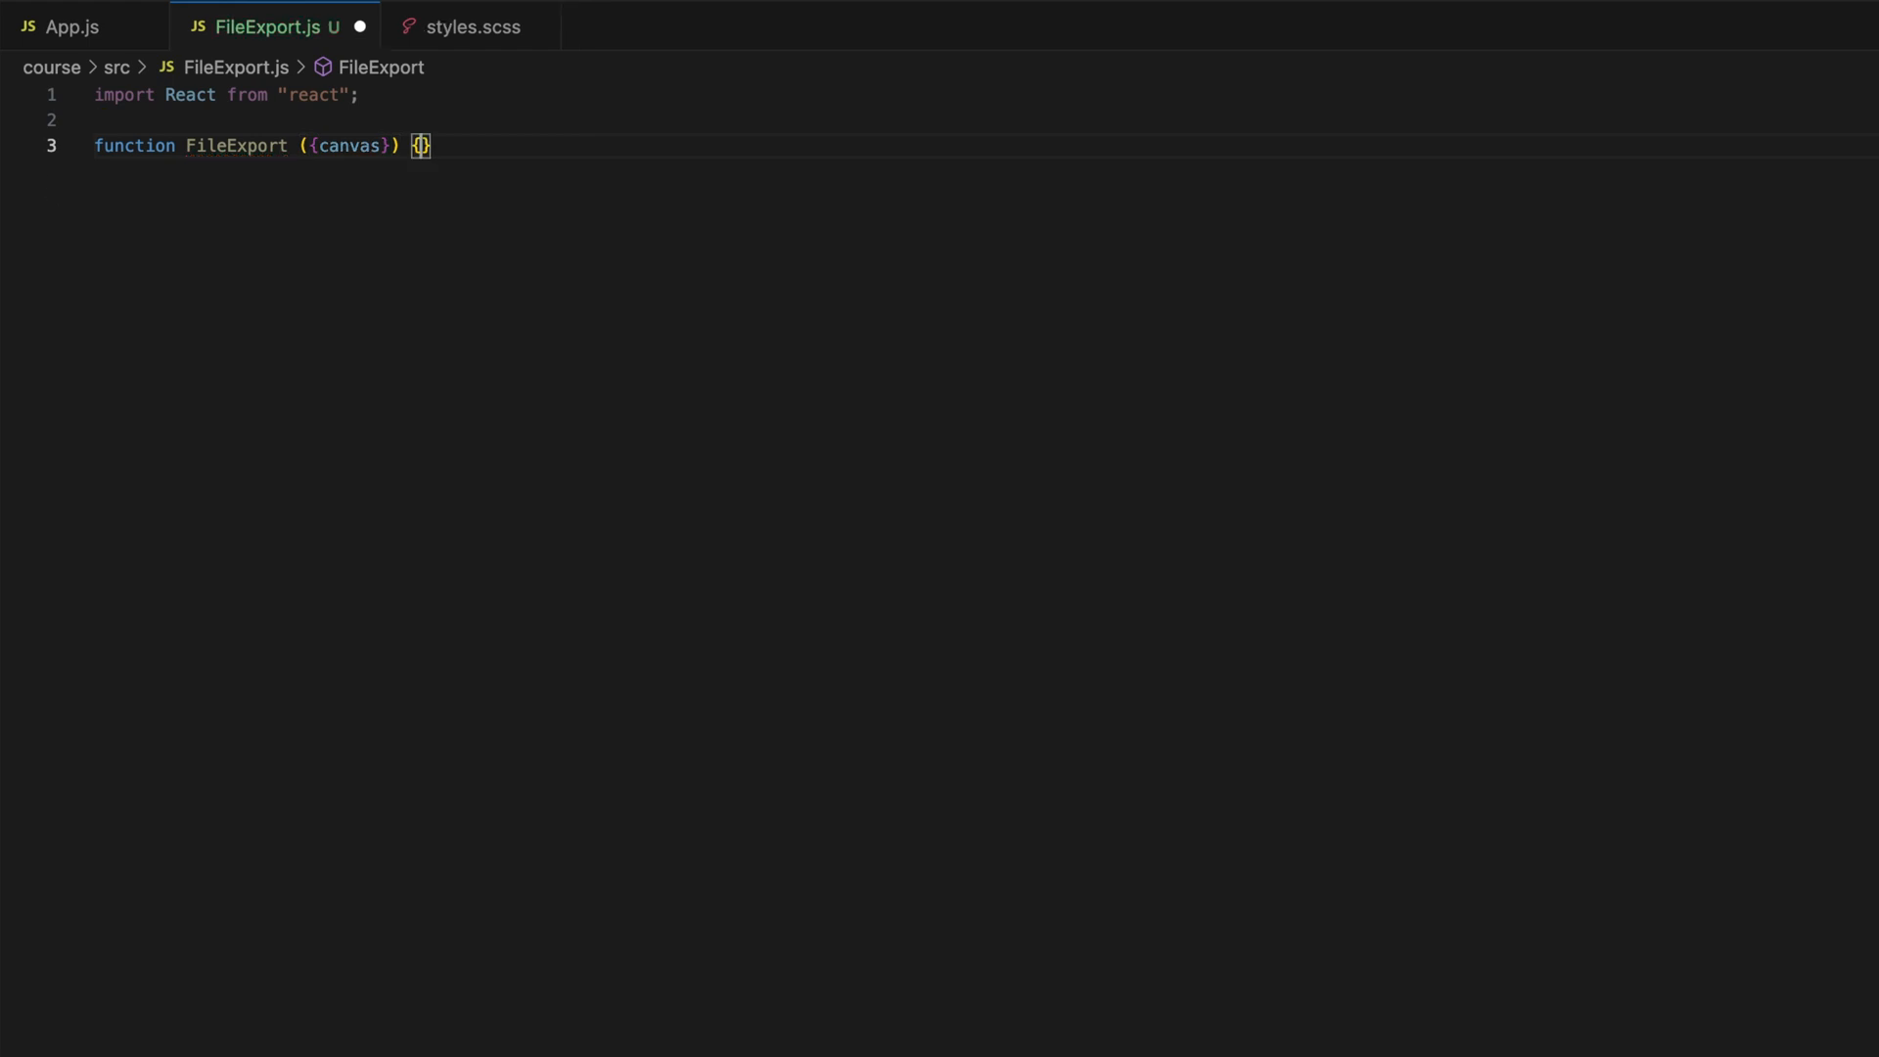
{"action": "type", "text": "export defaul"}
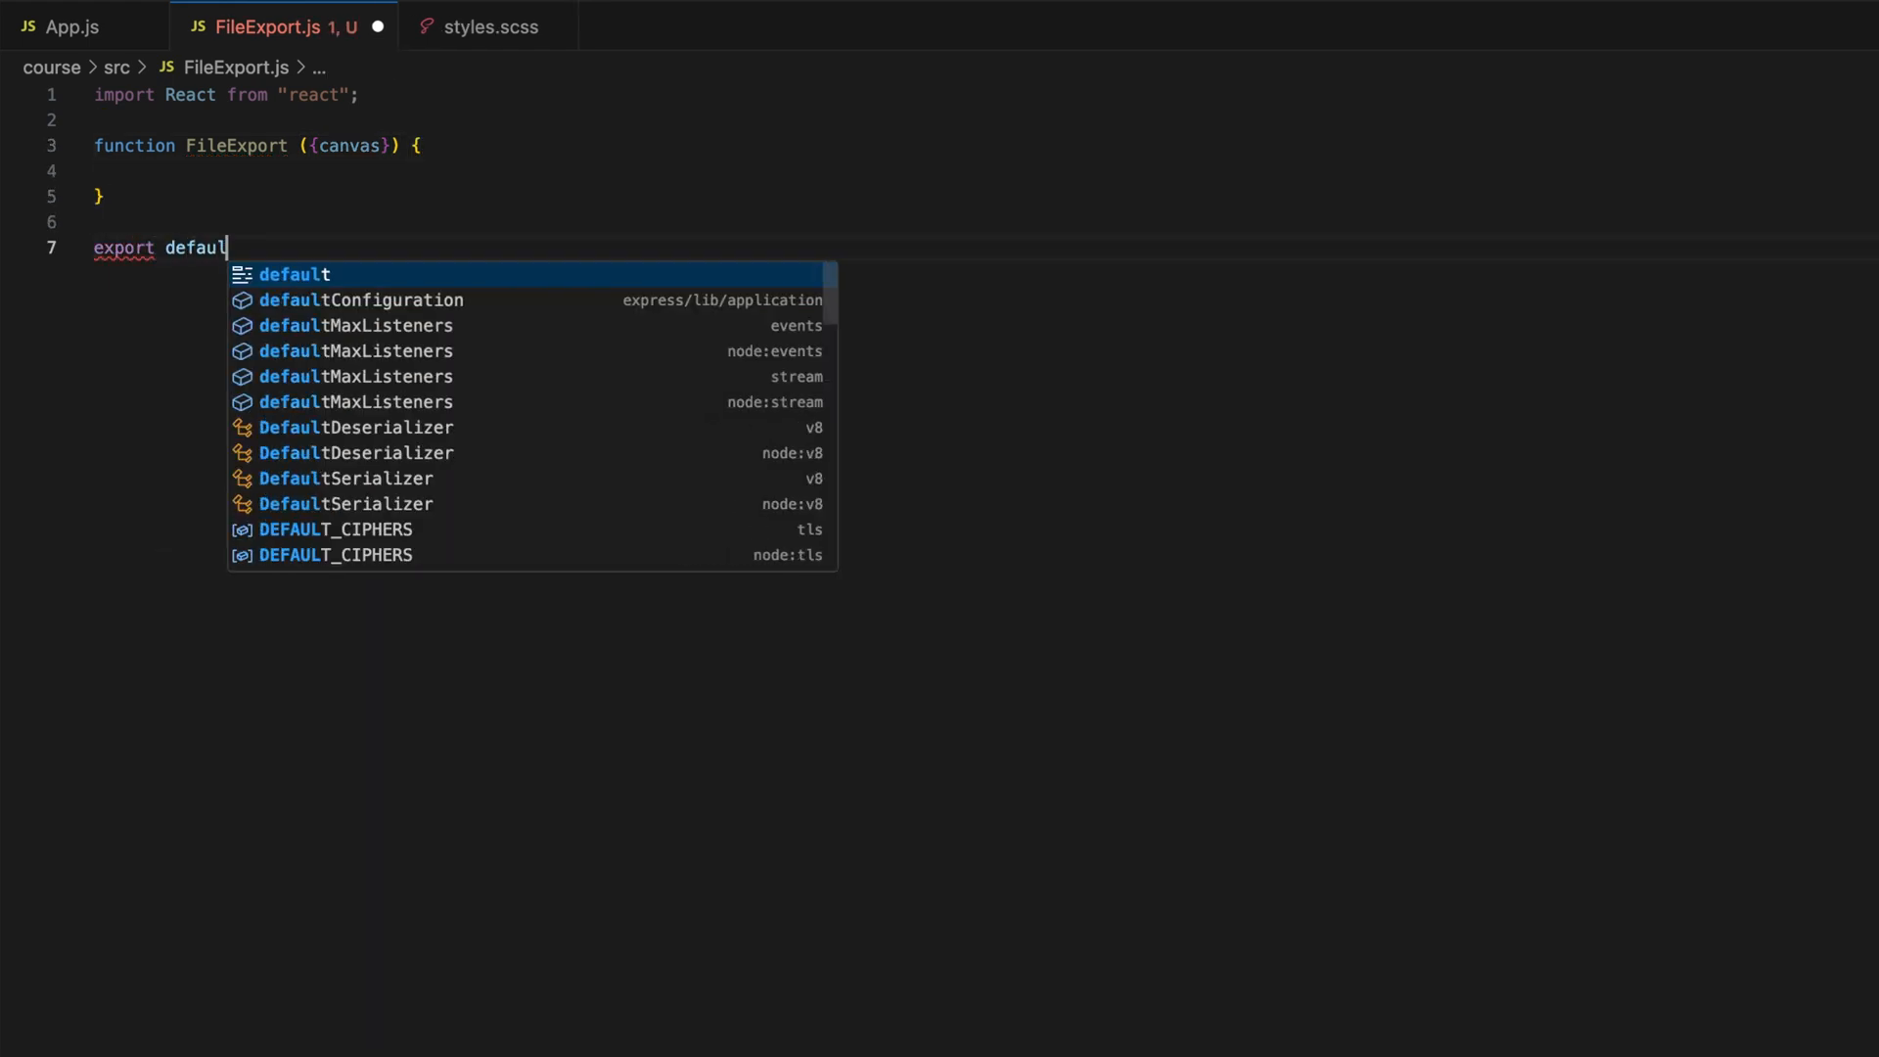
{"action": "type", "text": "FileExport;"}
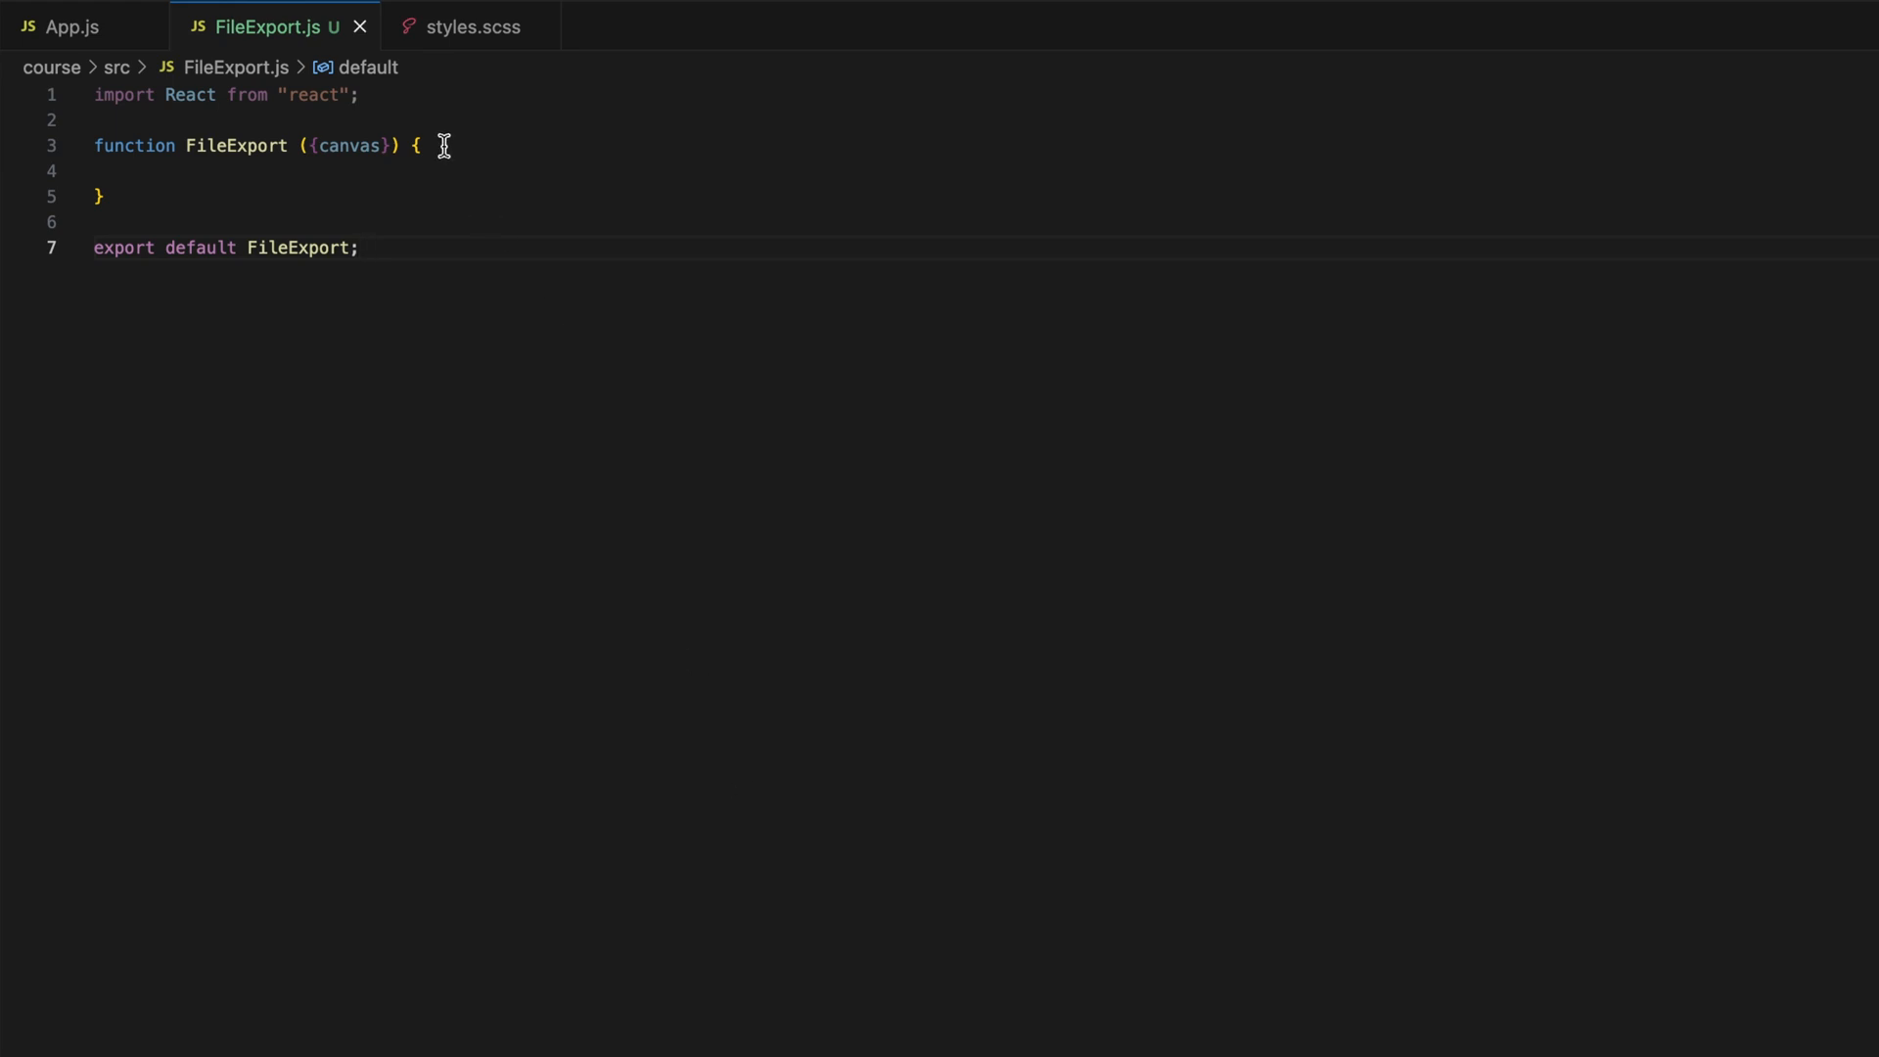
- Start const exportCanvas = () => { } with an early if(!canvas) return; guard
{"action": "type", "text": "const e"}
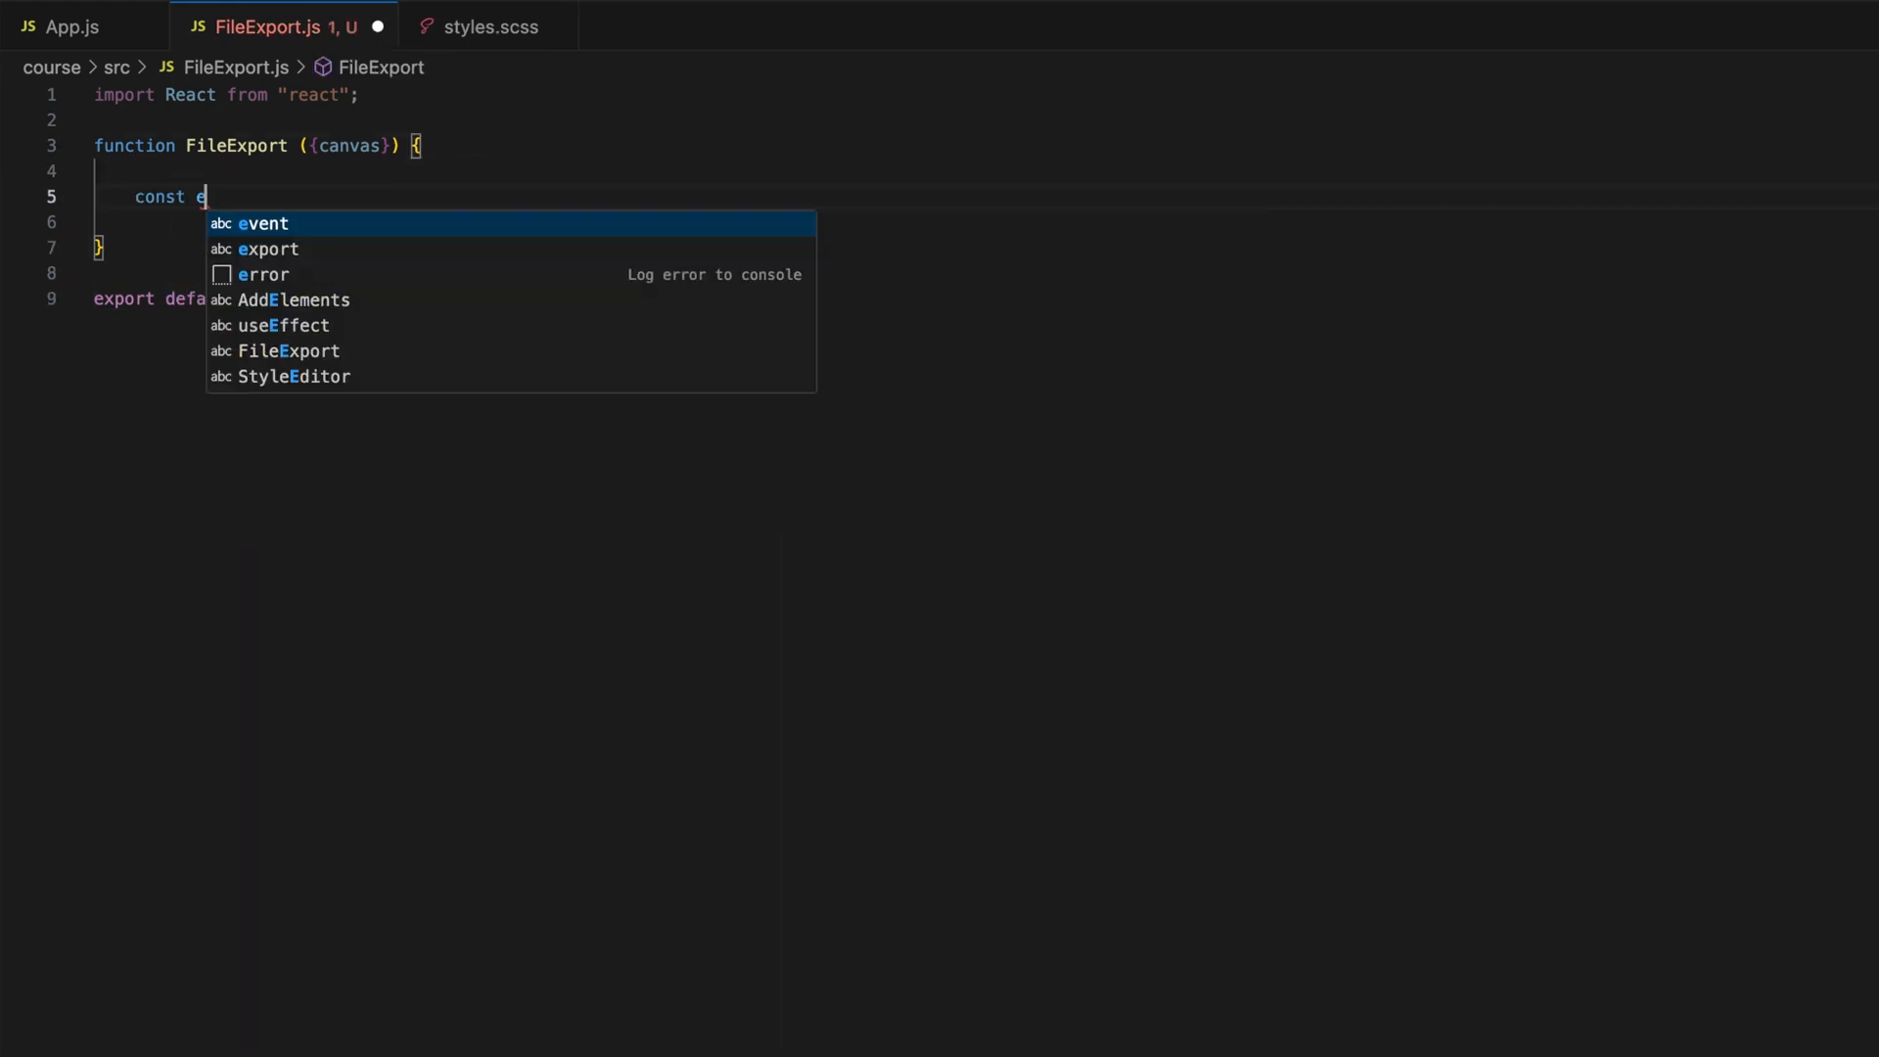
{"action": "type", "text": "xportCanvas ="}
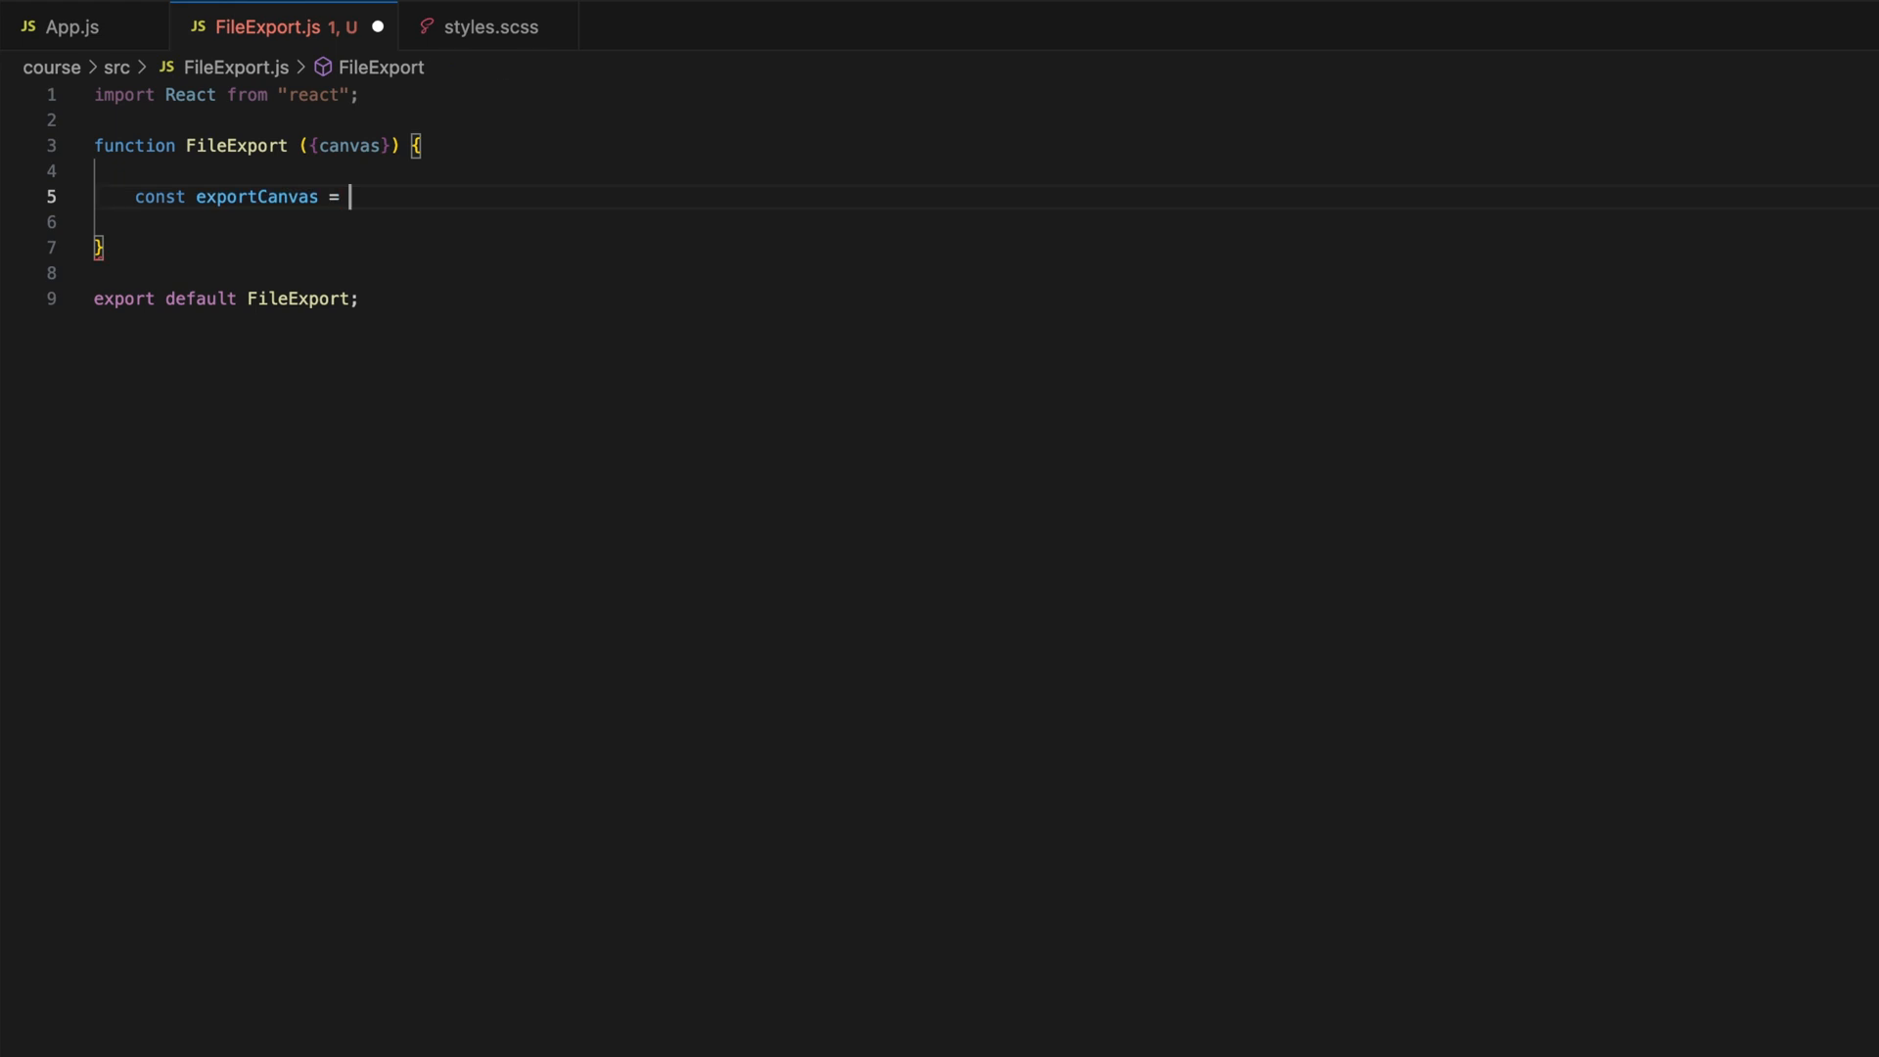
{"action": "type", "text": "() => {"}
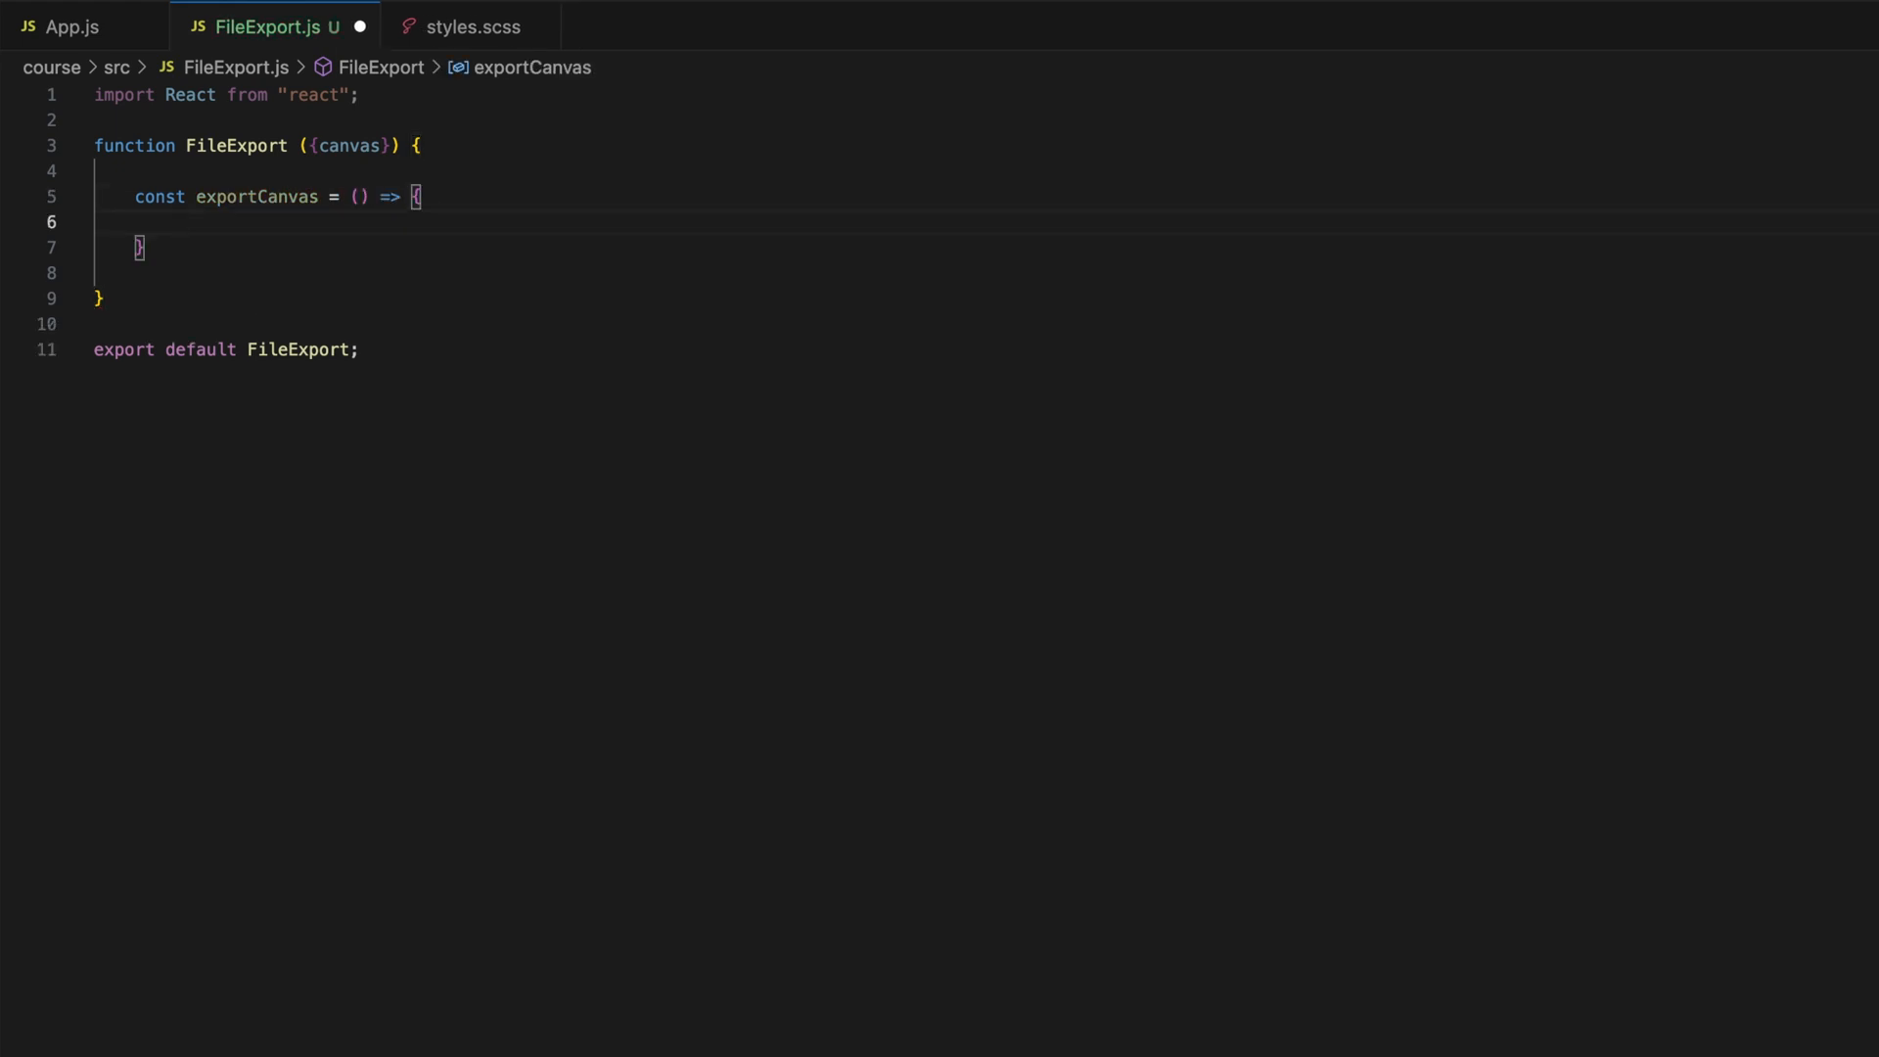
{"action": "type", "text": "if()"}
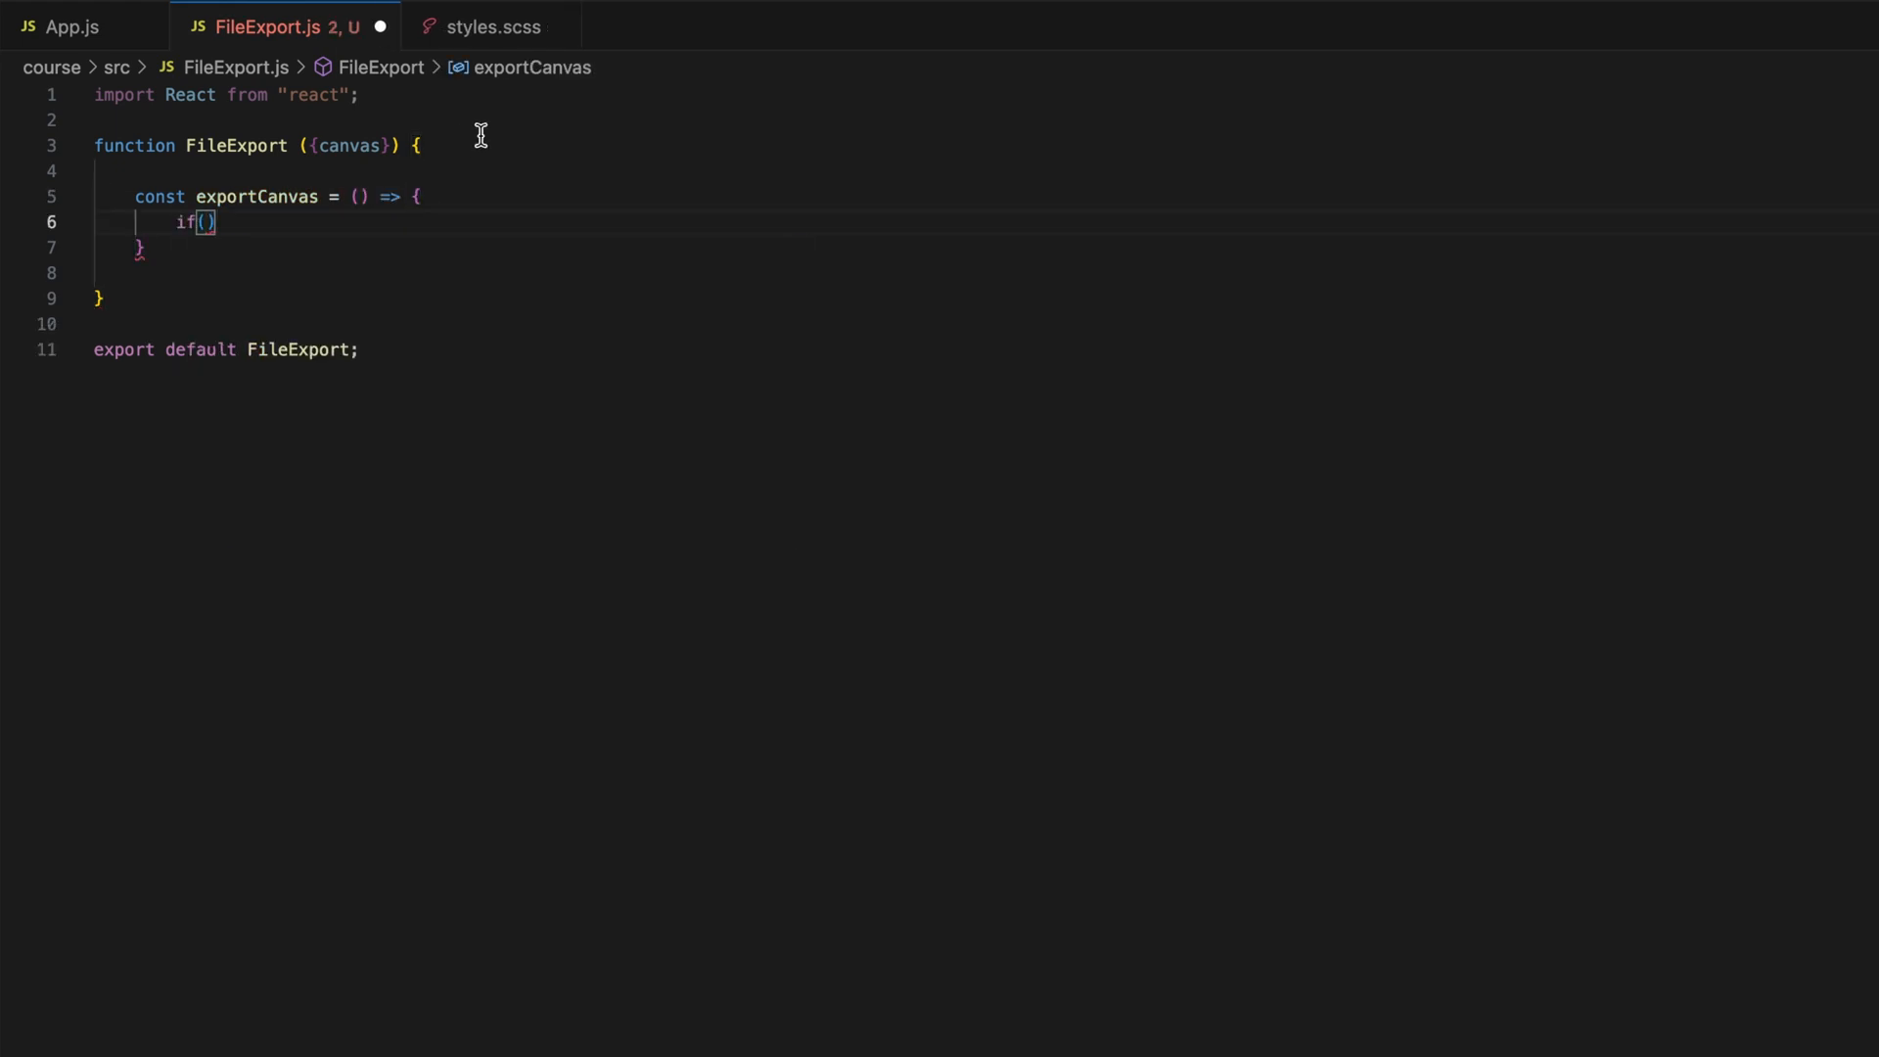
{"action": "type", "text": "!canvas"}
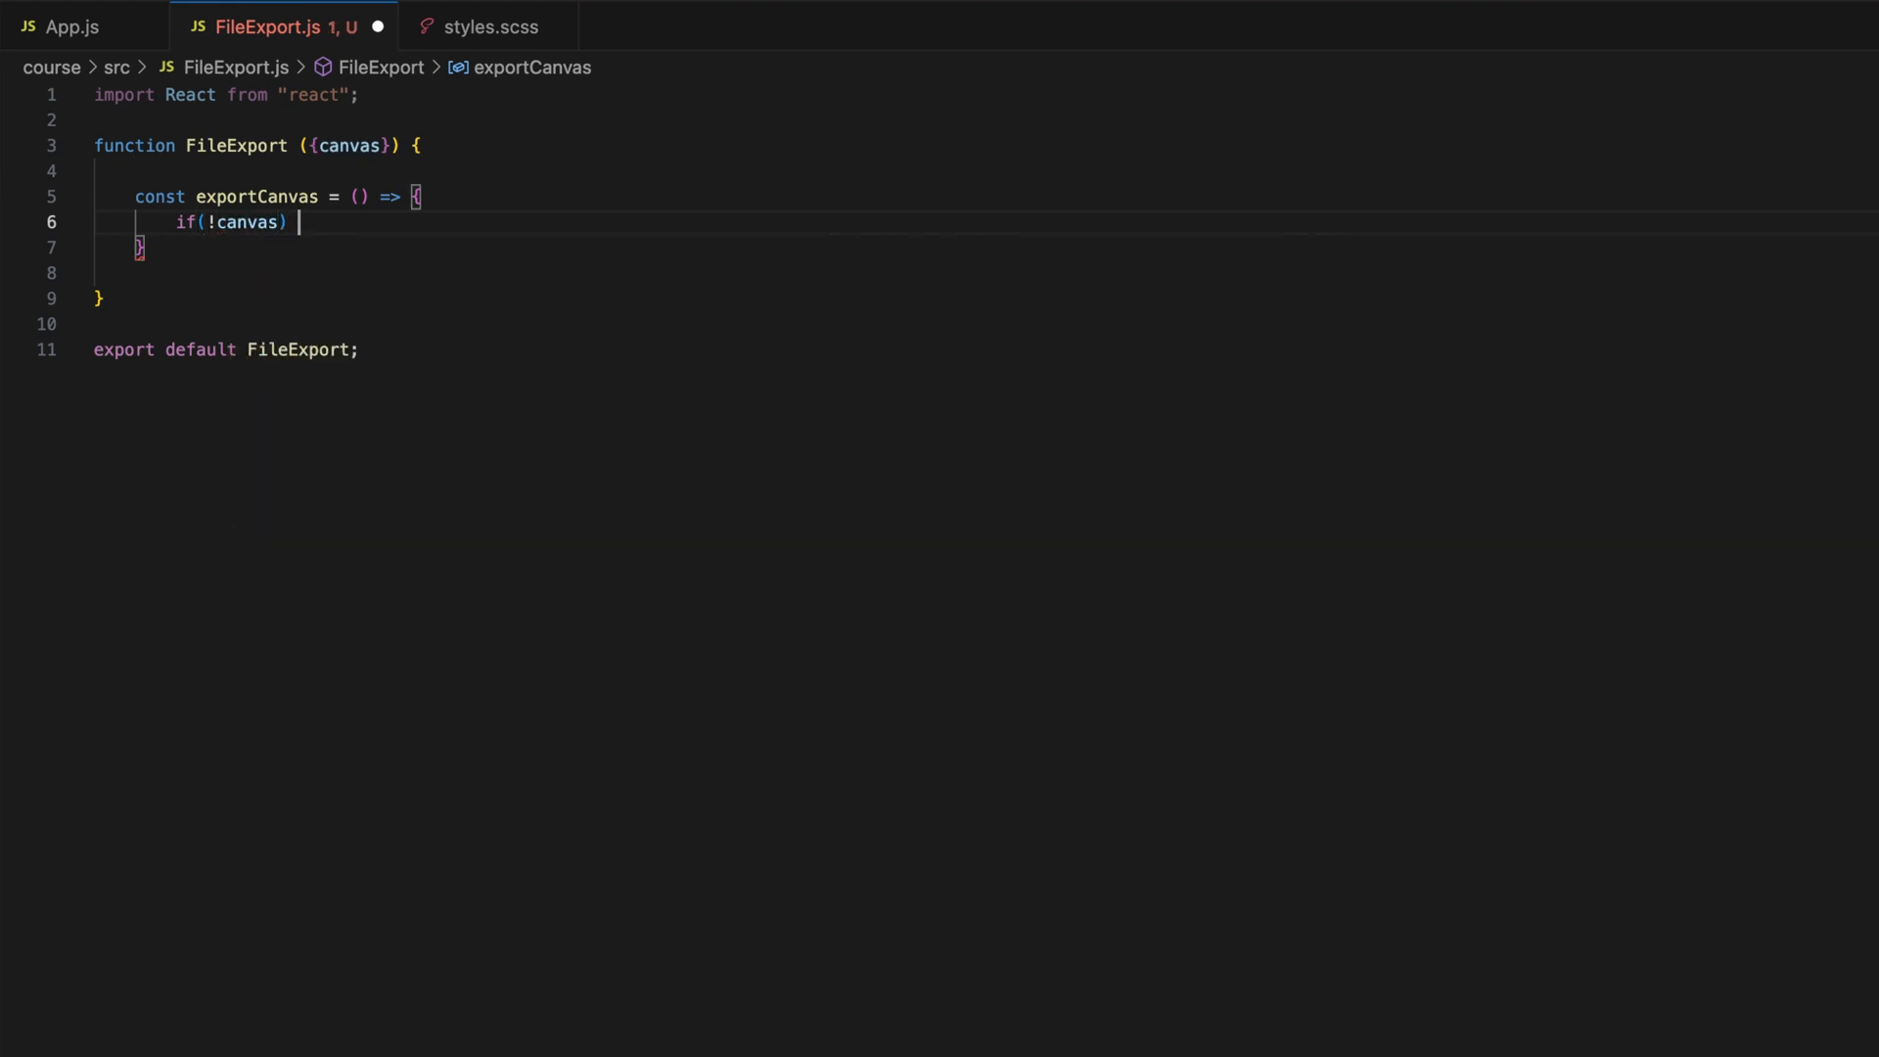
{"action": "type", "text": "return;"}
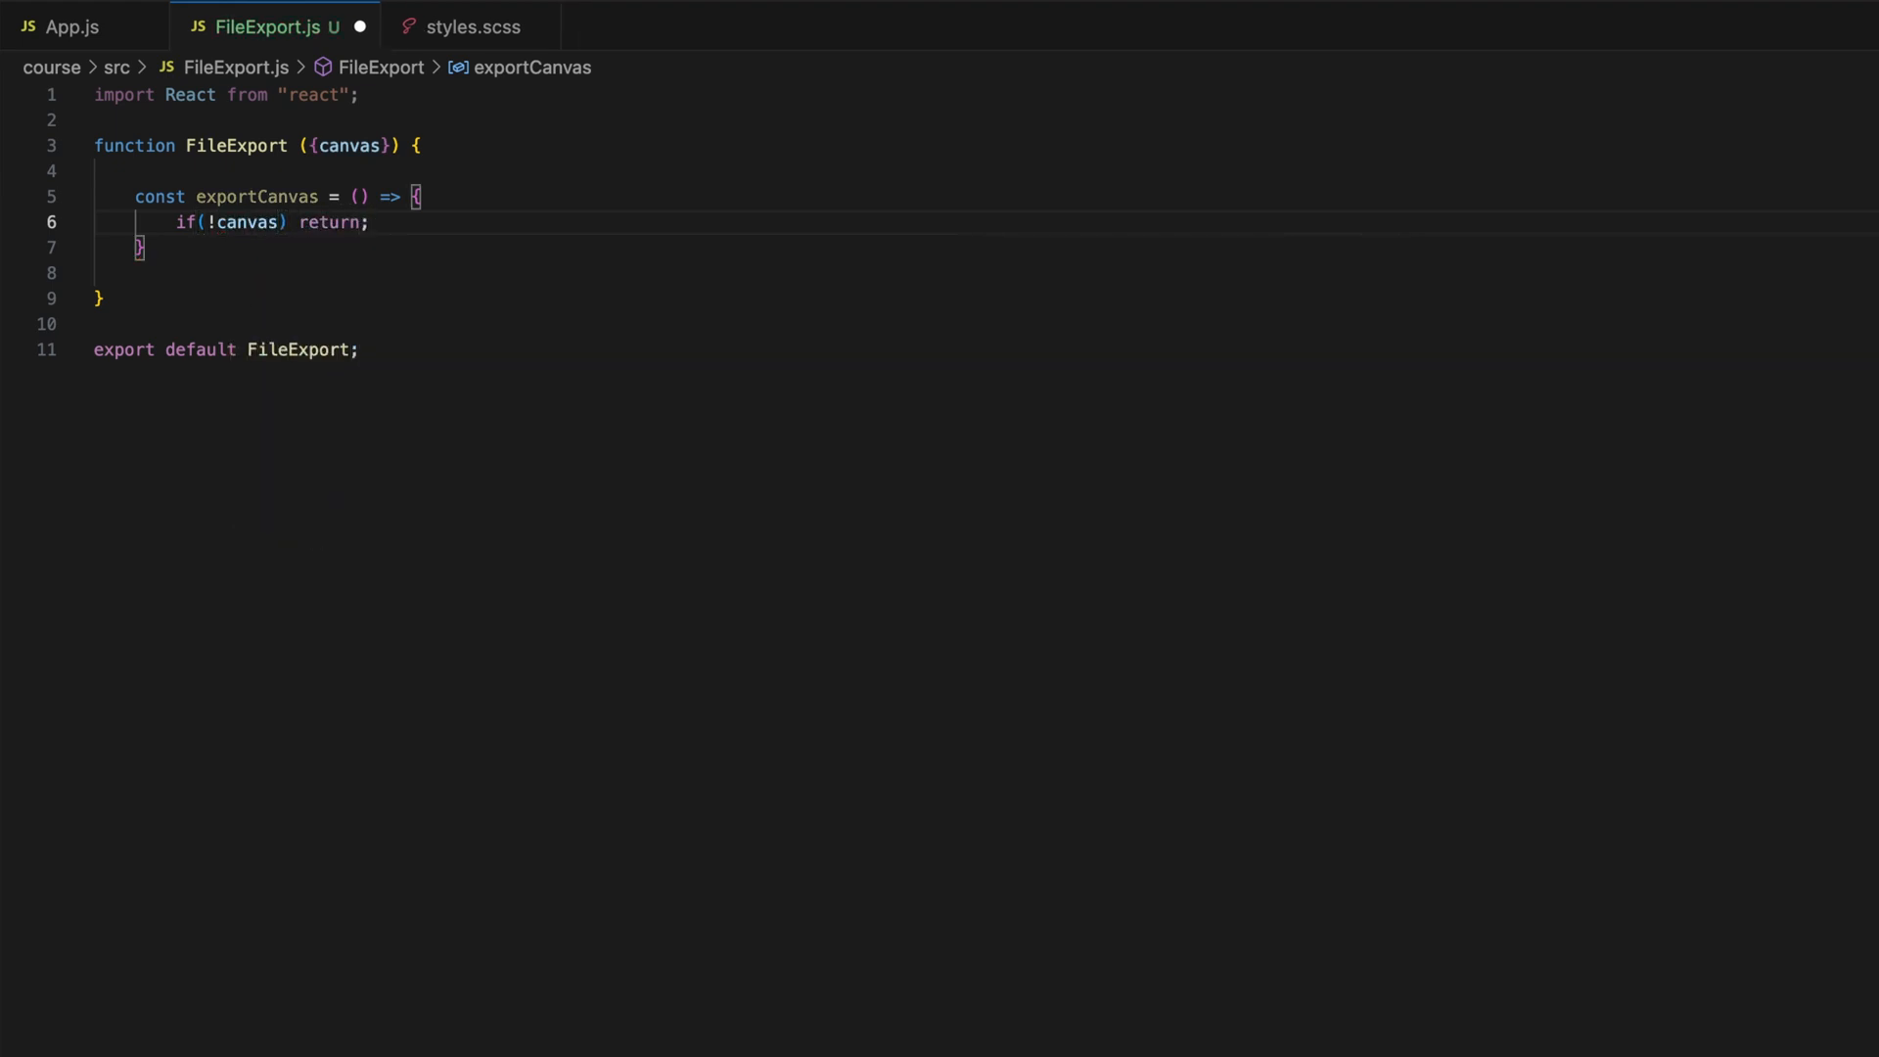
{"action": "key", "text": "Enter"}
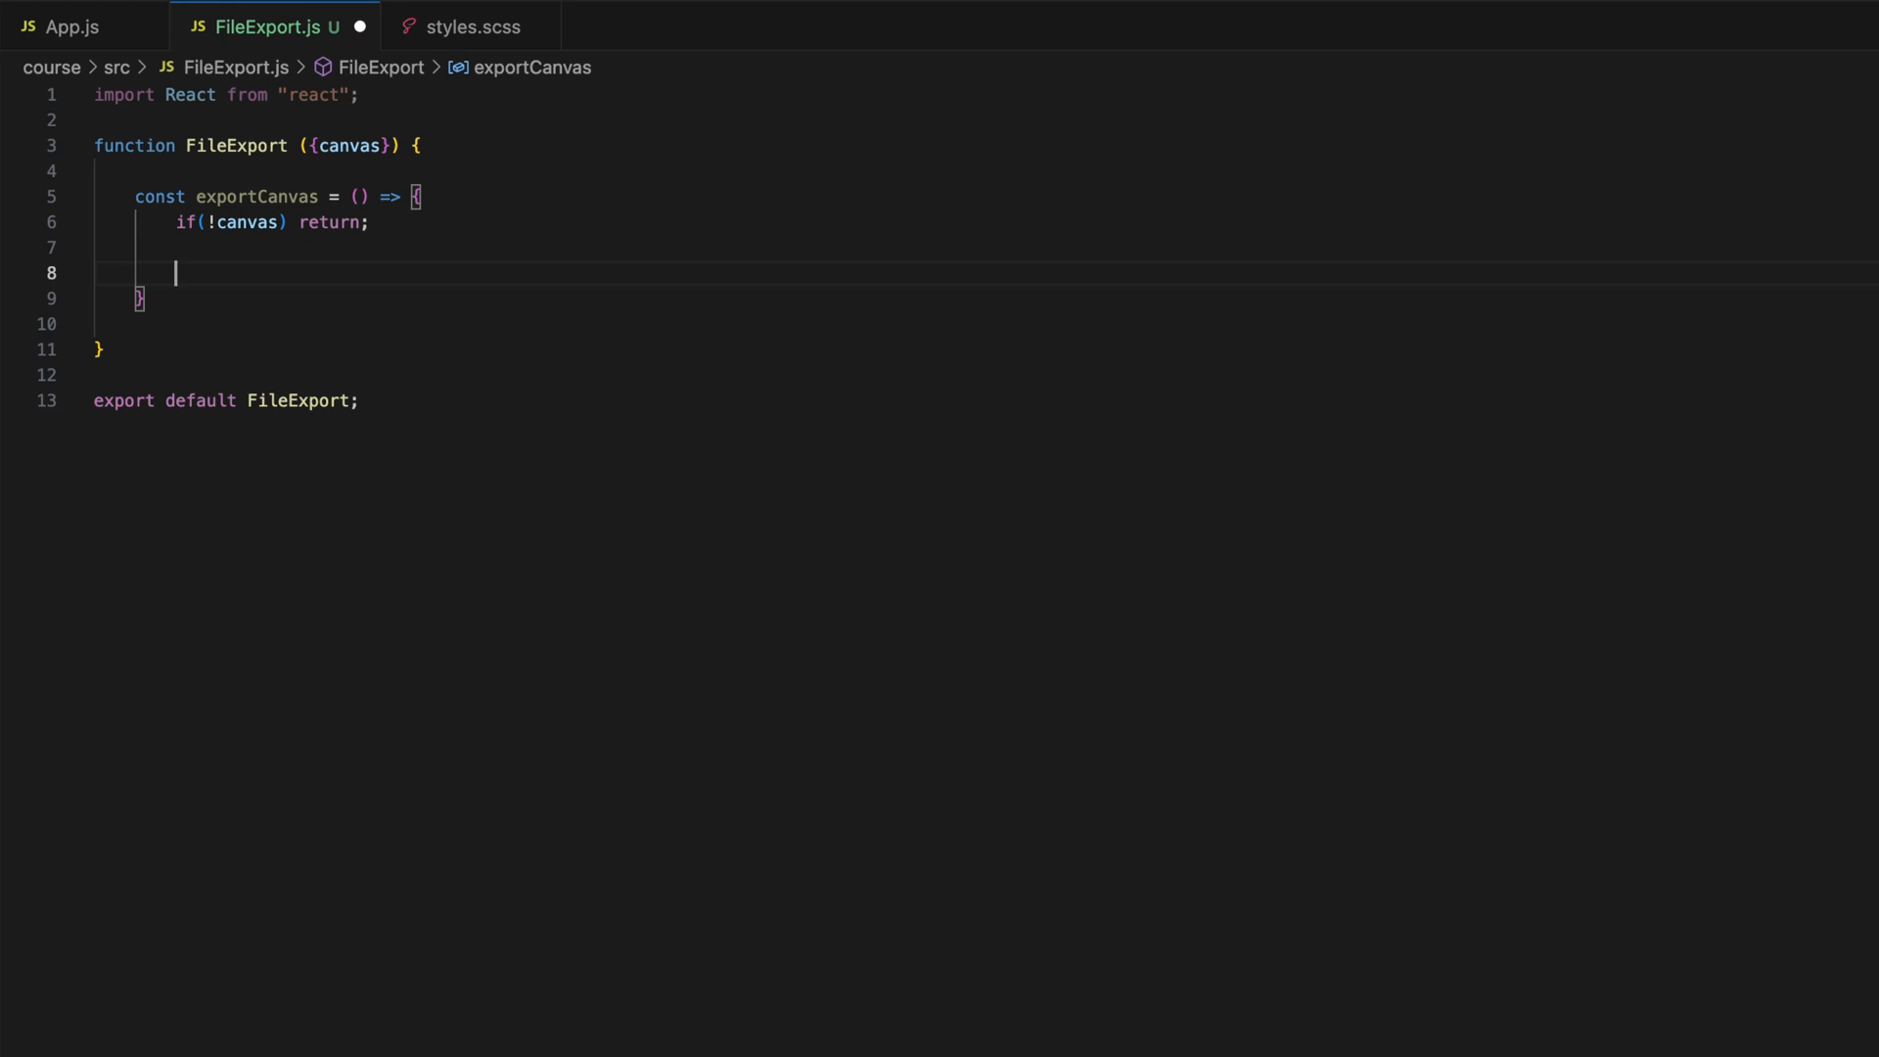
- Store the canvas as JSON with const json = canvas.toJSON();
{"action": "type", "text": "const j"}
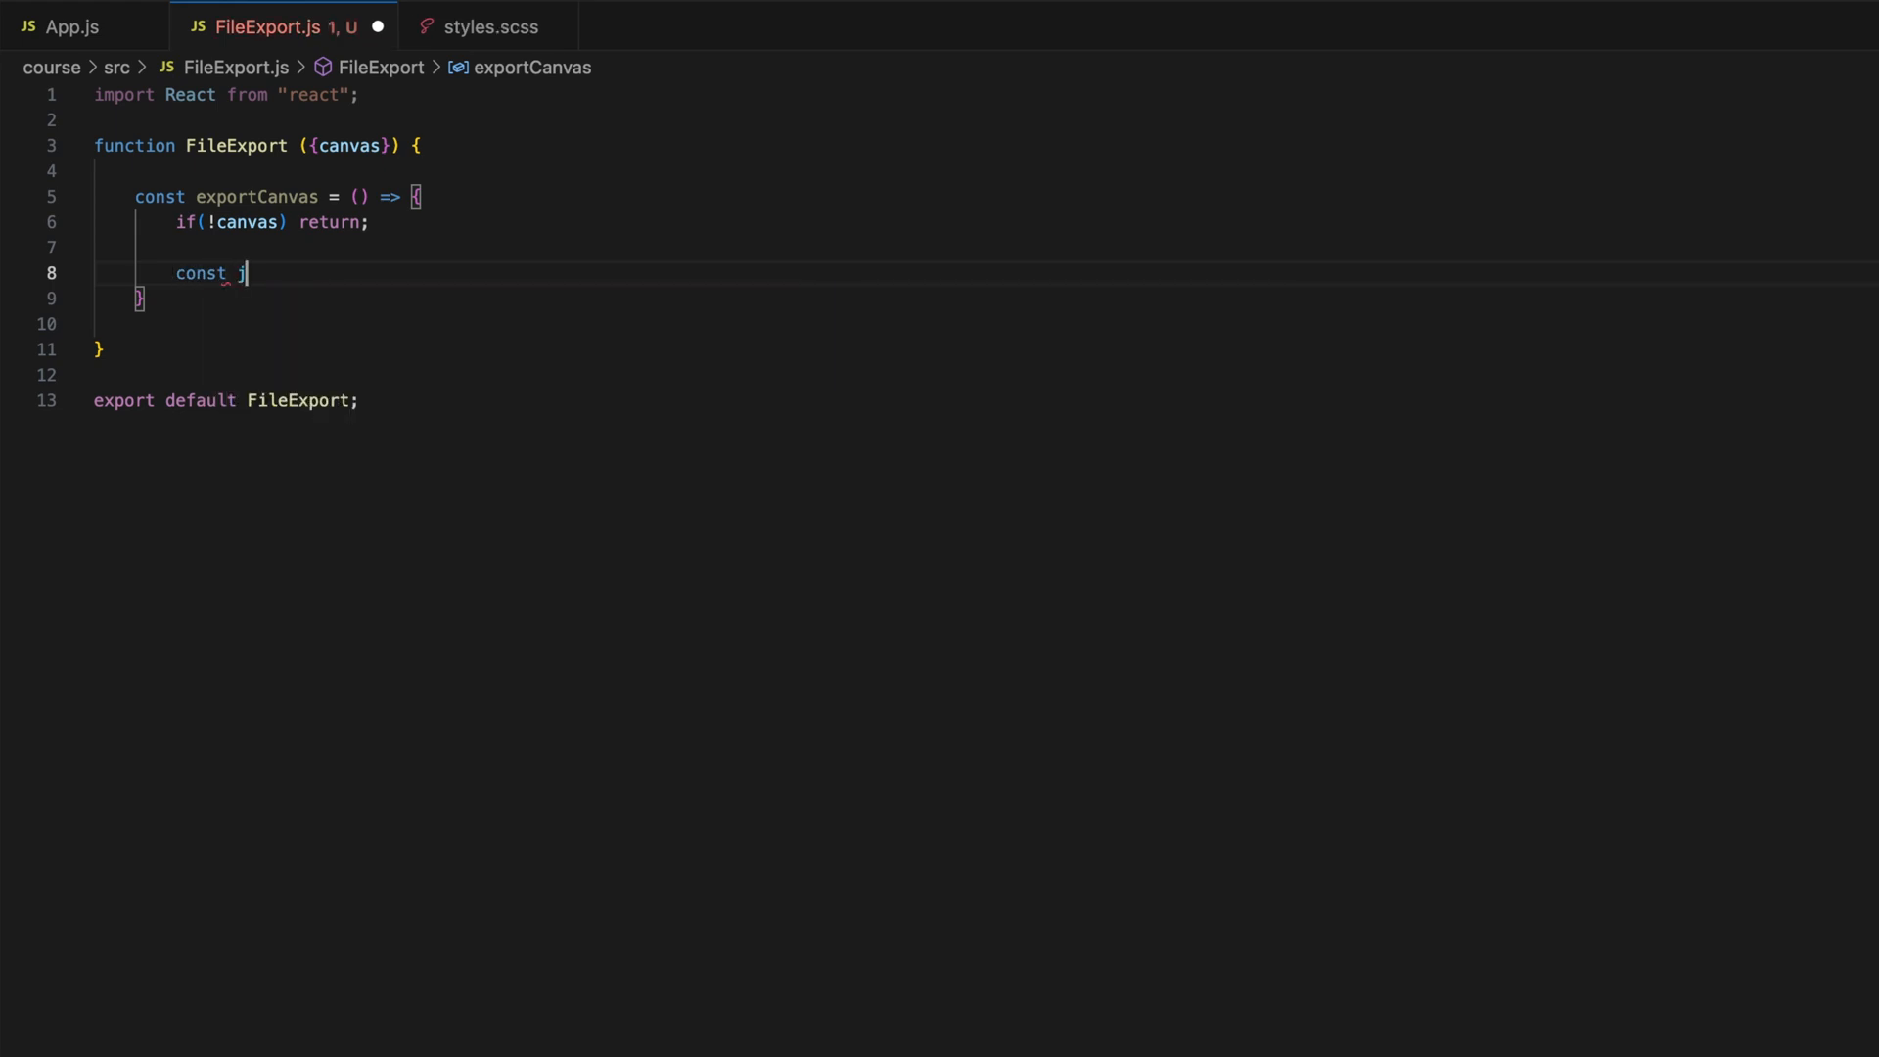
{"action": "type", "text": "son ="}
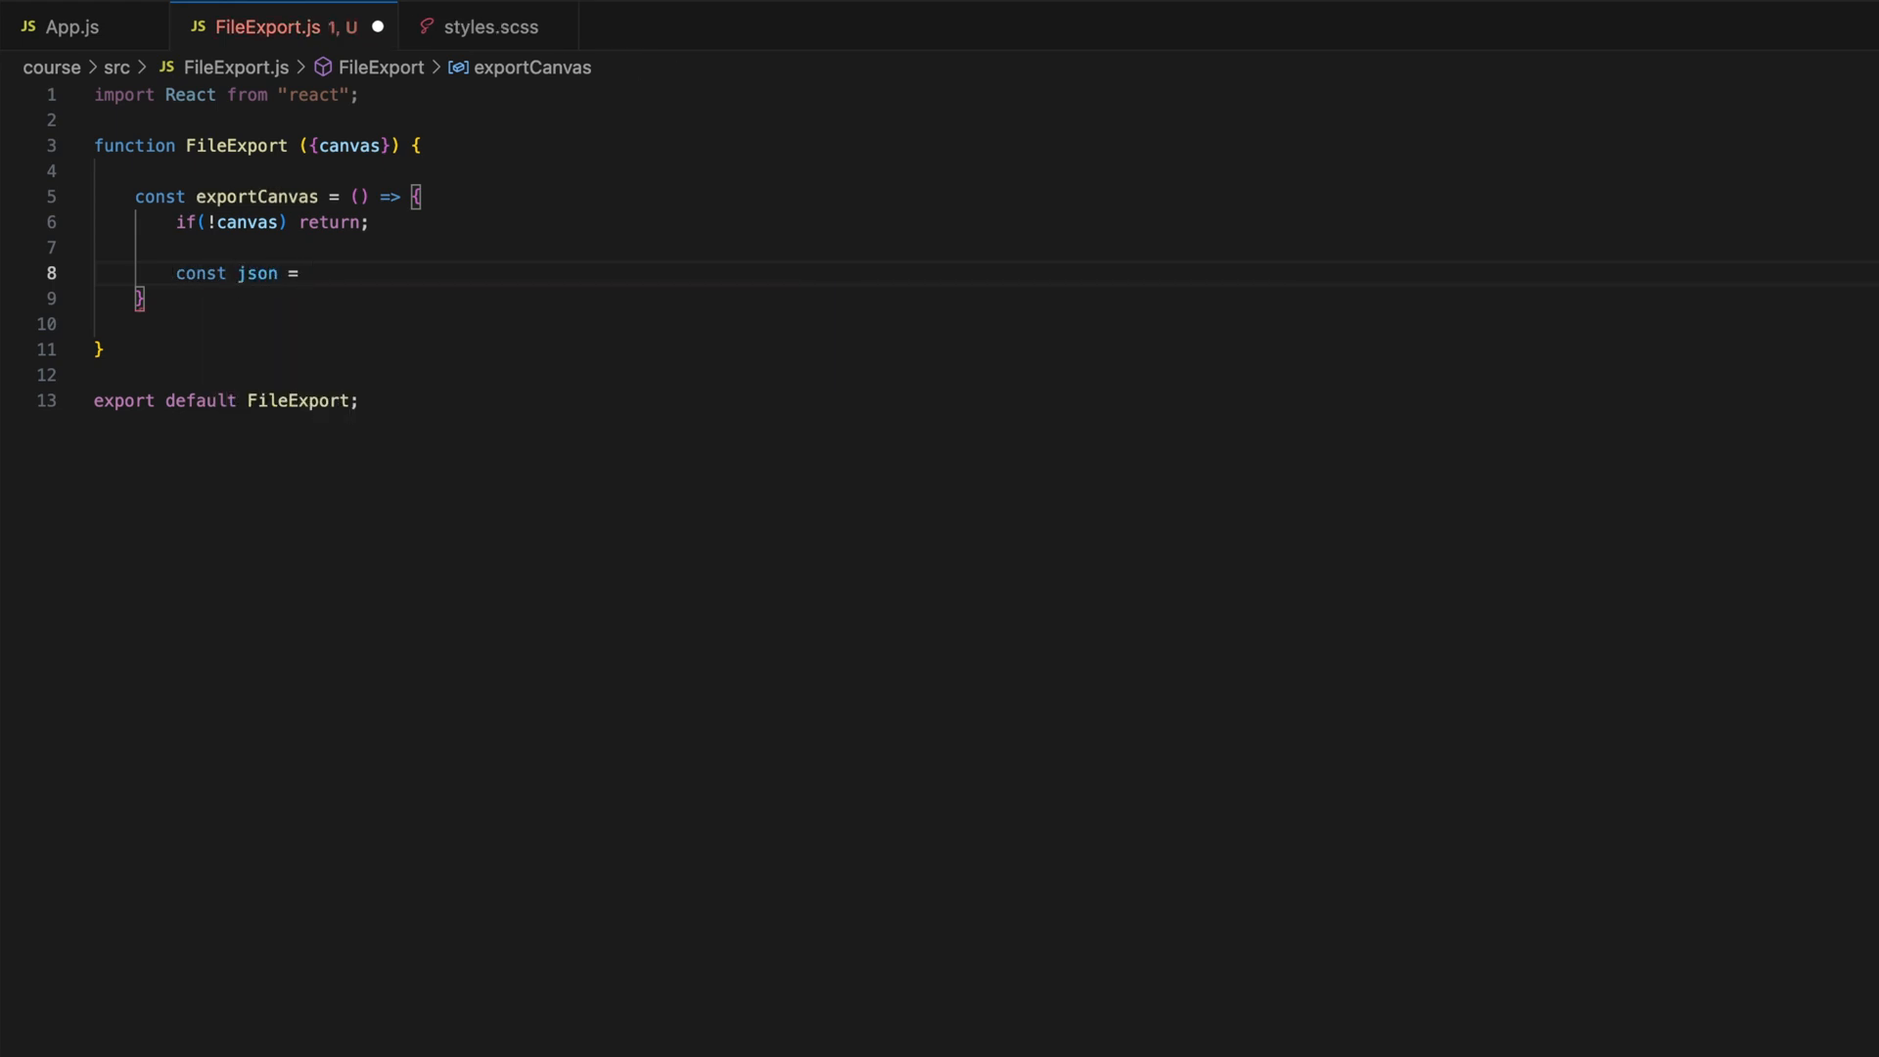
{"action": "type", "text": "canvas"}
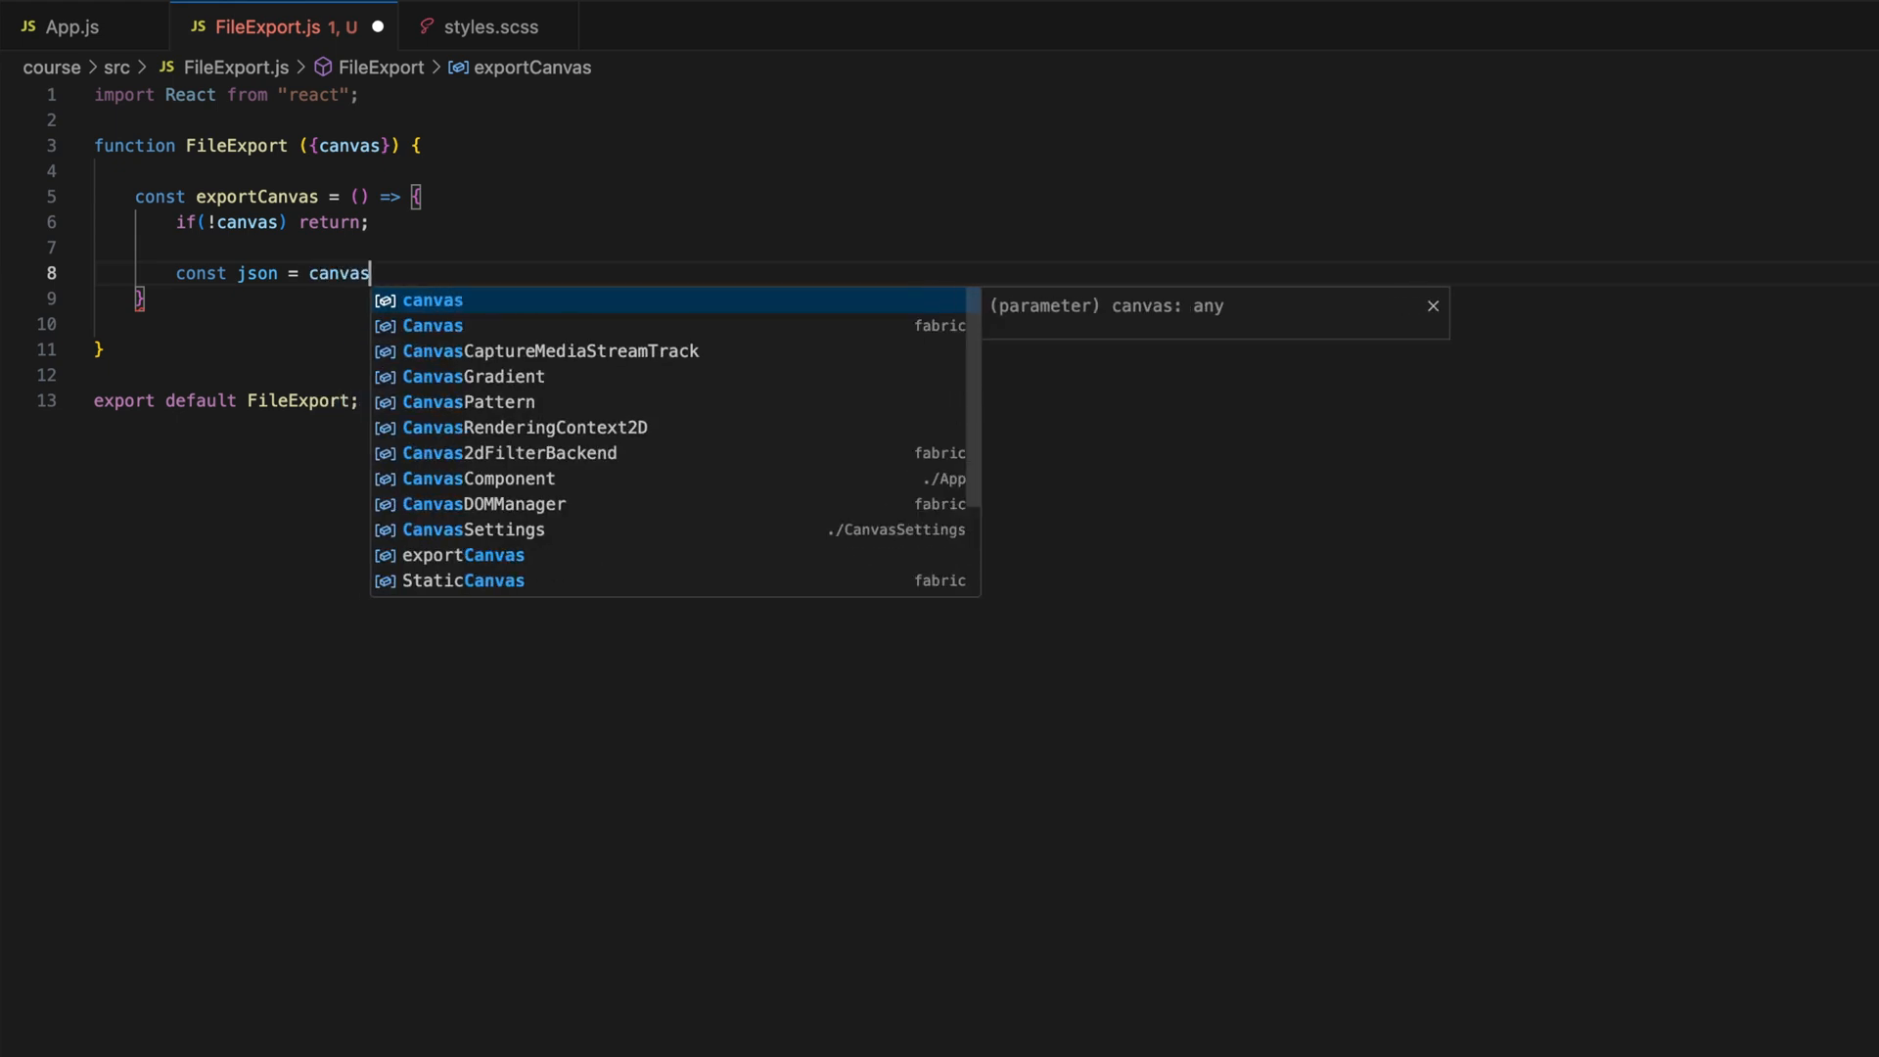
{"action": "type", "text": ".toJSON"}
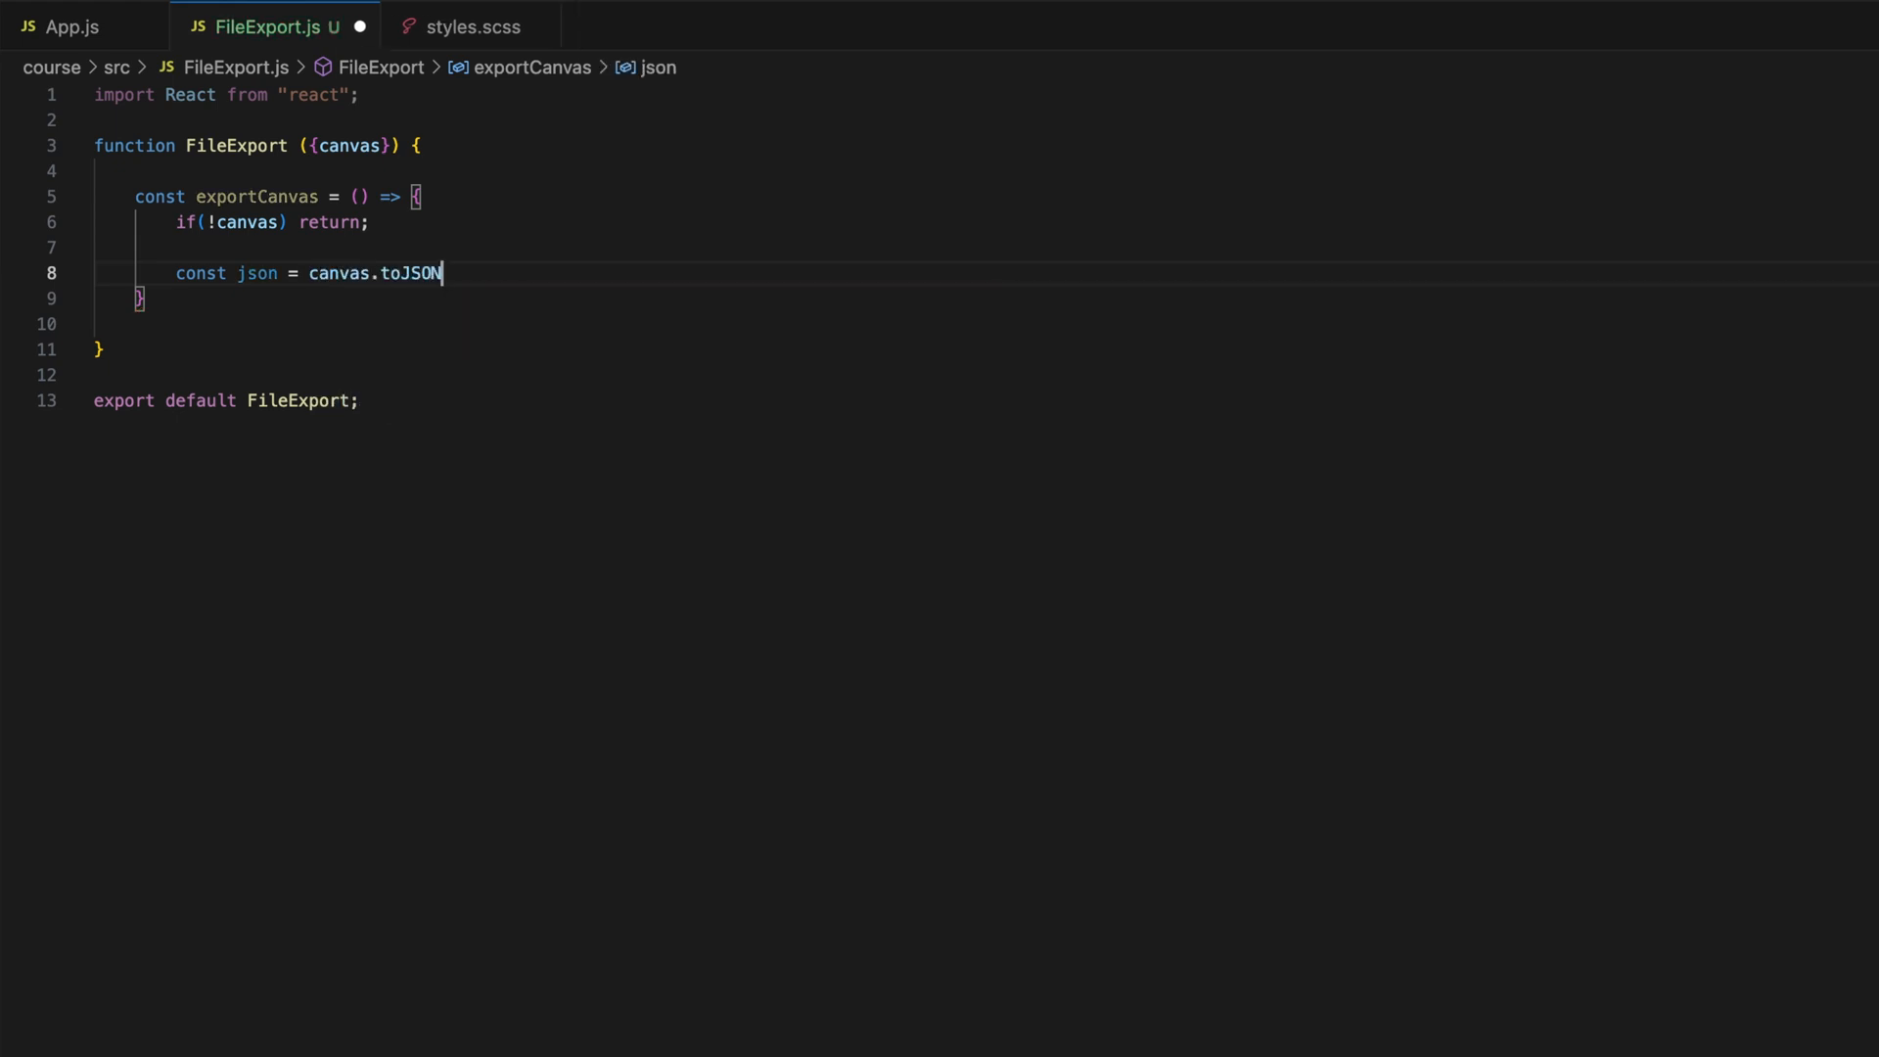
{"action": "type", "text": "();"}
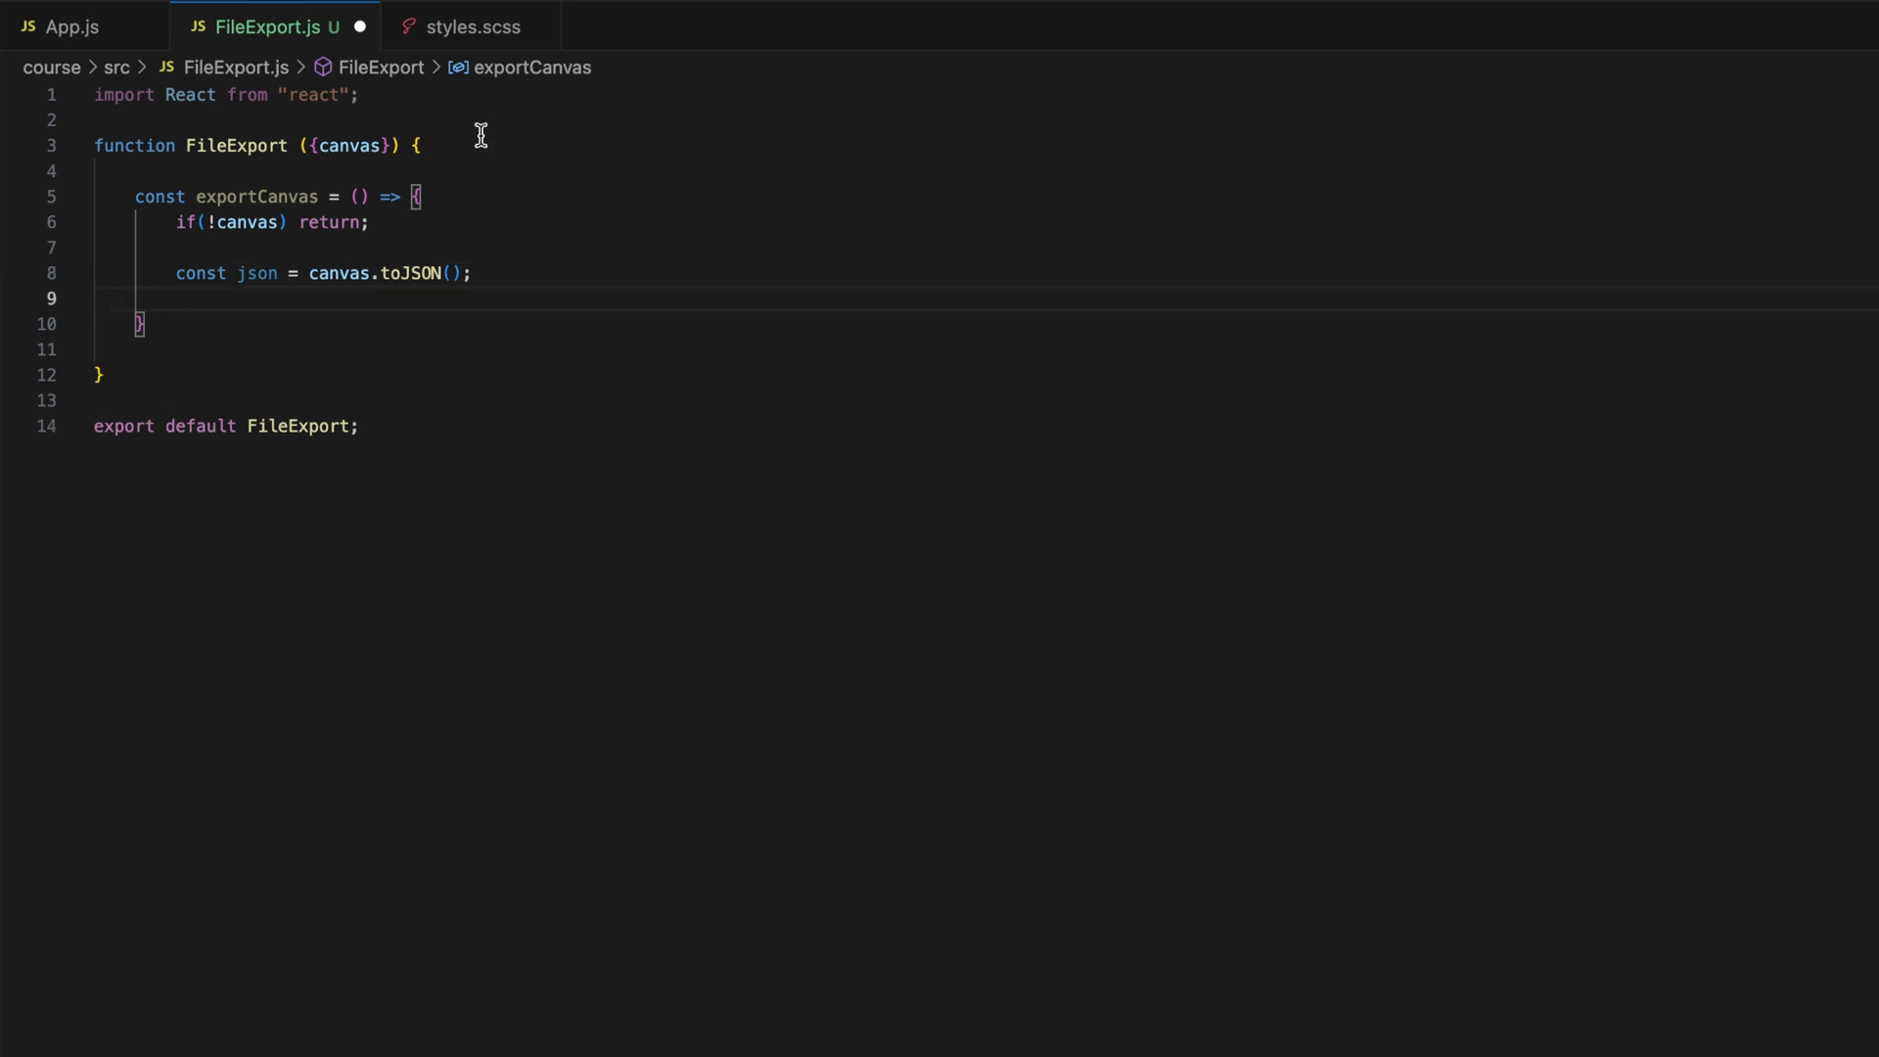
- Create a Blob from JSON.stringify(json) with an application/json type
{"action": "type", "text": "const blob"}
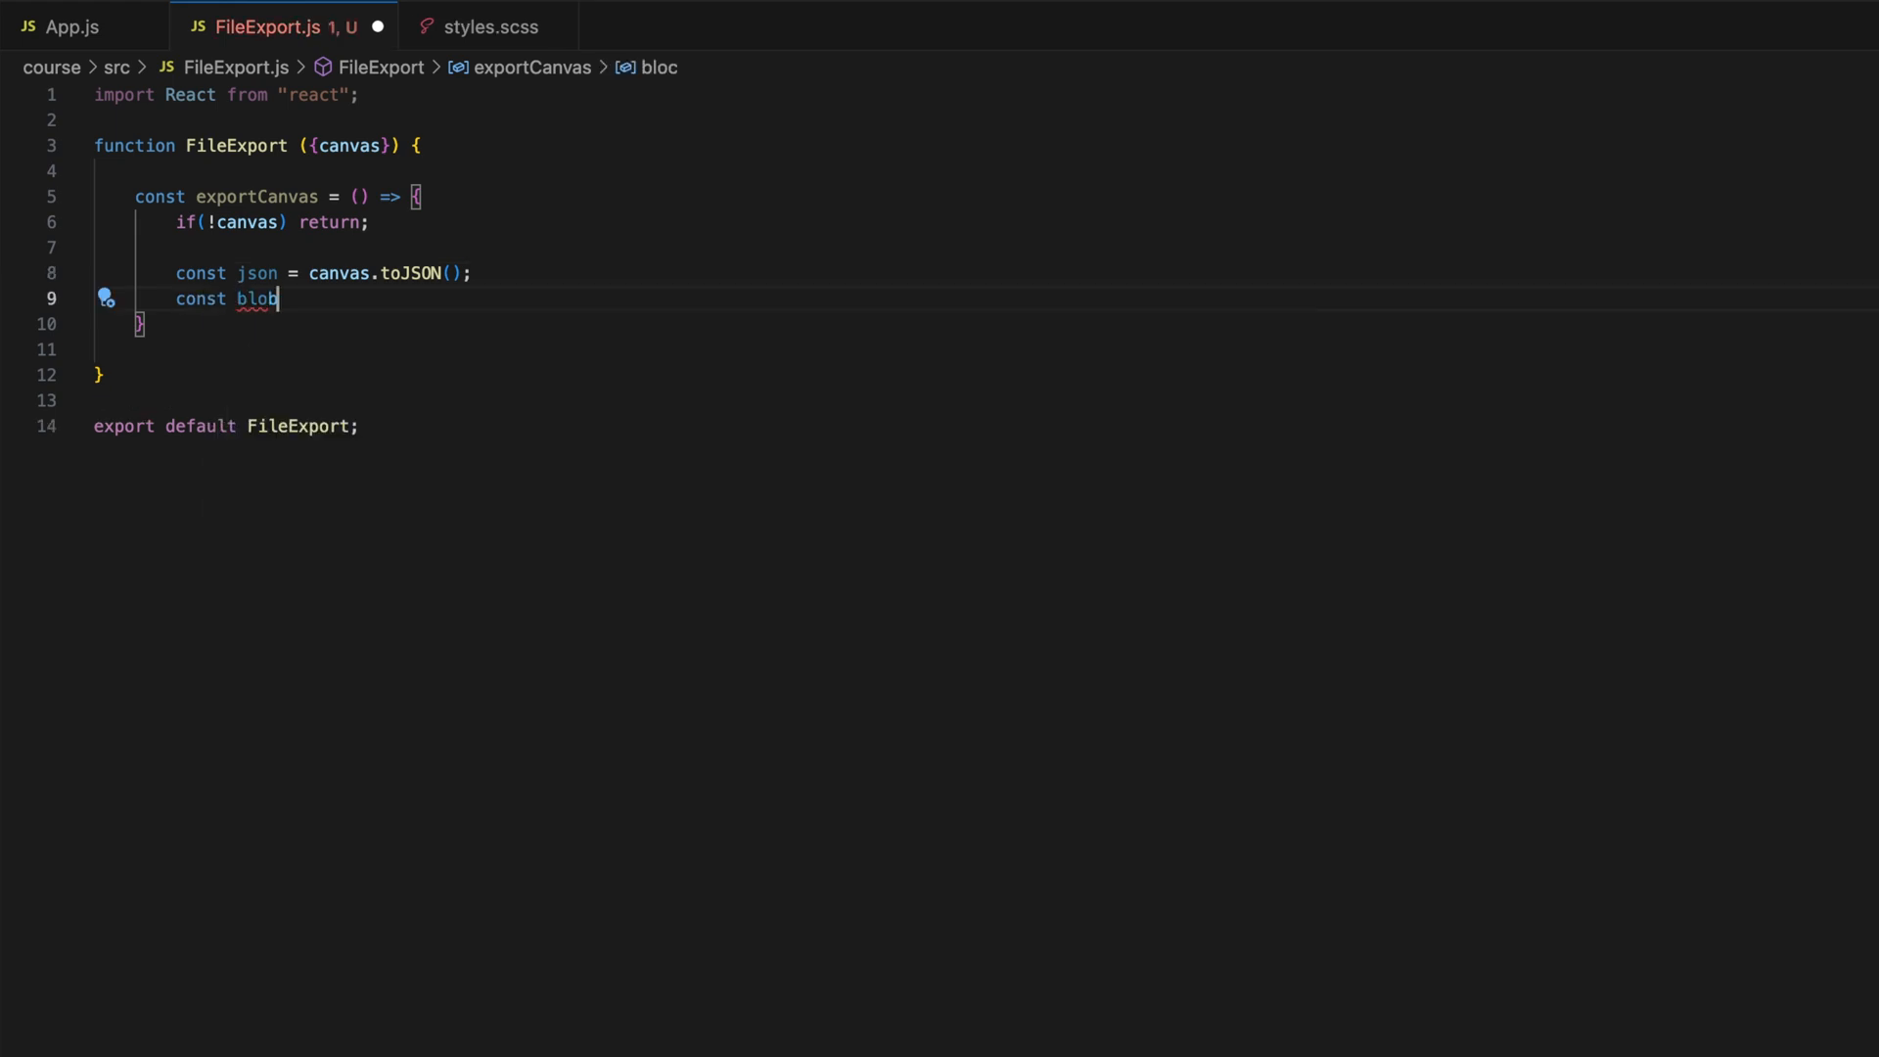
{"action": "type", "text": "= new Blob"}
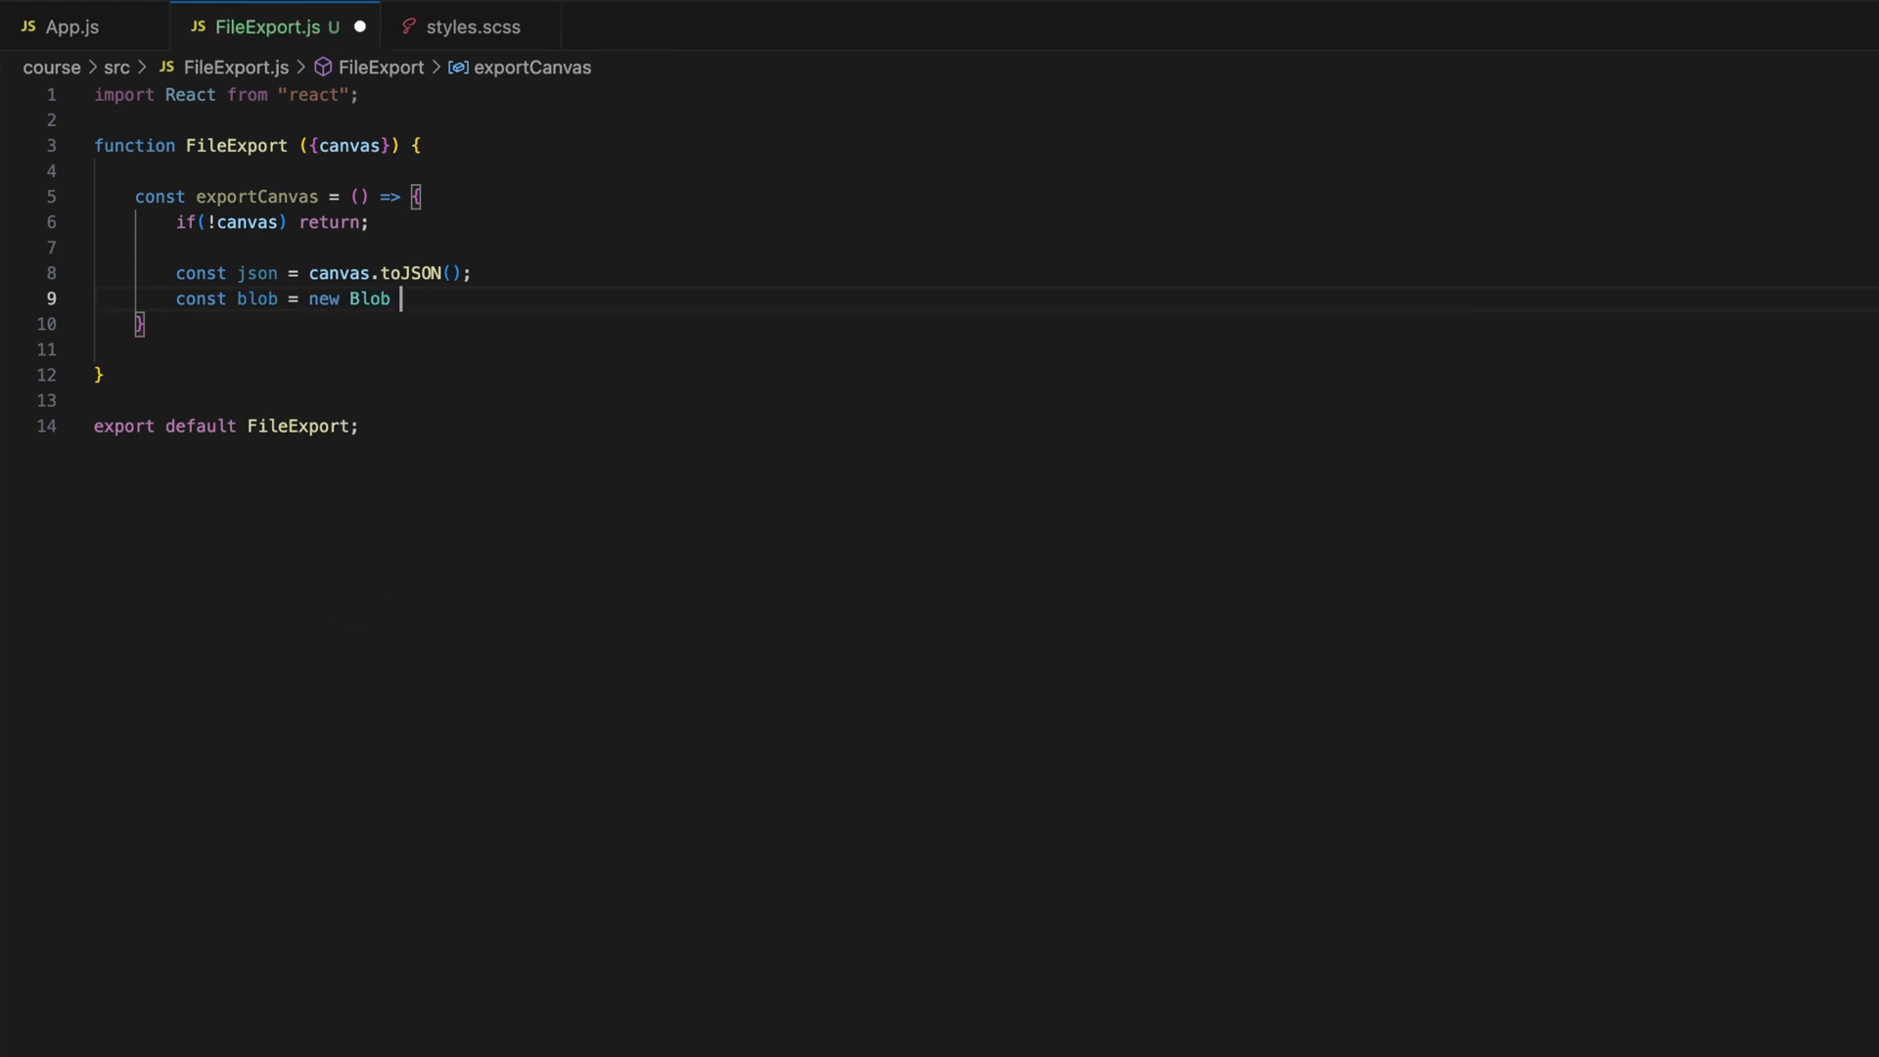
{"action": "type", "text": "([JSON]"}
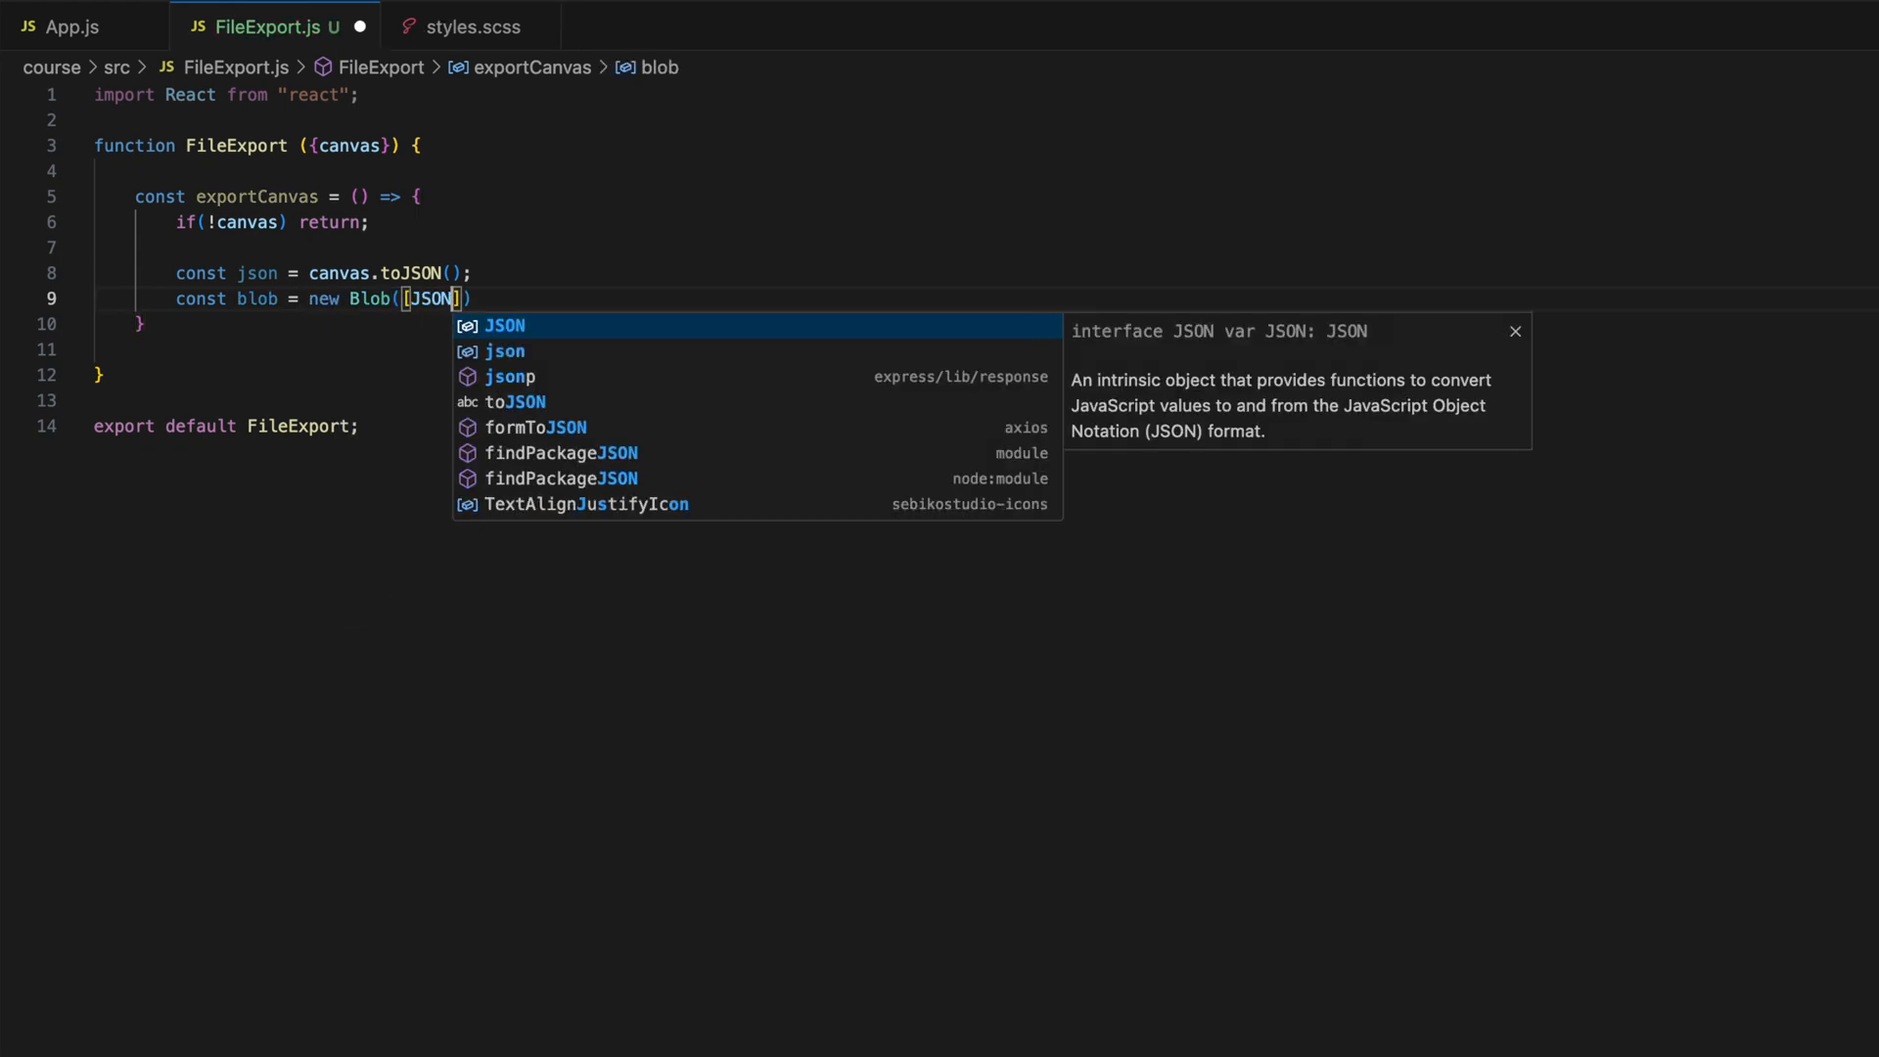
{"action": "type", "text": ".stringify()"}
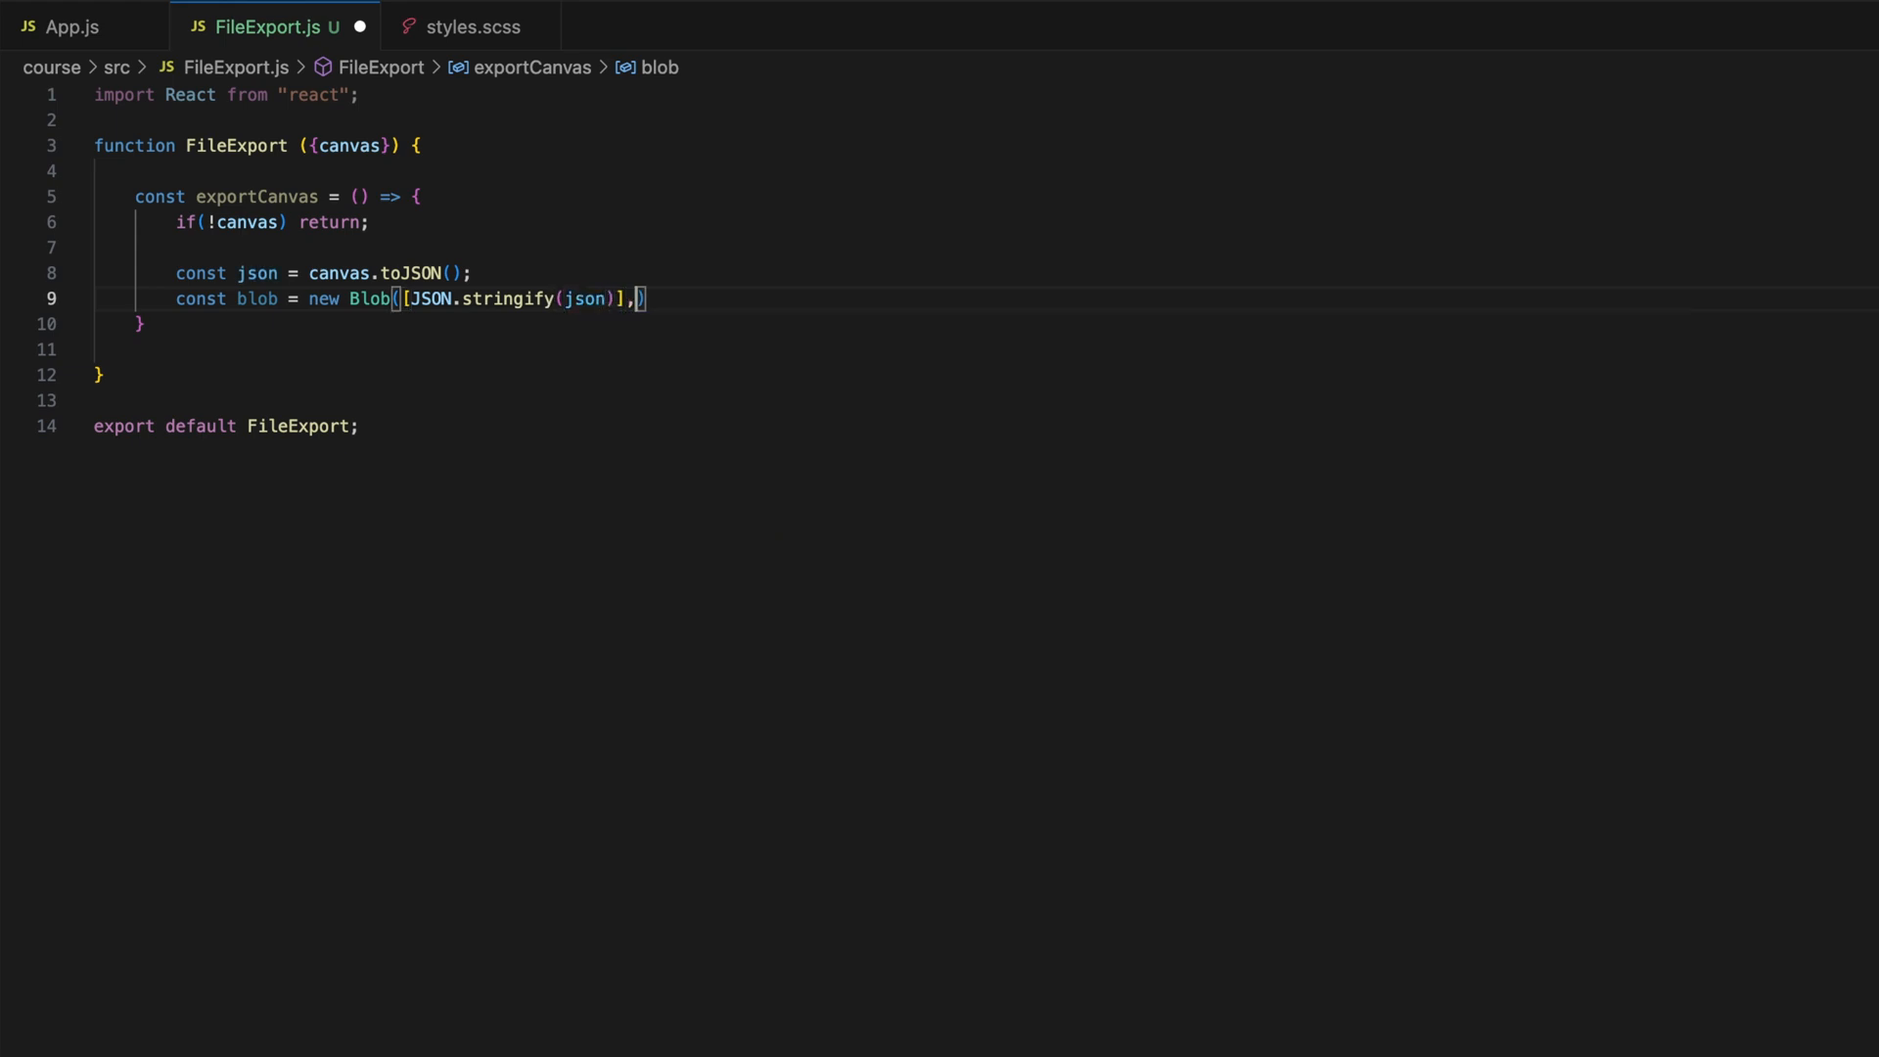
{"action": "type", "text": "{ty"}
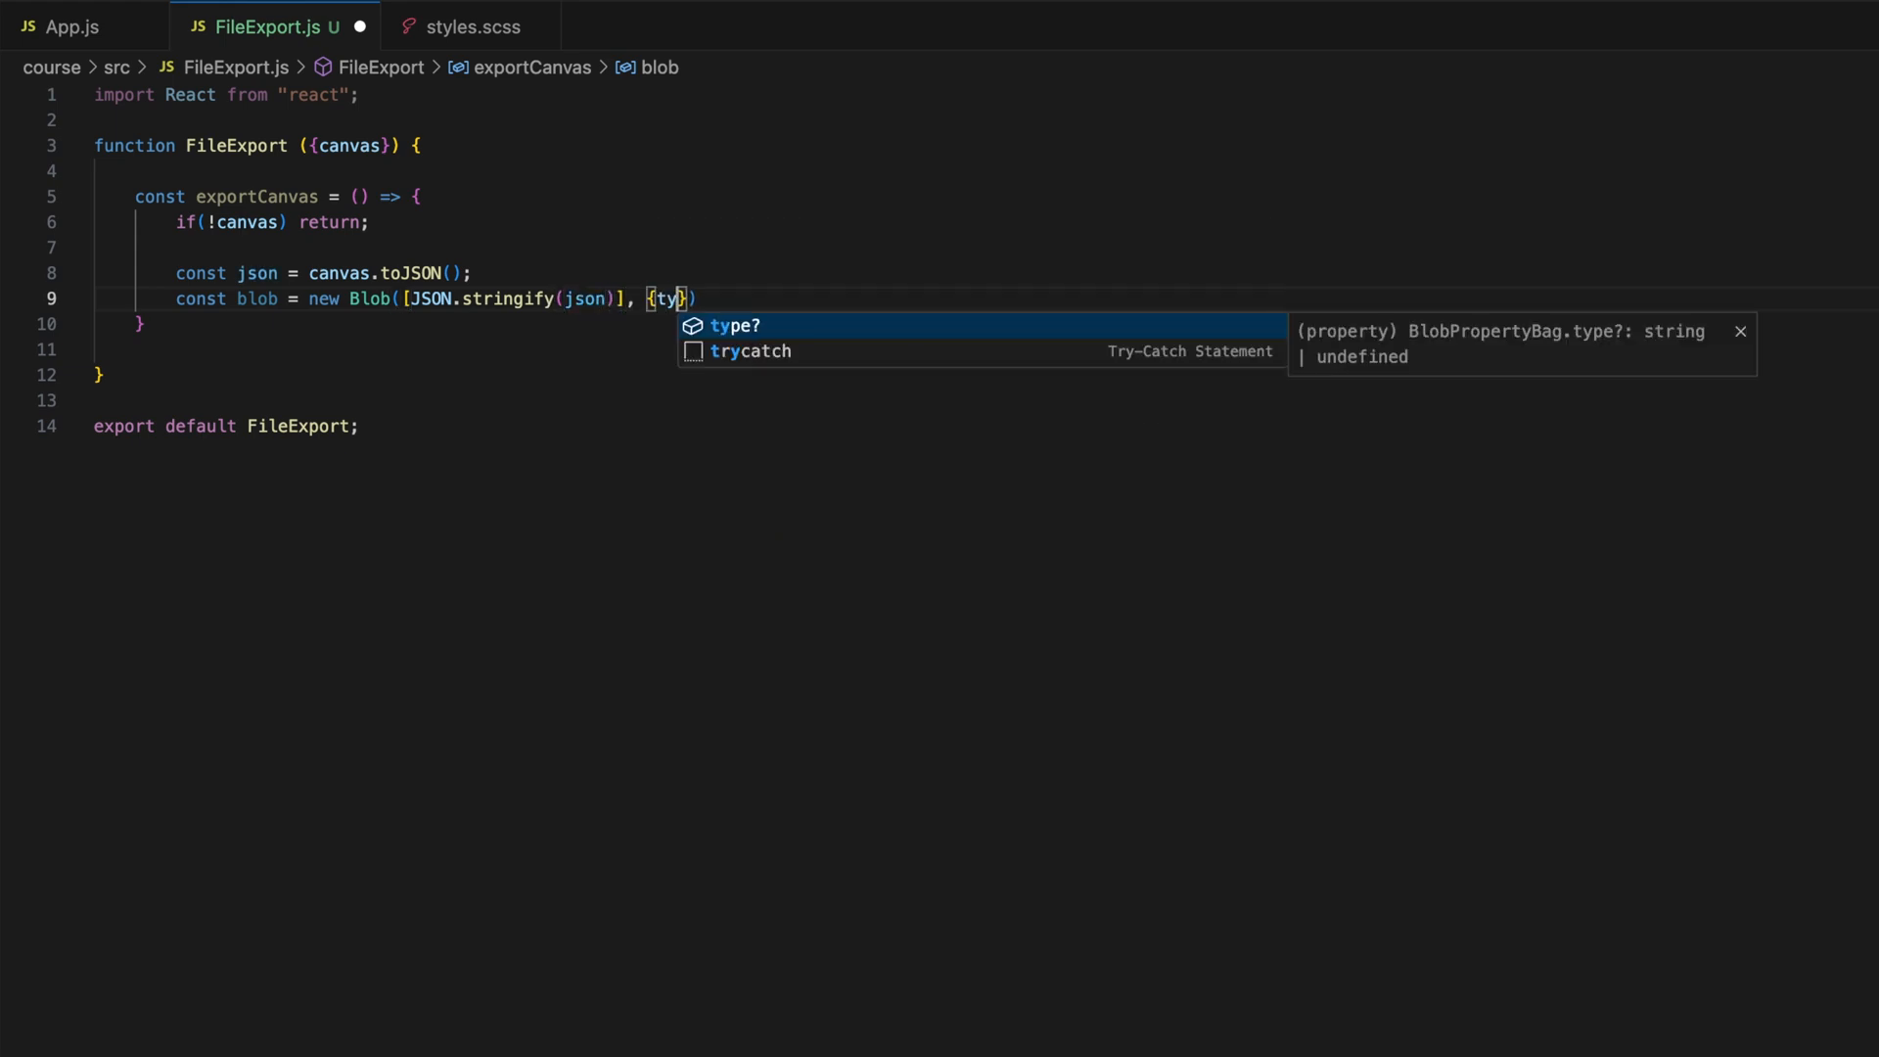
{"action": "type", "text": "type: \"apl"}
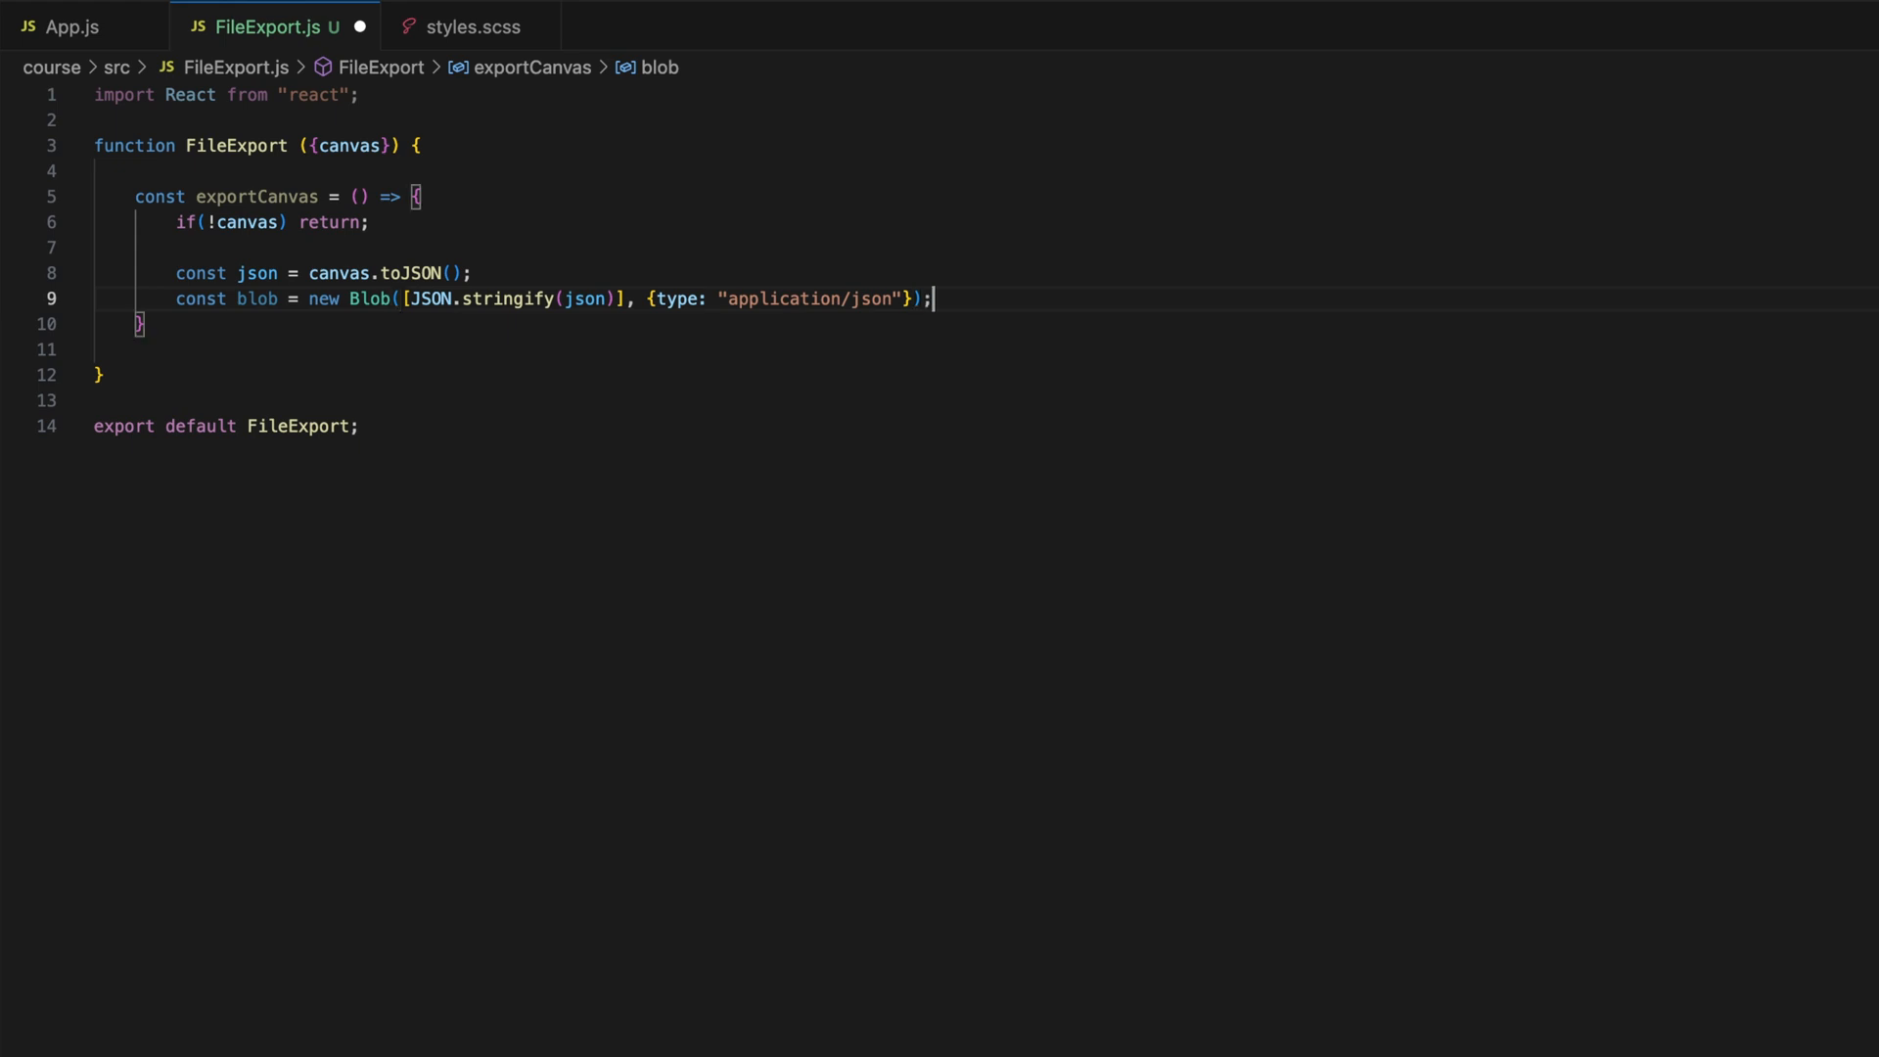
- Create an anchor link element whose href is URL.createObjectURL(blob)
{"action": "type", "text": "const li"}
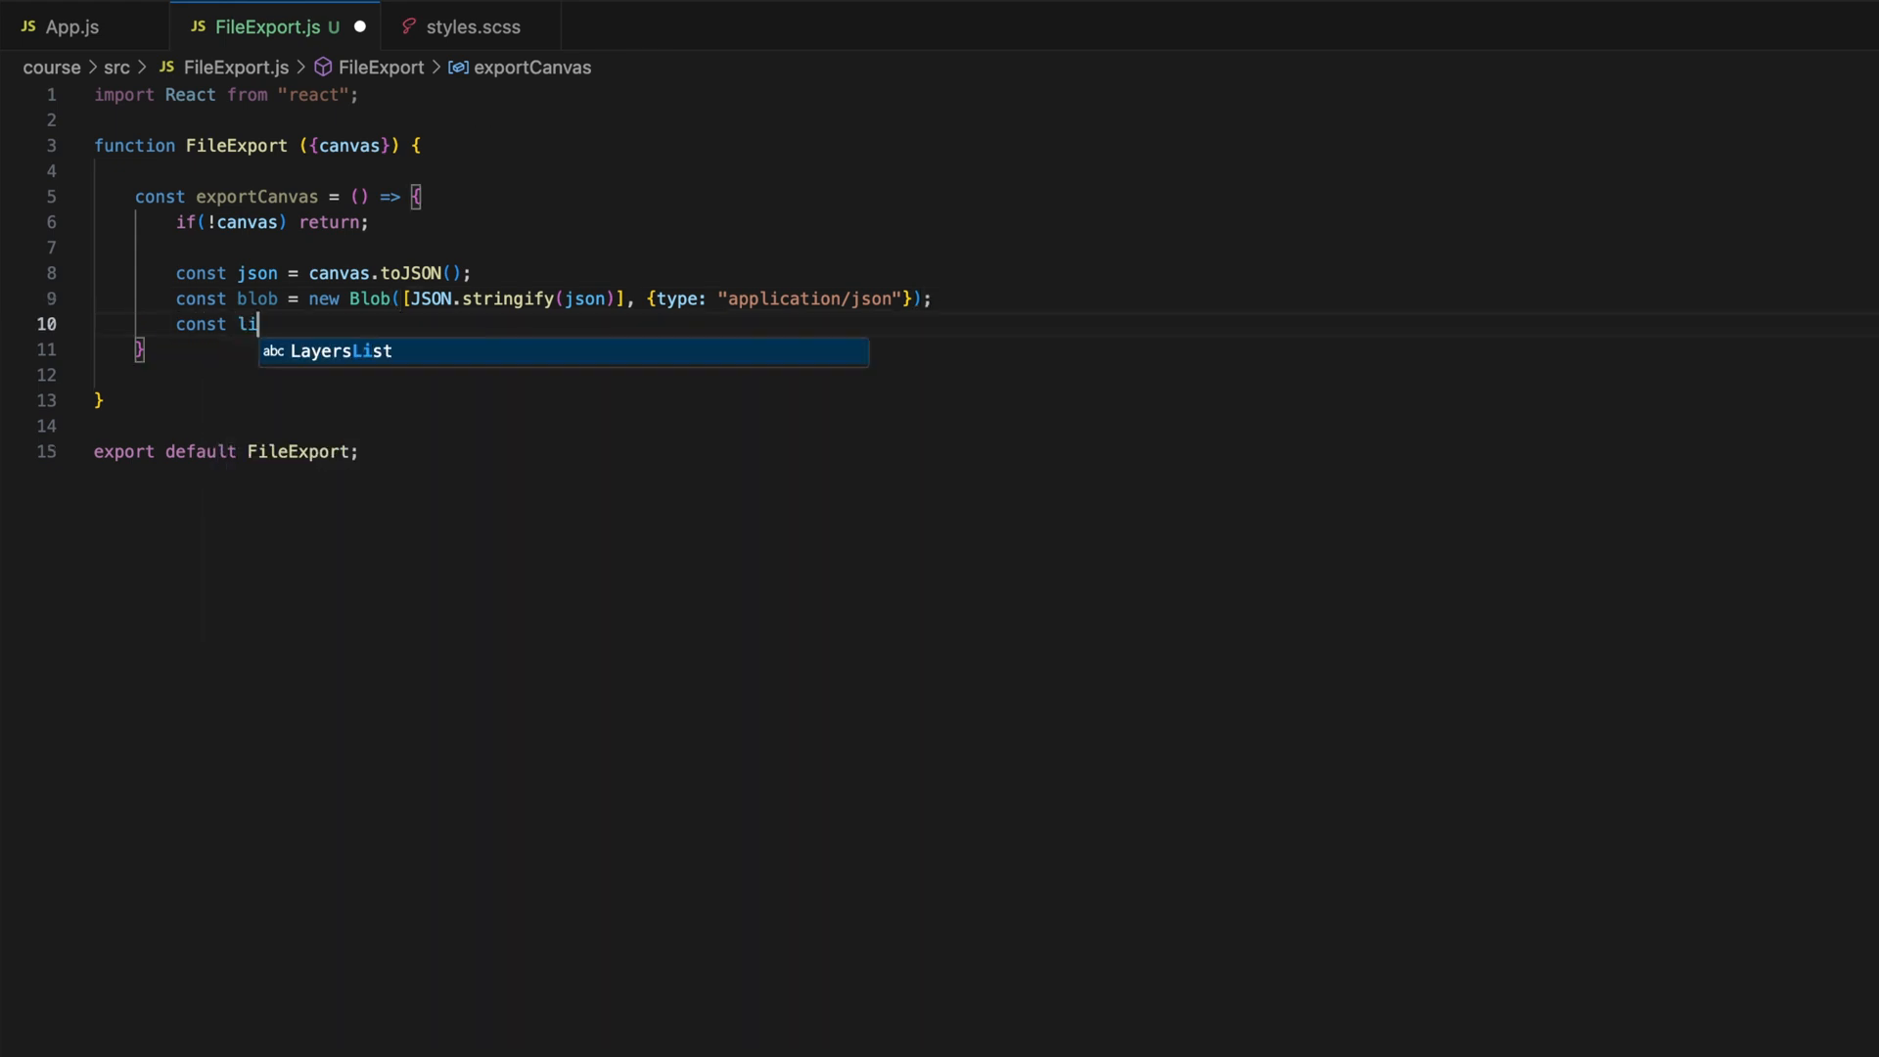
{"action": "type", "text": "nk = document.crea"}
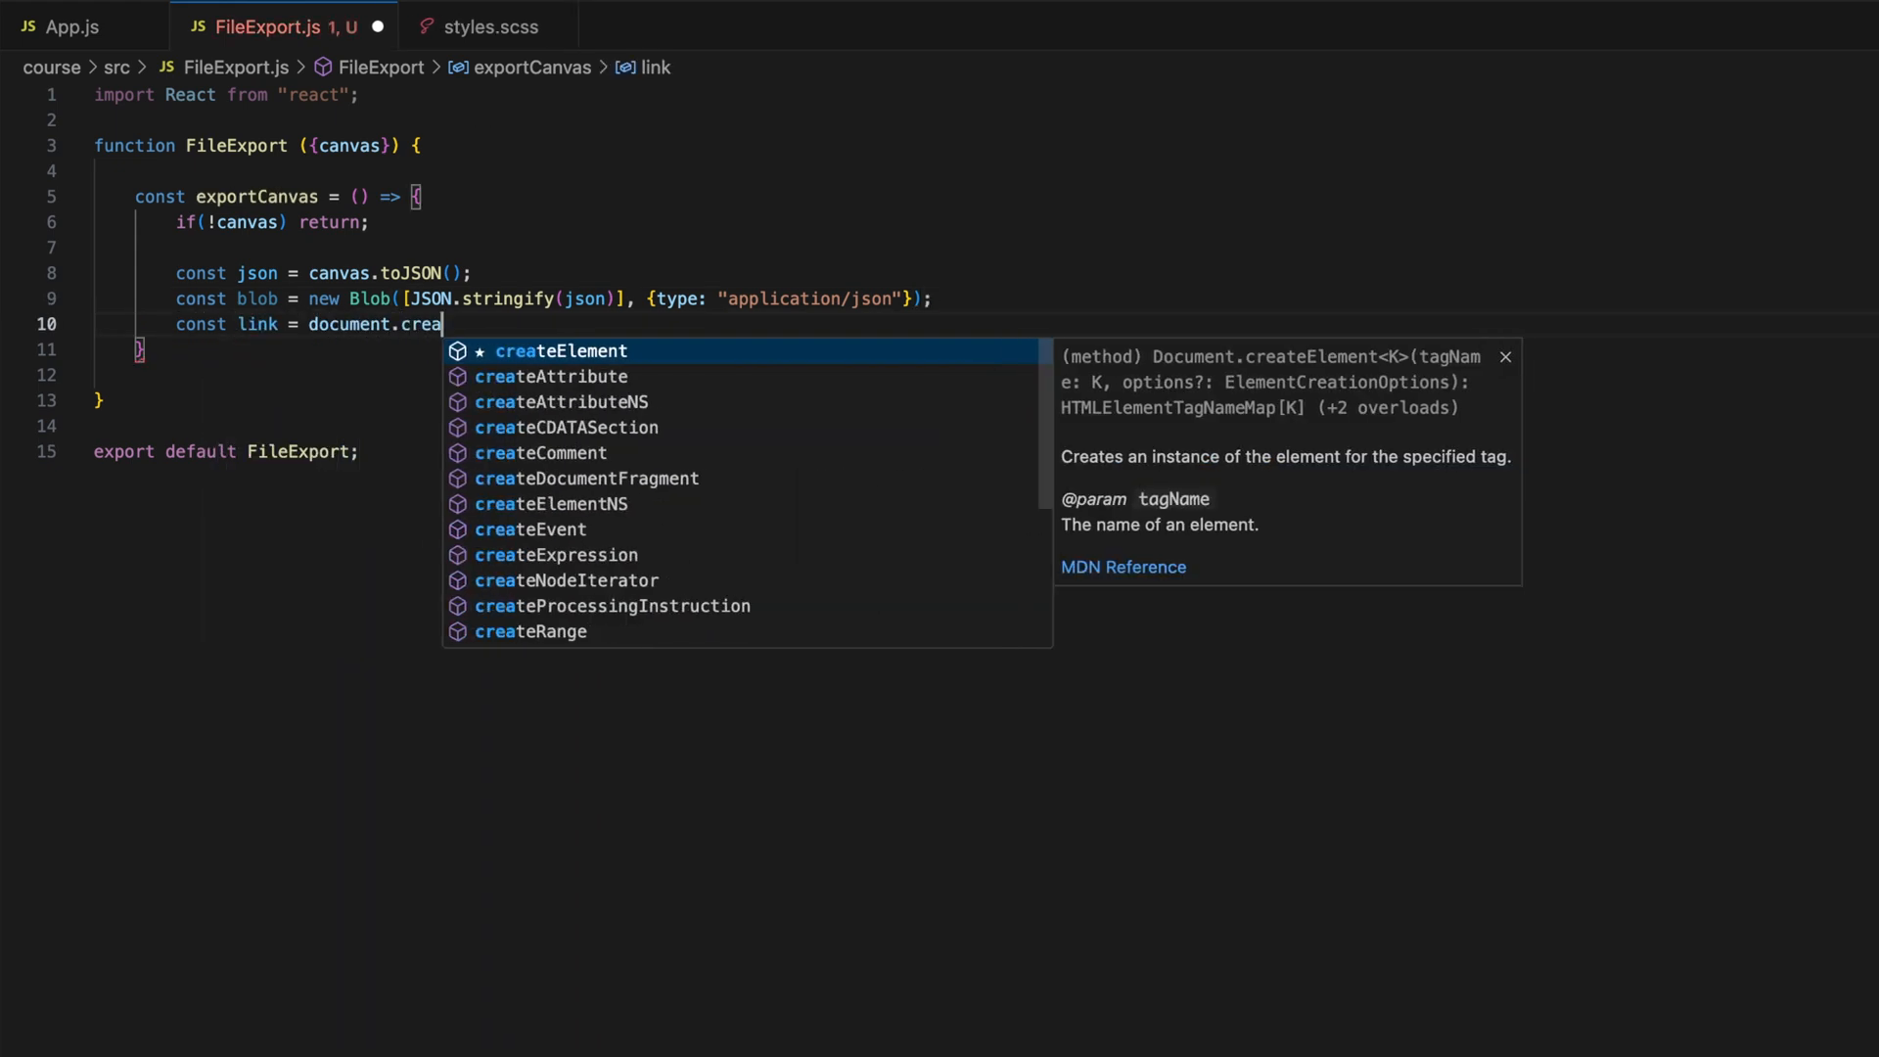
{"action": "type", "text": "Element(\"a\");"}
{"action": "type", "text": "link."}
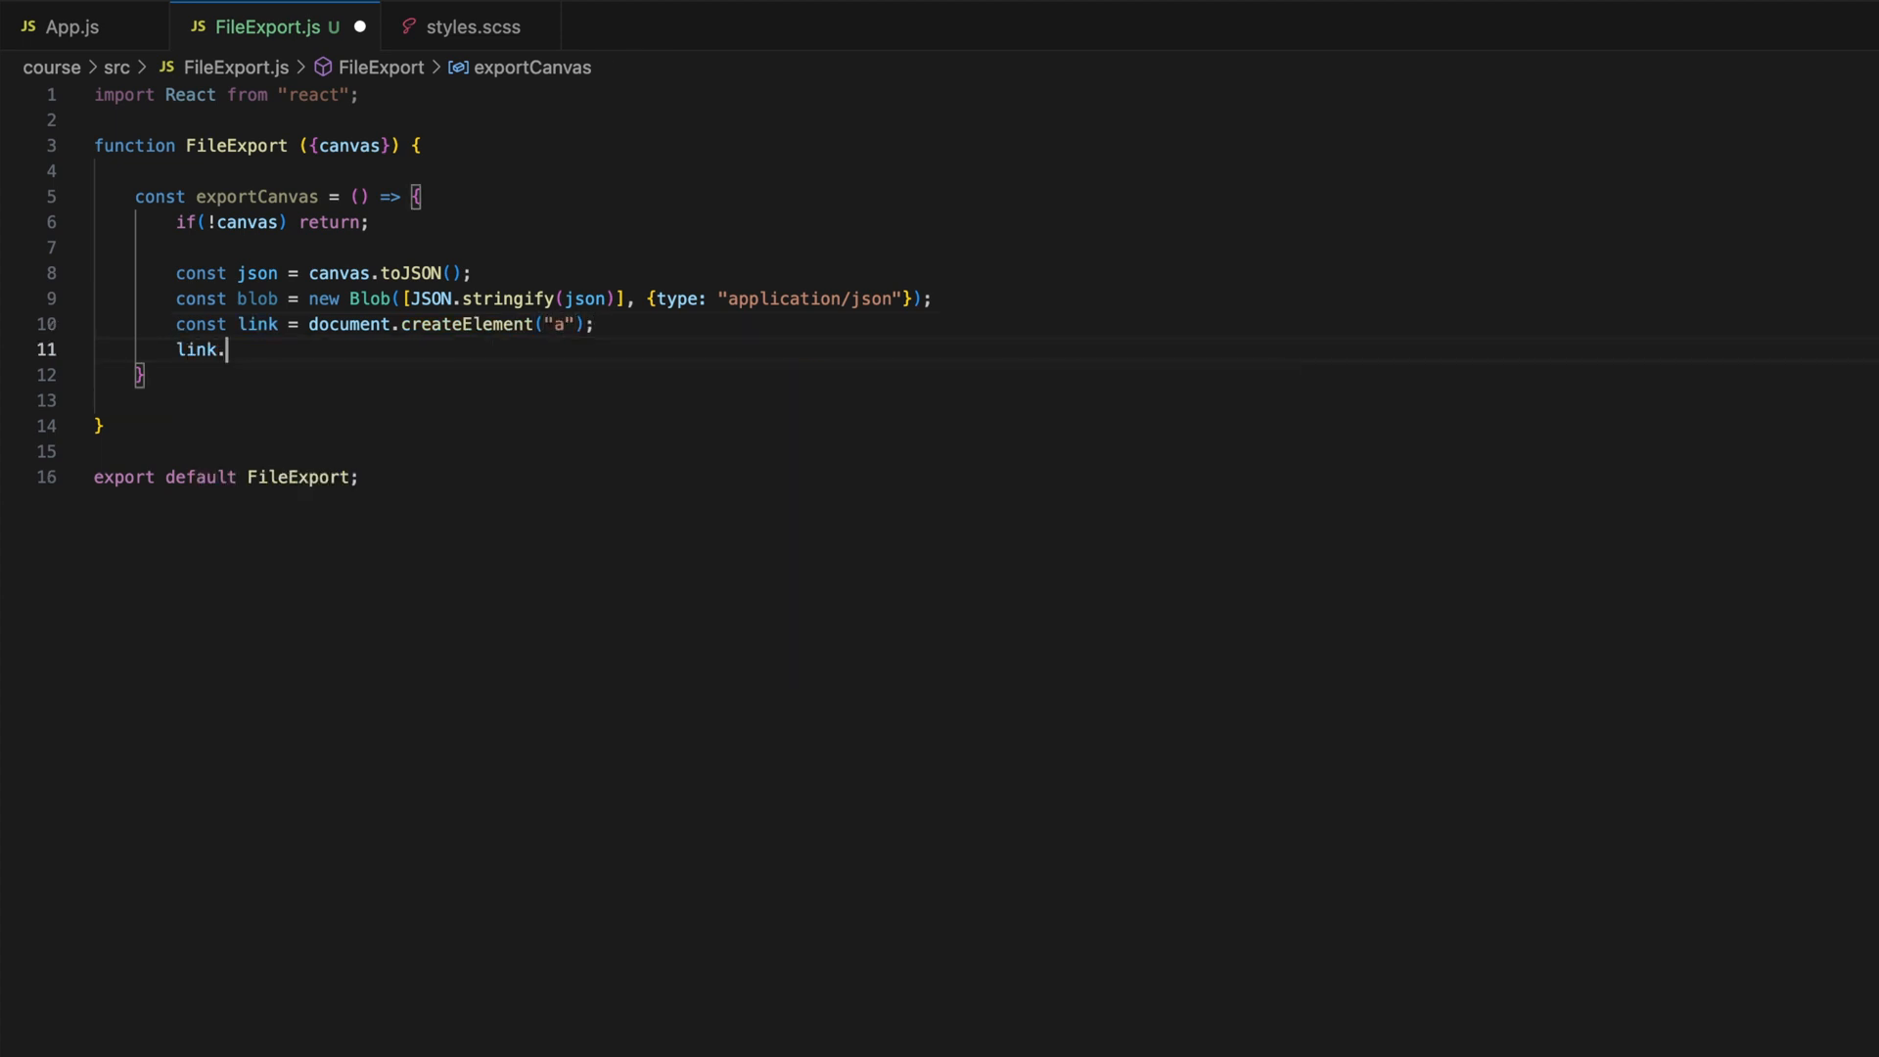
{"action": "type", "text": "href = URL"}
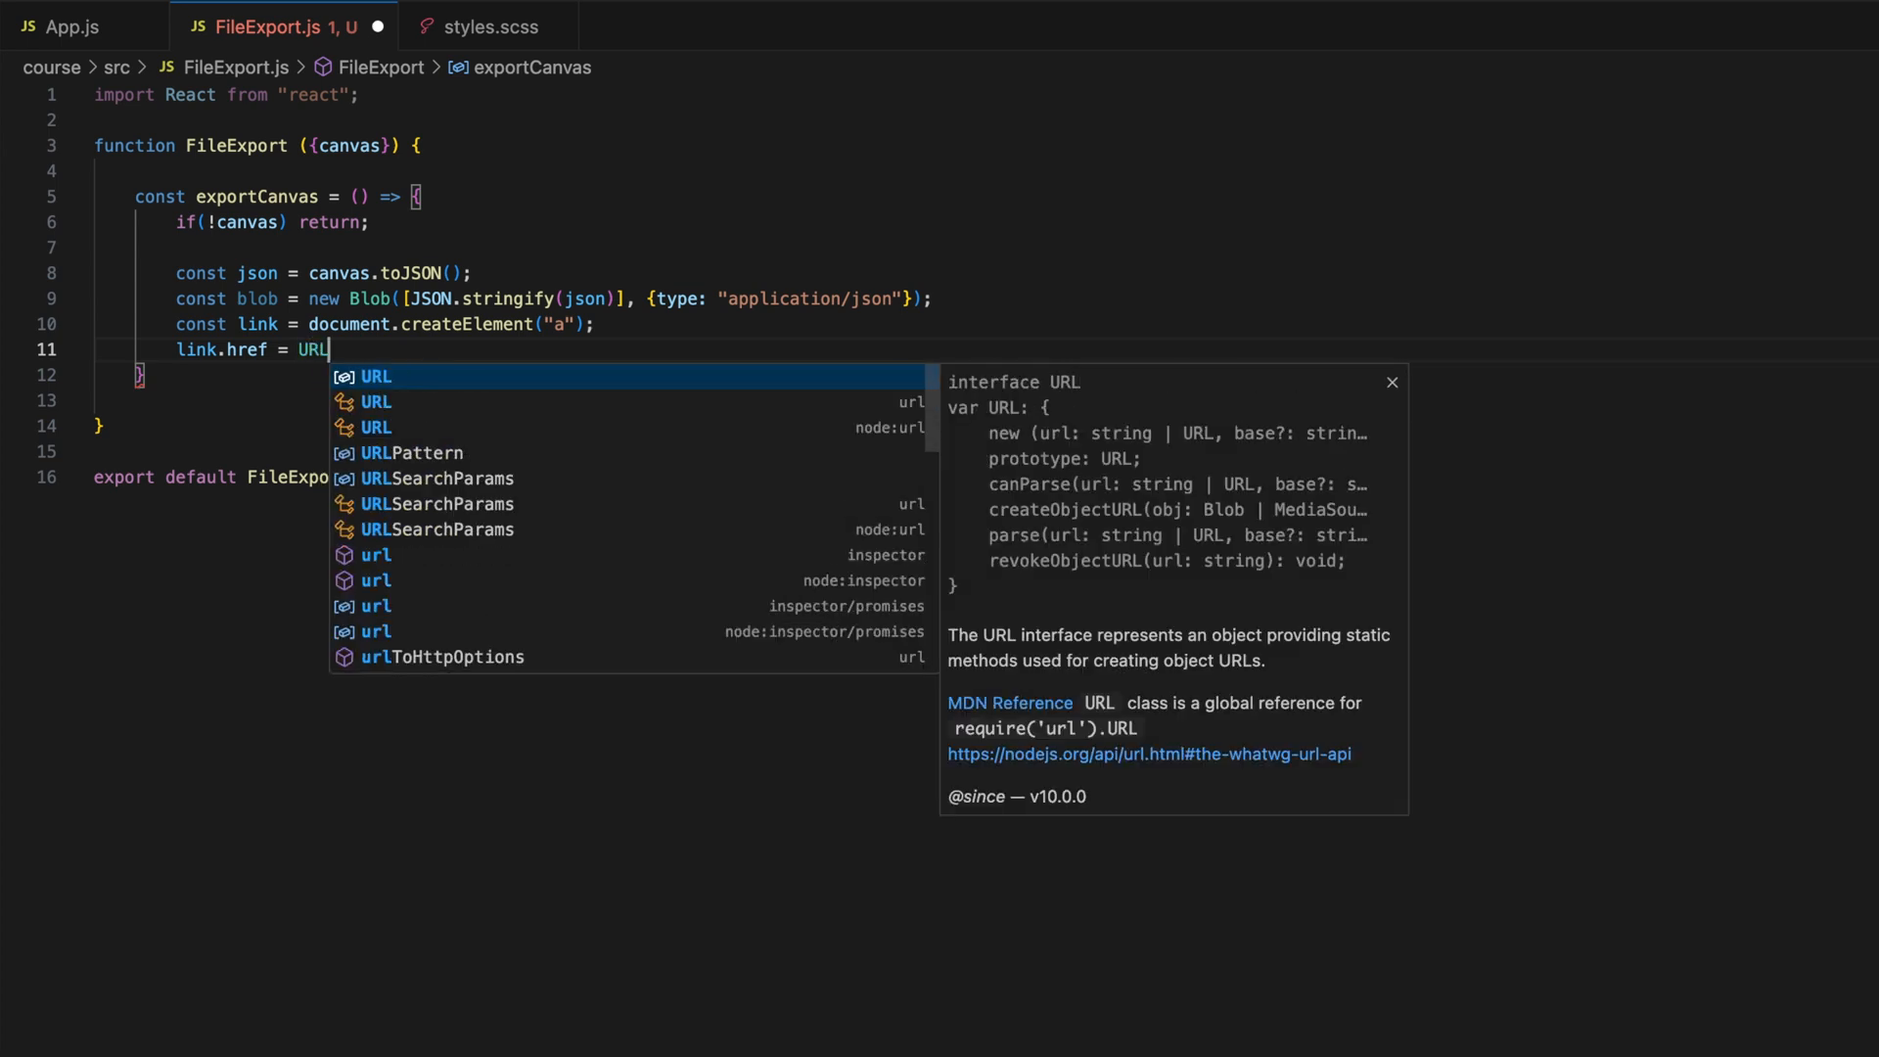
{"action": "type", "text": ".createObjectURL("}
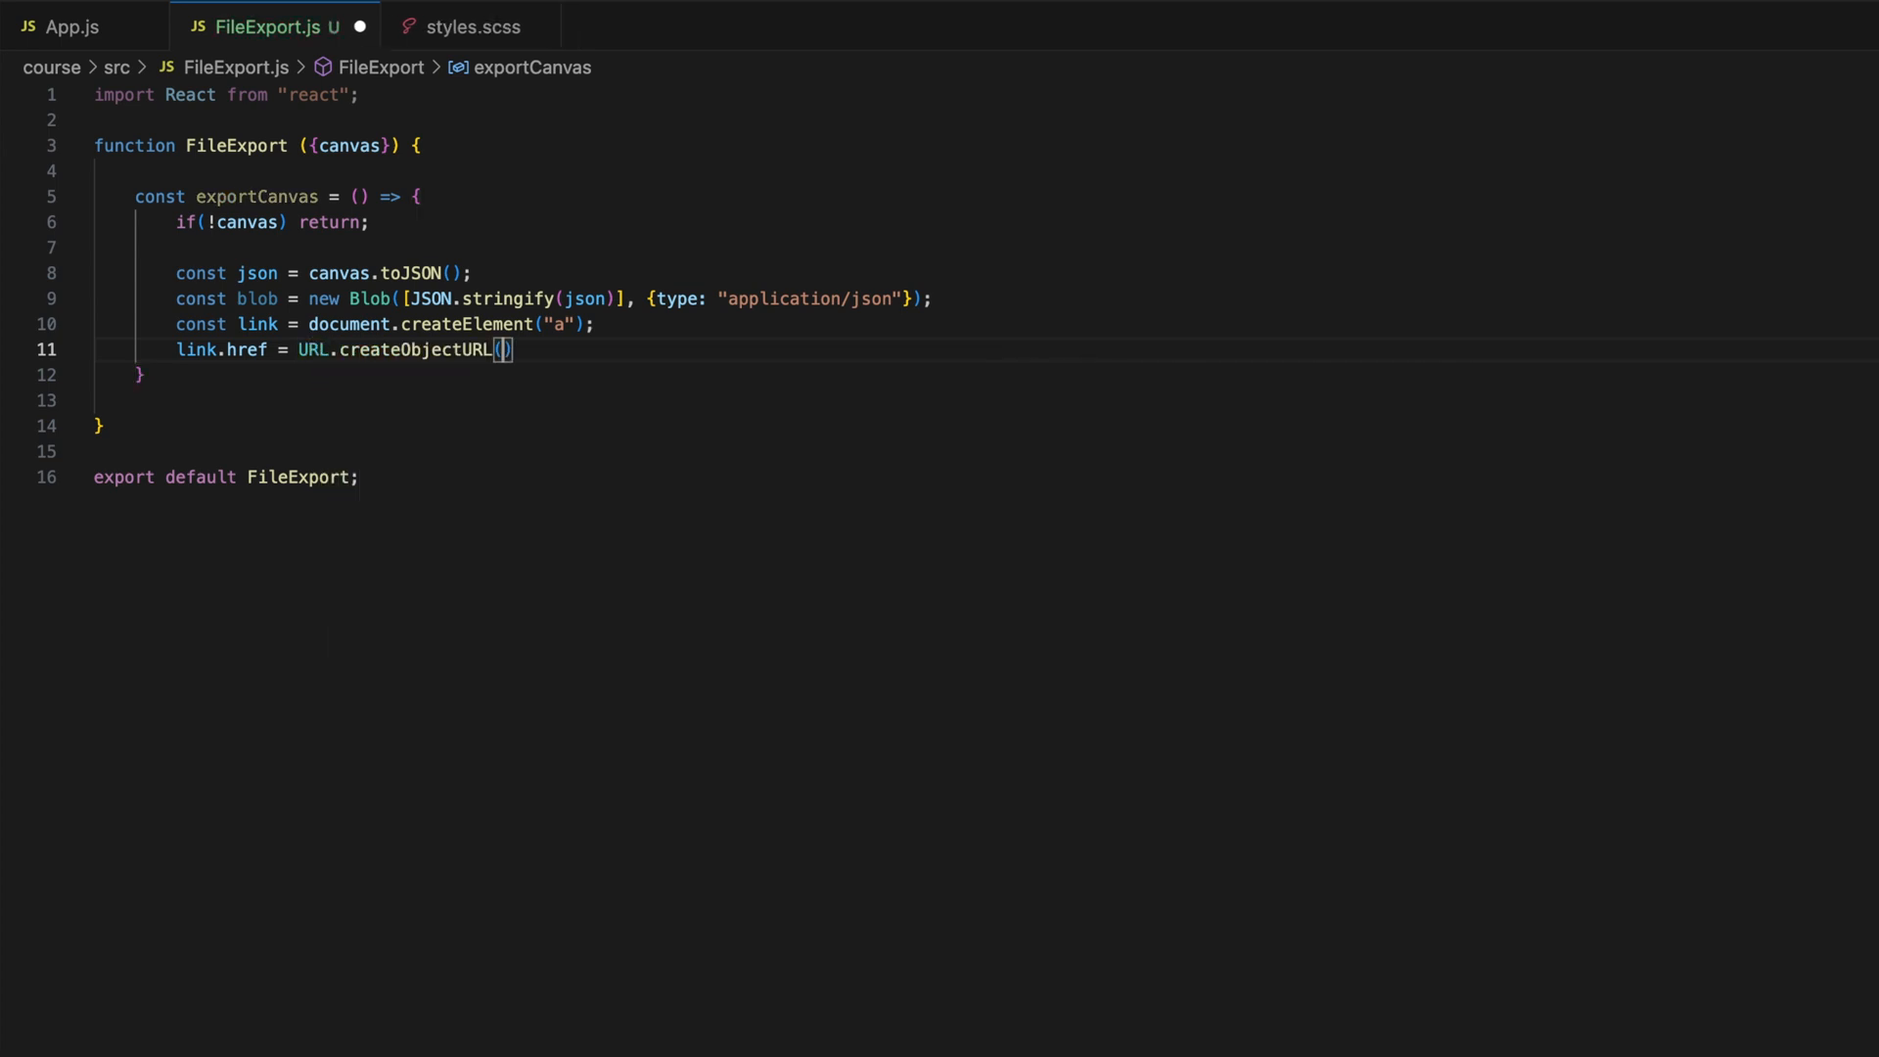
{"action": "type", "text": "blob);"}
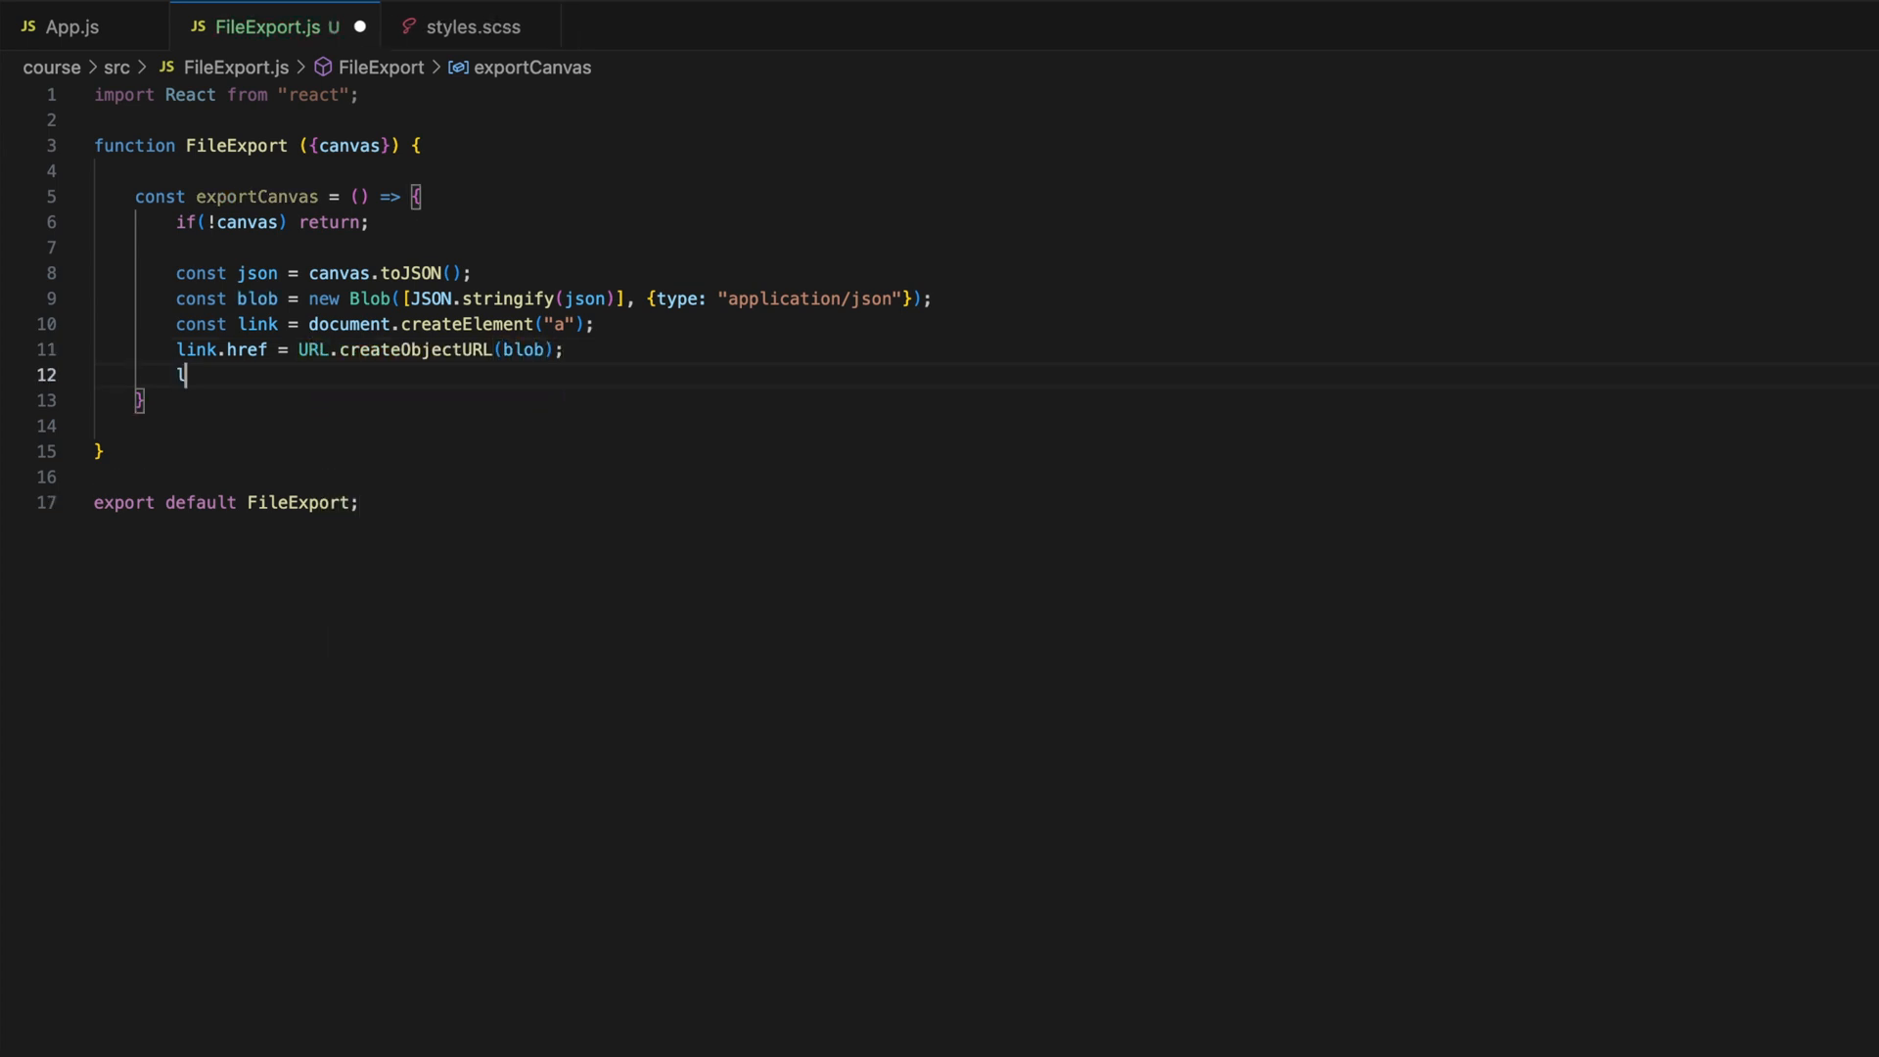
- Set link.download to canvas.json and trigger the download with link.click()
{"action": "type", "text": "ink.download = \"\""}
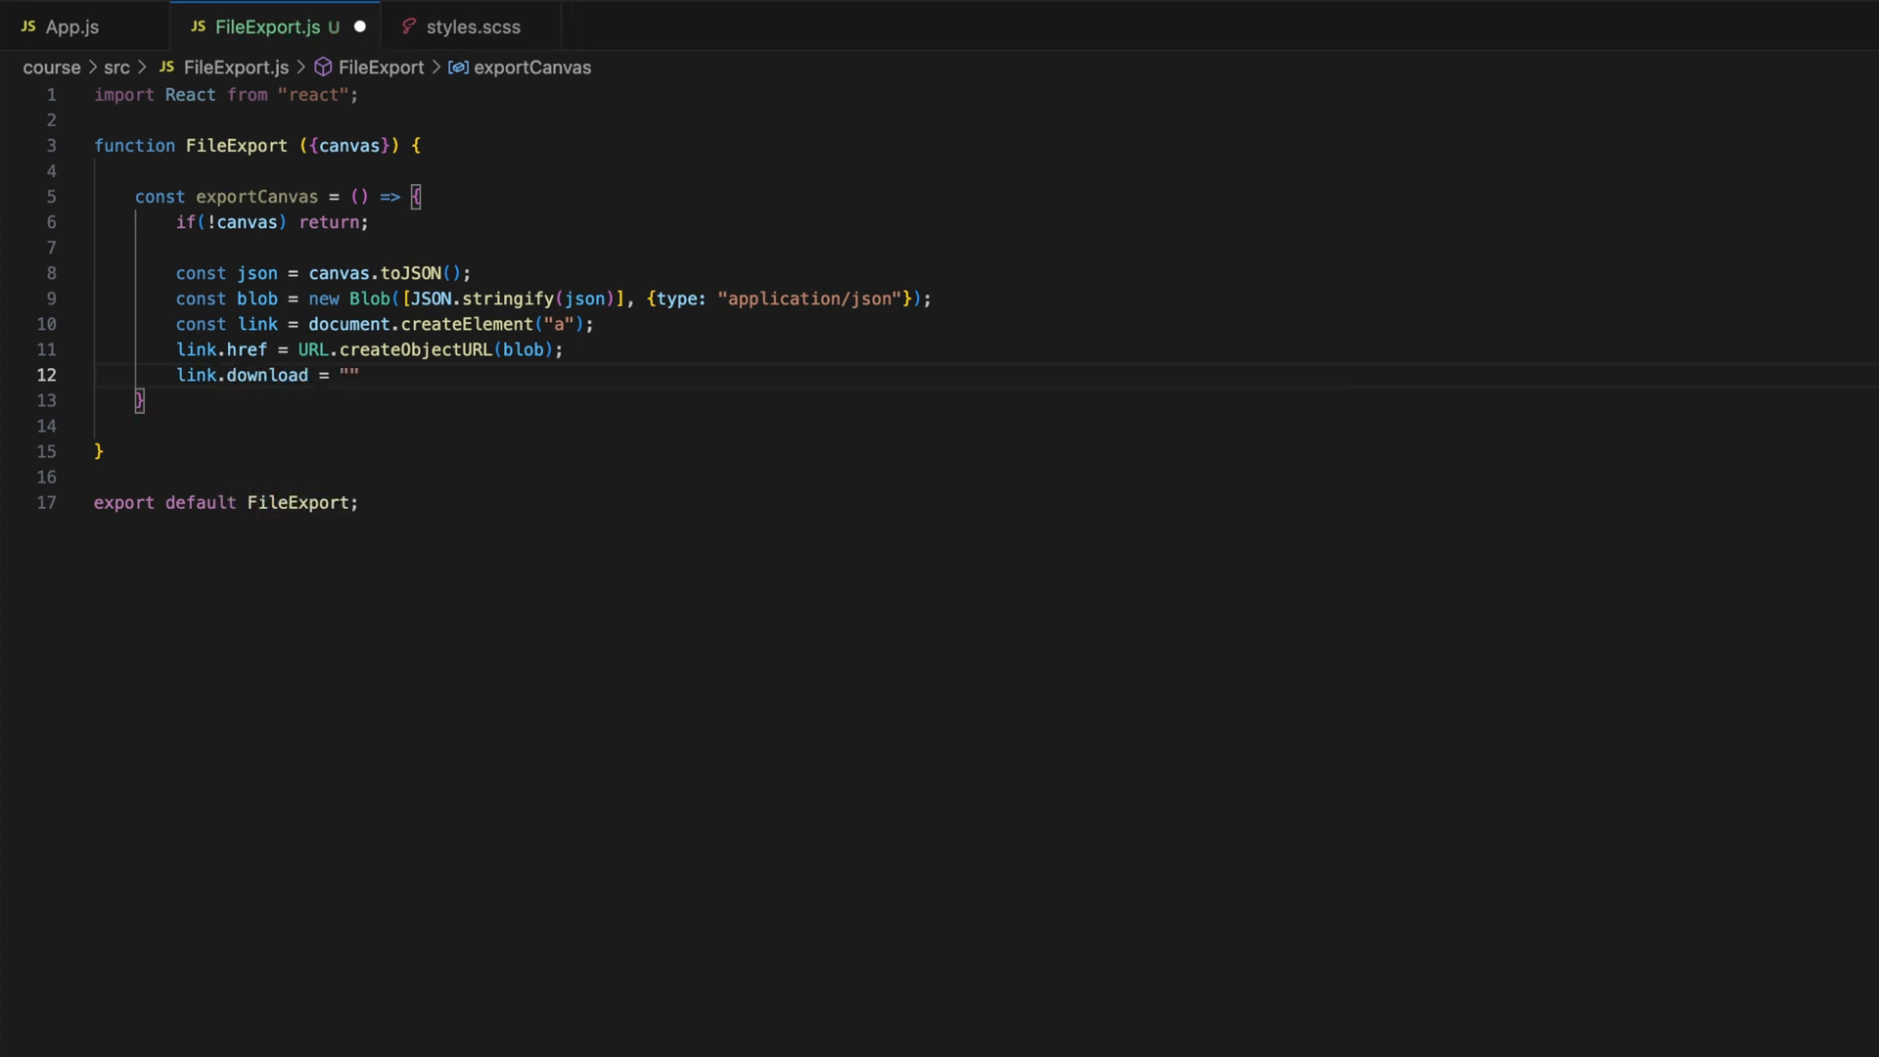
{"action": "type", "text": "canvas.json"}
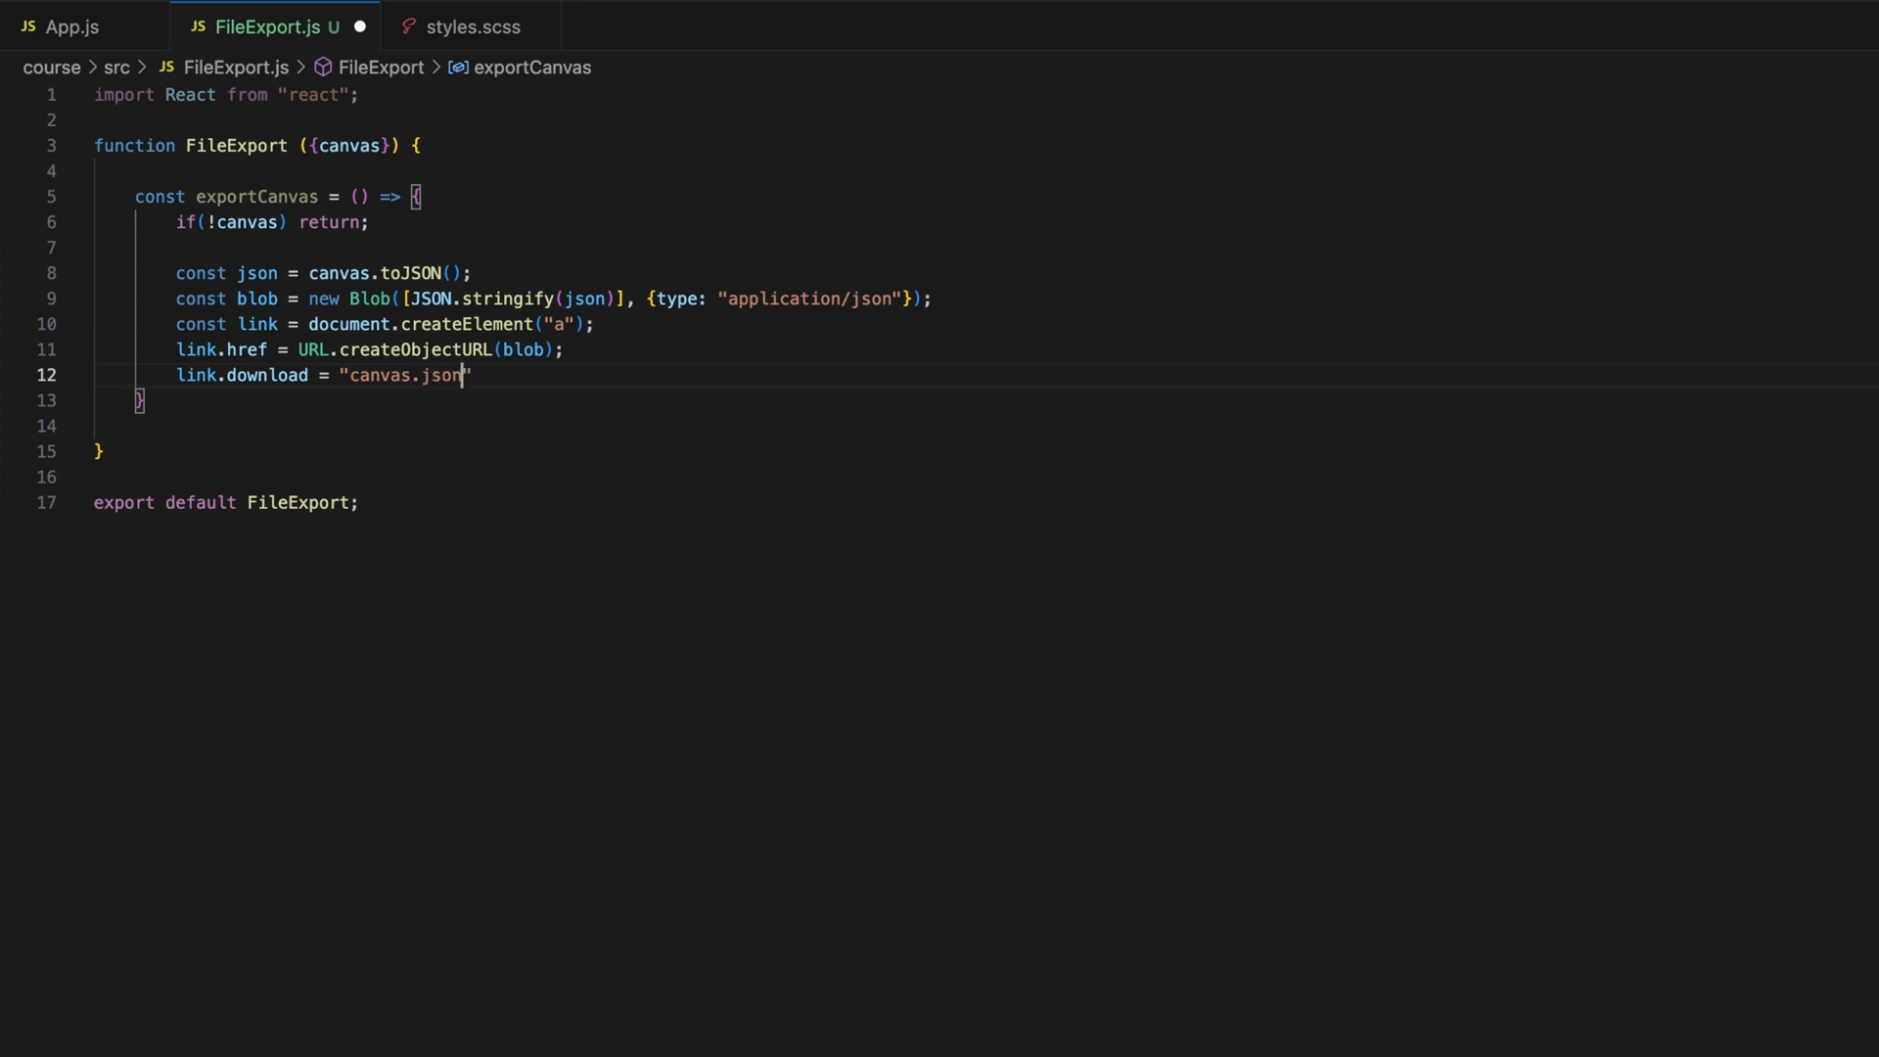
{"action": "type", "text": ";"}
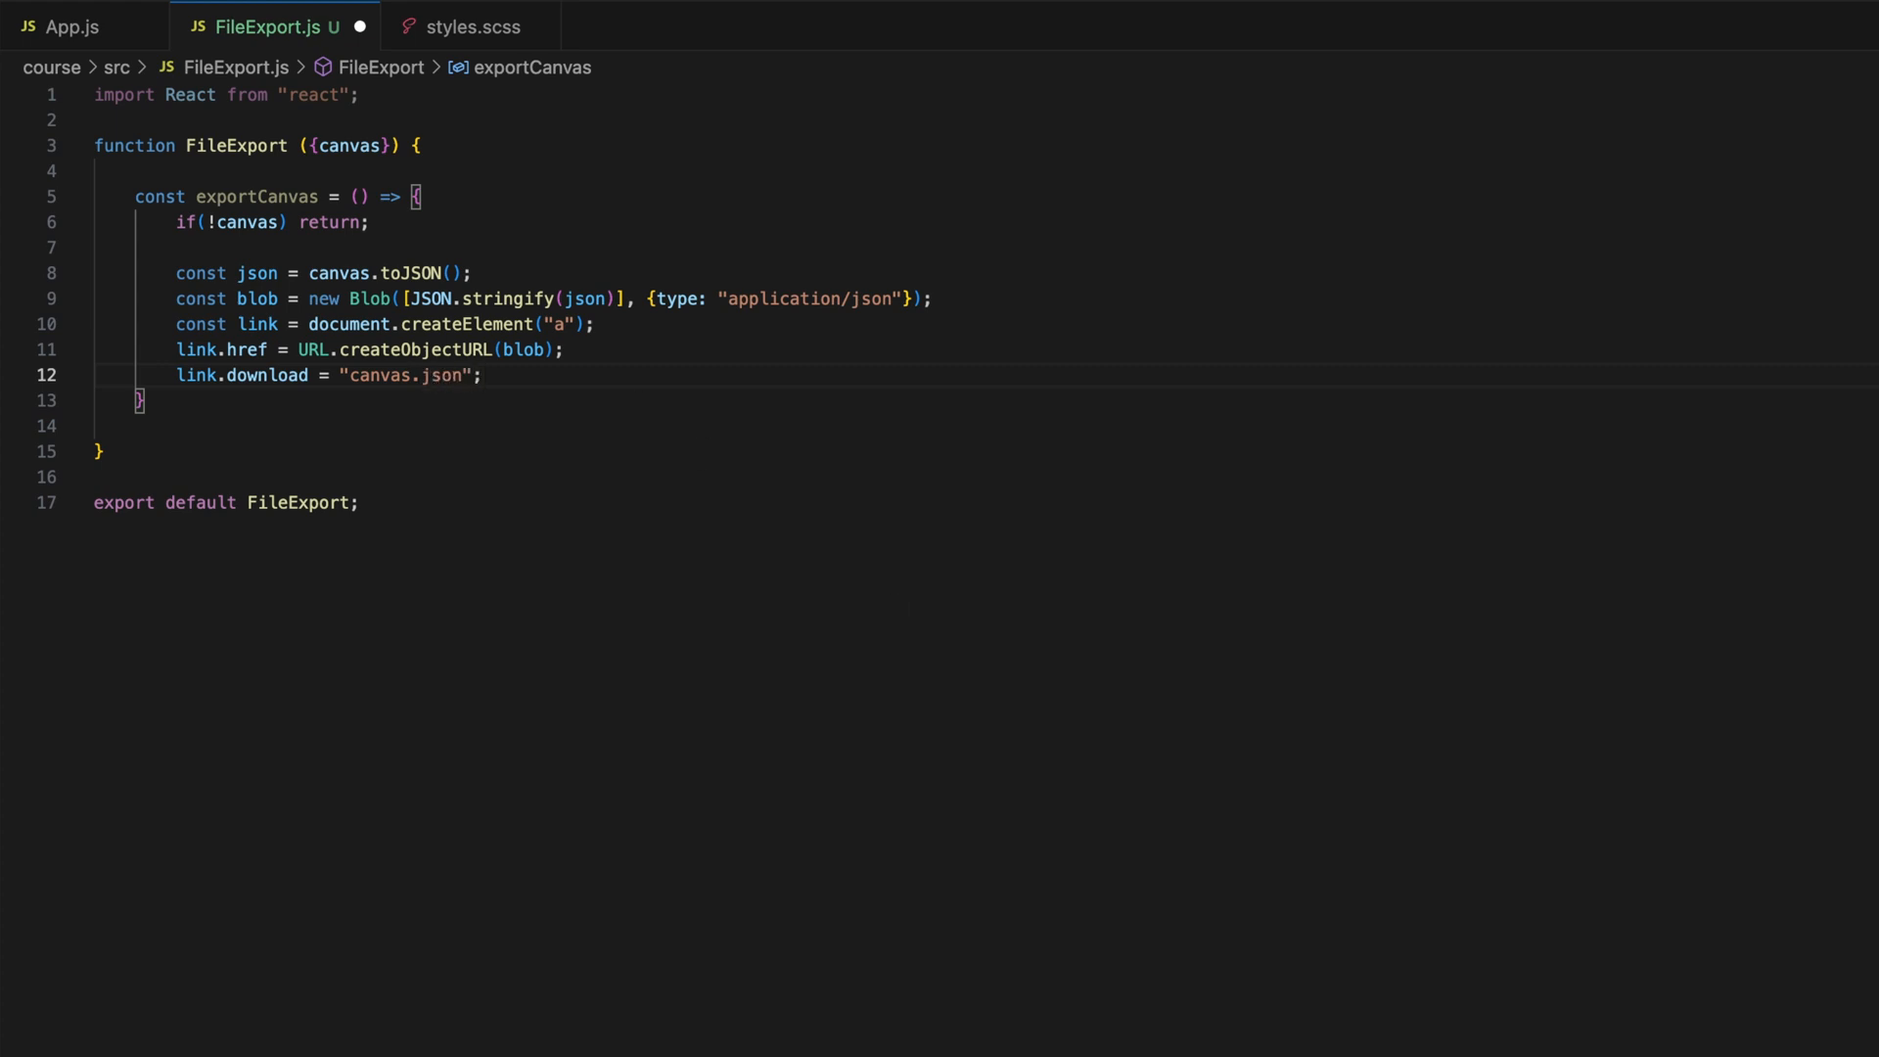
{"action": "key", "text": "Enter"}
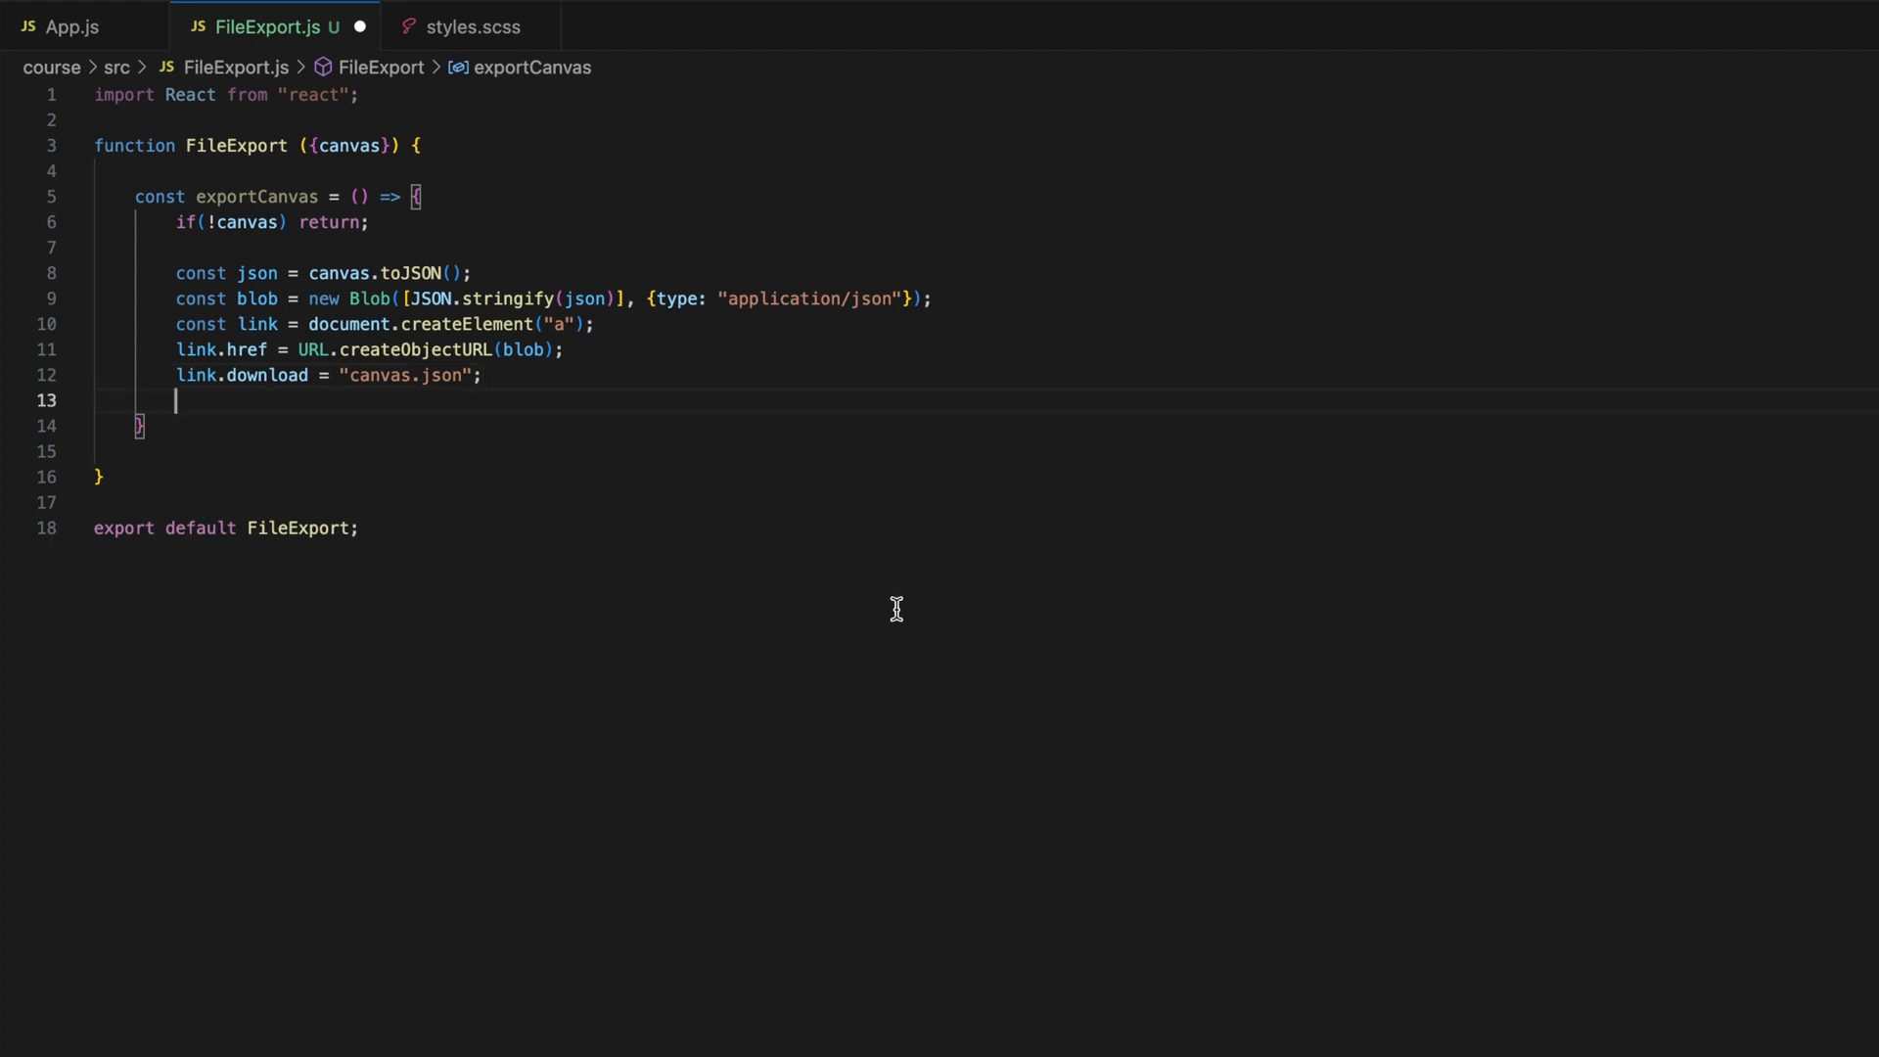
{"action": "type", "text": "link.click"}
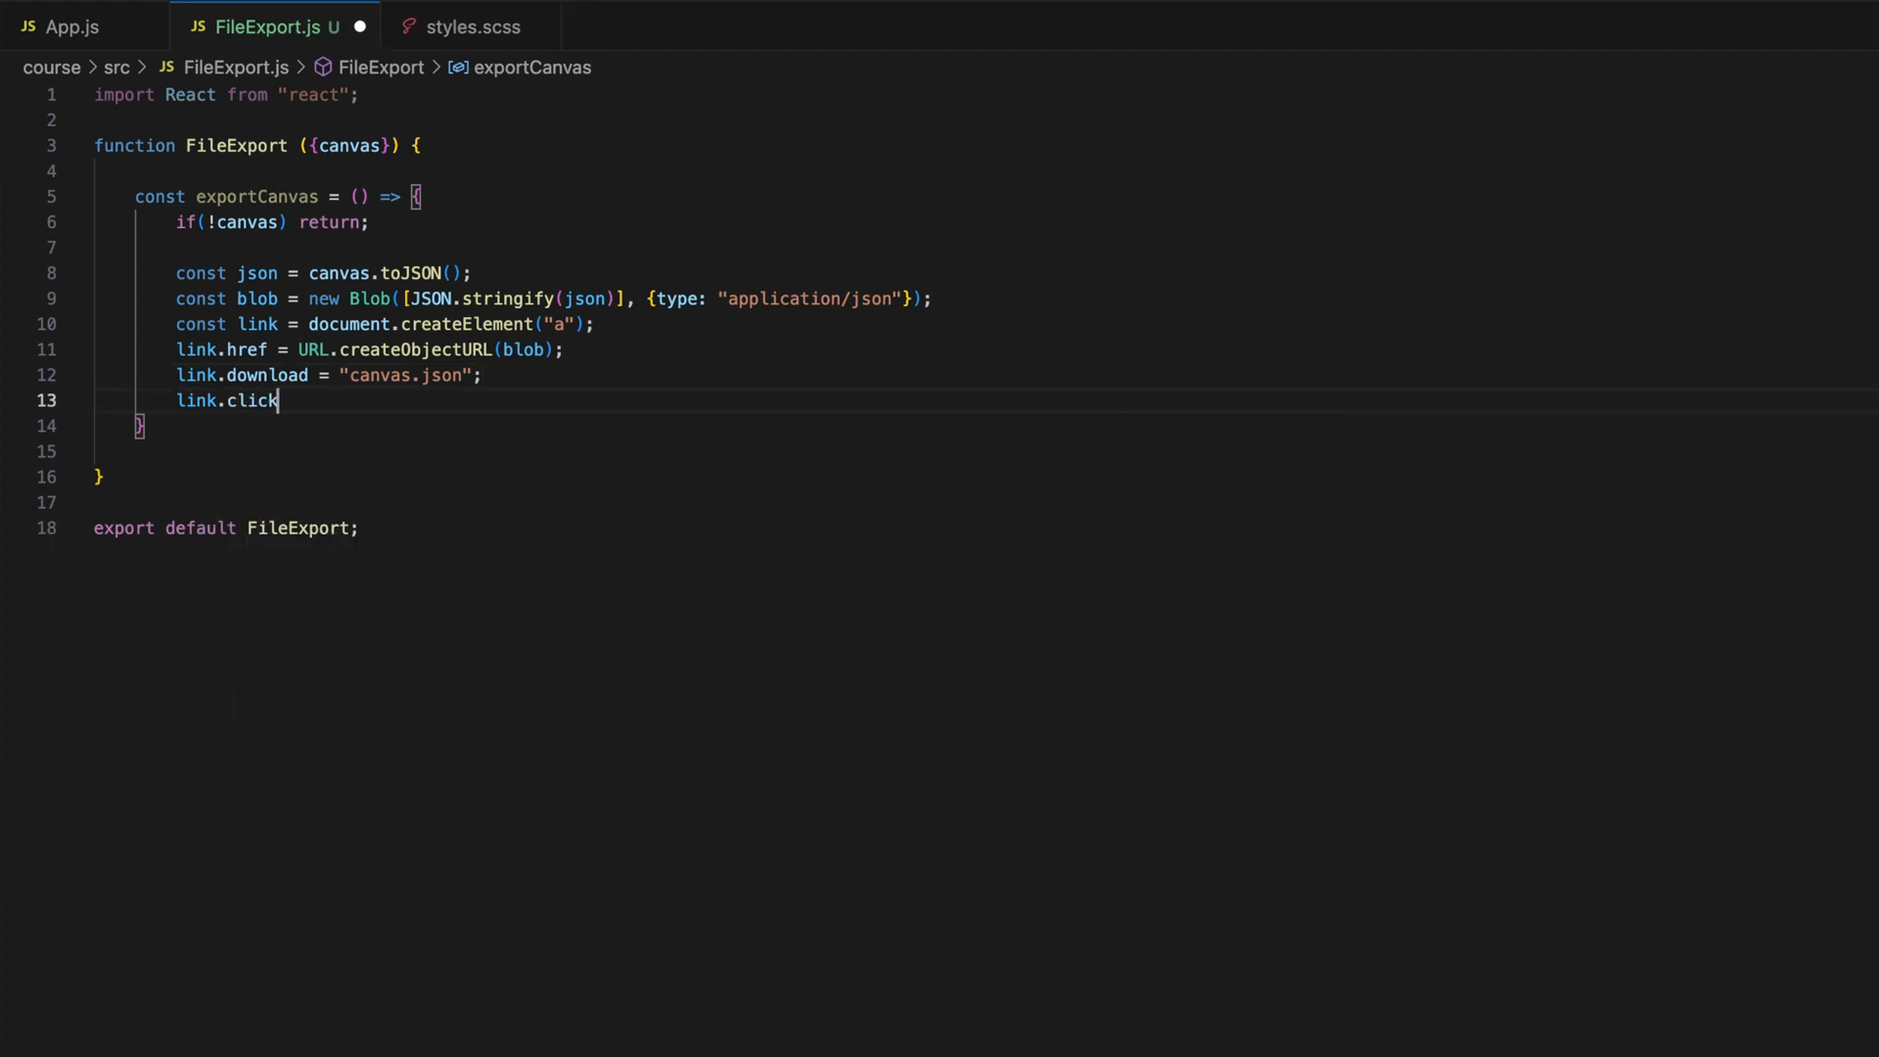
{"action": "type", "text": "();"}
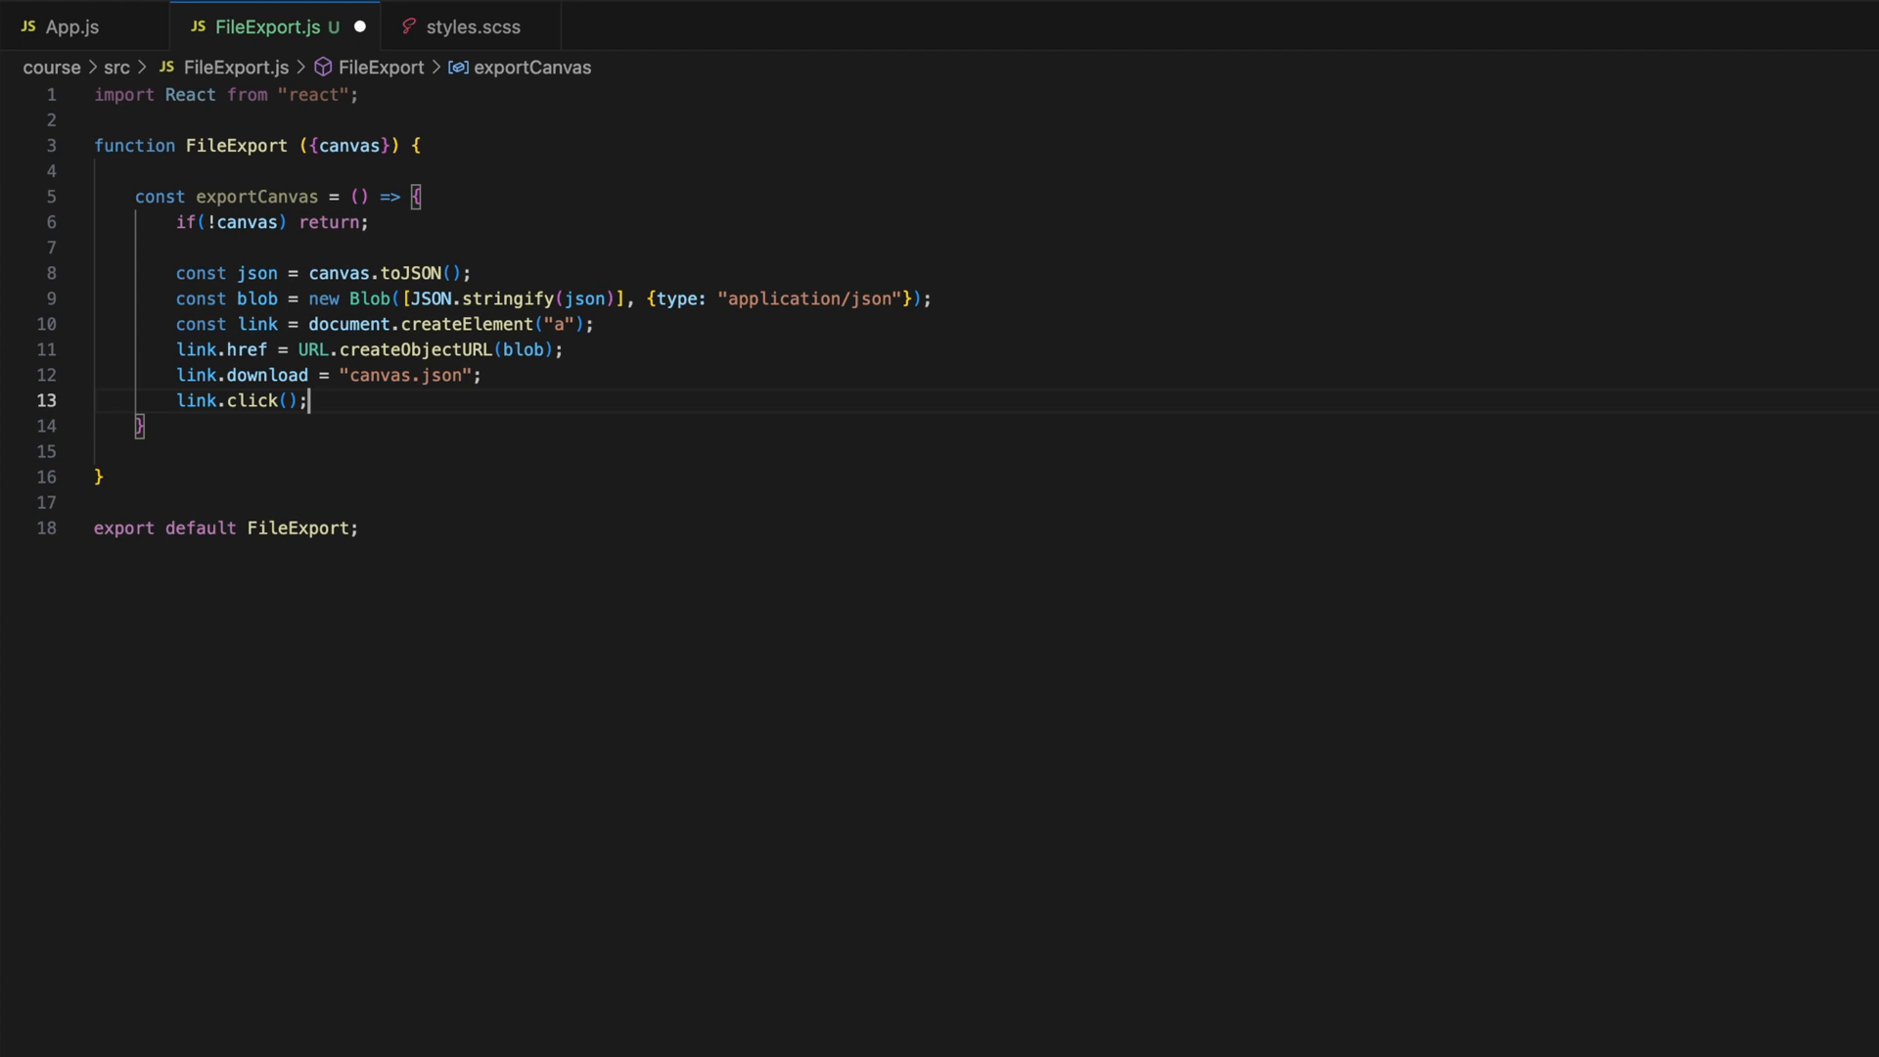
- Return a div with a ghost, size sm Button that calls exportCanvas, and import Button
{"action": "type", "text": "return ();"}
{"action": "type", "text": "<div className=\"FileExport"}
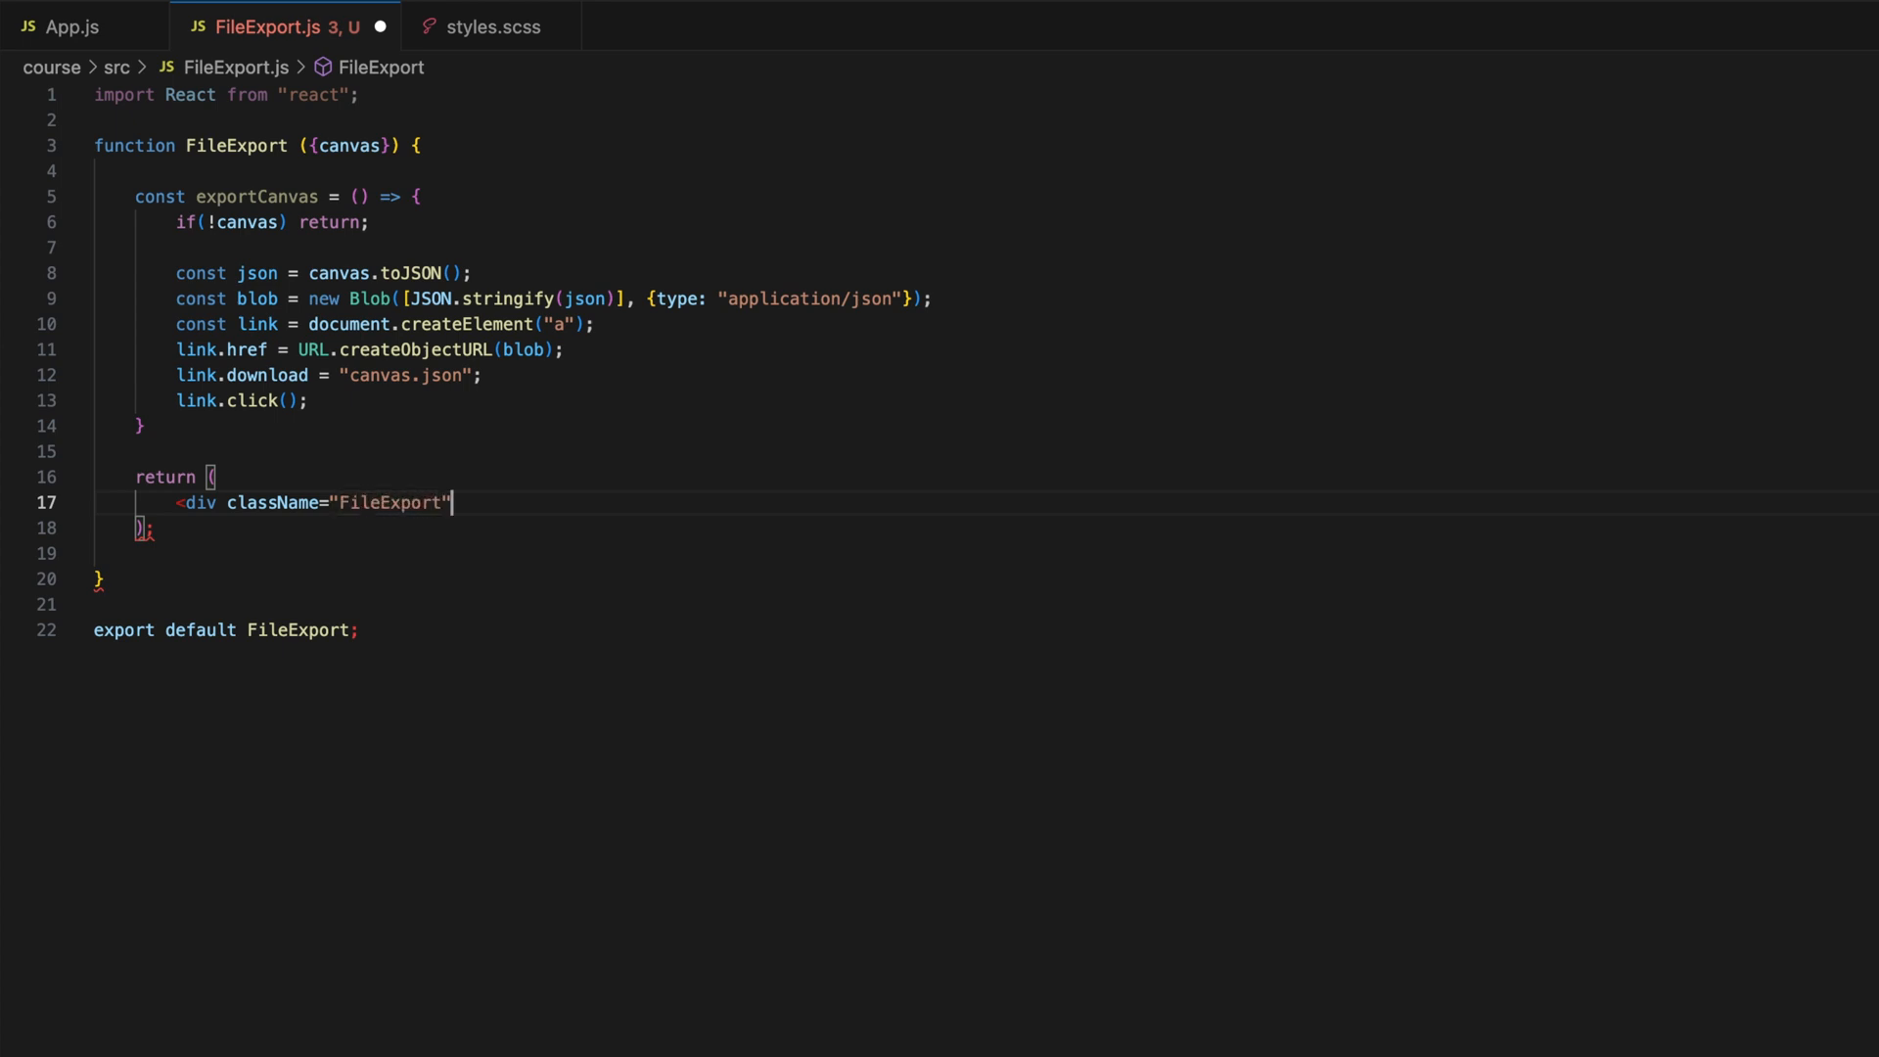
{"action": "type", "text": "<Button variant"}
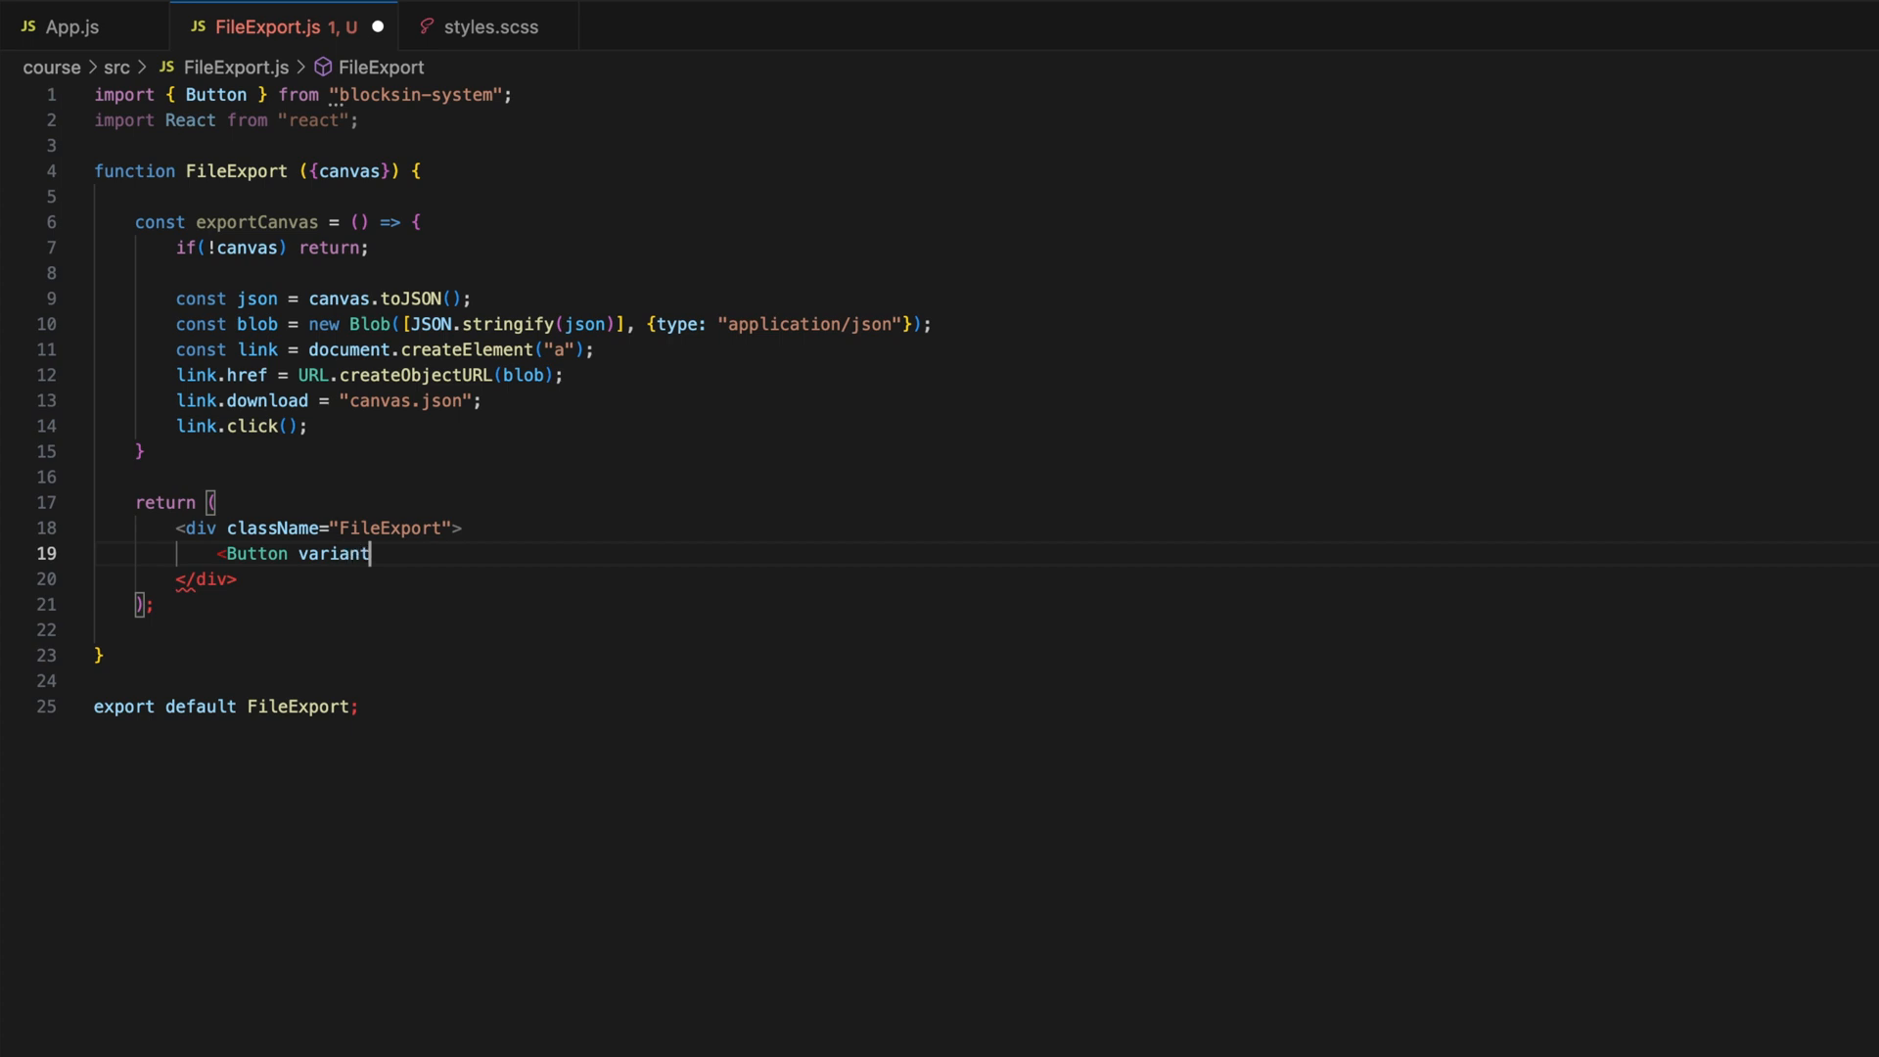
{"action": "type", "text": "=\"ghost\" size=\"sm\""}
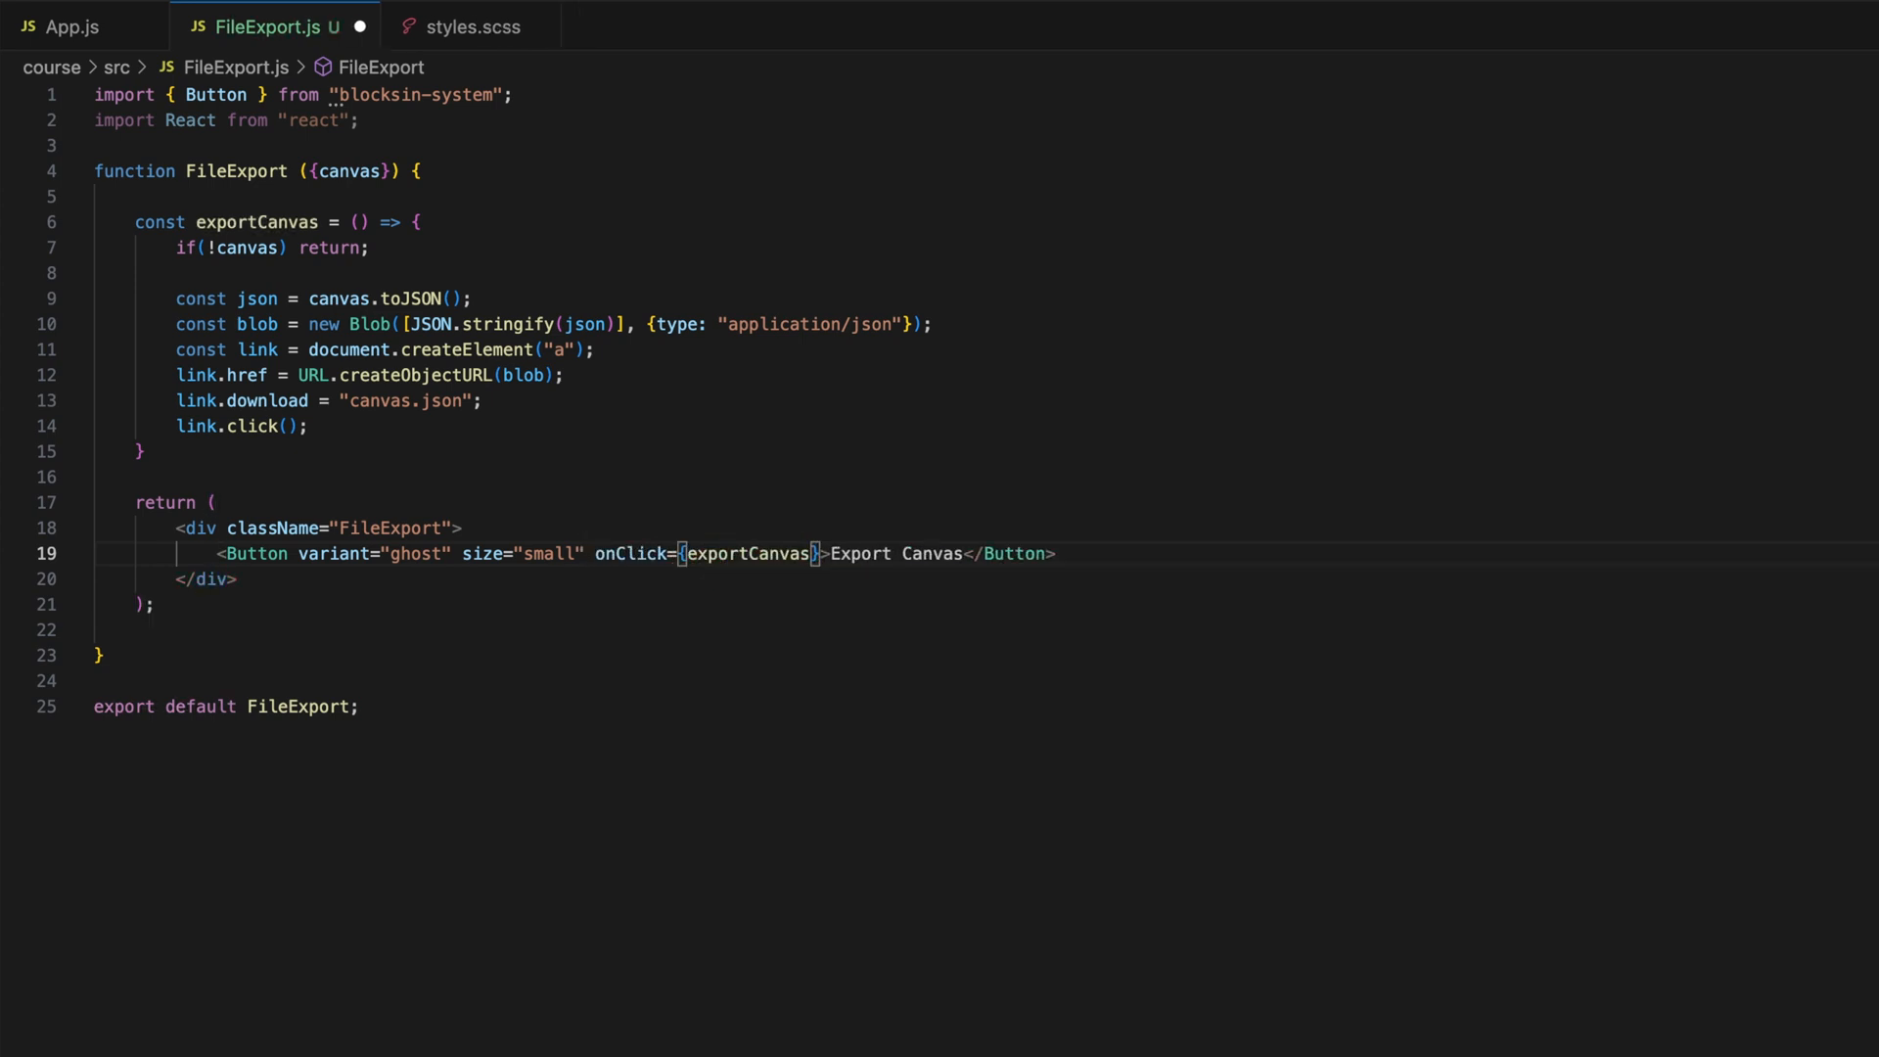
{"action": "left_click", "coordinate": [153, 603]}
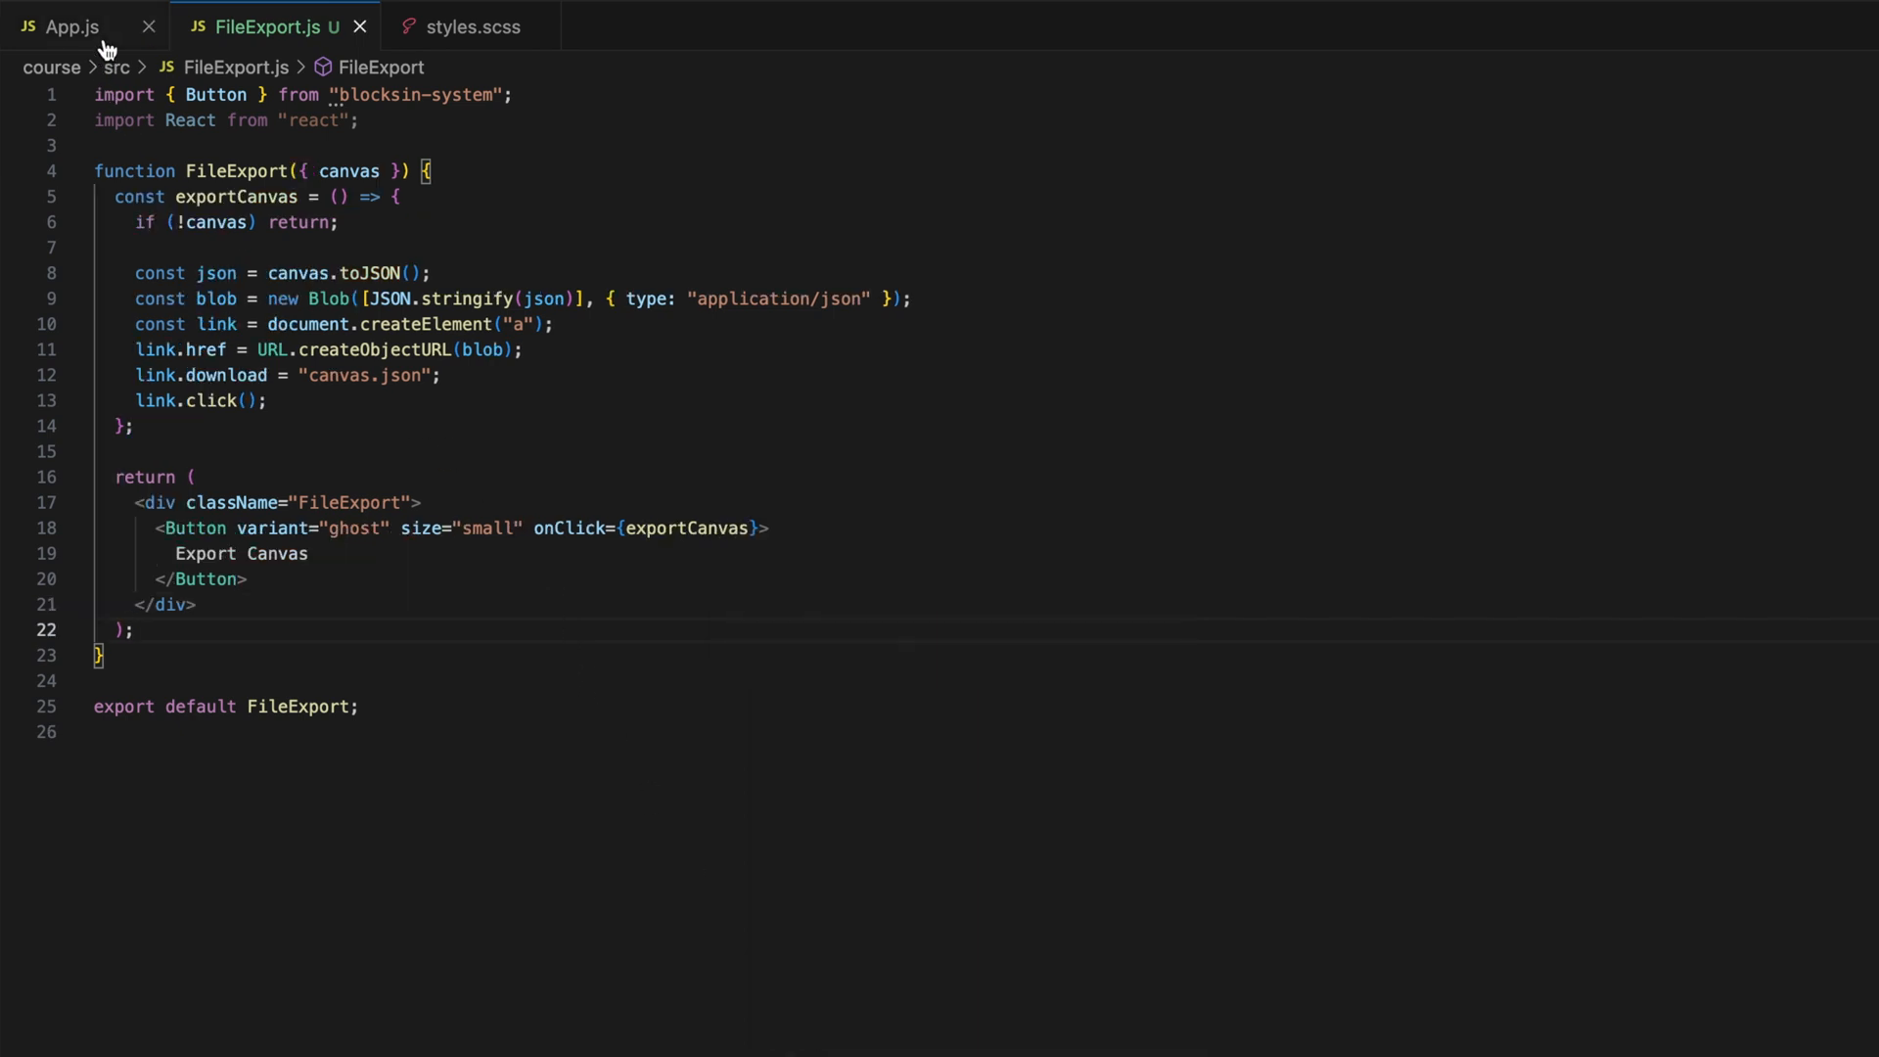
- In App.js import FileExport and add a TopNavBar div containing <FileExport canvas={canvas} />
{"action": "left_click", "coordinate": [72, 26]}
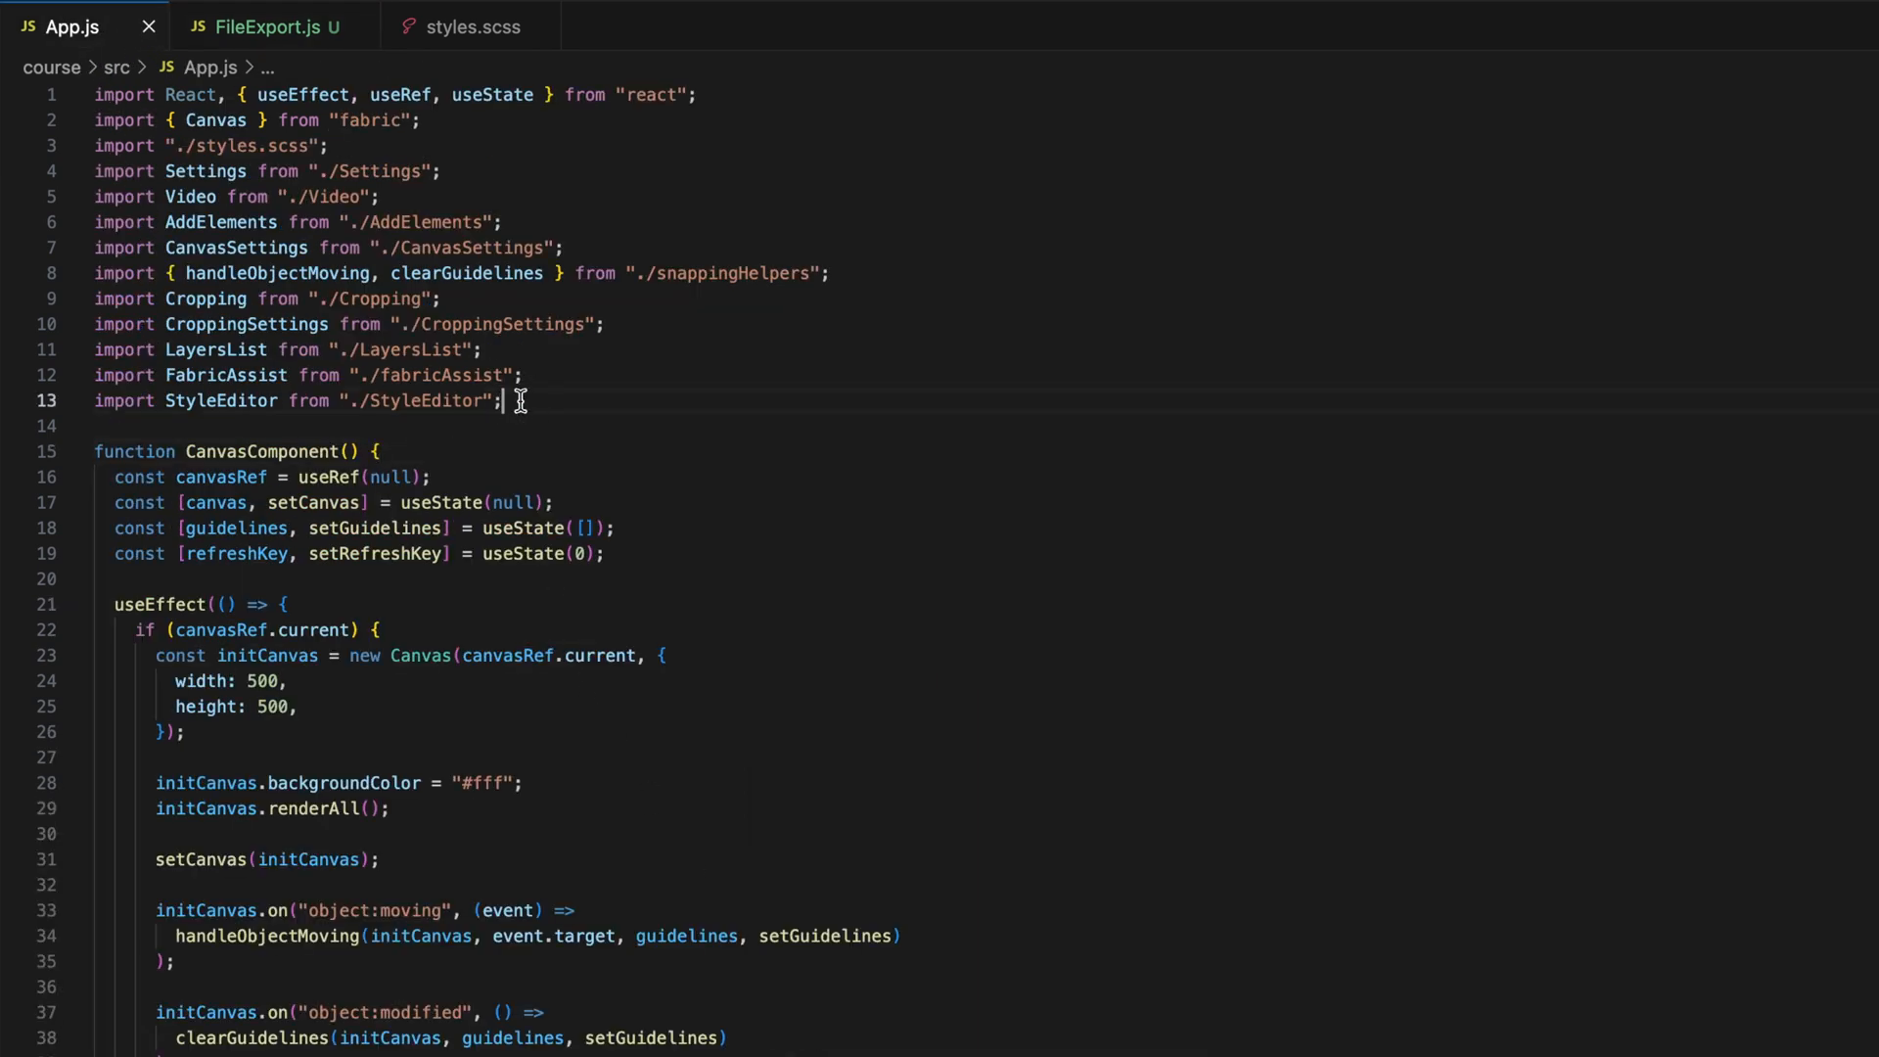
{"action": "type", "text": "import Ex"}
{"action": "type", "text": "<FileExport"}
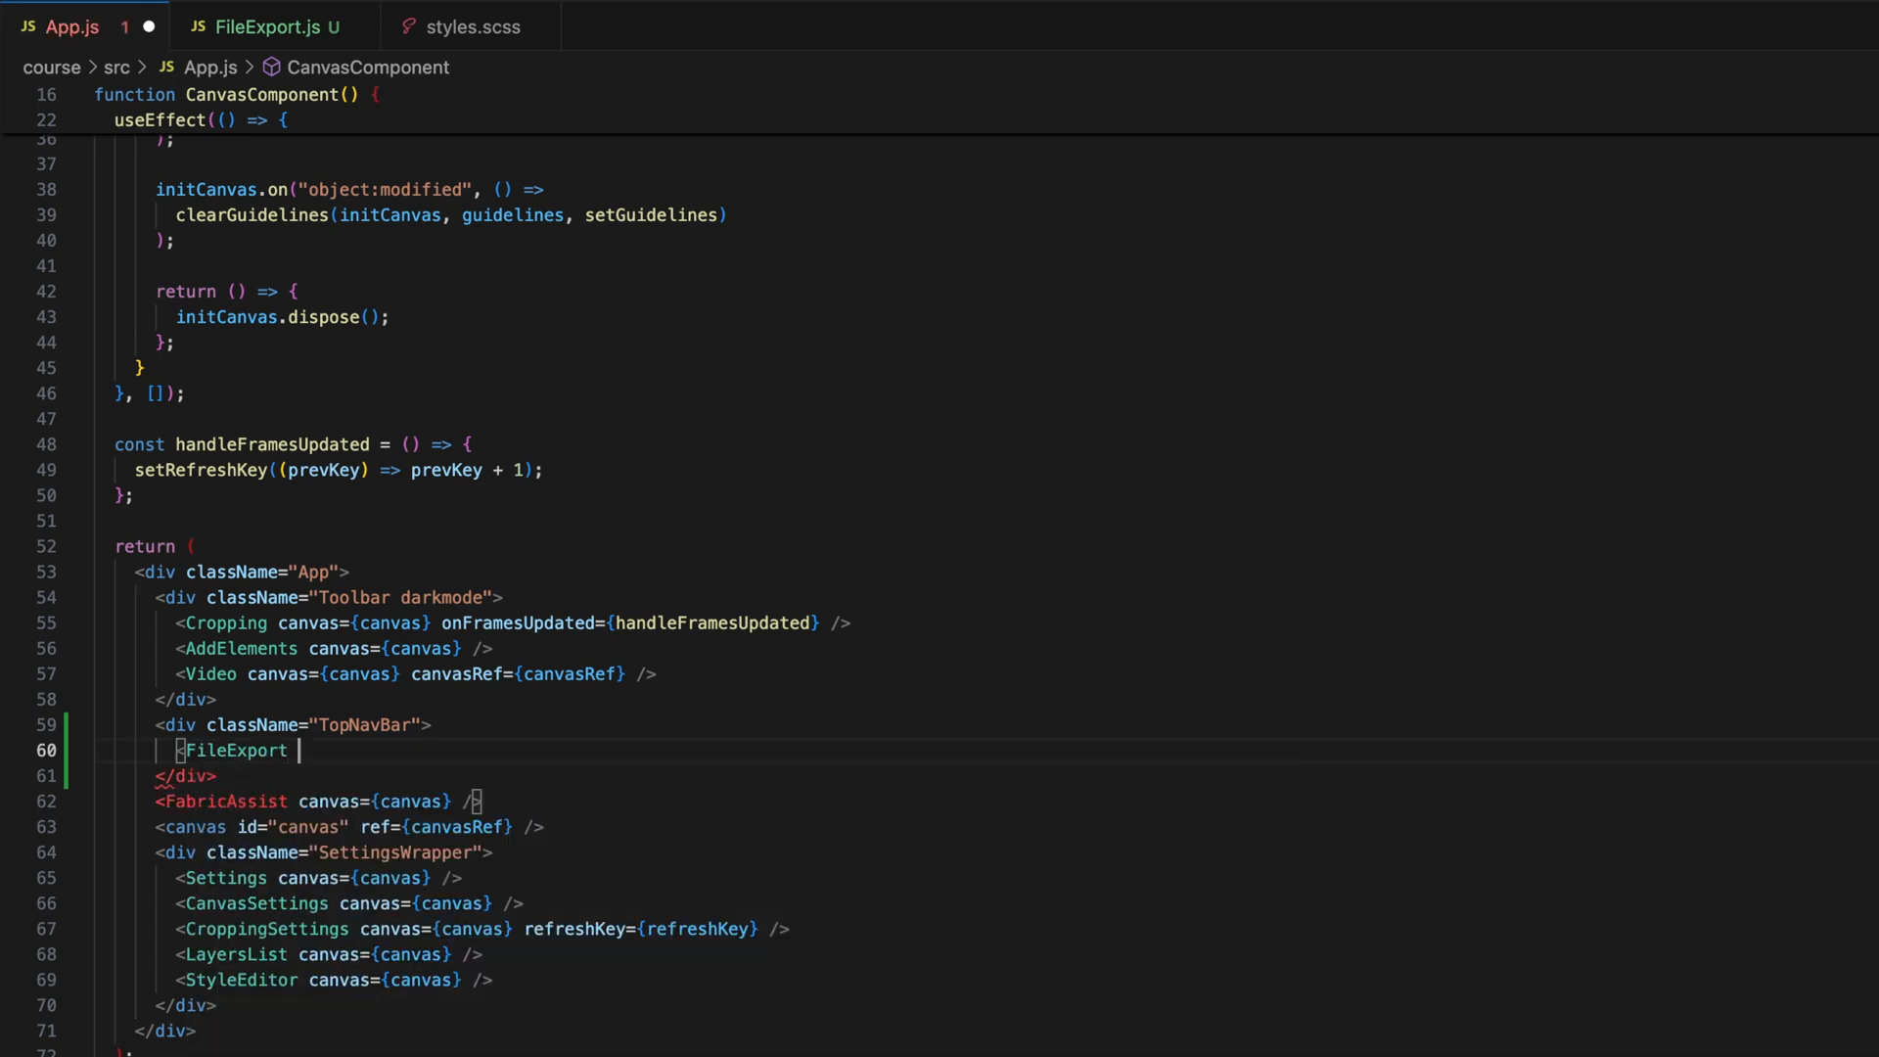
{"action": "left_click", "coordinate": [466, 26]}
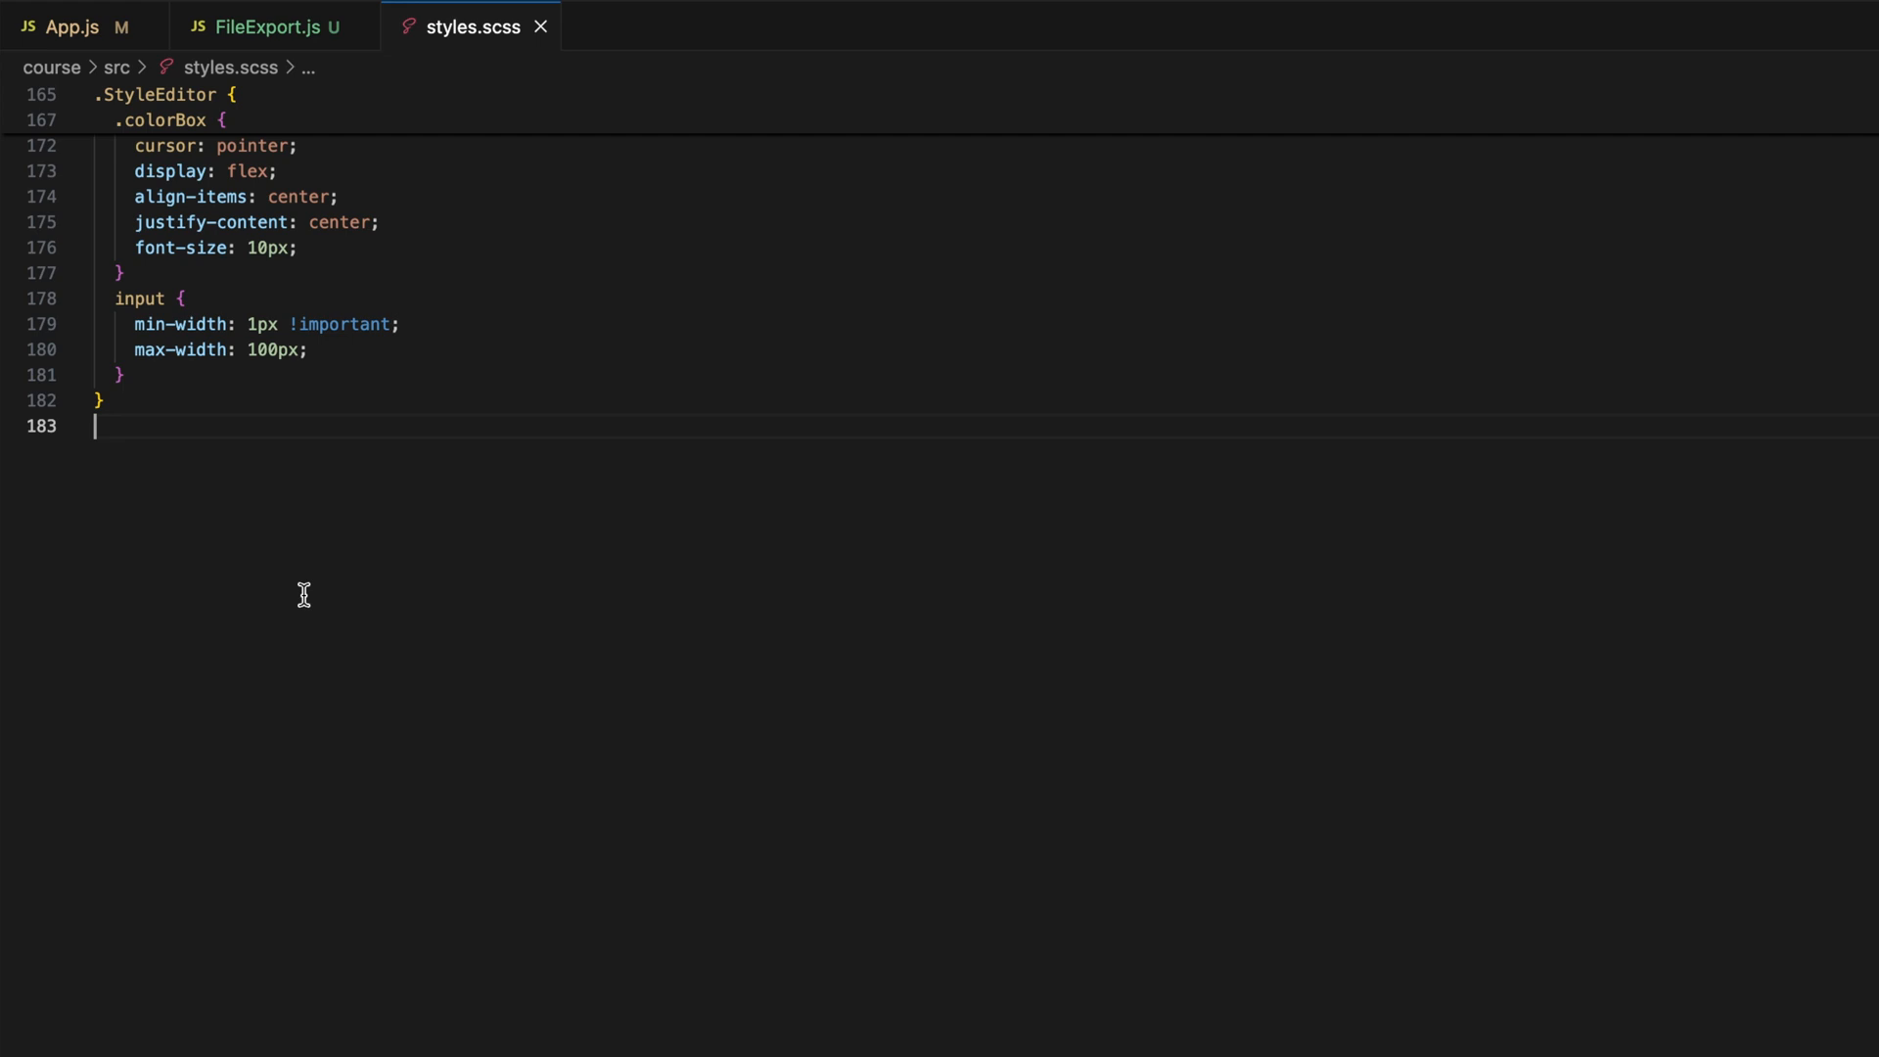
- Add a .TopNavBar rule with position: fixed, top: 8px and left: 8px
{"action": "type", "text": ".TopNavBar {"}
{"action": "type", "text": "top: 8px;"}
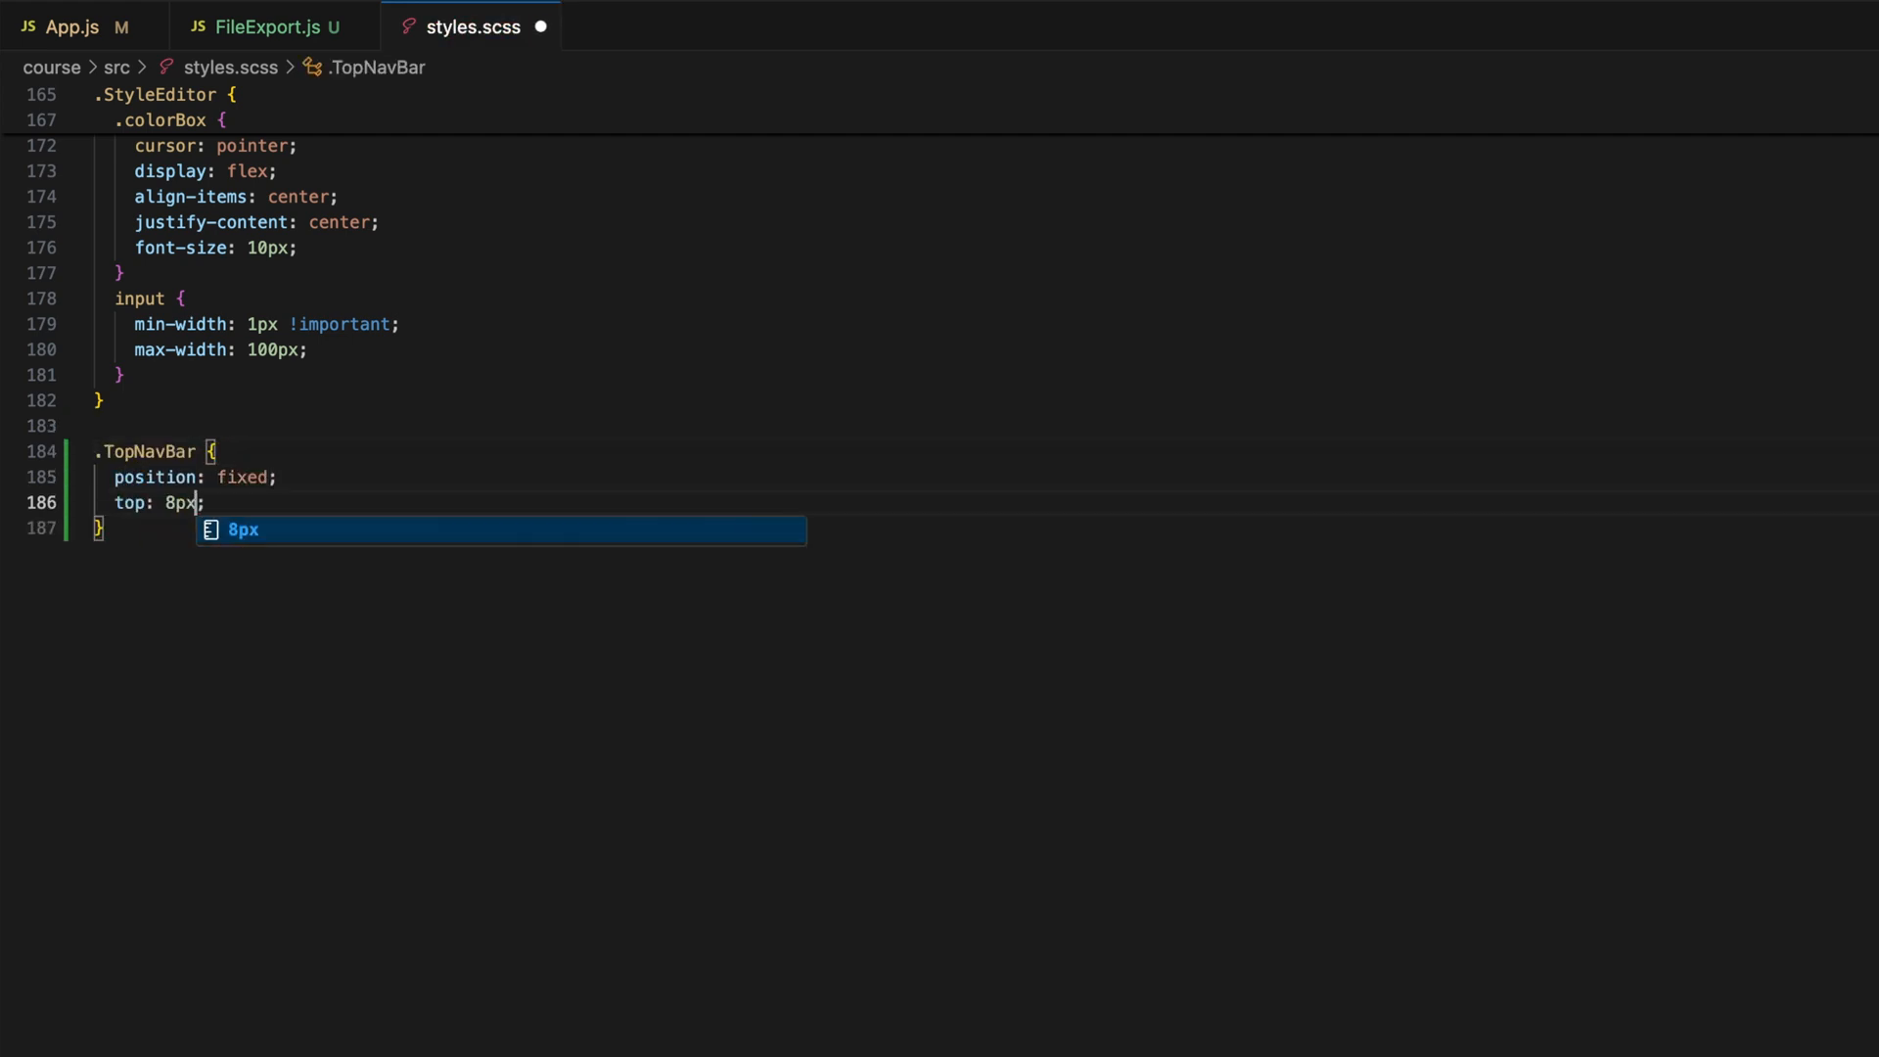
{"action": "type", "text": "left: 8px;"}
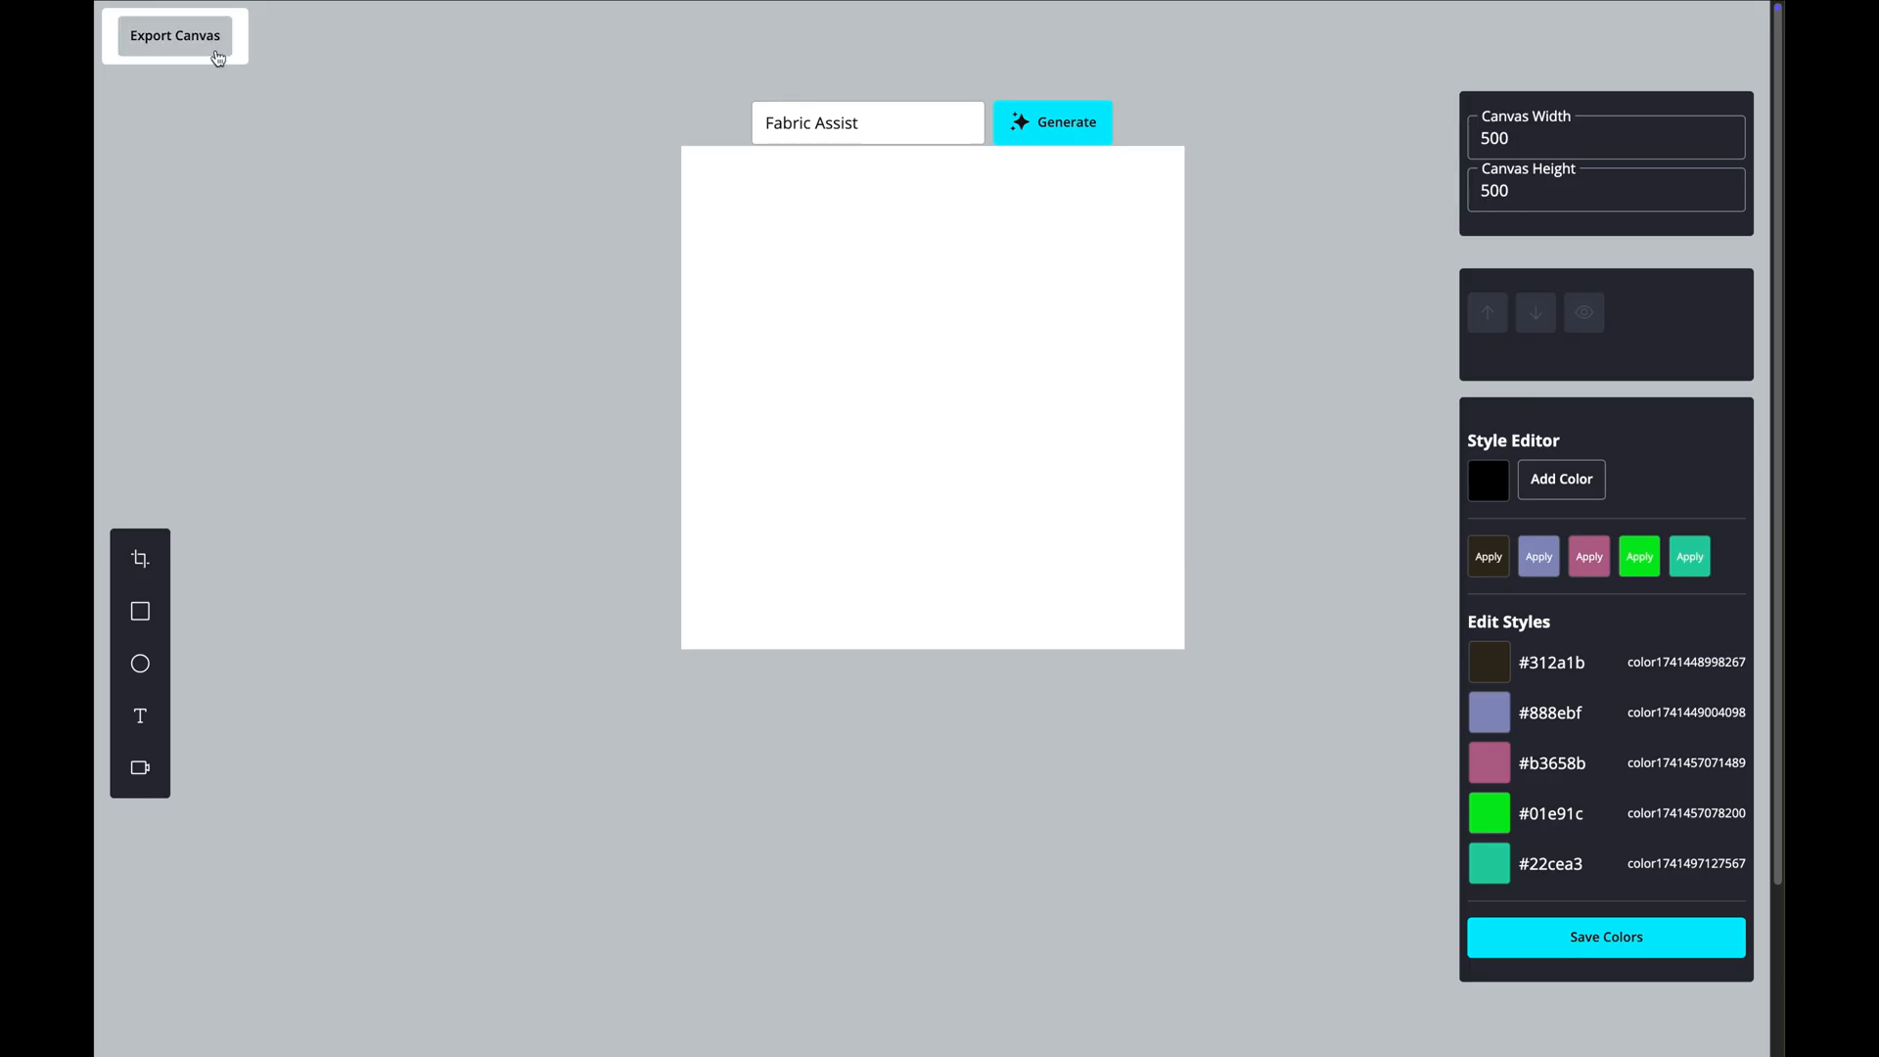
- Export the drawn canvas as canvas.json, inspect its objects, and return to FileExport.js
{"action": "left_click", "coordinate": [139, 610]}
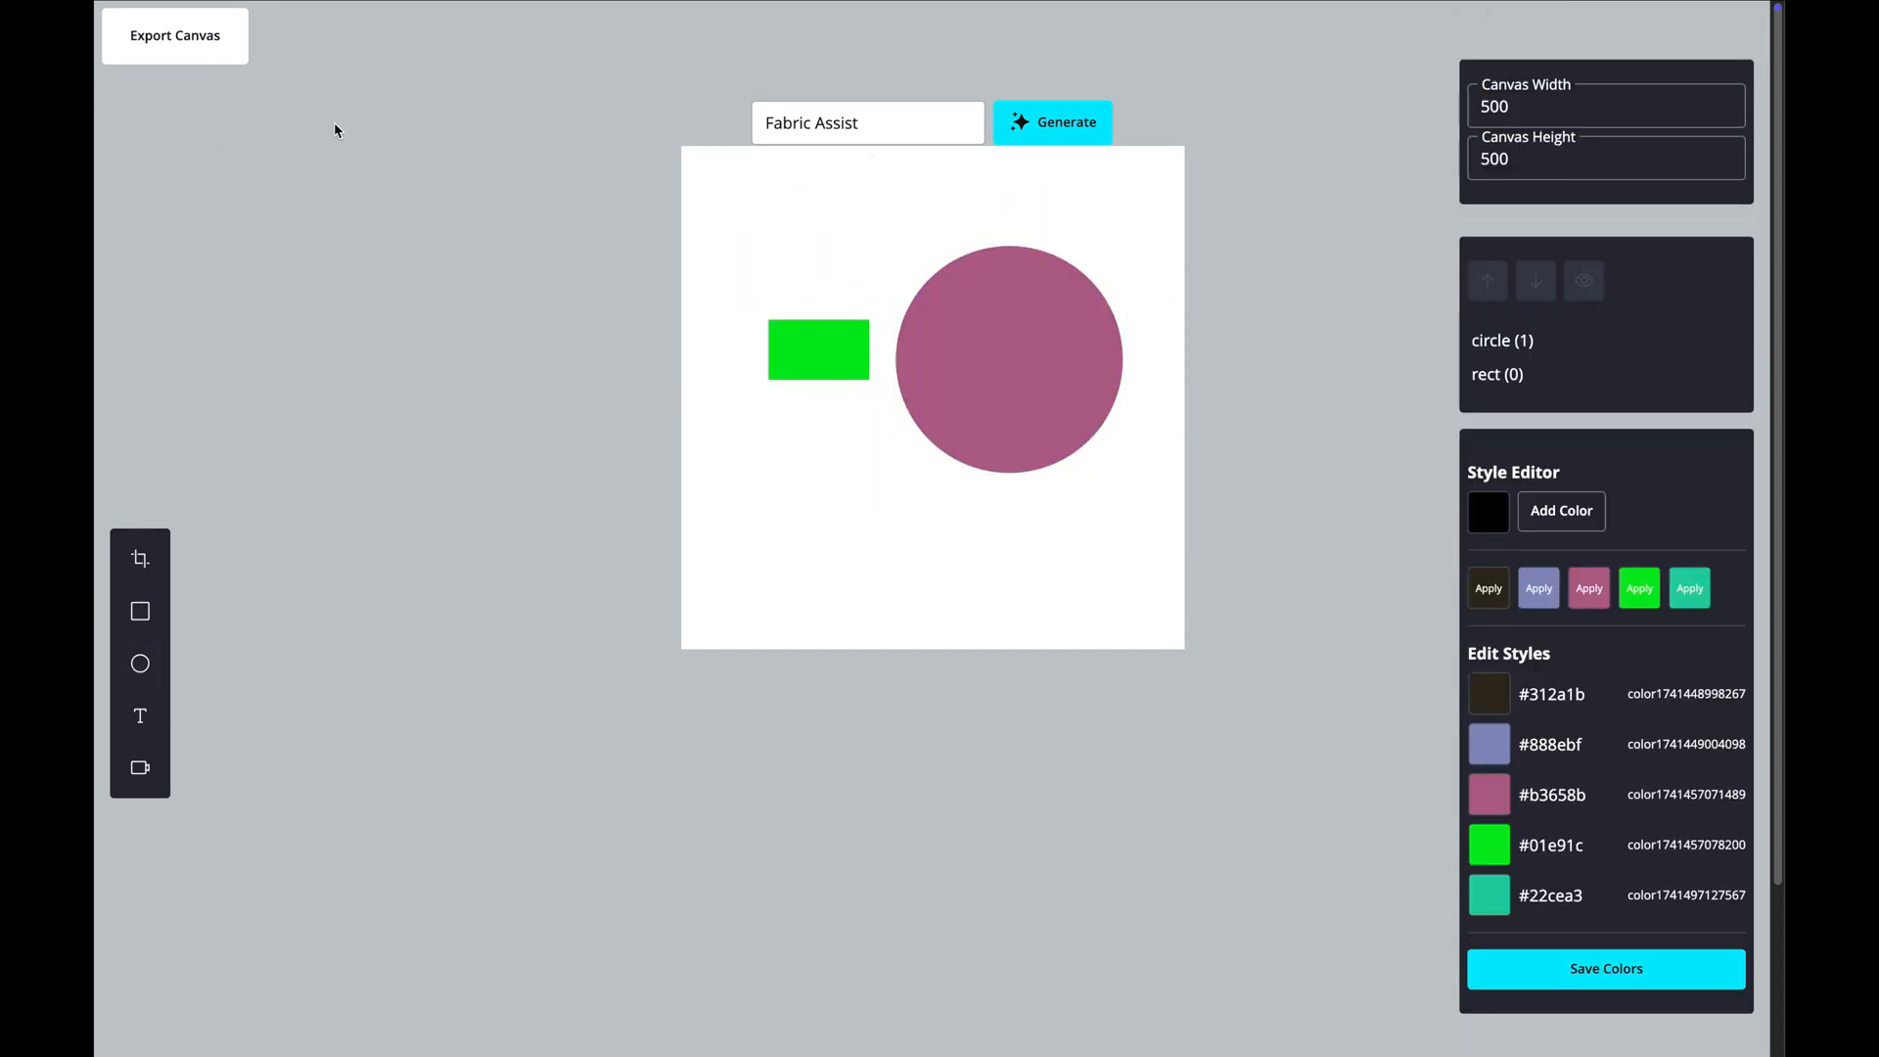
{"action": "left_click", "coordinate": [174, 36]}
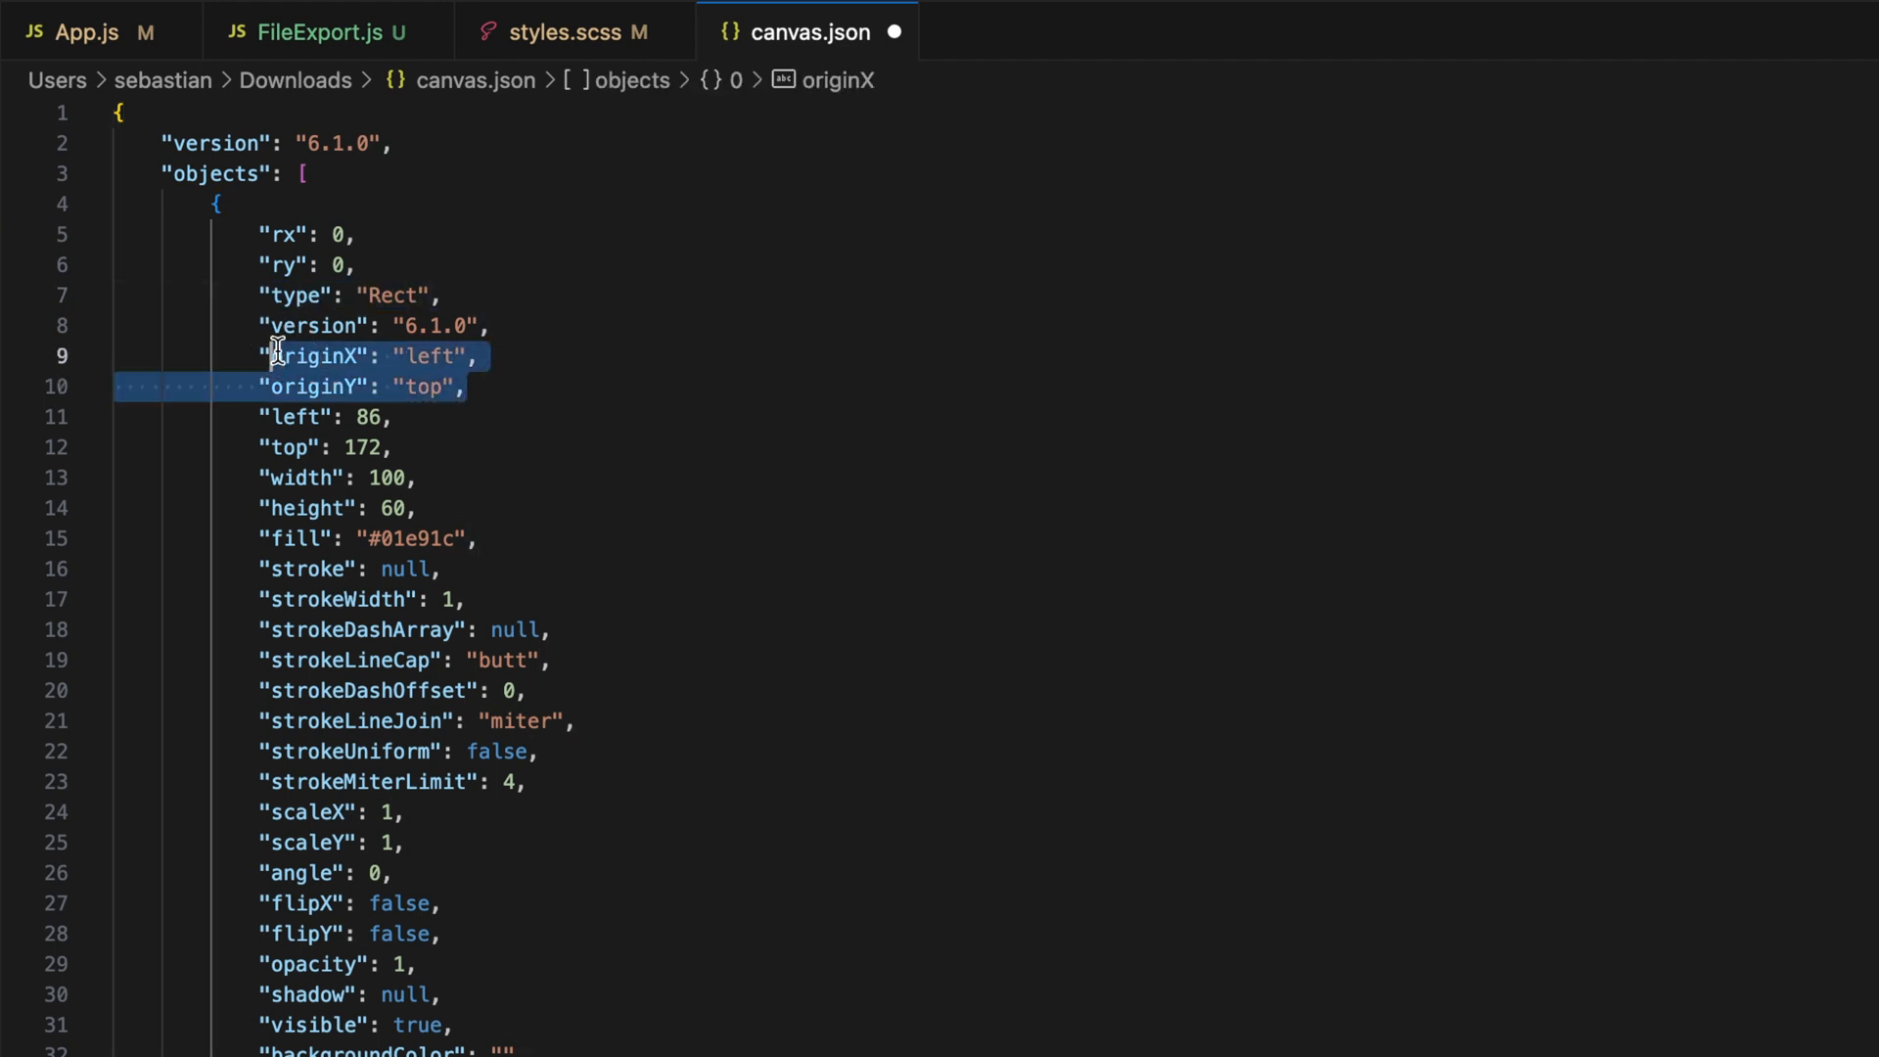
{"action": "left_click", "coordinate": [276, 28]}
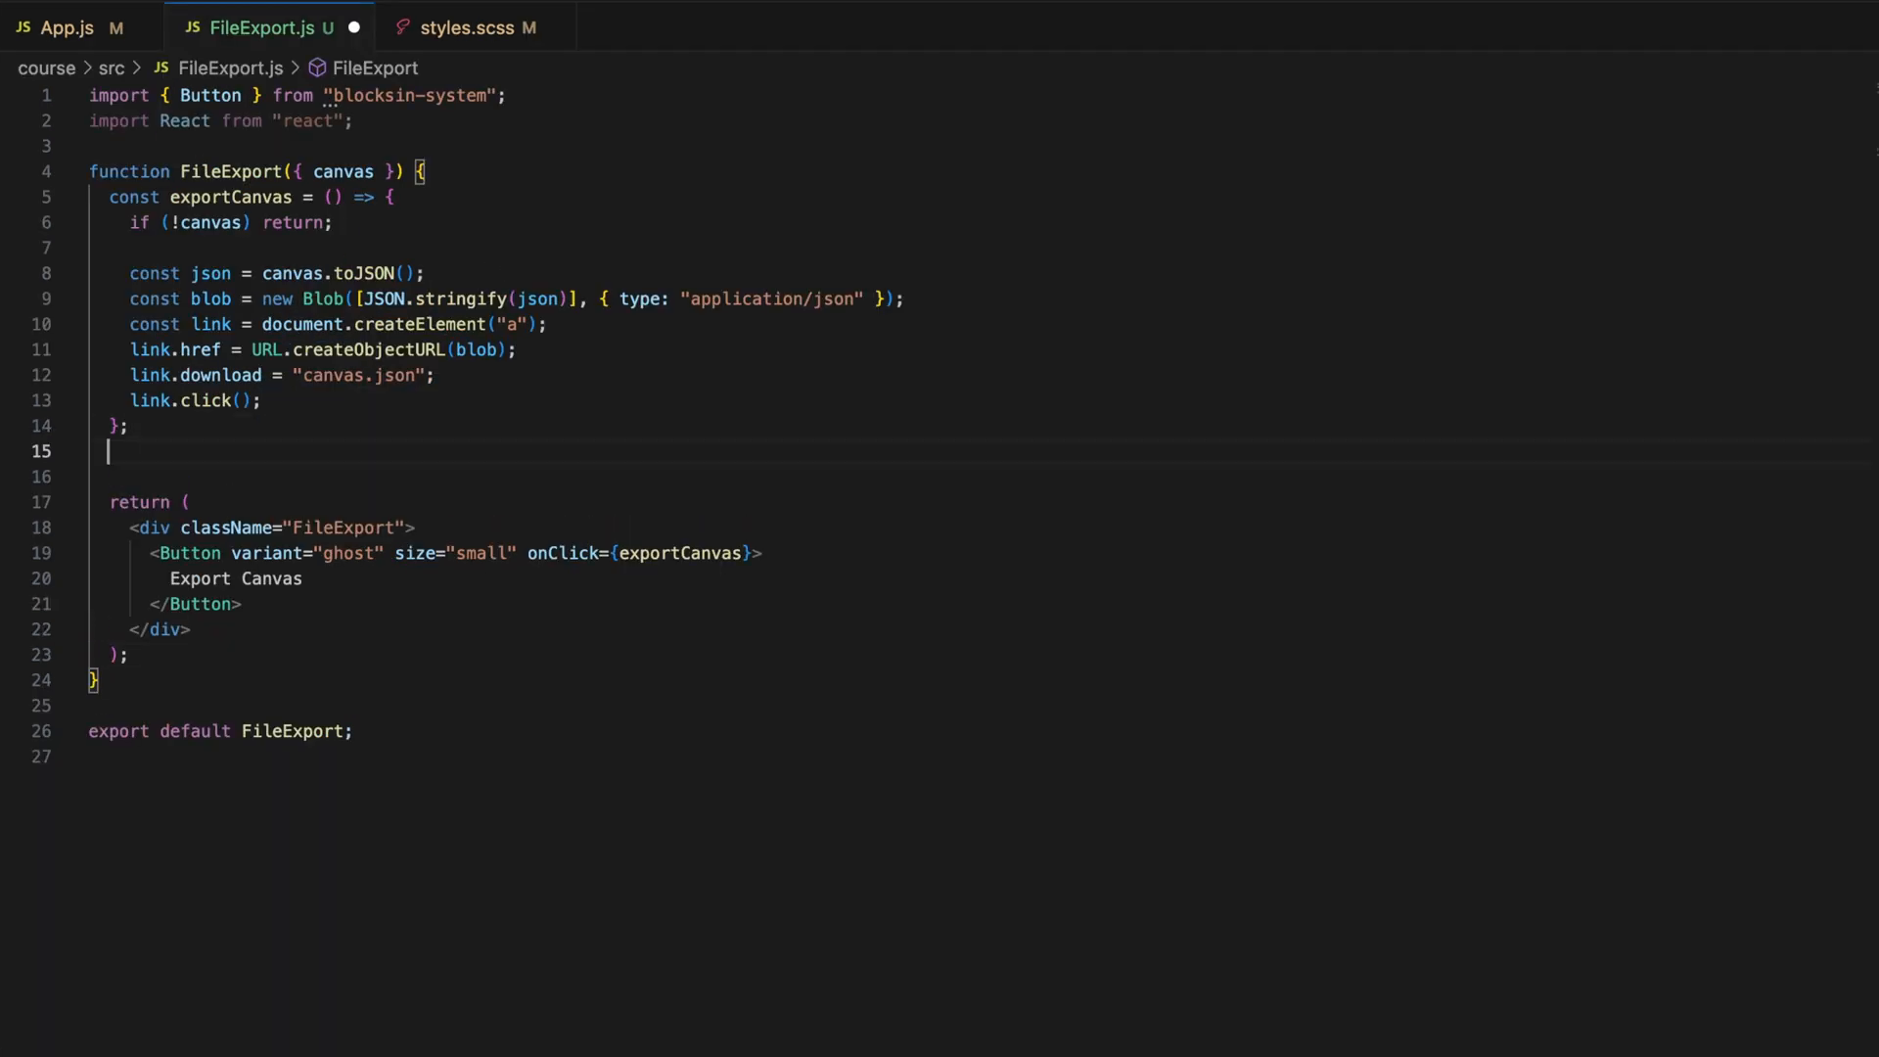
- Start handleFileUpload(e) reading e.target.files[0] and checking file && file.type is JSON
{"action": "key", "text": "Enter"}
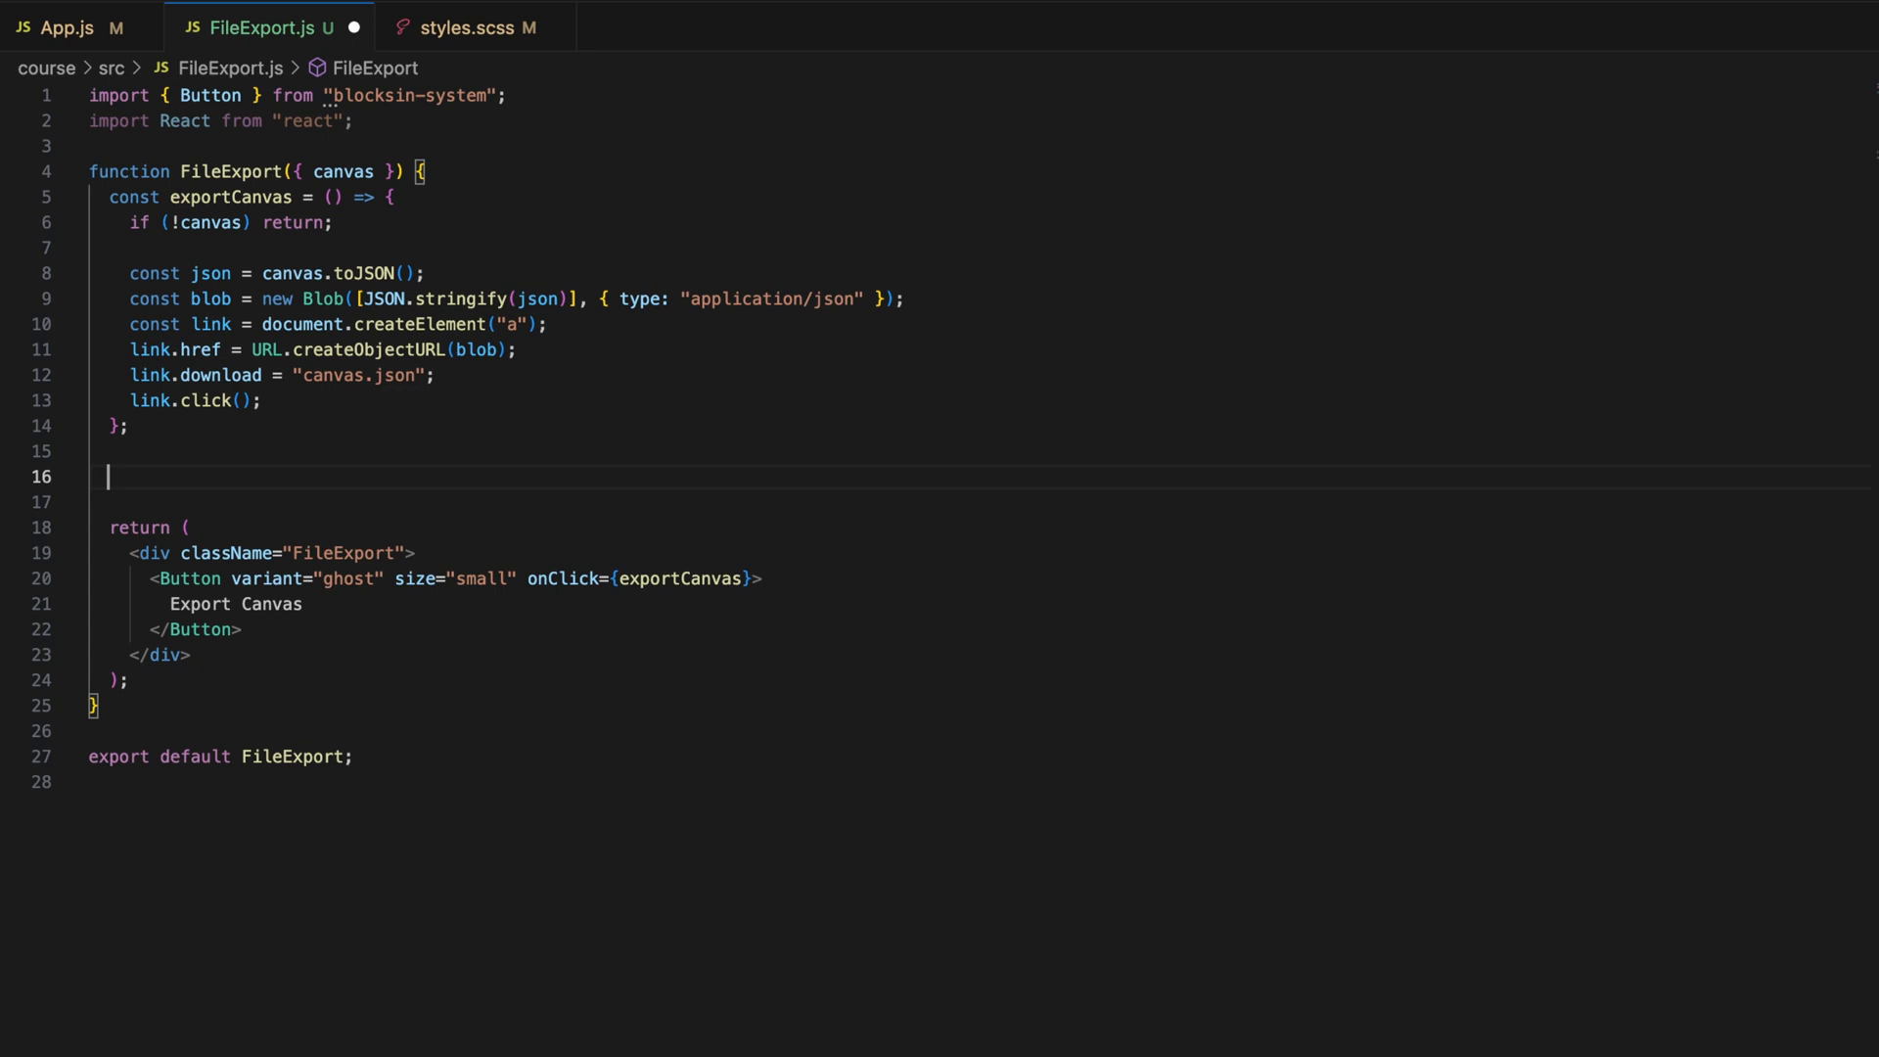
{"action": "type", "text": "const handler"}
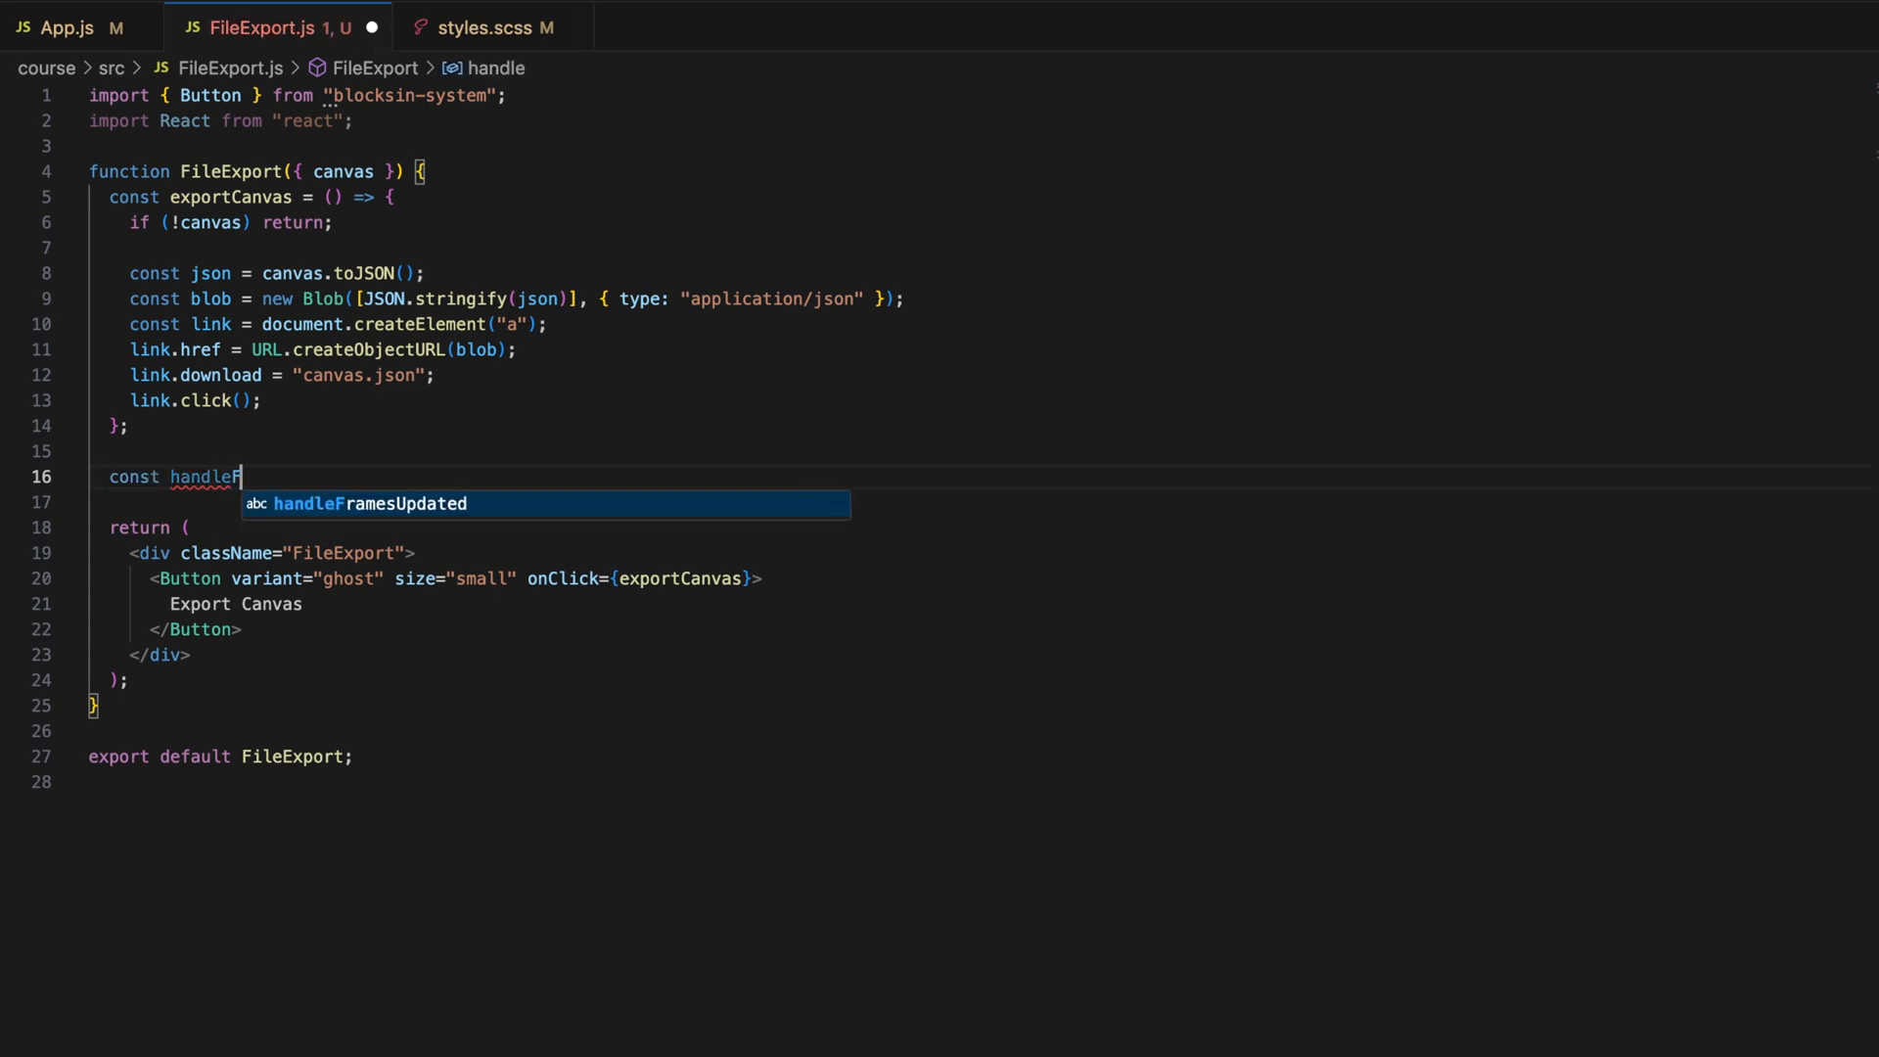
{"action": "type", "text": "FileUpload = (e) => {"}
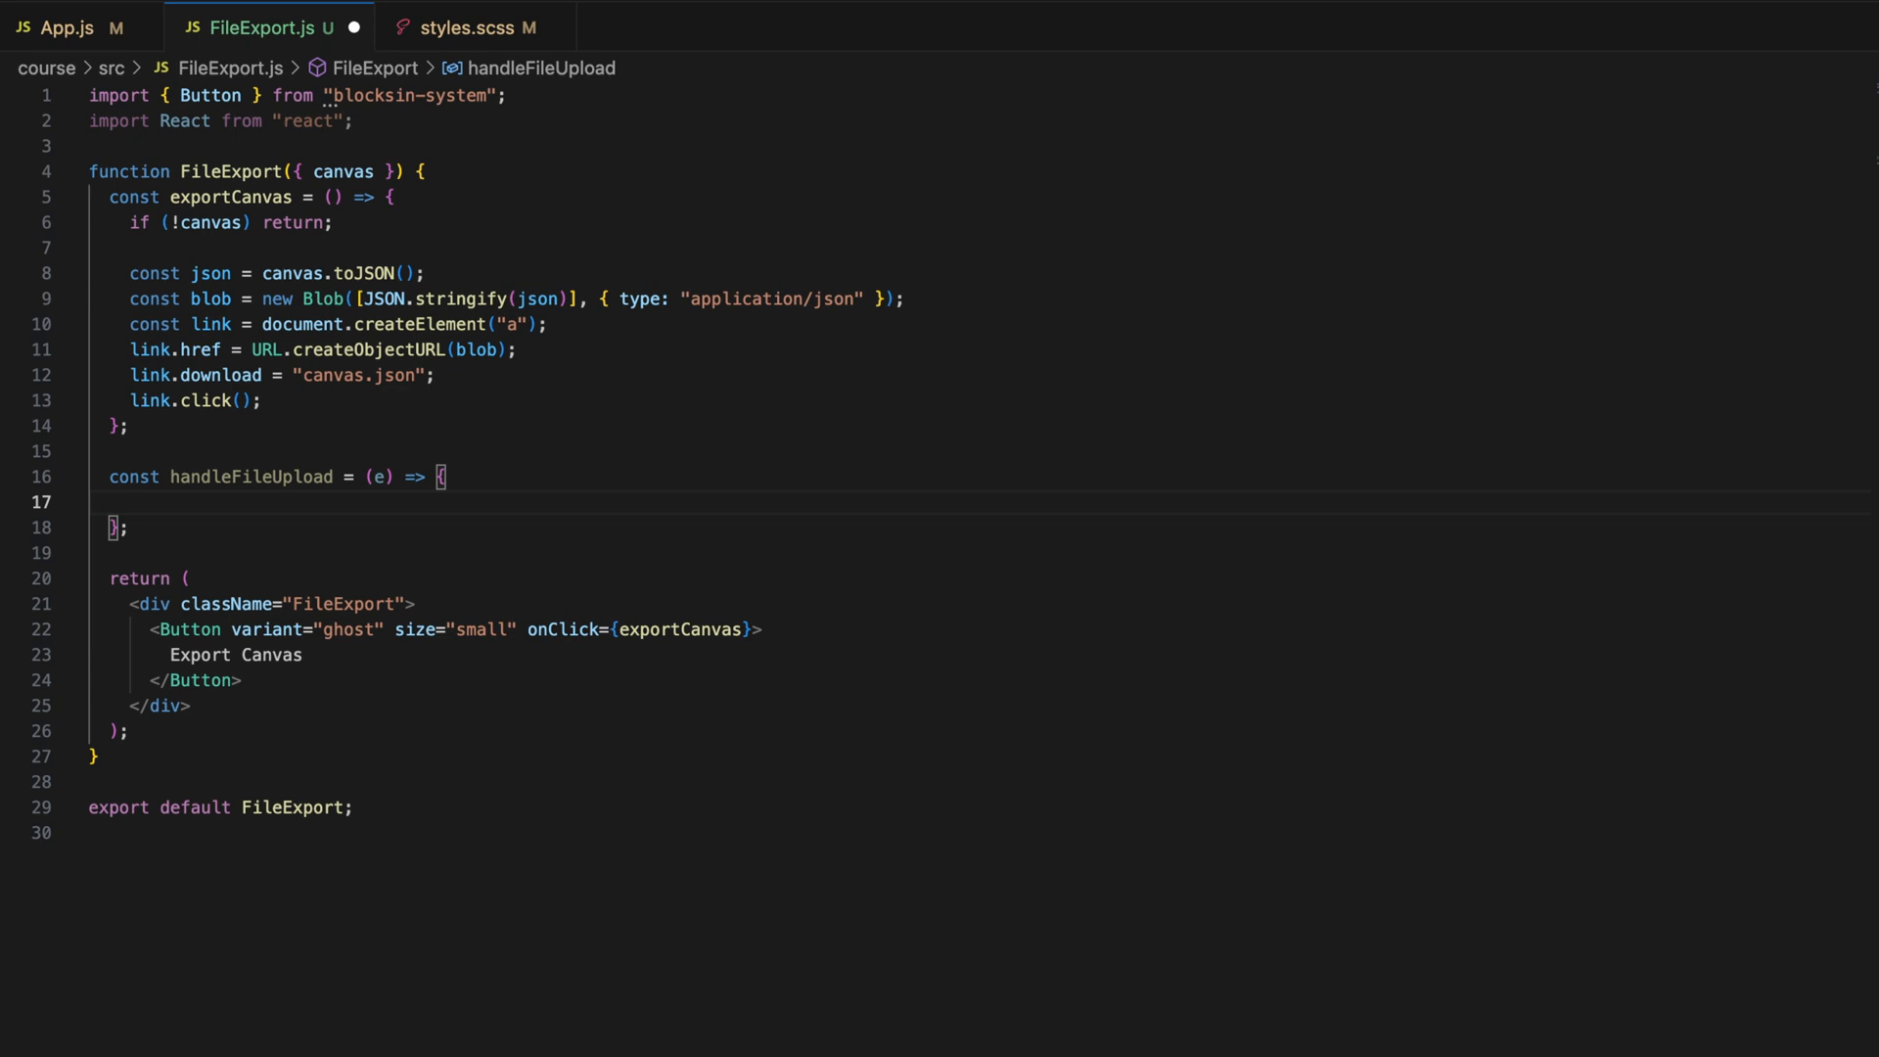
{"action": "type", "text": "const file ="}
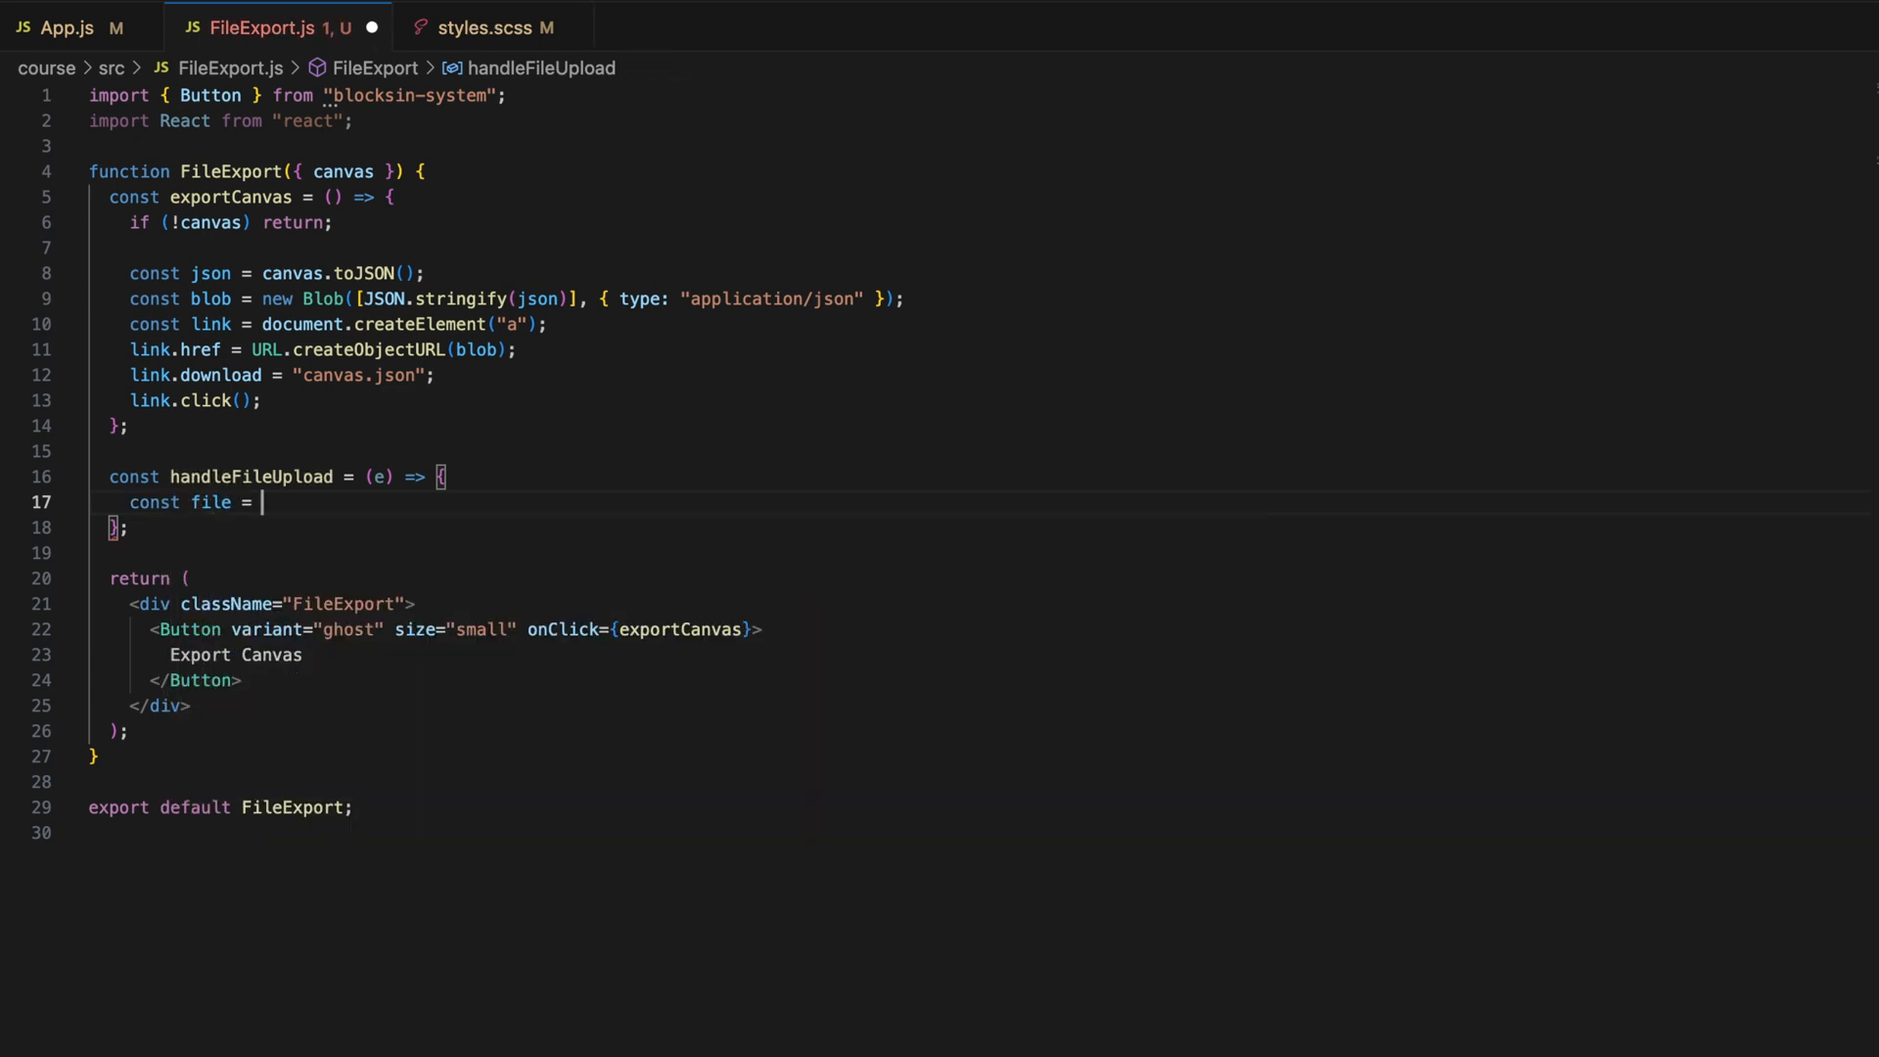
{"action": "type", "text": "e.ta"}
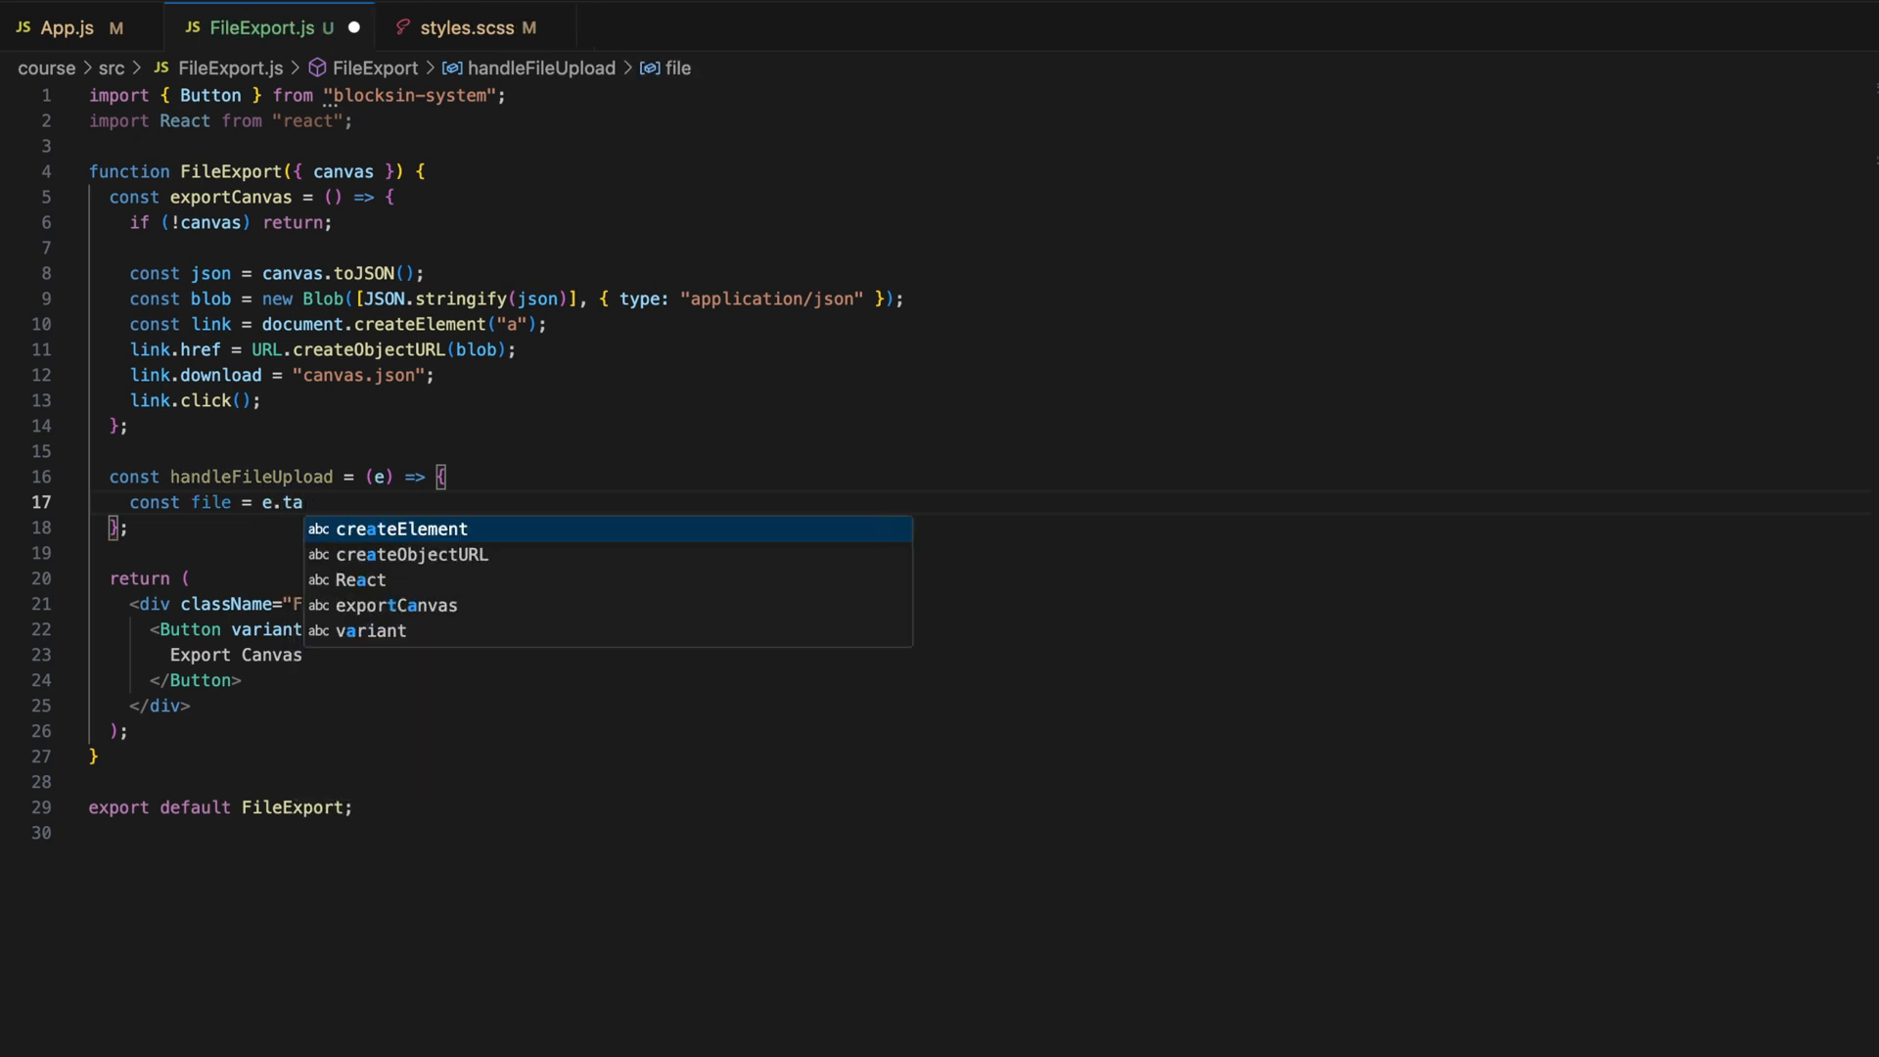
{"action": "type", "text": "rget.files[0];"}
{"action": "type", "text": "if() {"}
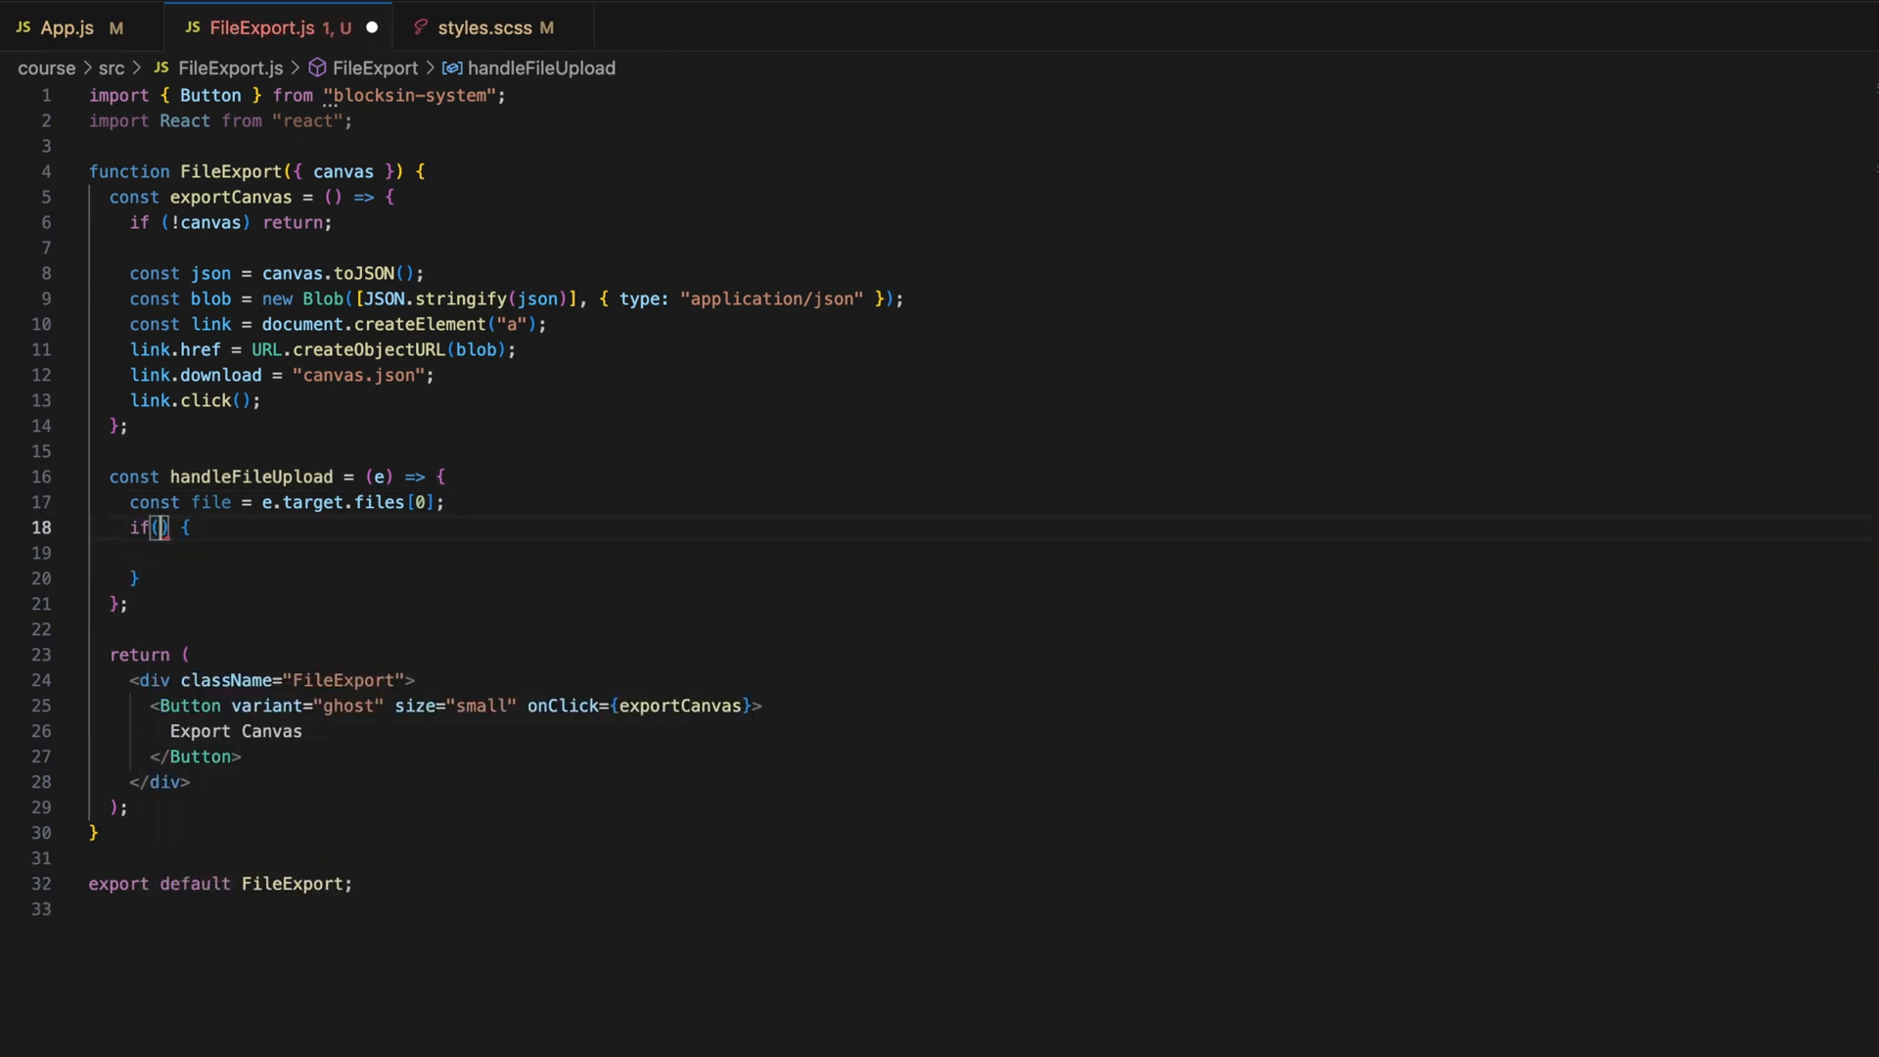
{"action": "type", "text": "file &&"}
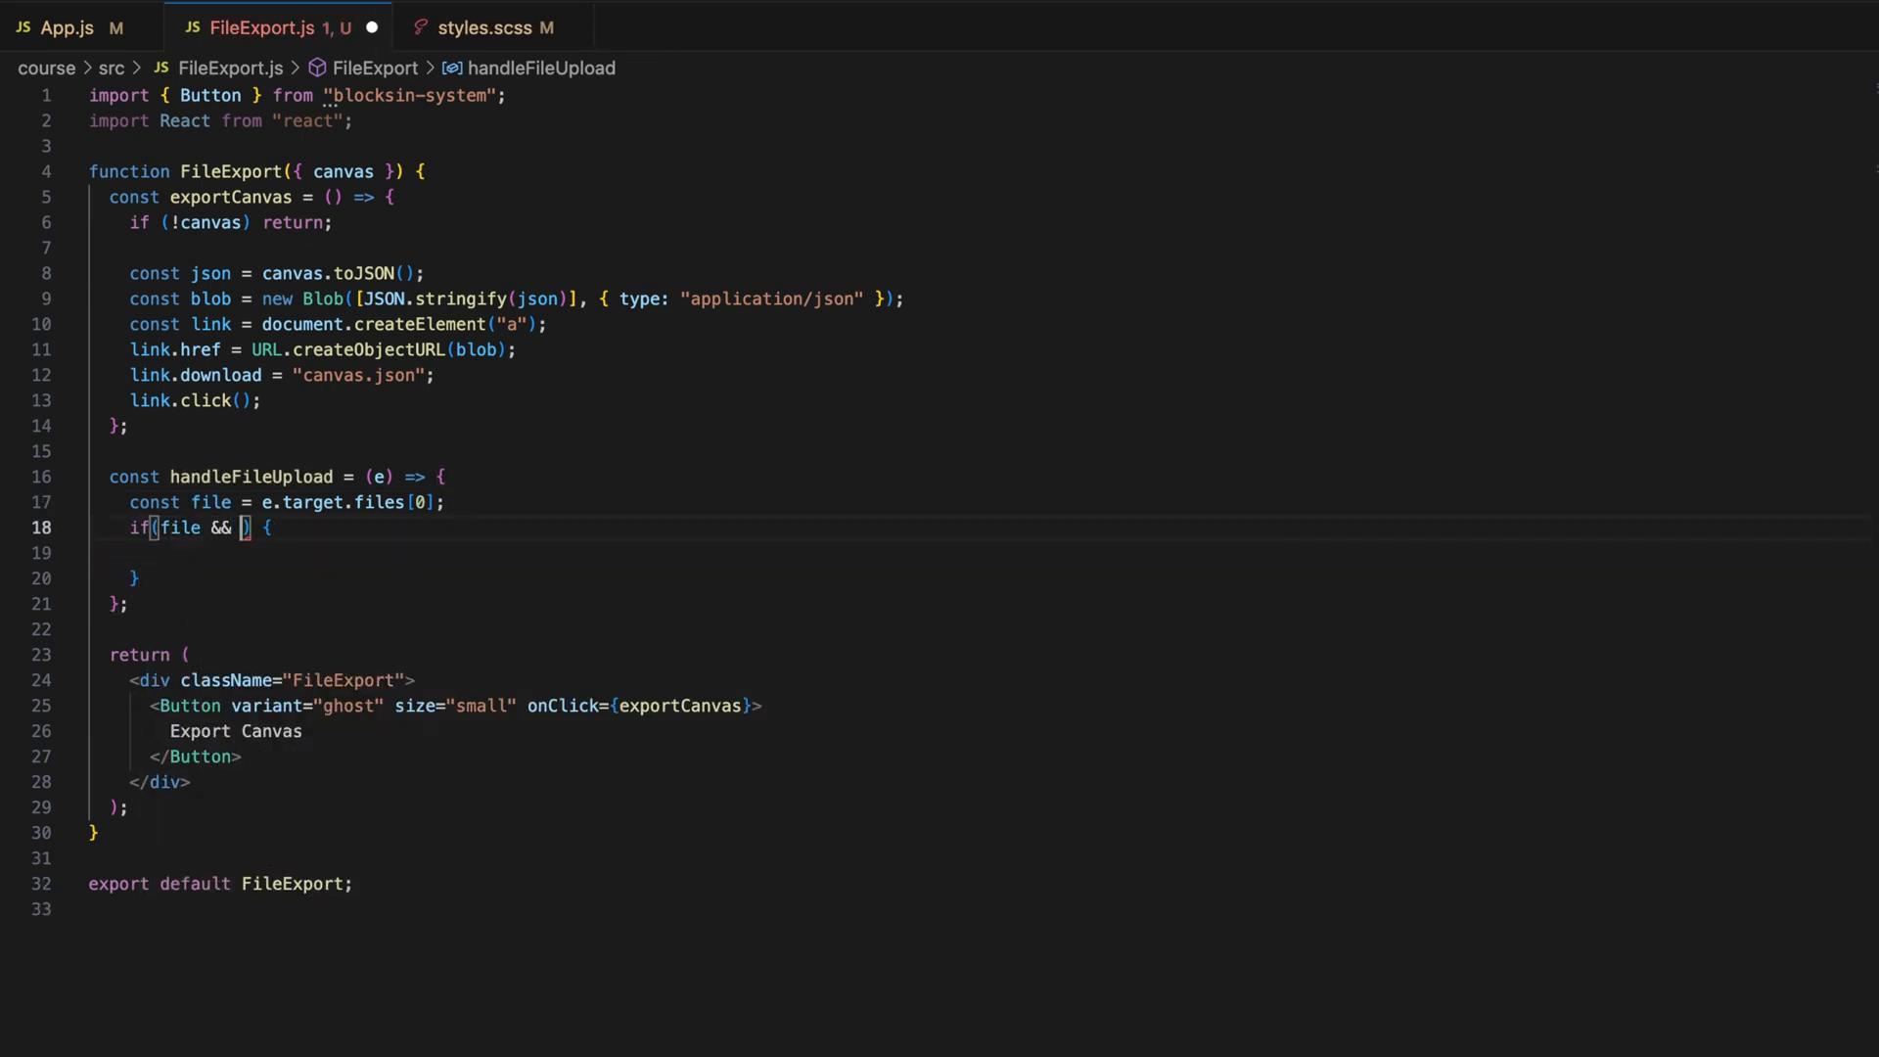
{"action": "type", "text": "file.type === \"application/json"}
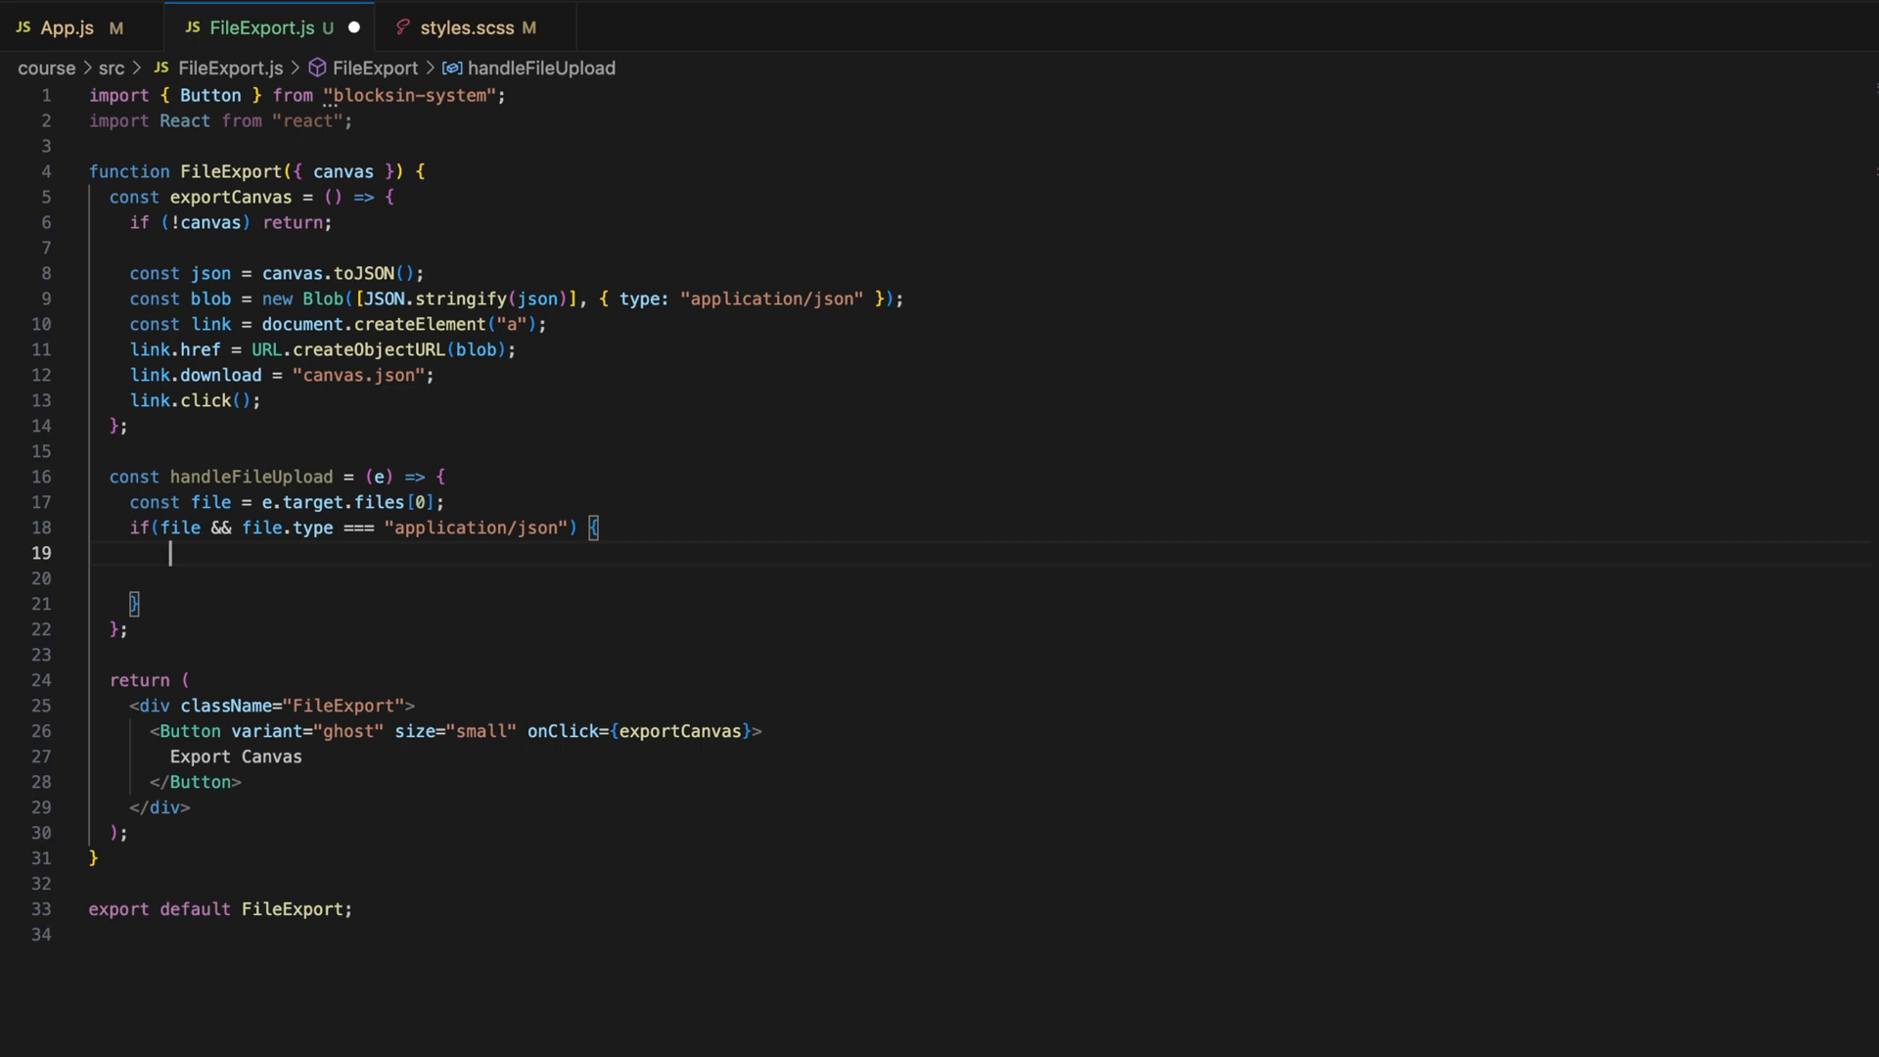
- Create a FileReader whose onload parses the result with JSON.parse inside a try block
{"action": "type", "text": "const reader = new F"}
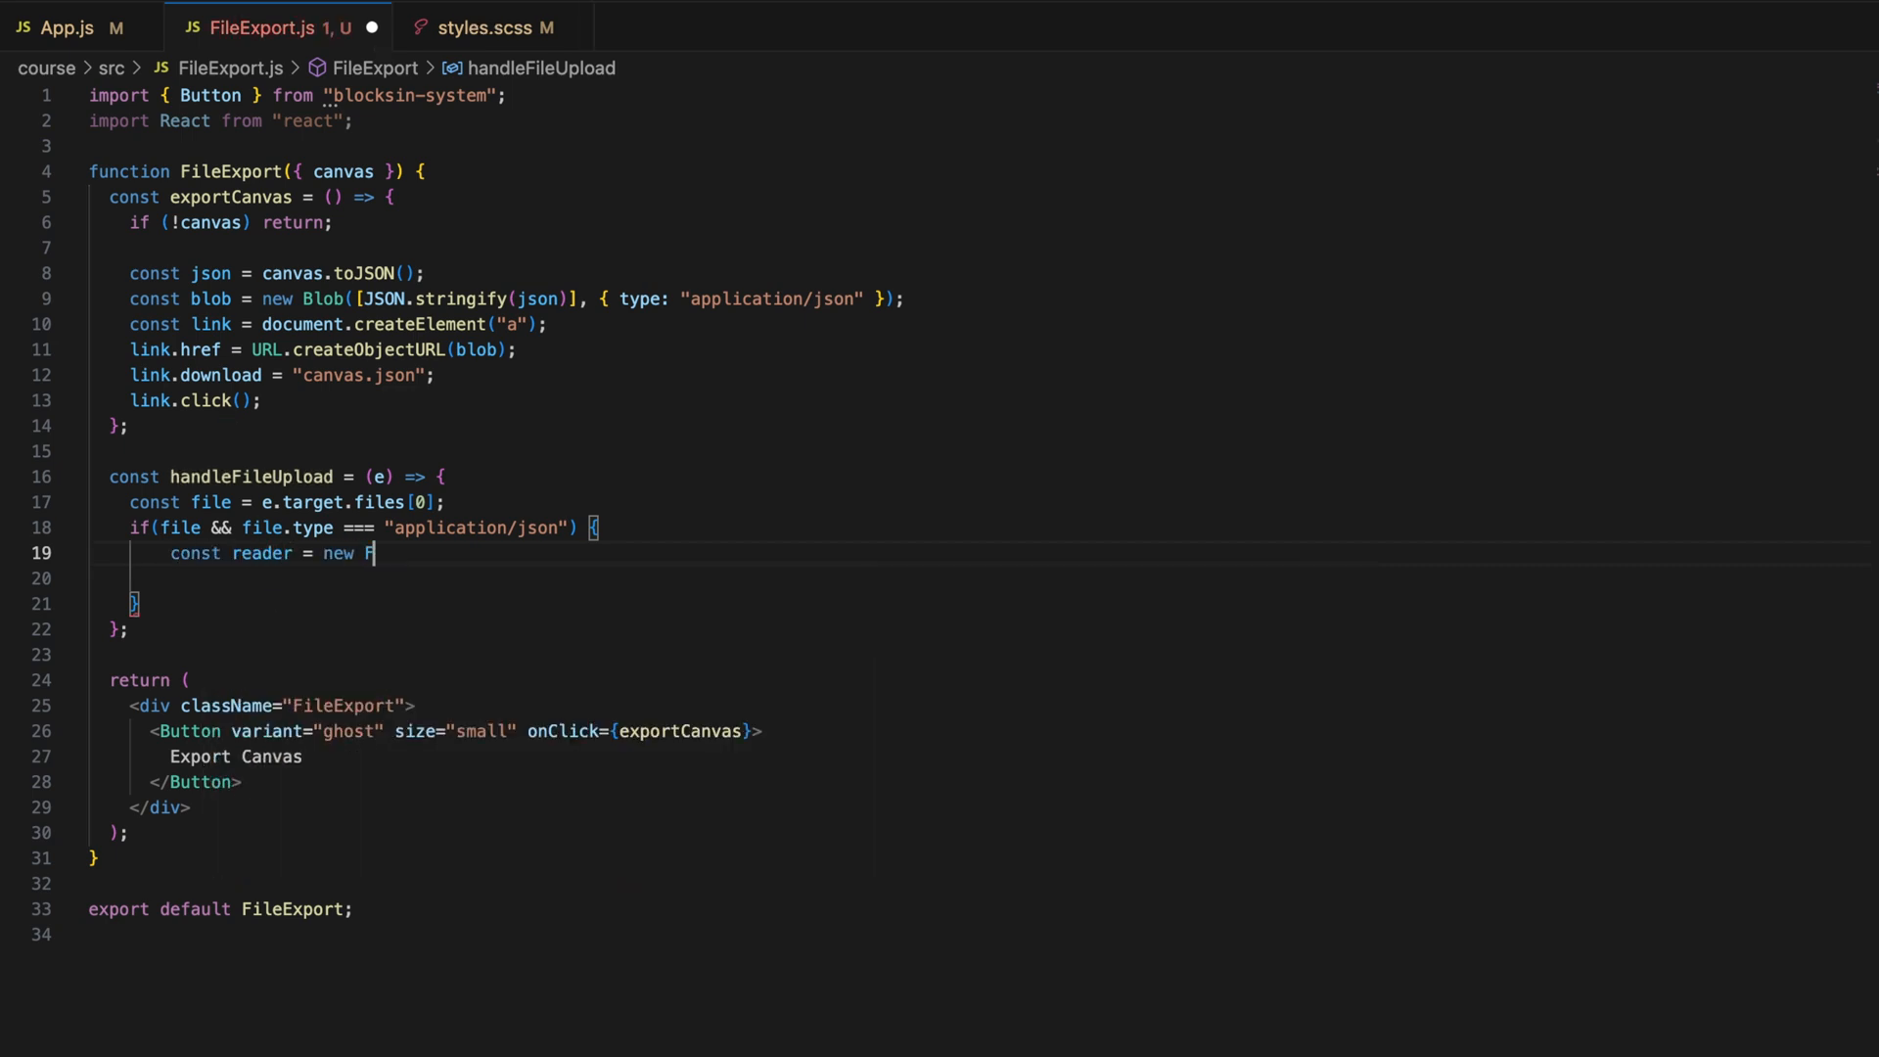
{"action": "type", "text": "ileReader()"}
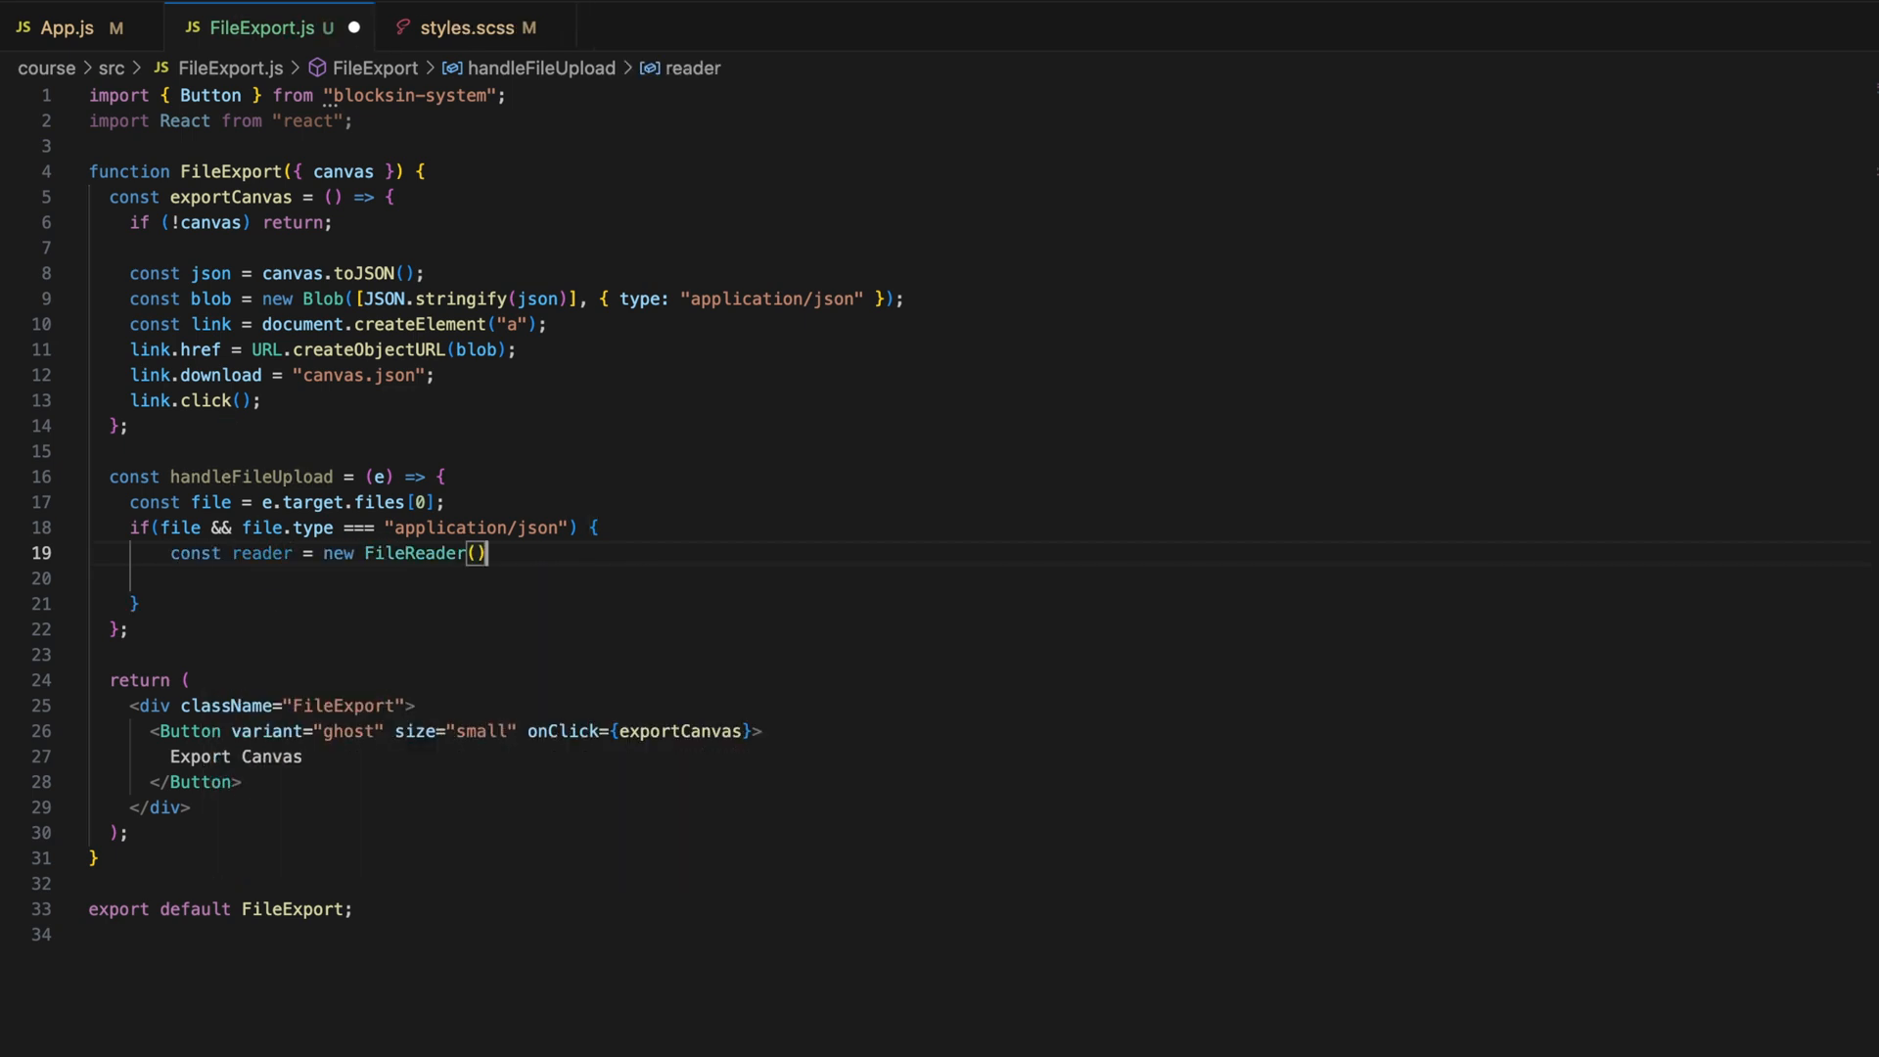
{"action": "type", "text": "reader.onload = () => {"}
{"action": "type", "text": "try {"}
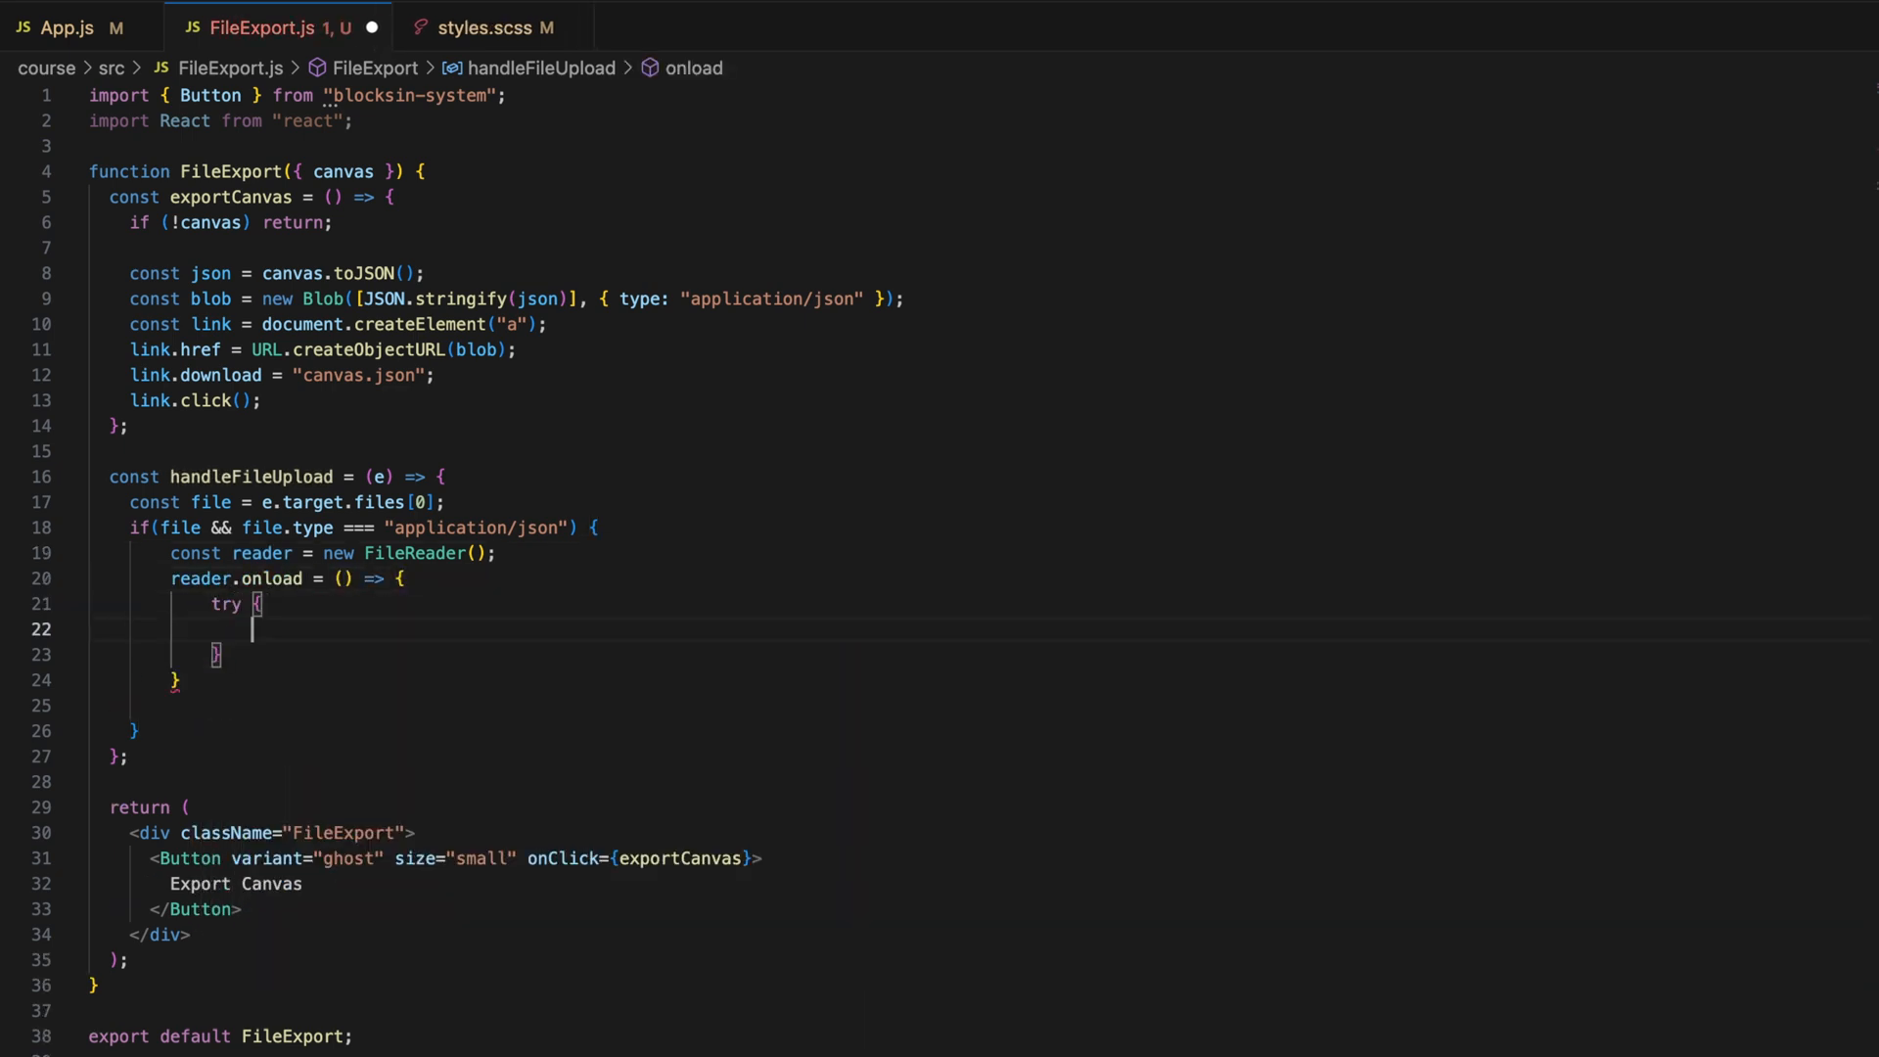
{"action": "type", "text": "const json ="}
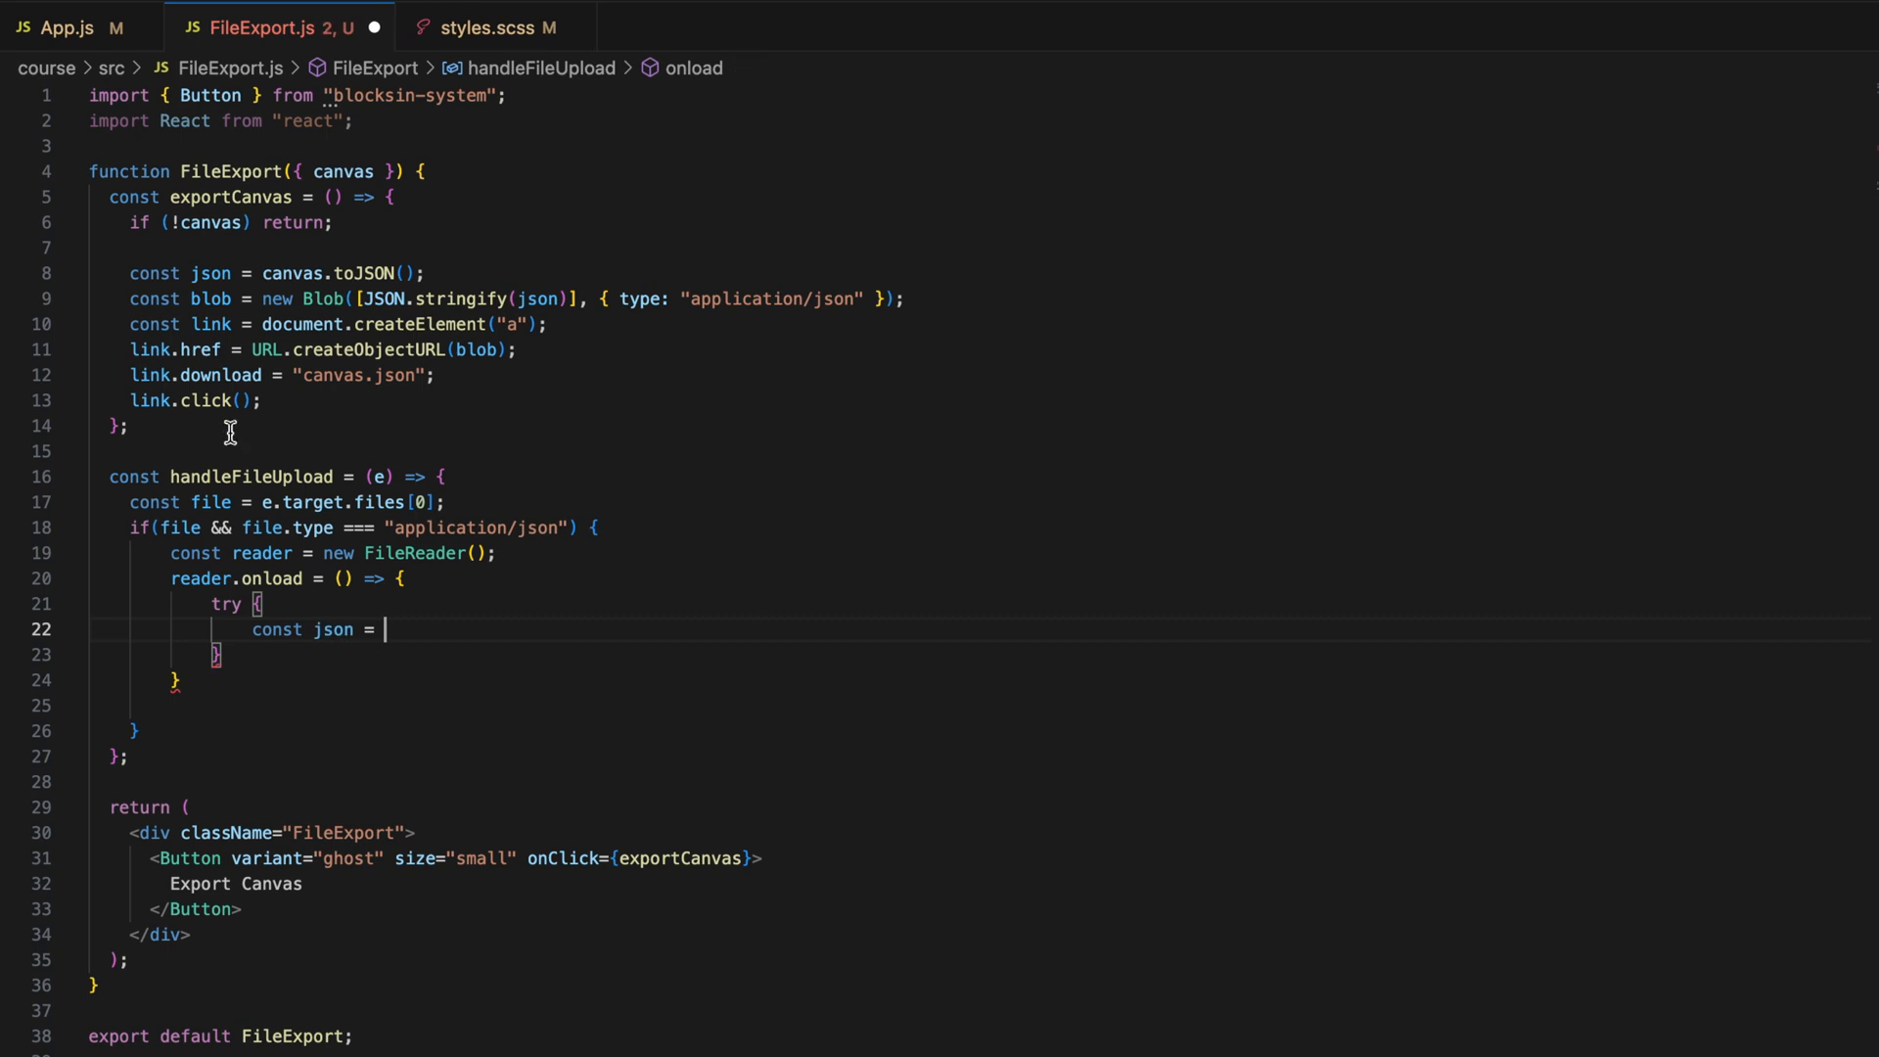
{"action": "type", "text": "JSON.parse(reader.result);"}
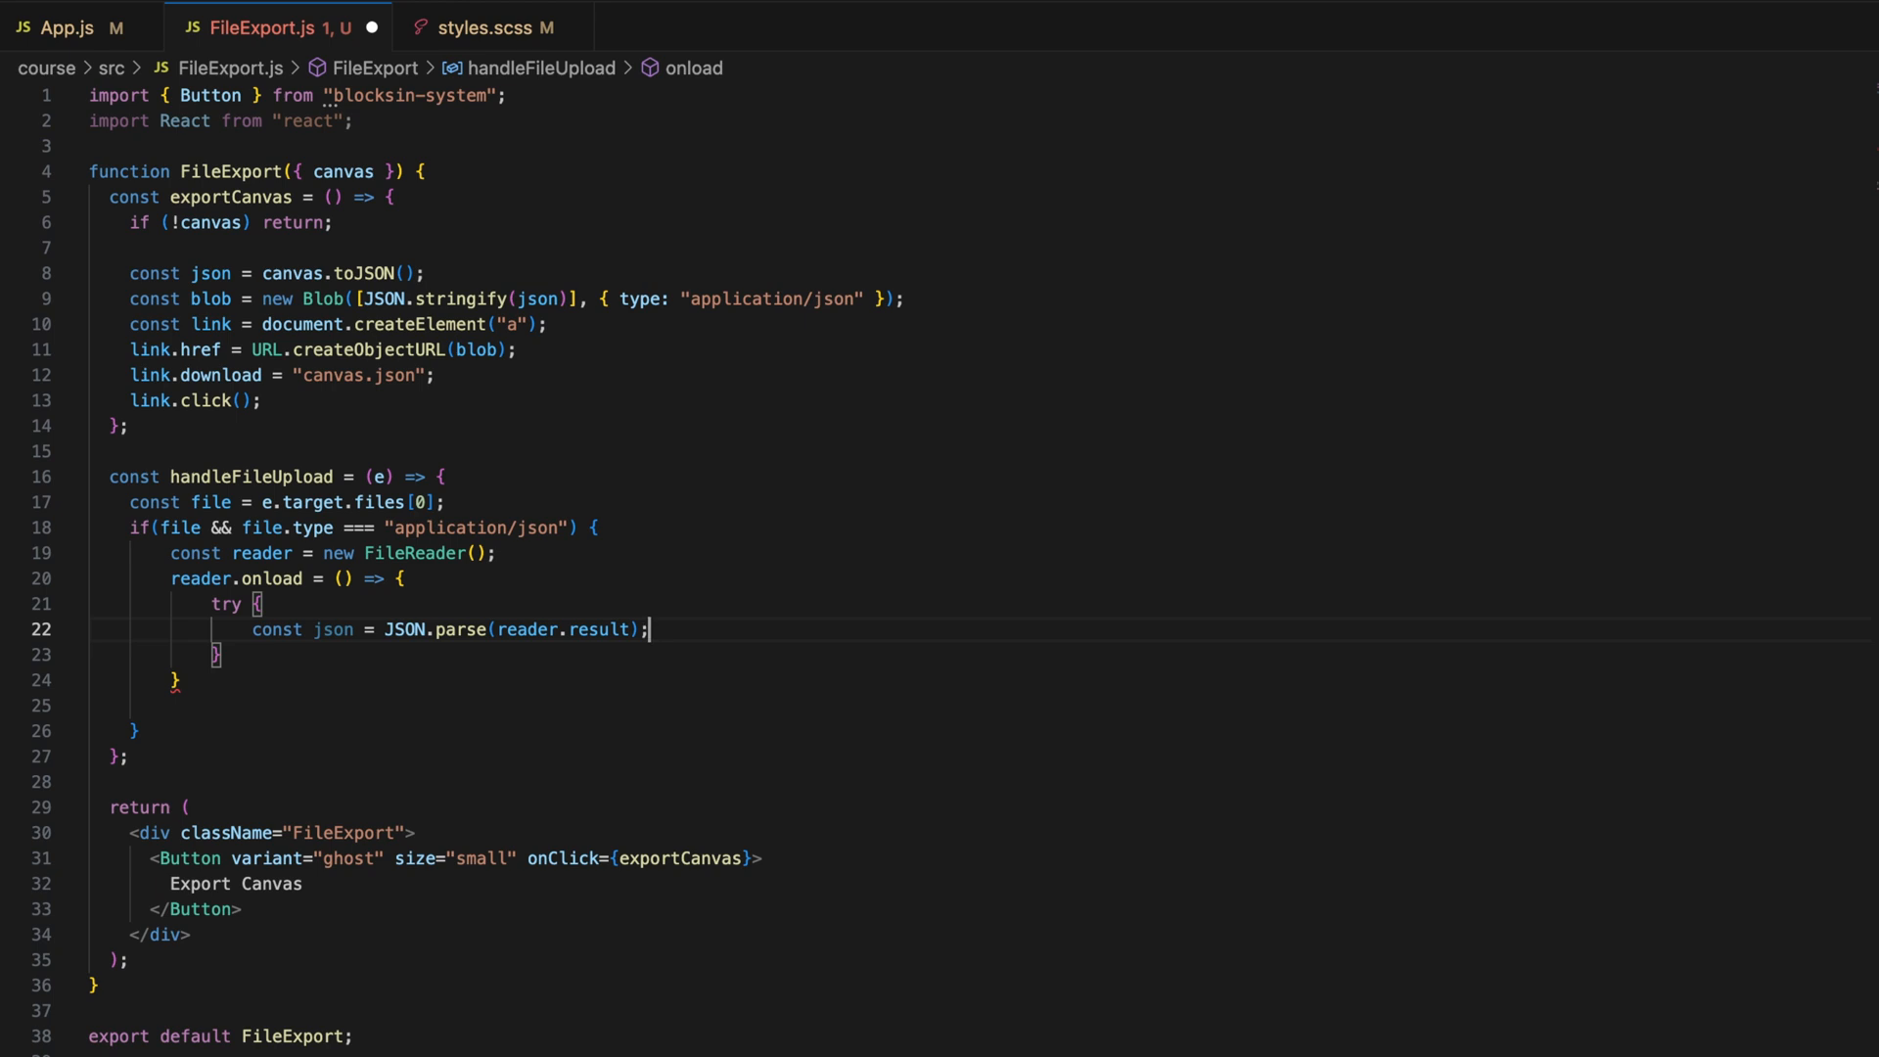
- Clear the canvas, call loadFromJSON(json), log errors in catch, and read the file as text
{"action": "type", "text": "canvas?.c"}
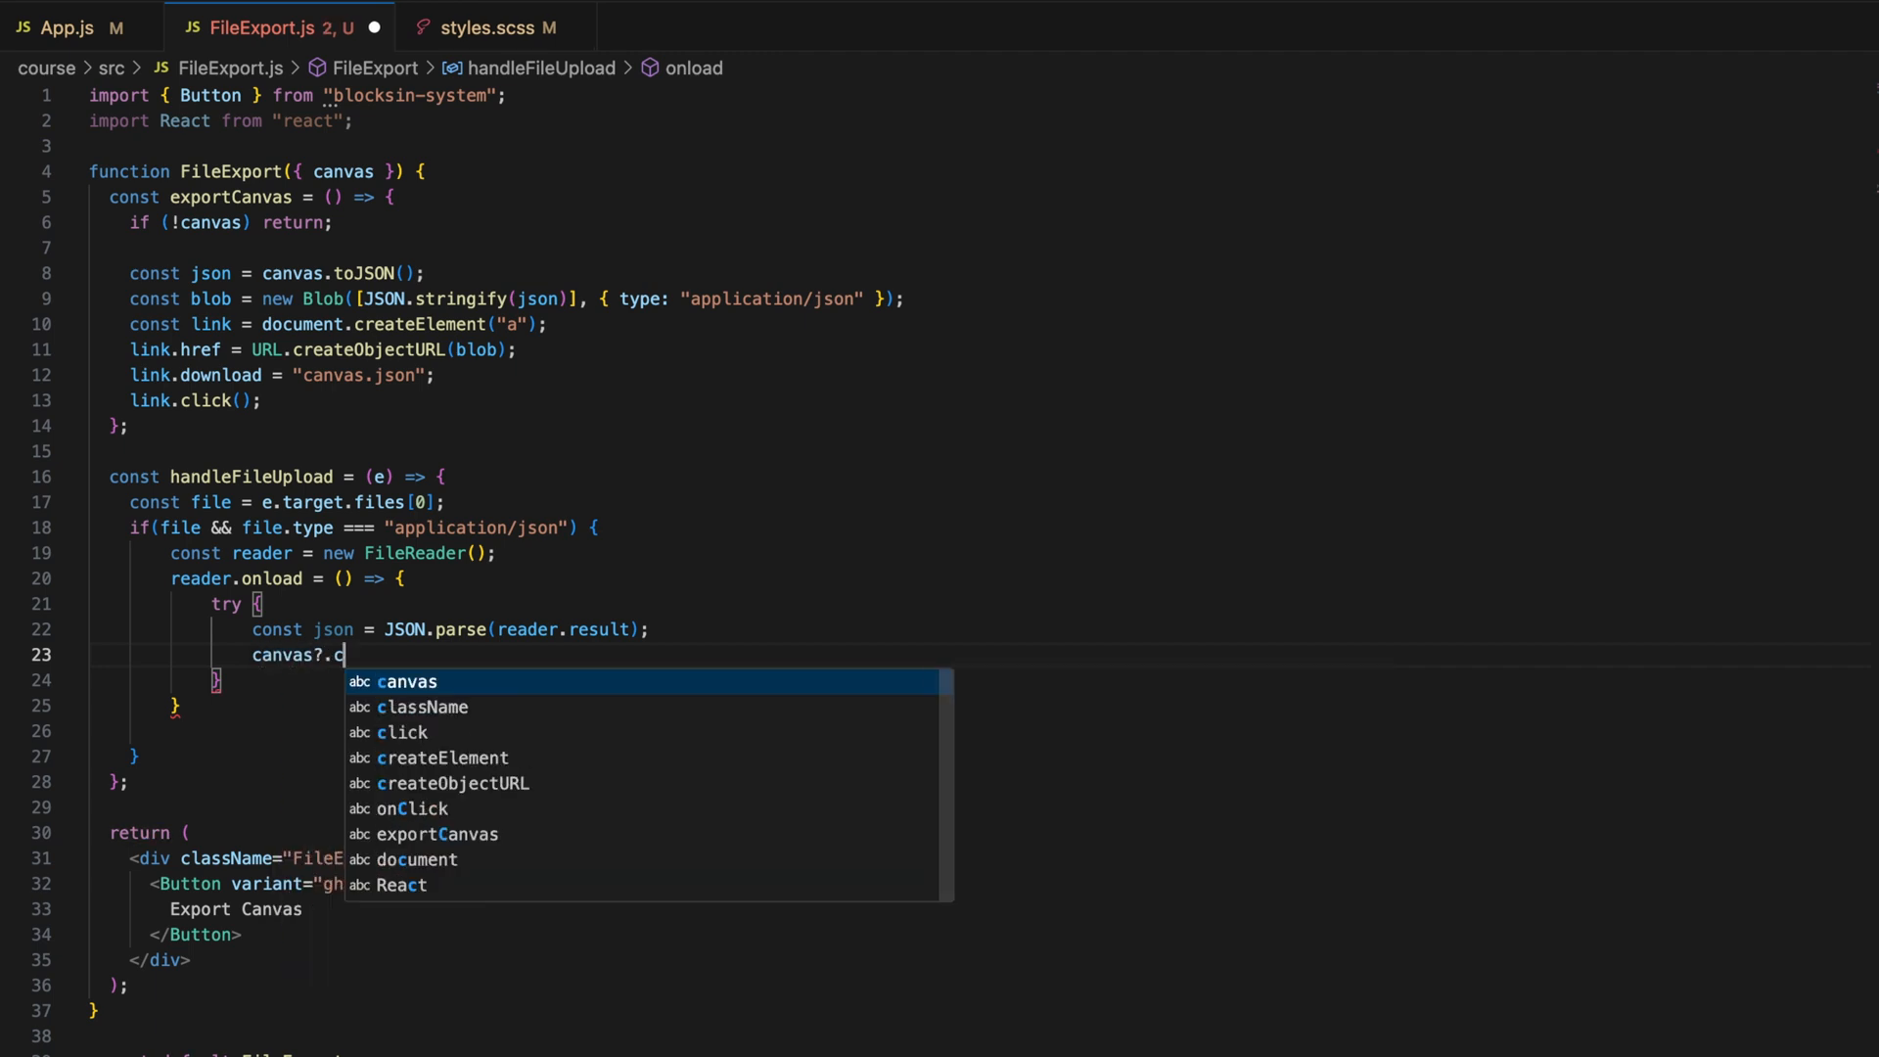
{"action": "type", "text": "lear();"}
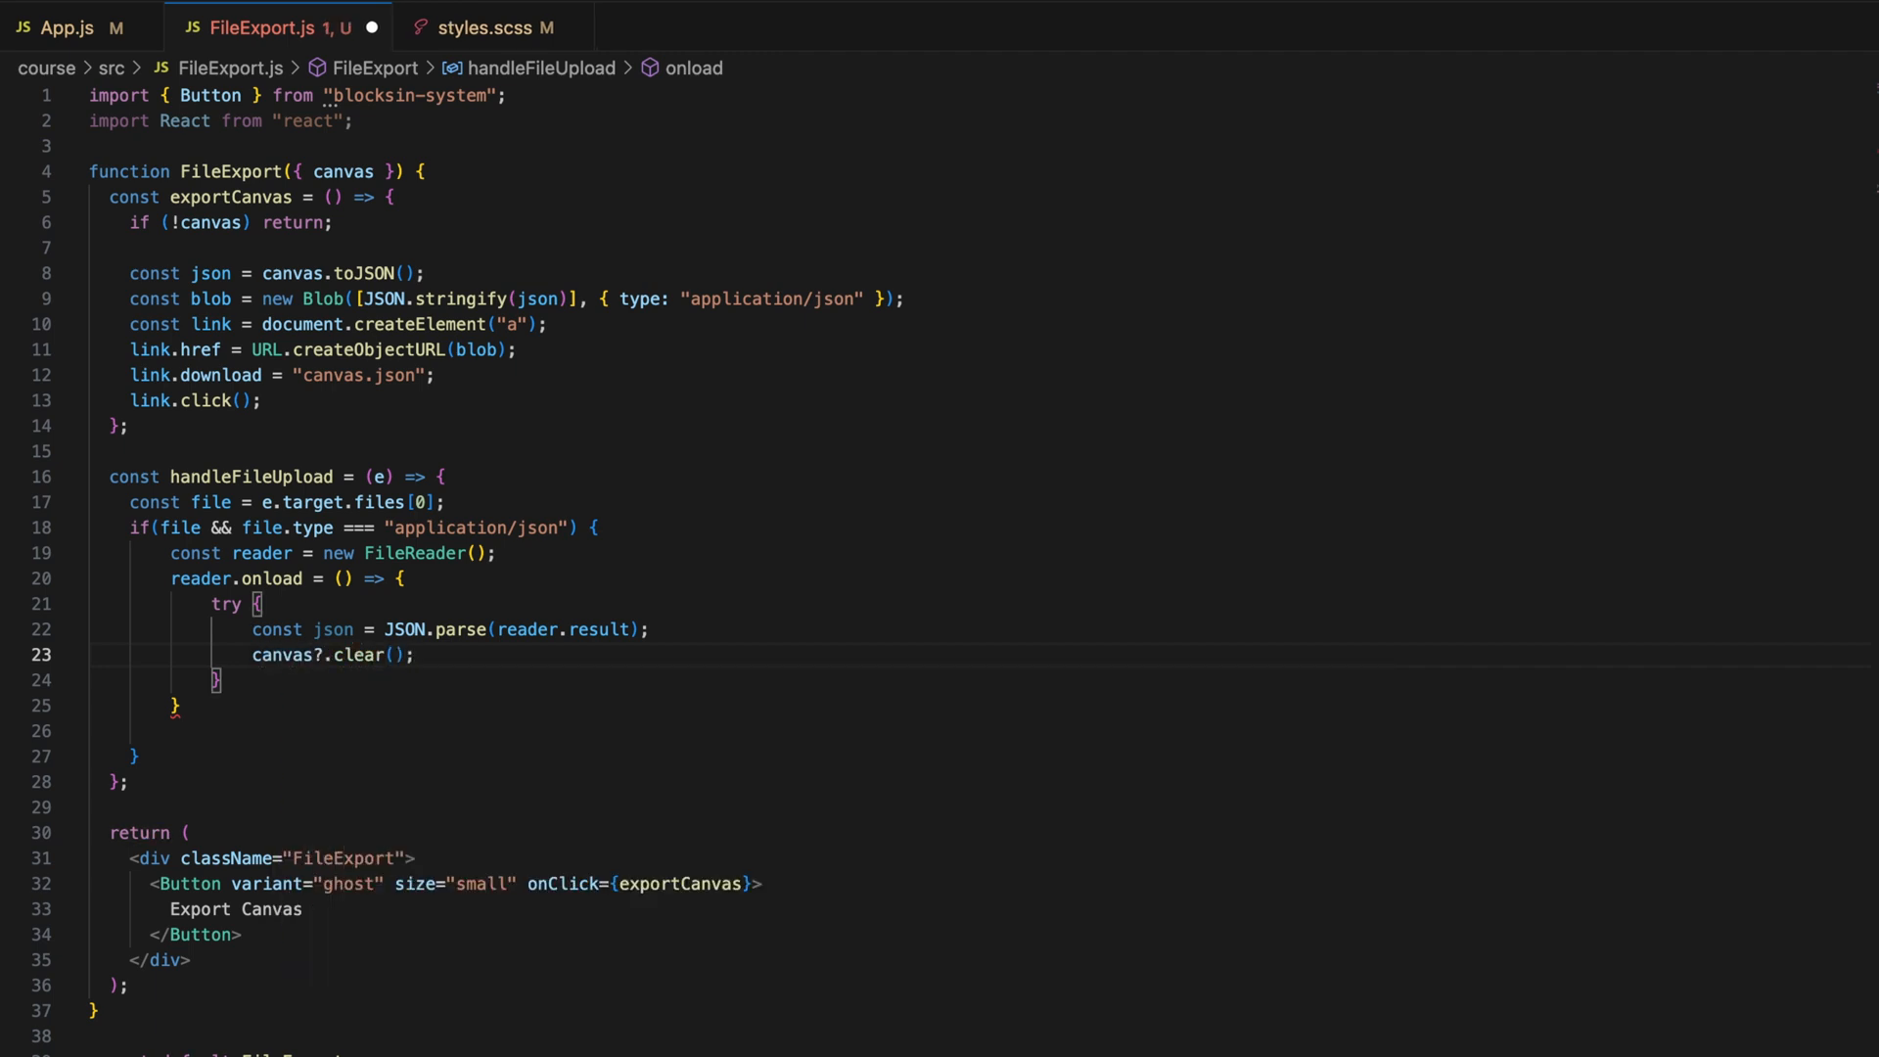
{"action": "type", "text": "canvas"}
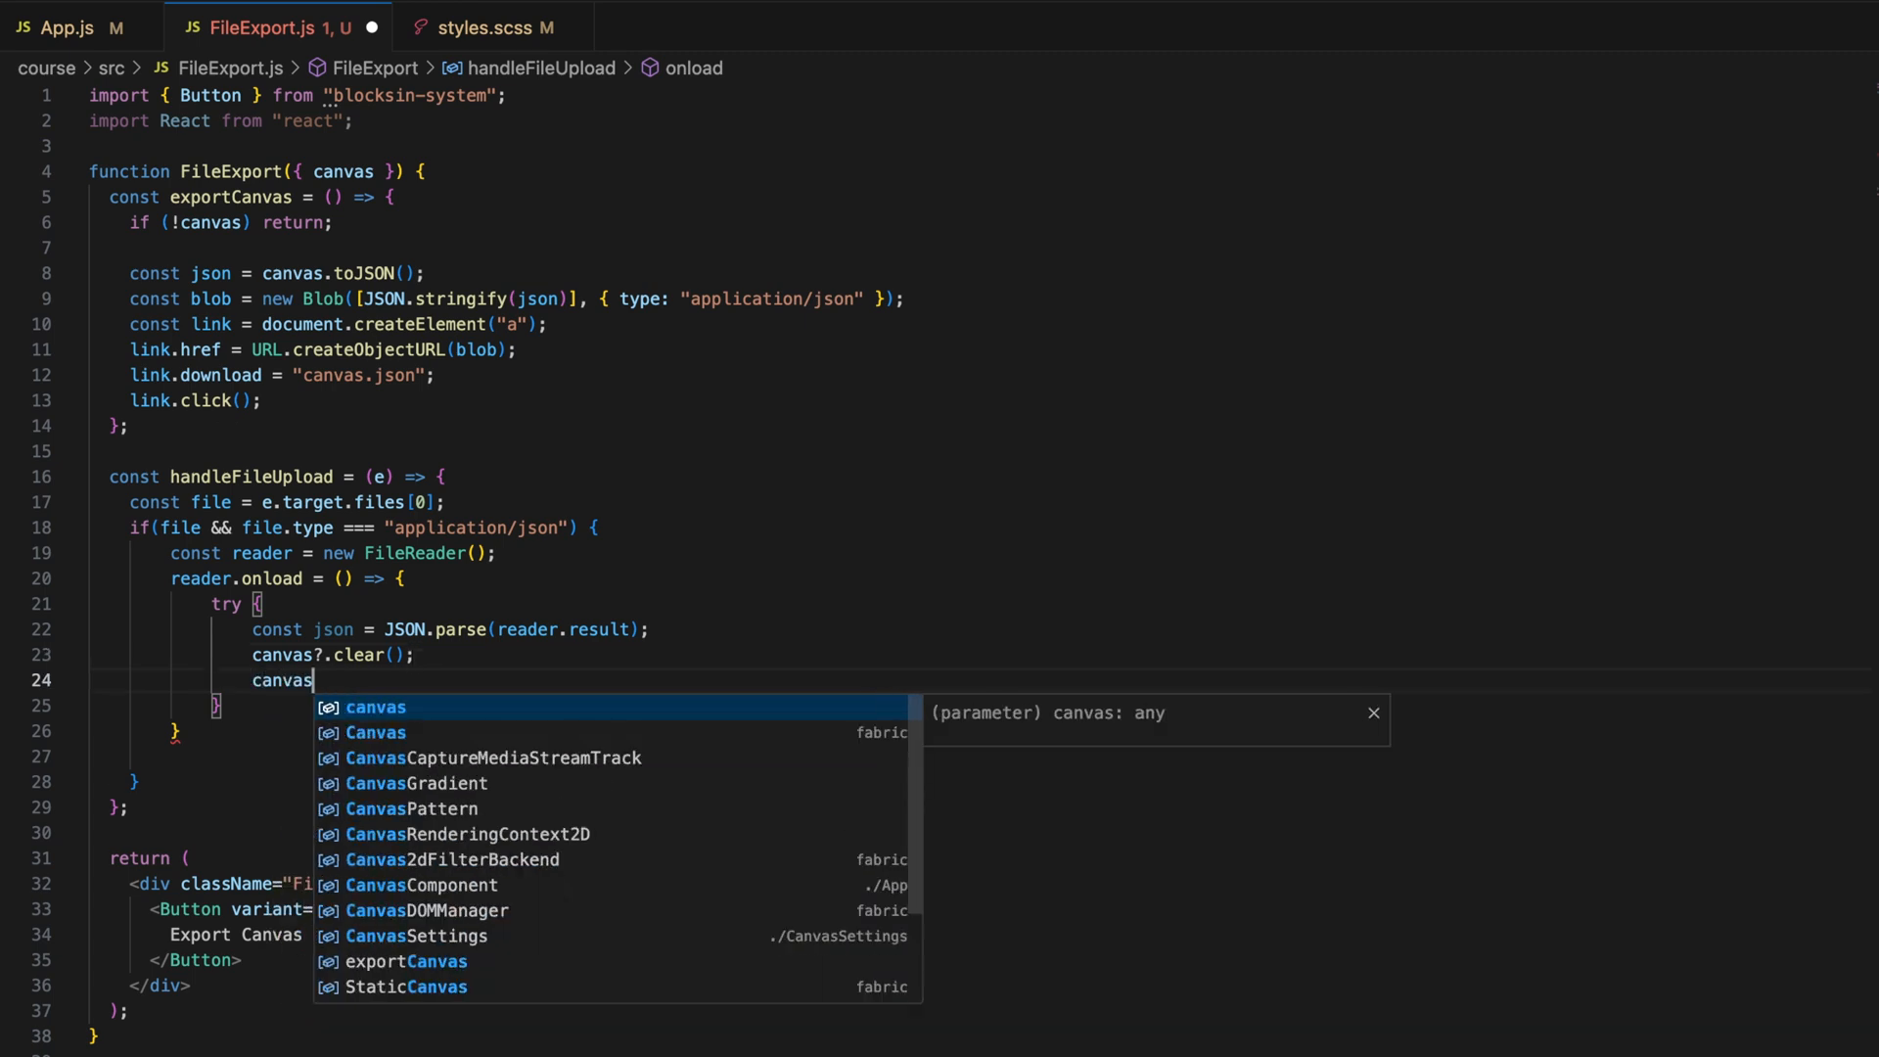
{"action": "type", "text": "?.loadFromJS"}
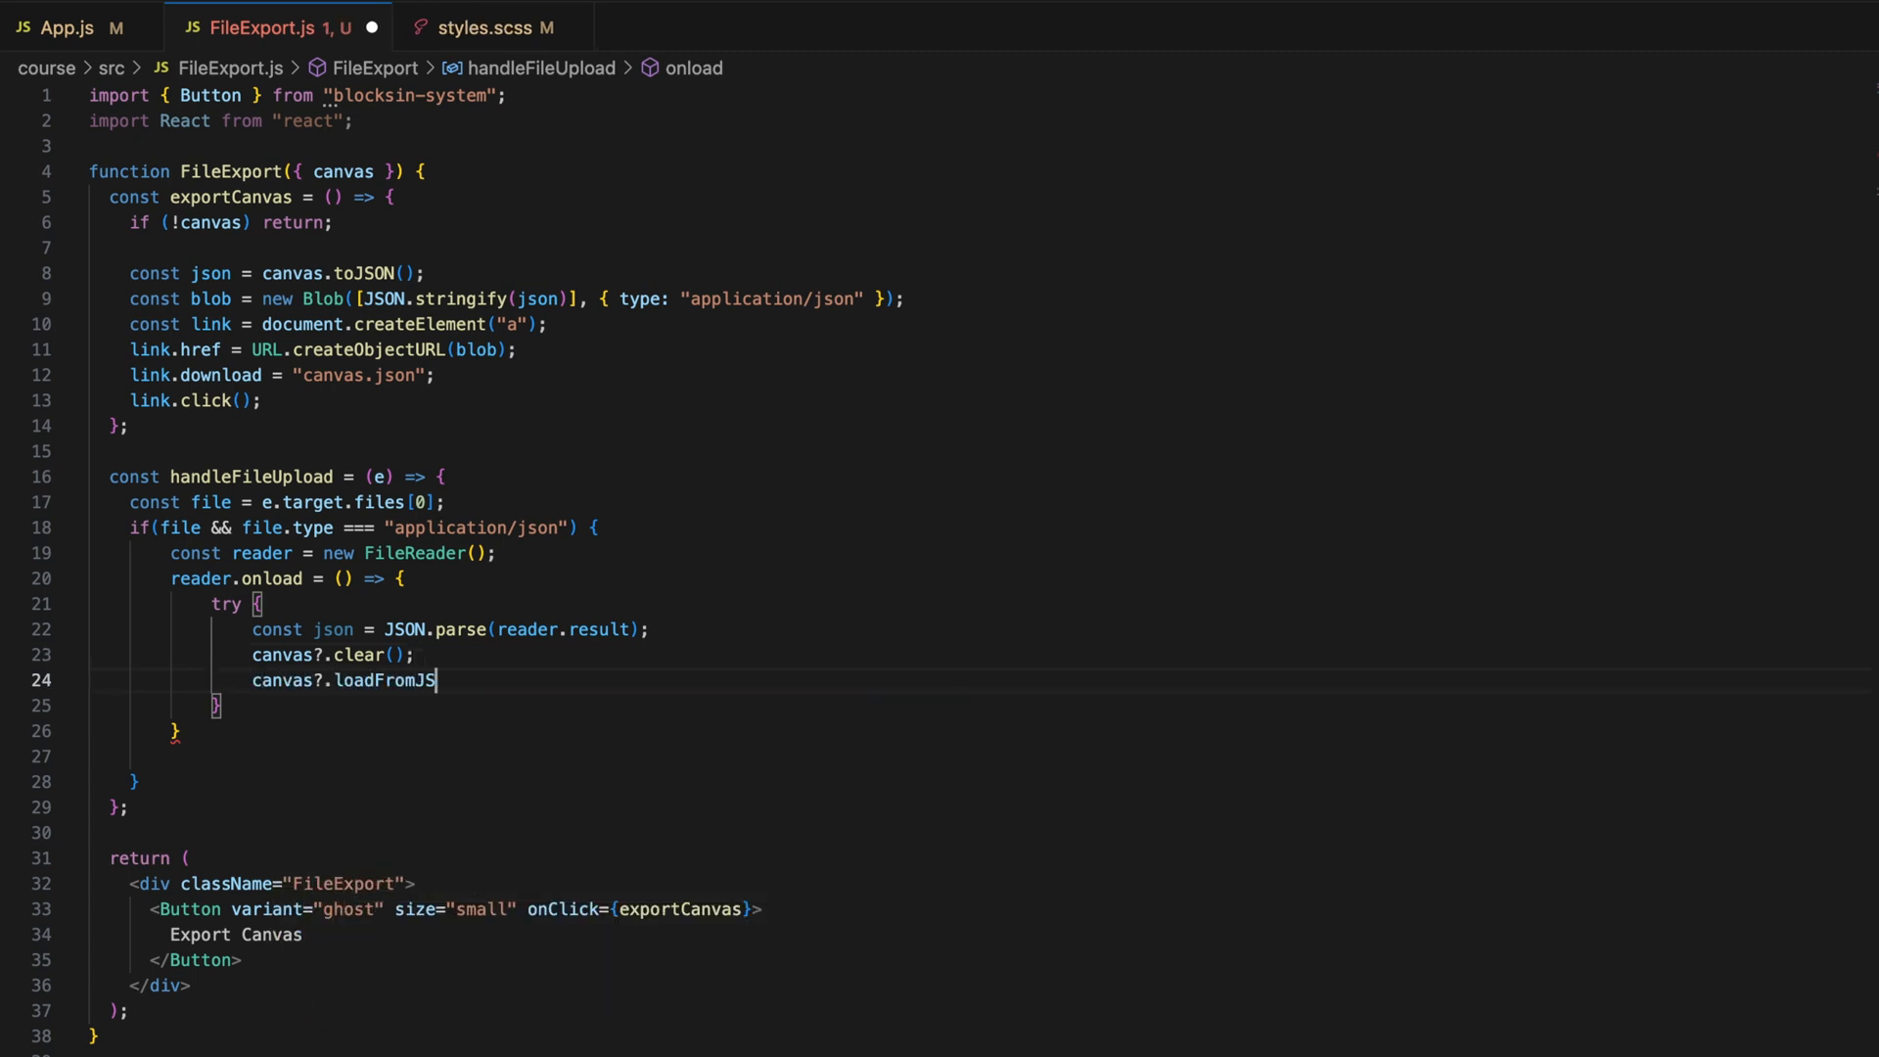
{"action": "type", "text": "ON(json);"}
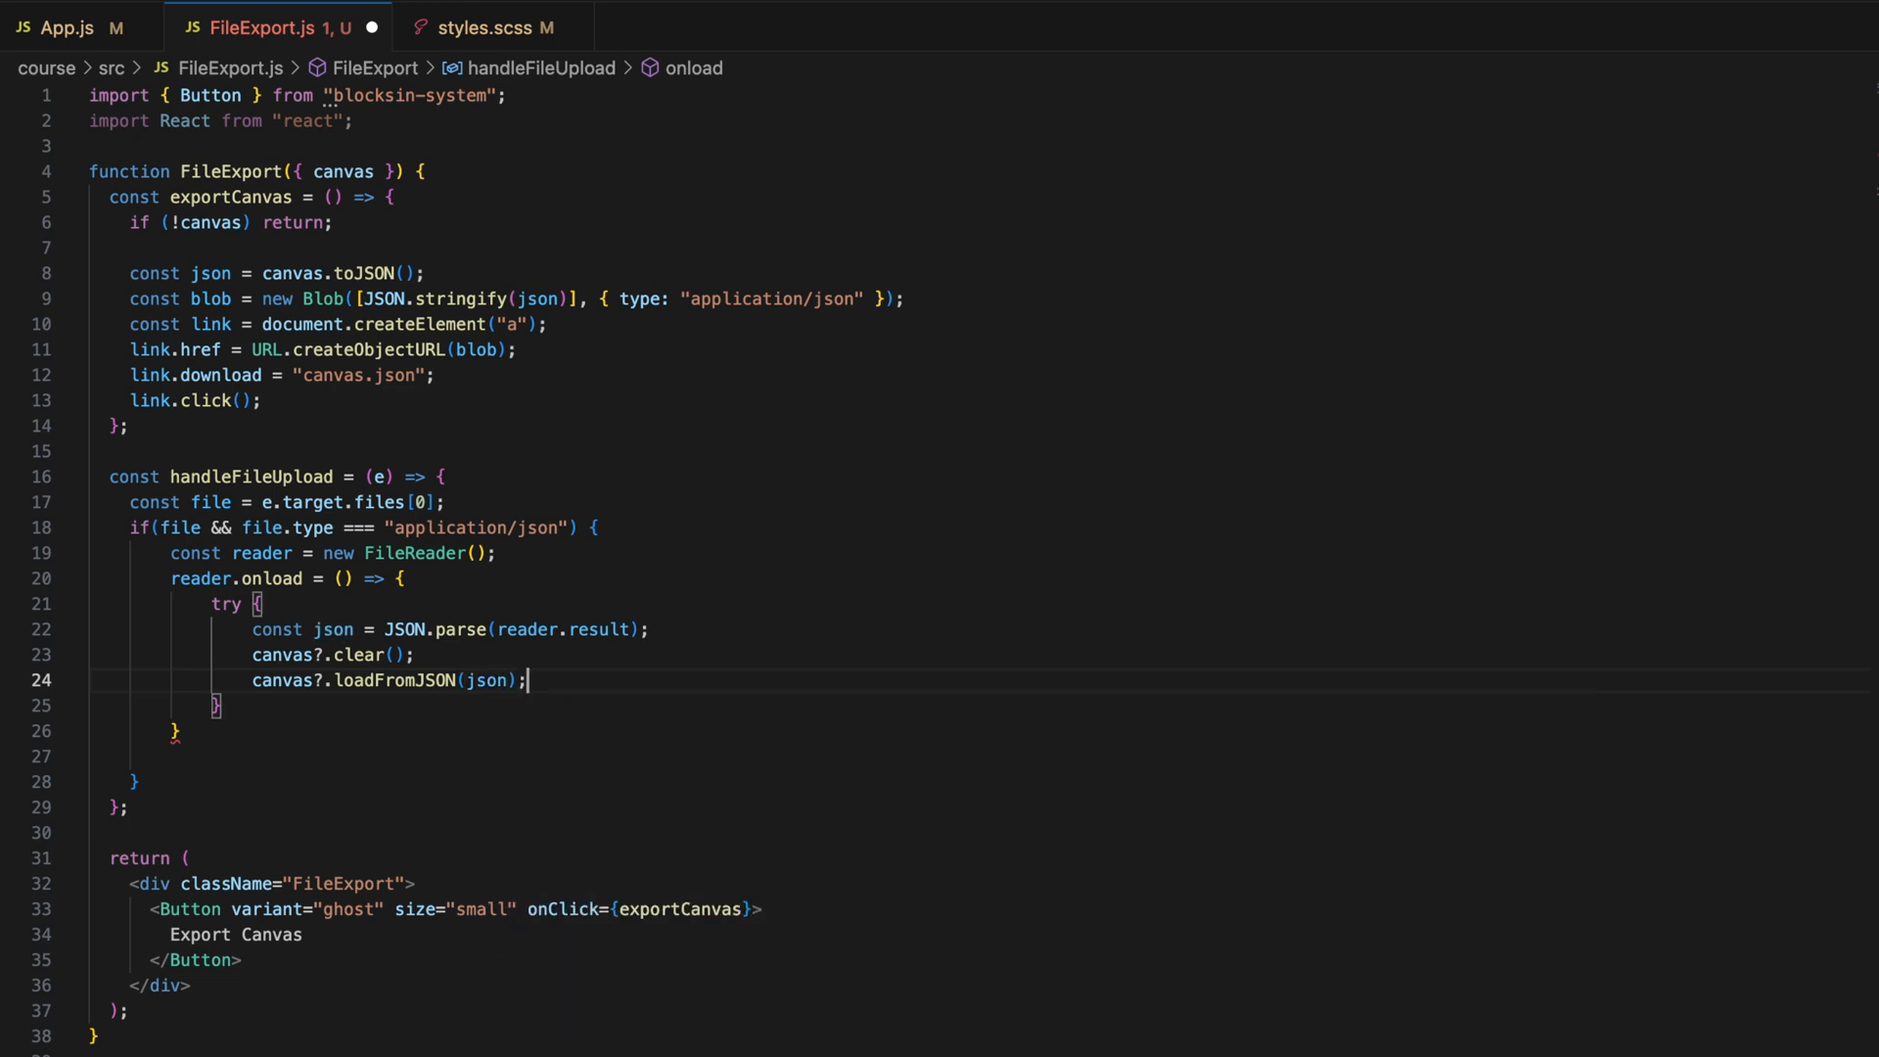
{"action": "type", "text": "catch (error) {"}
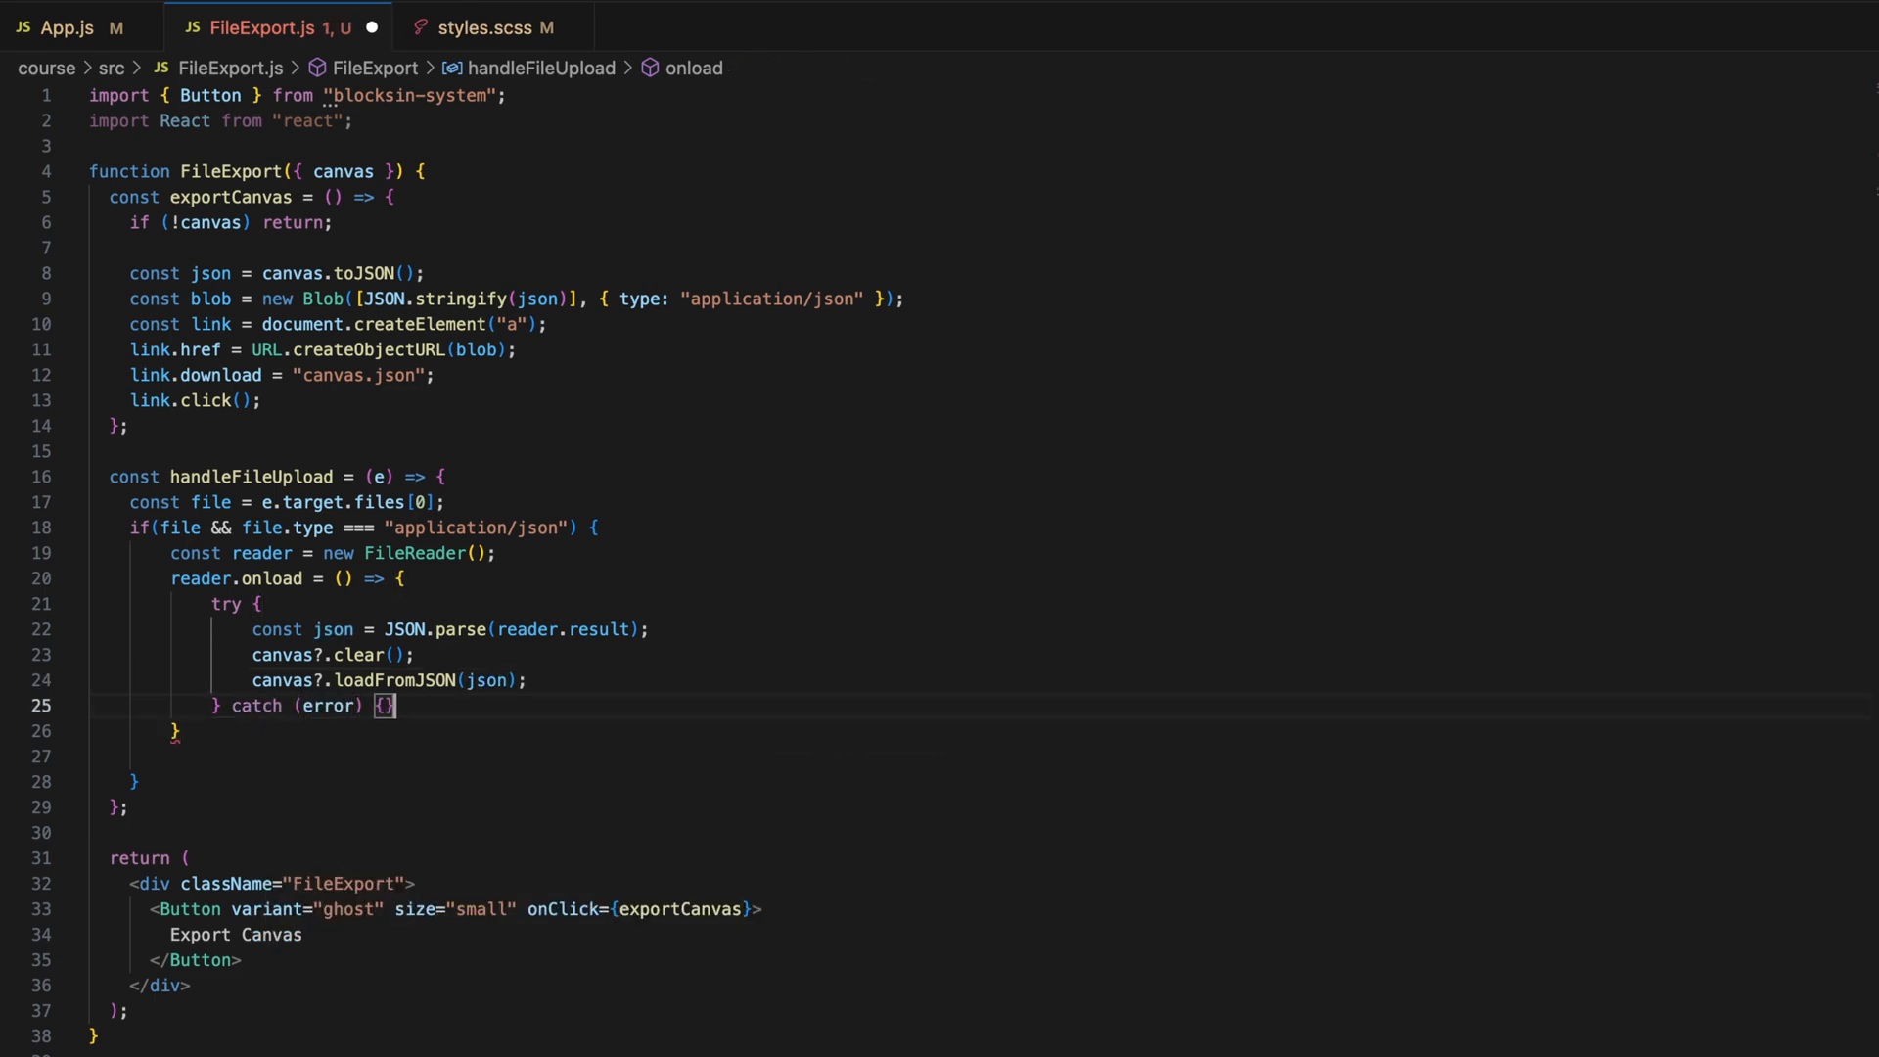
{"action": "type", "text": "console.error(\"Invalid JSON file\", error);"}
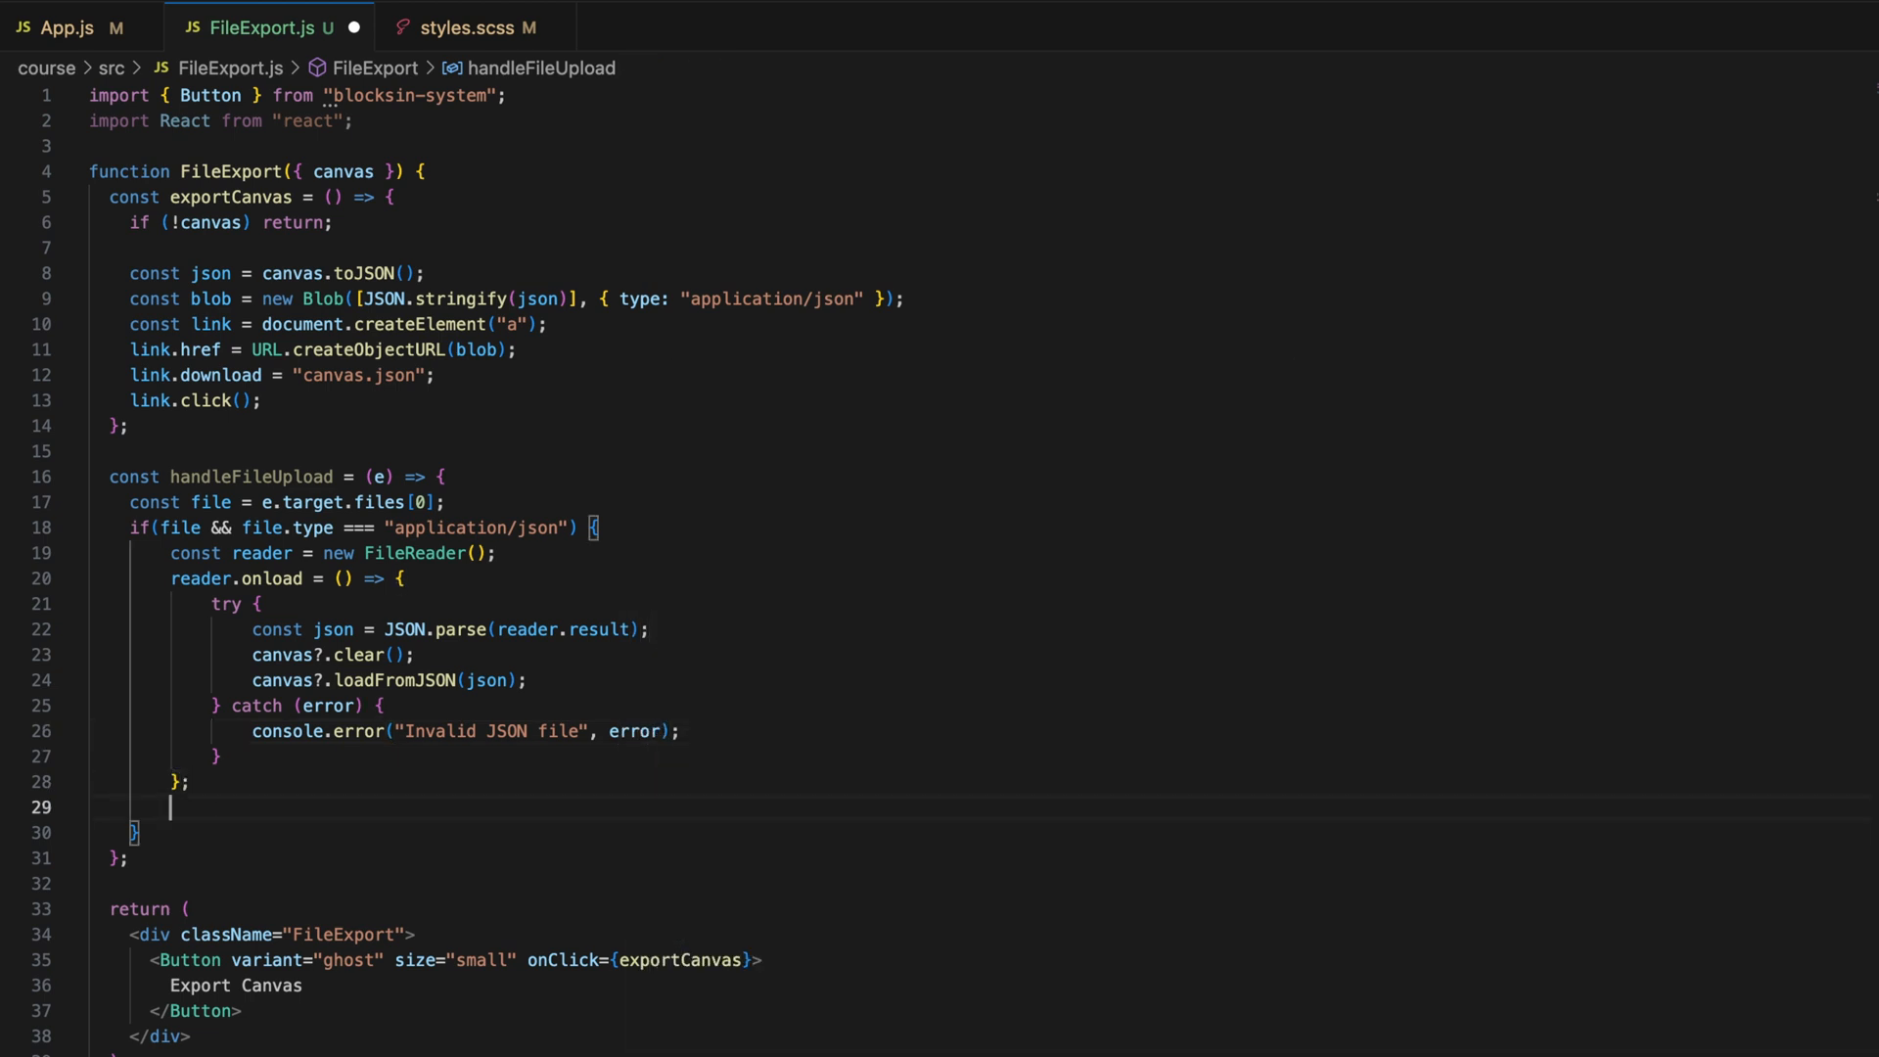
{"action": "type", "text": "reader.readAsText(file);"}
{"action": "type", "text": "alert(\"Please upload a valid JSON file.\");"}
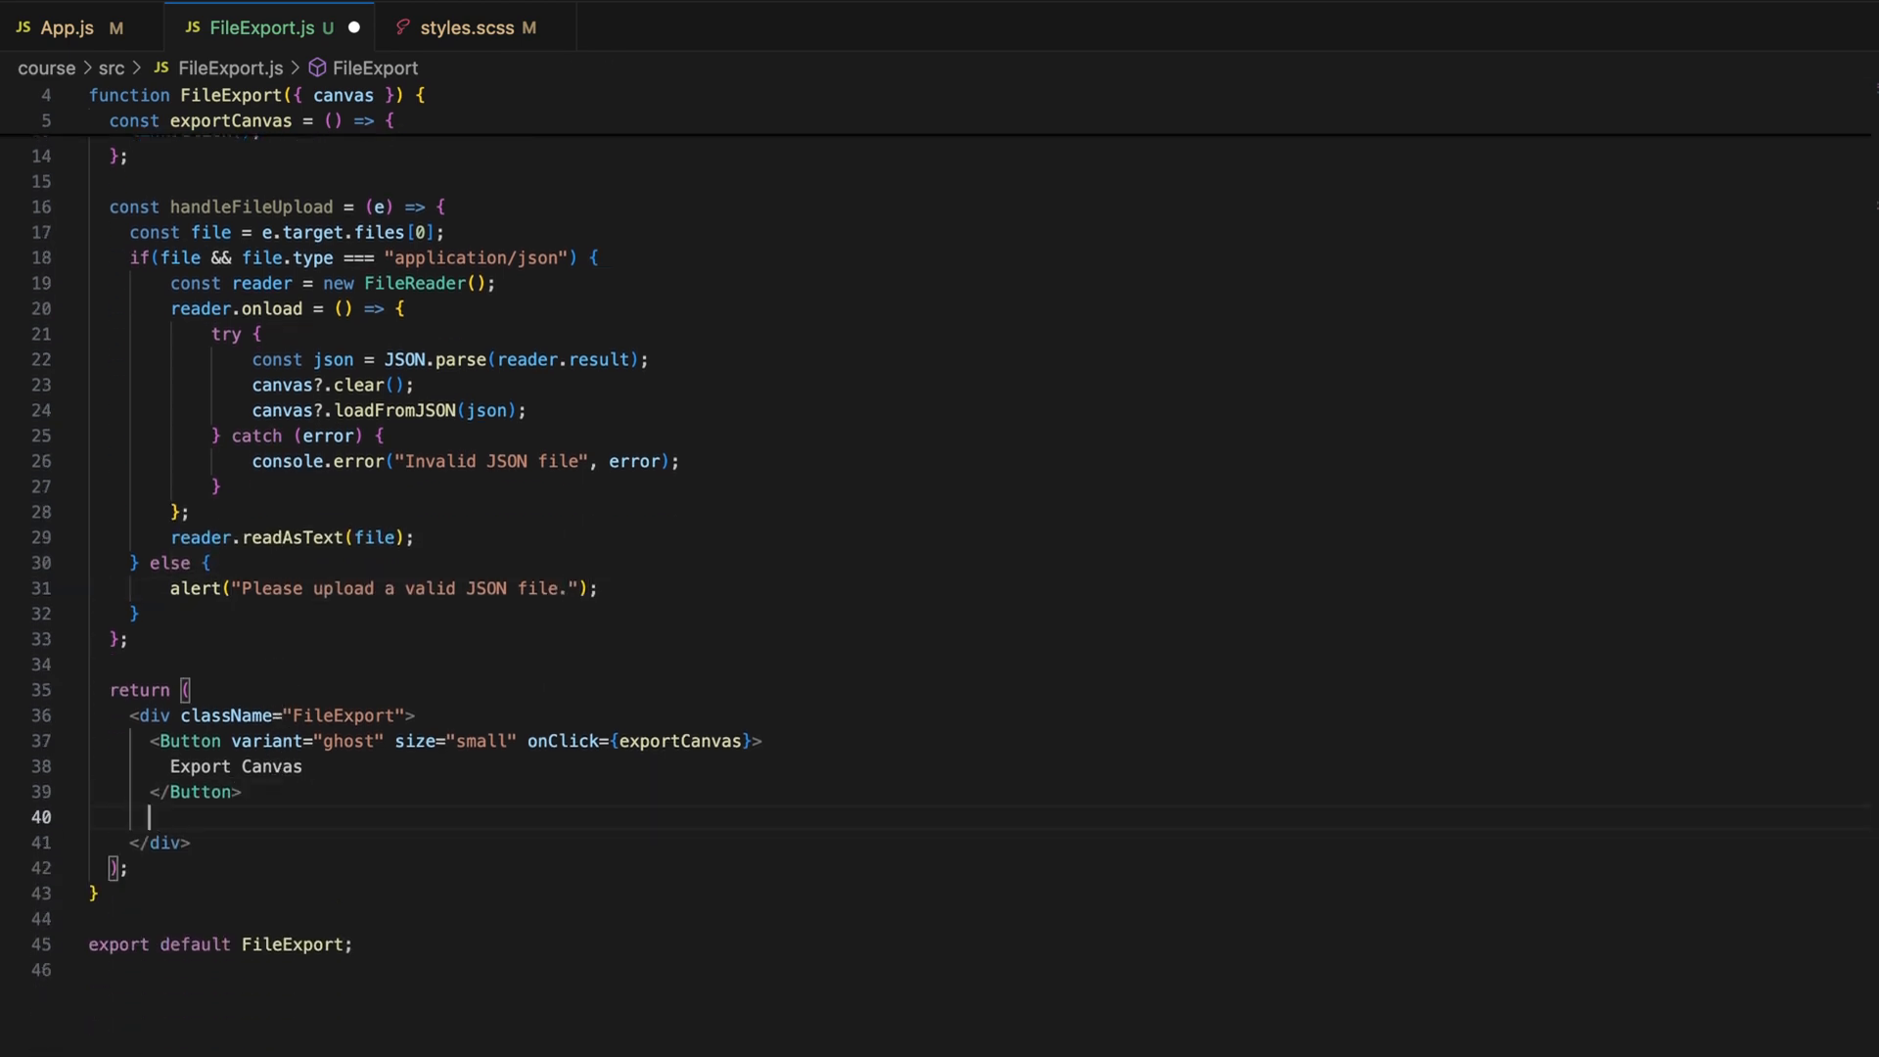
- Add <input type="file" accept=".json" onChange={handleFileUpload} /> after the button and format
{"action": "type", "text": "<input type=\"file\" />"}
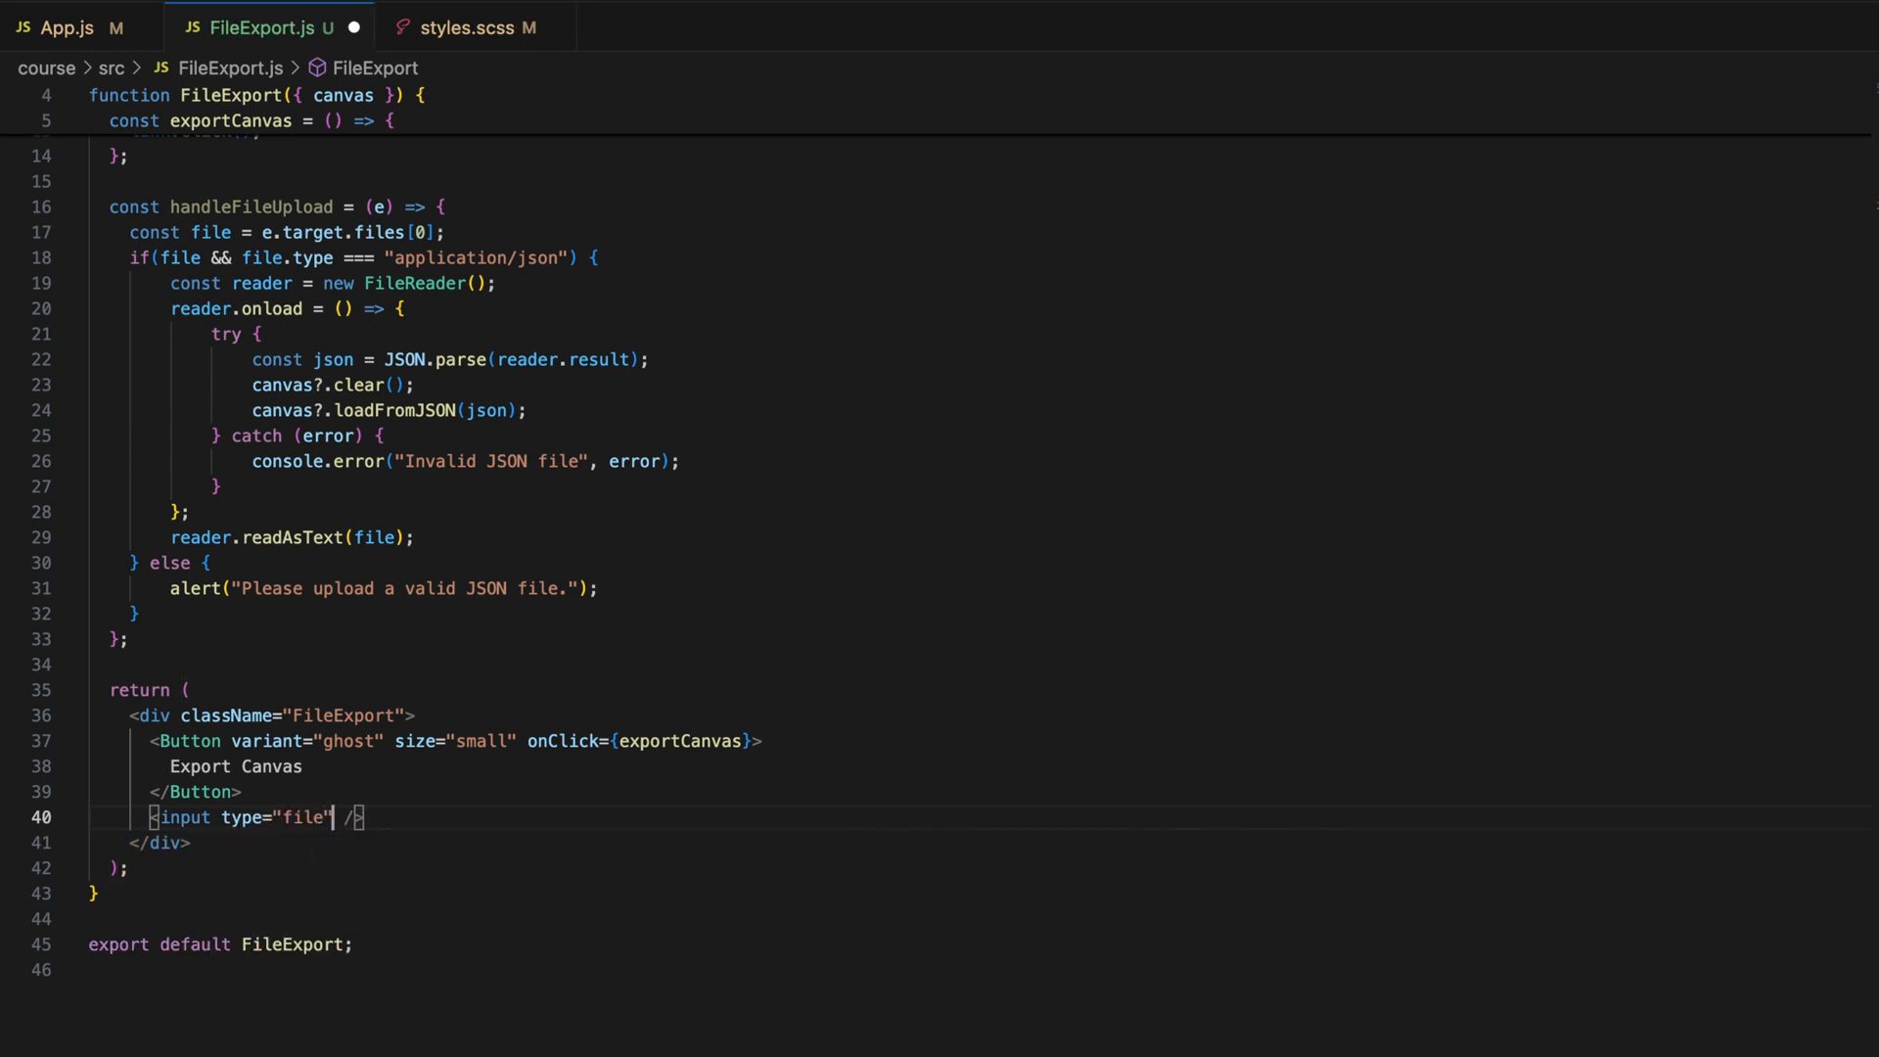
{"action": "type", "text": "acc"}
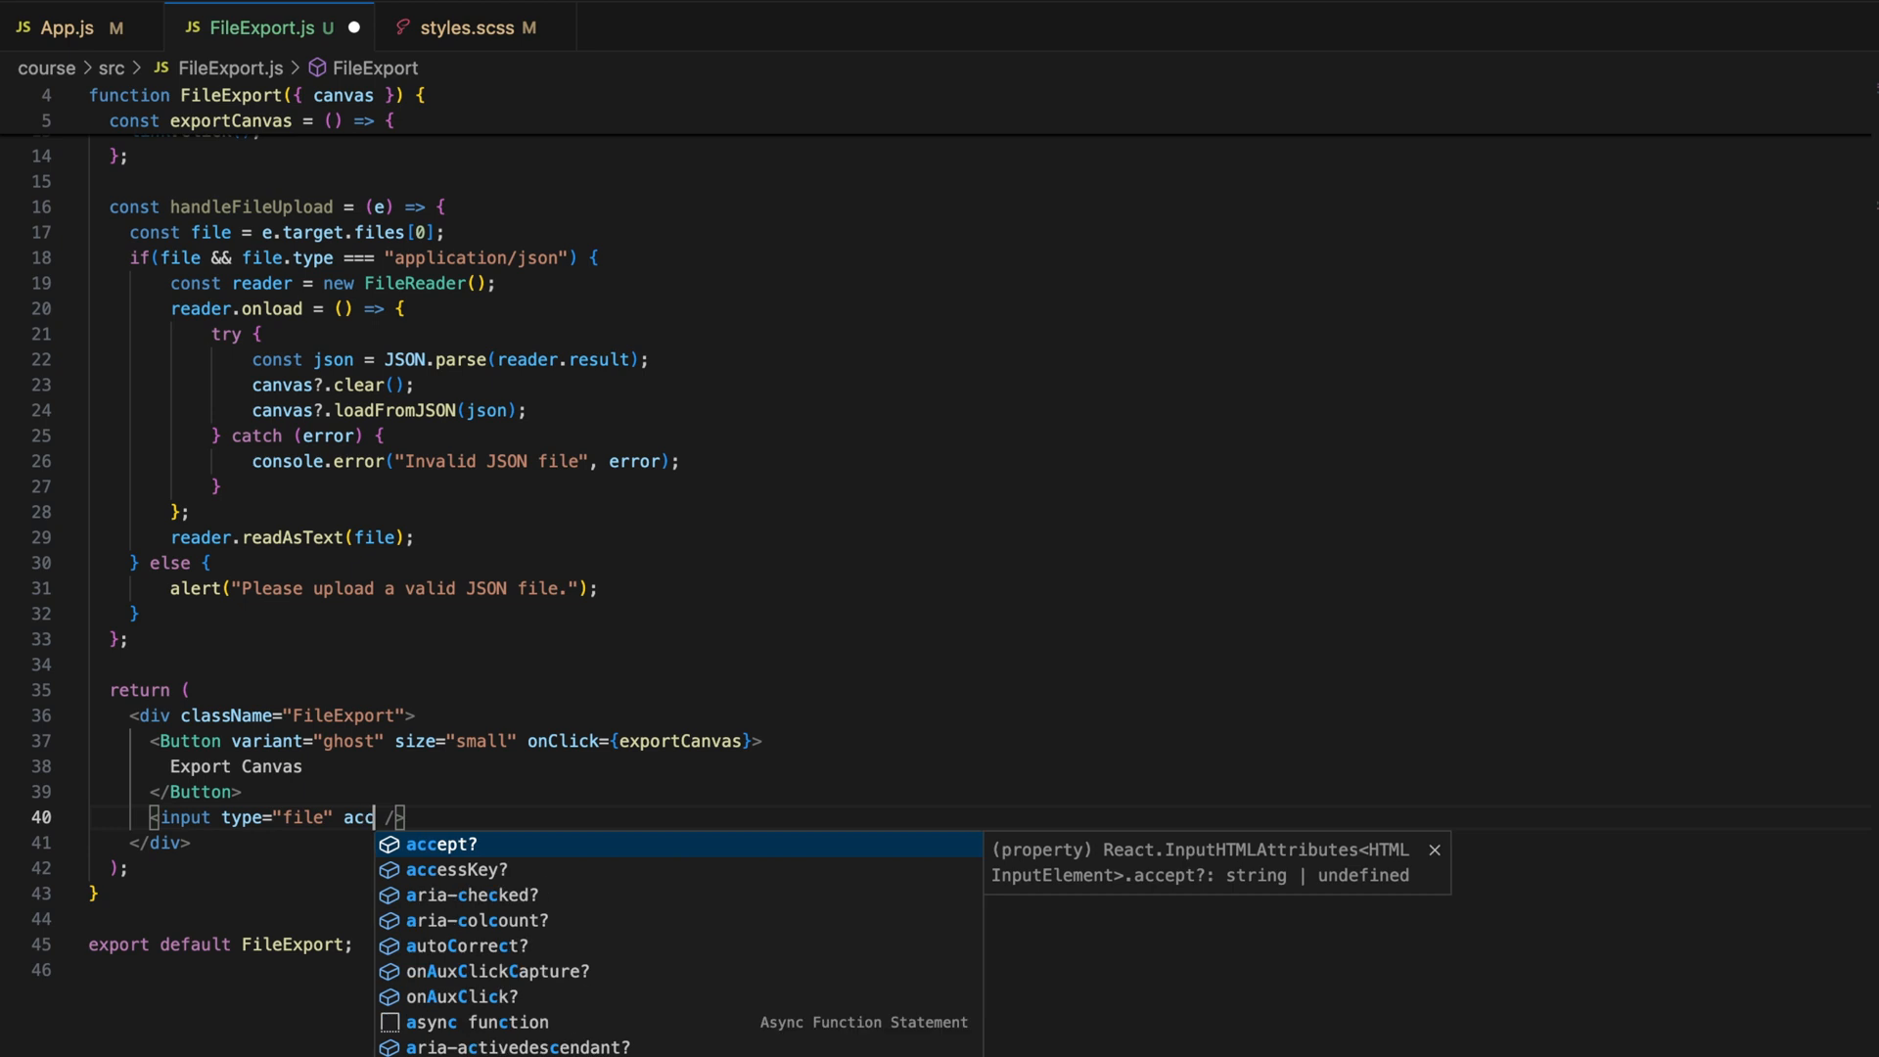
{"action": "key", "text": "Tab"}
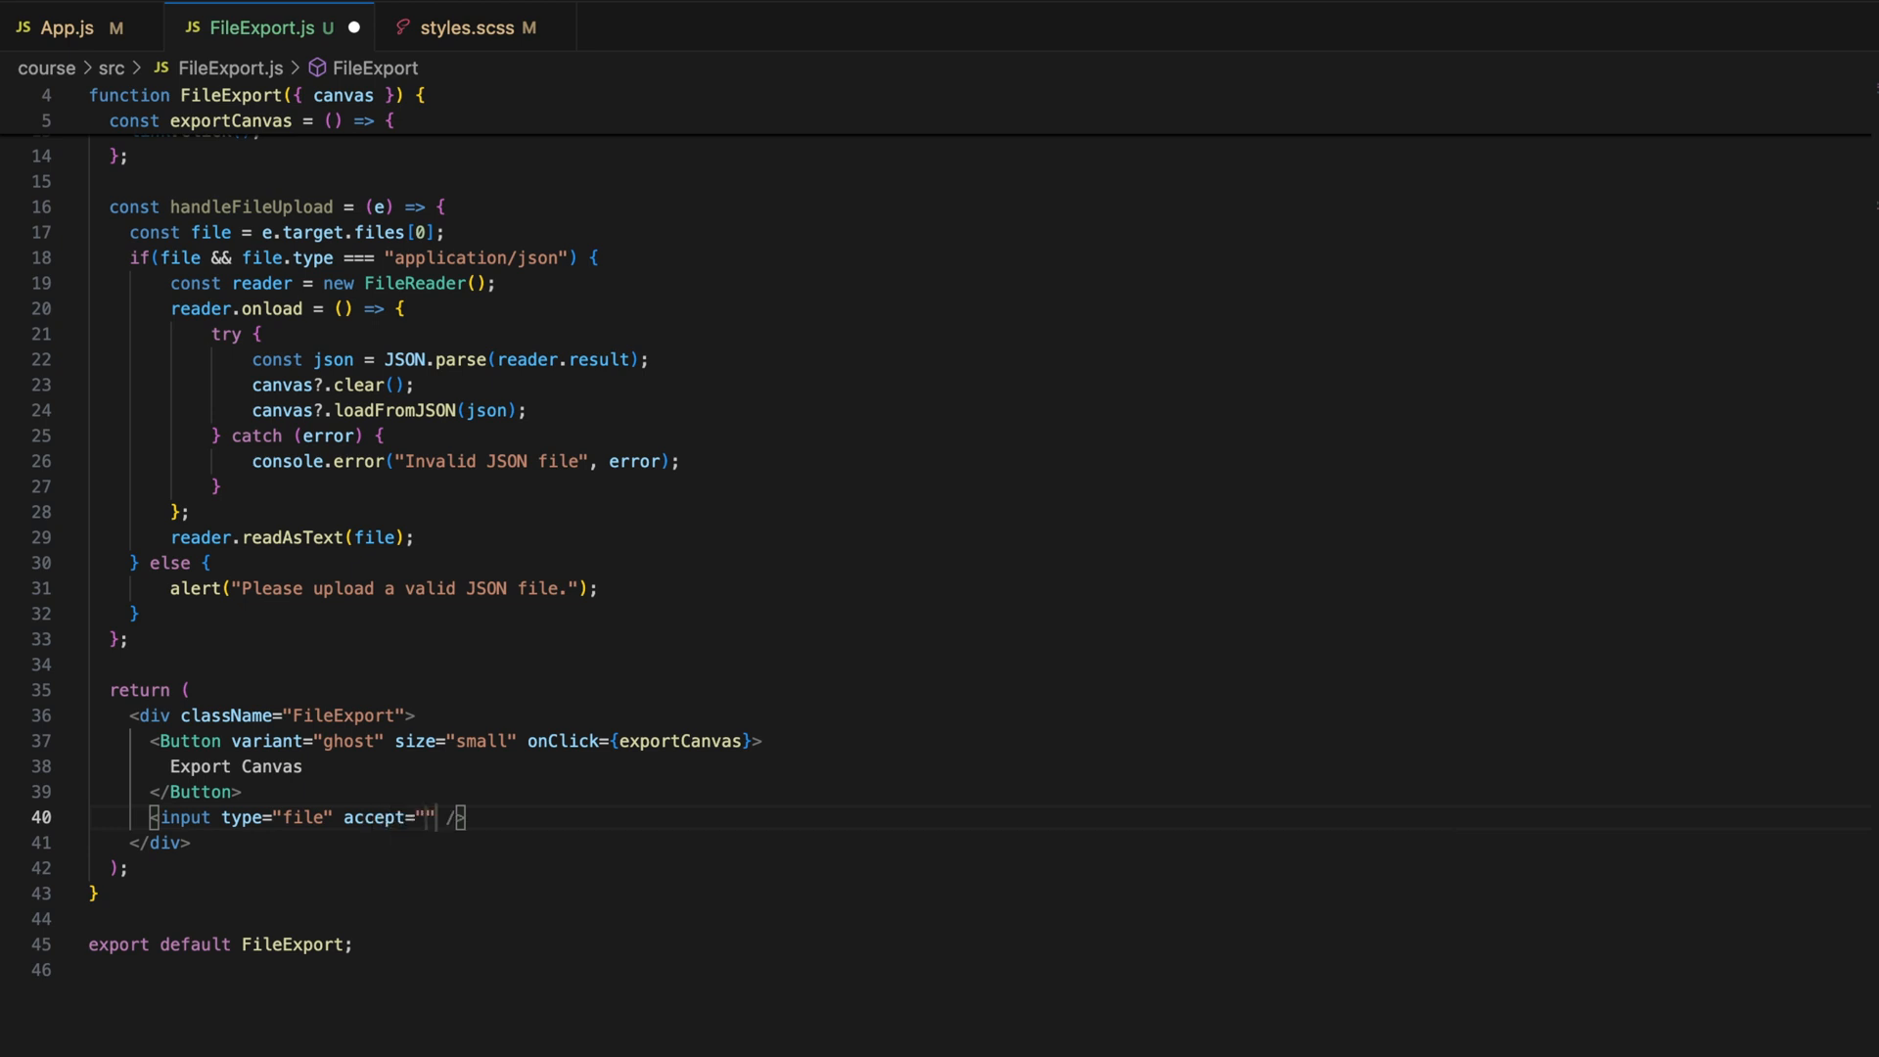
{"action": "type", "text": ".json"}
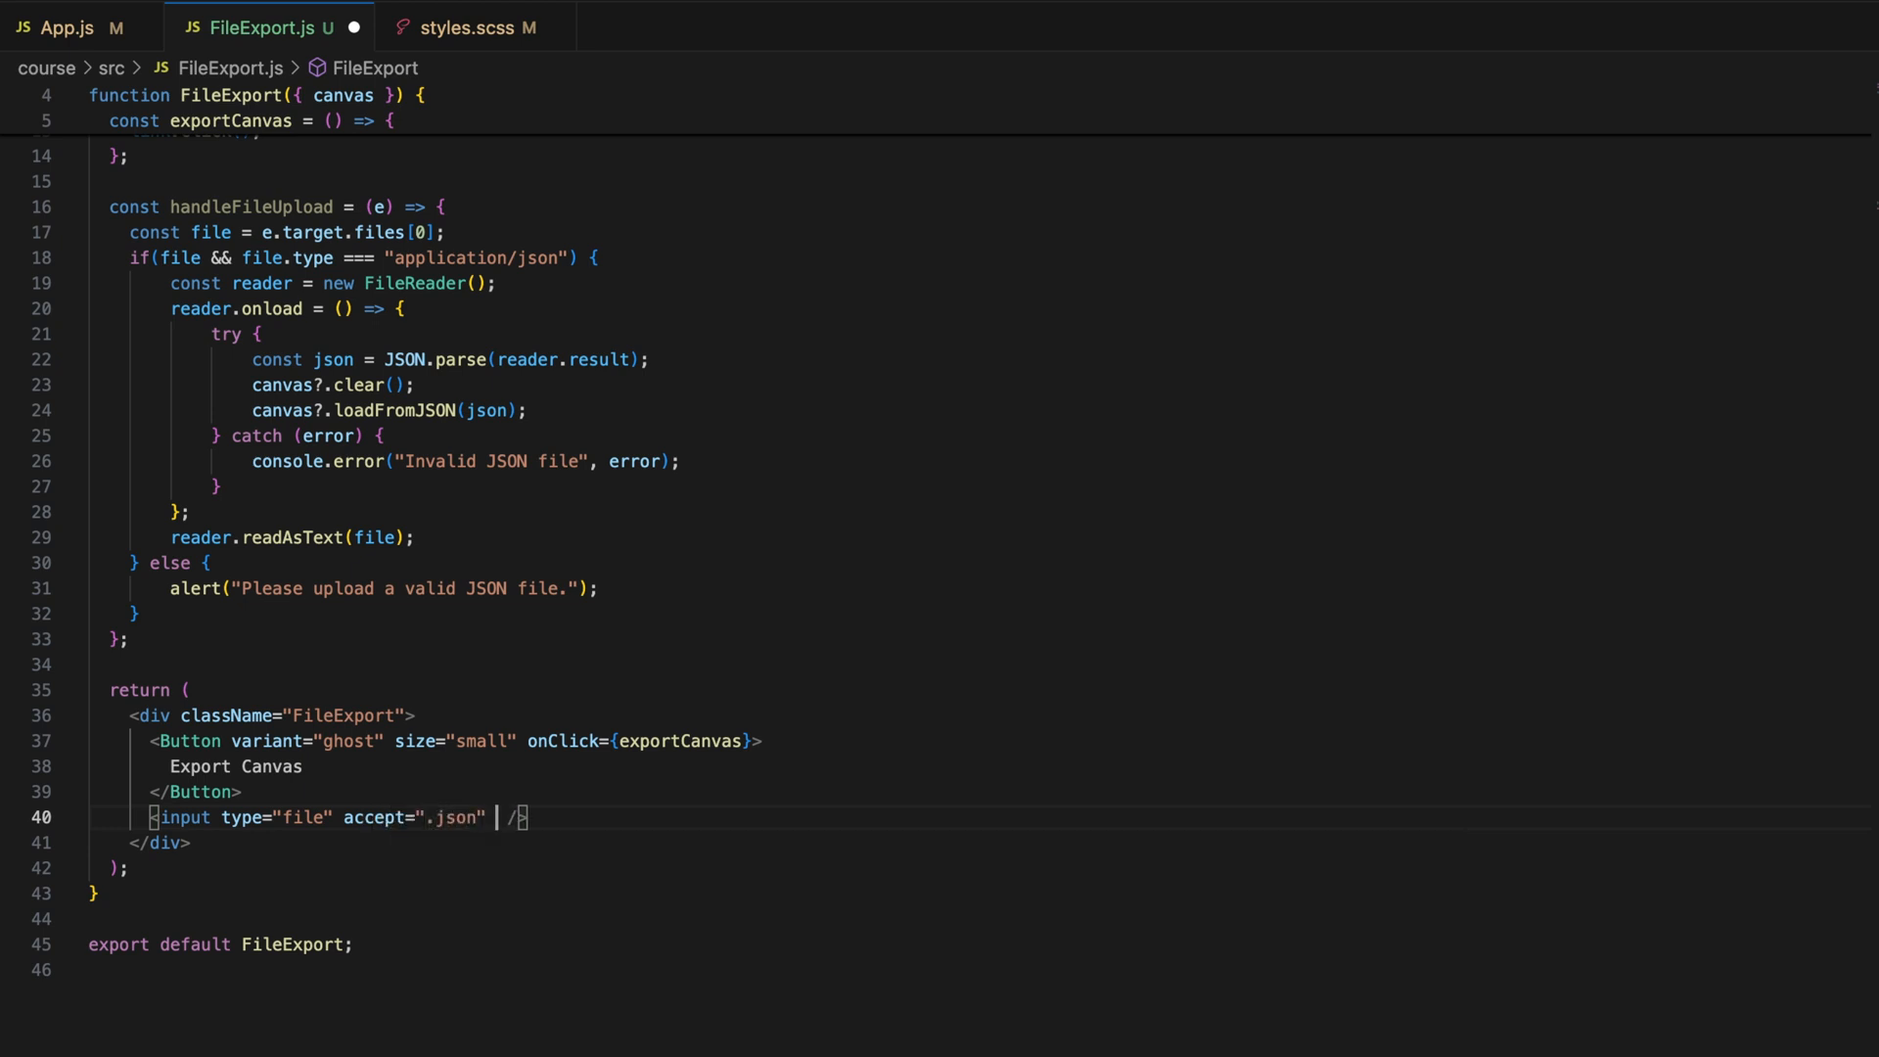
{"action": "type", "text": "onChange={handleFileUpload"}
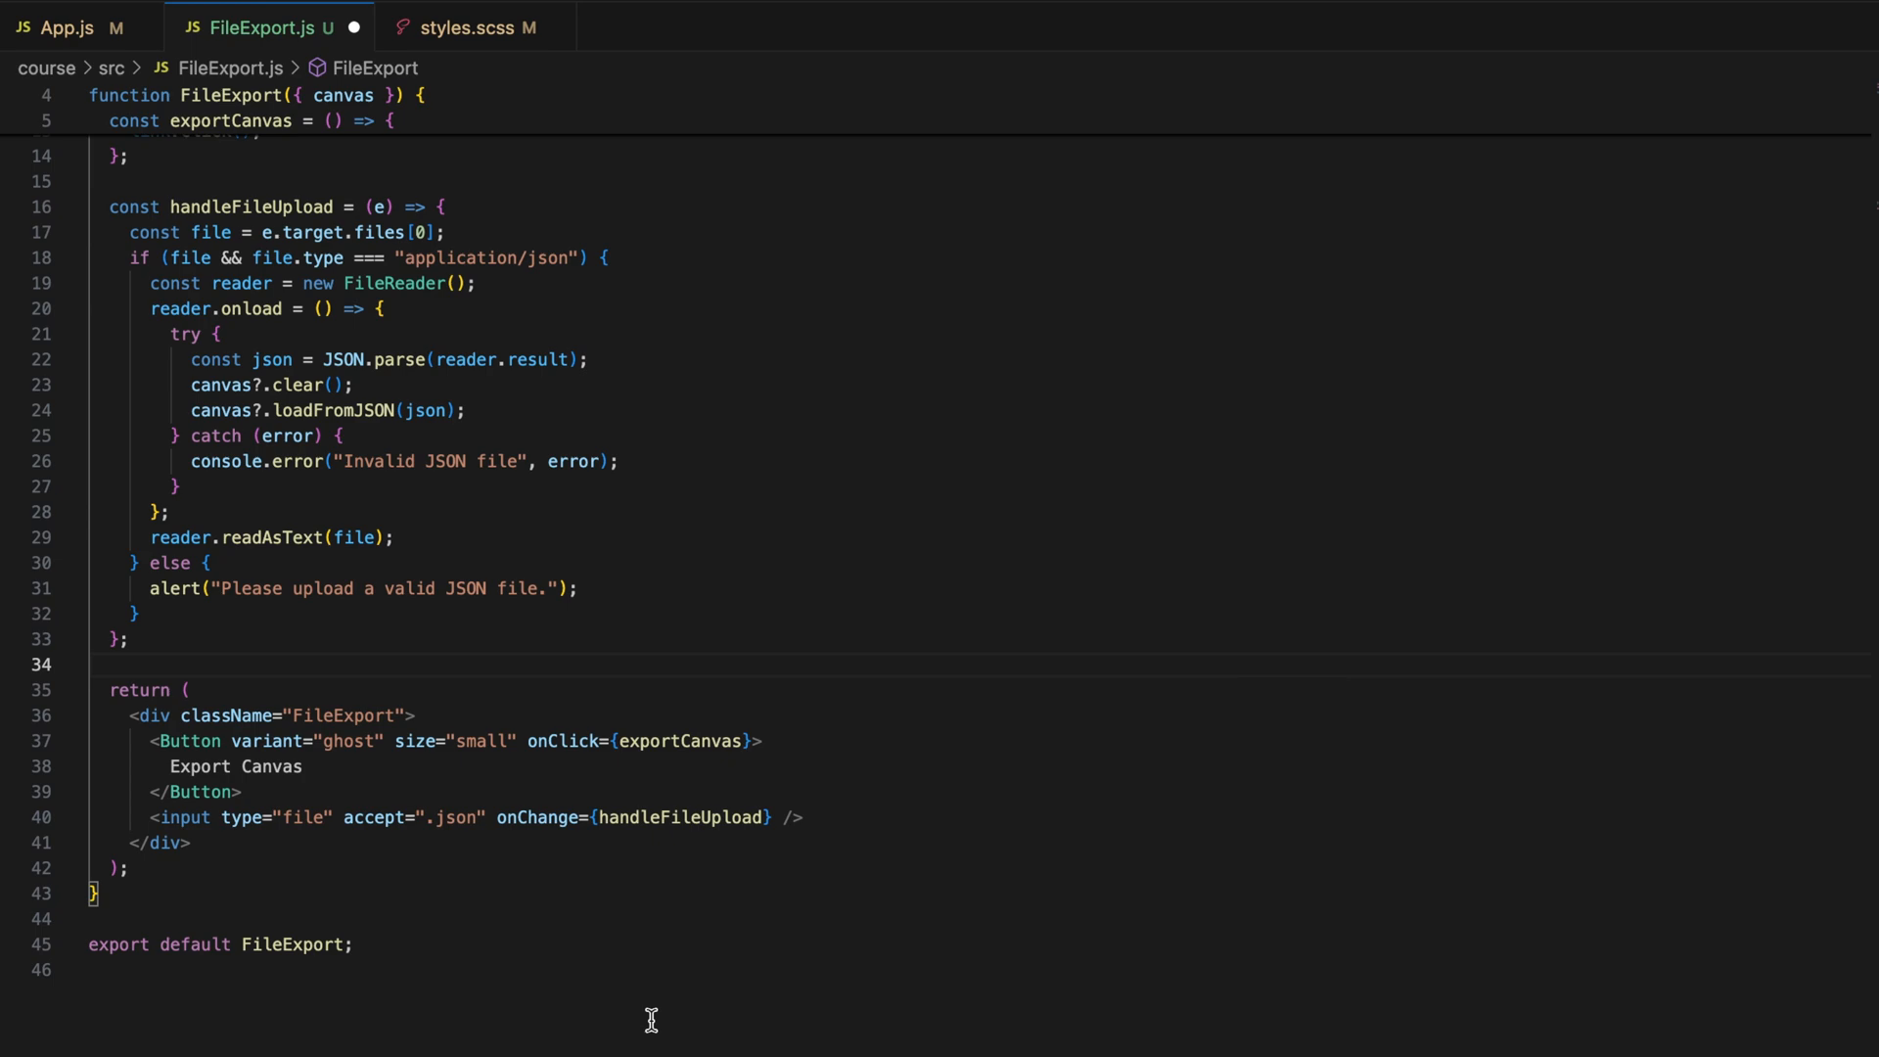
{"action": "left_click", "coordinate": [468, 27]}
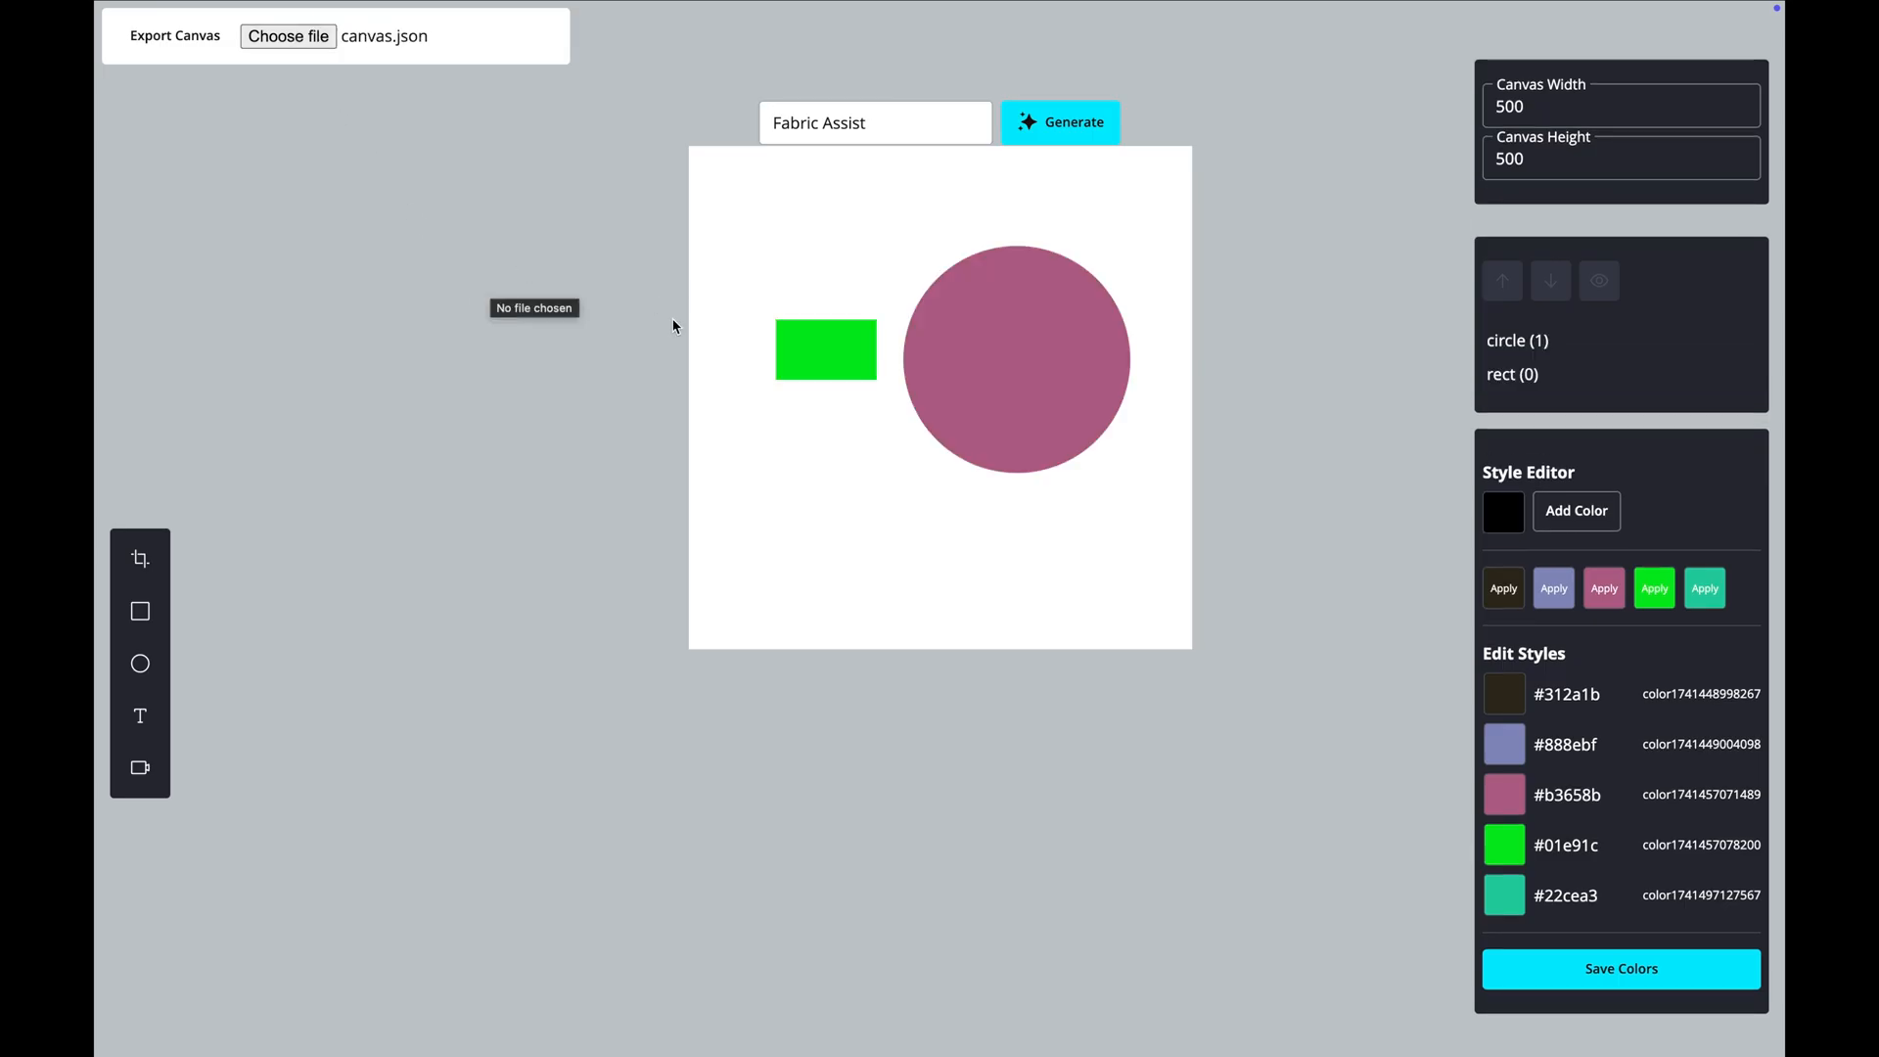
- Choose canvas.json for upload so the canvas restores the green rectangle and mauve circle
{"action": "left_click", "coordinate": [823, 351]}
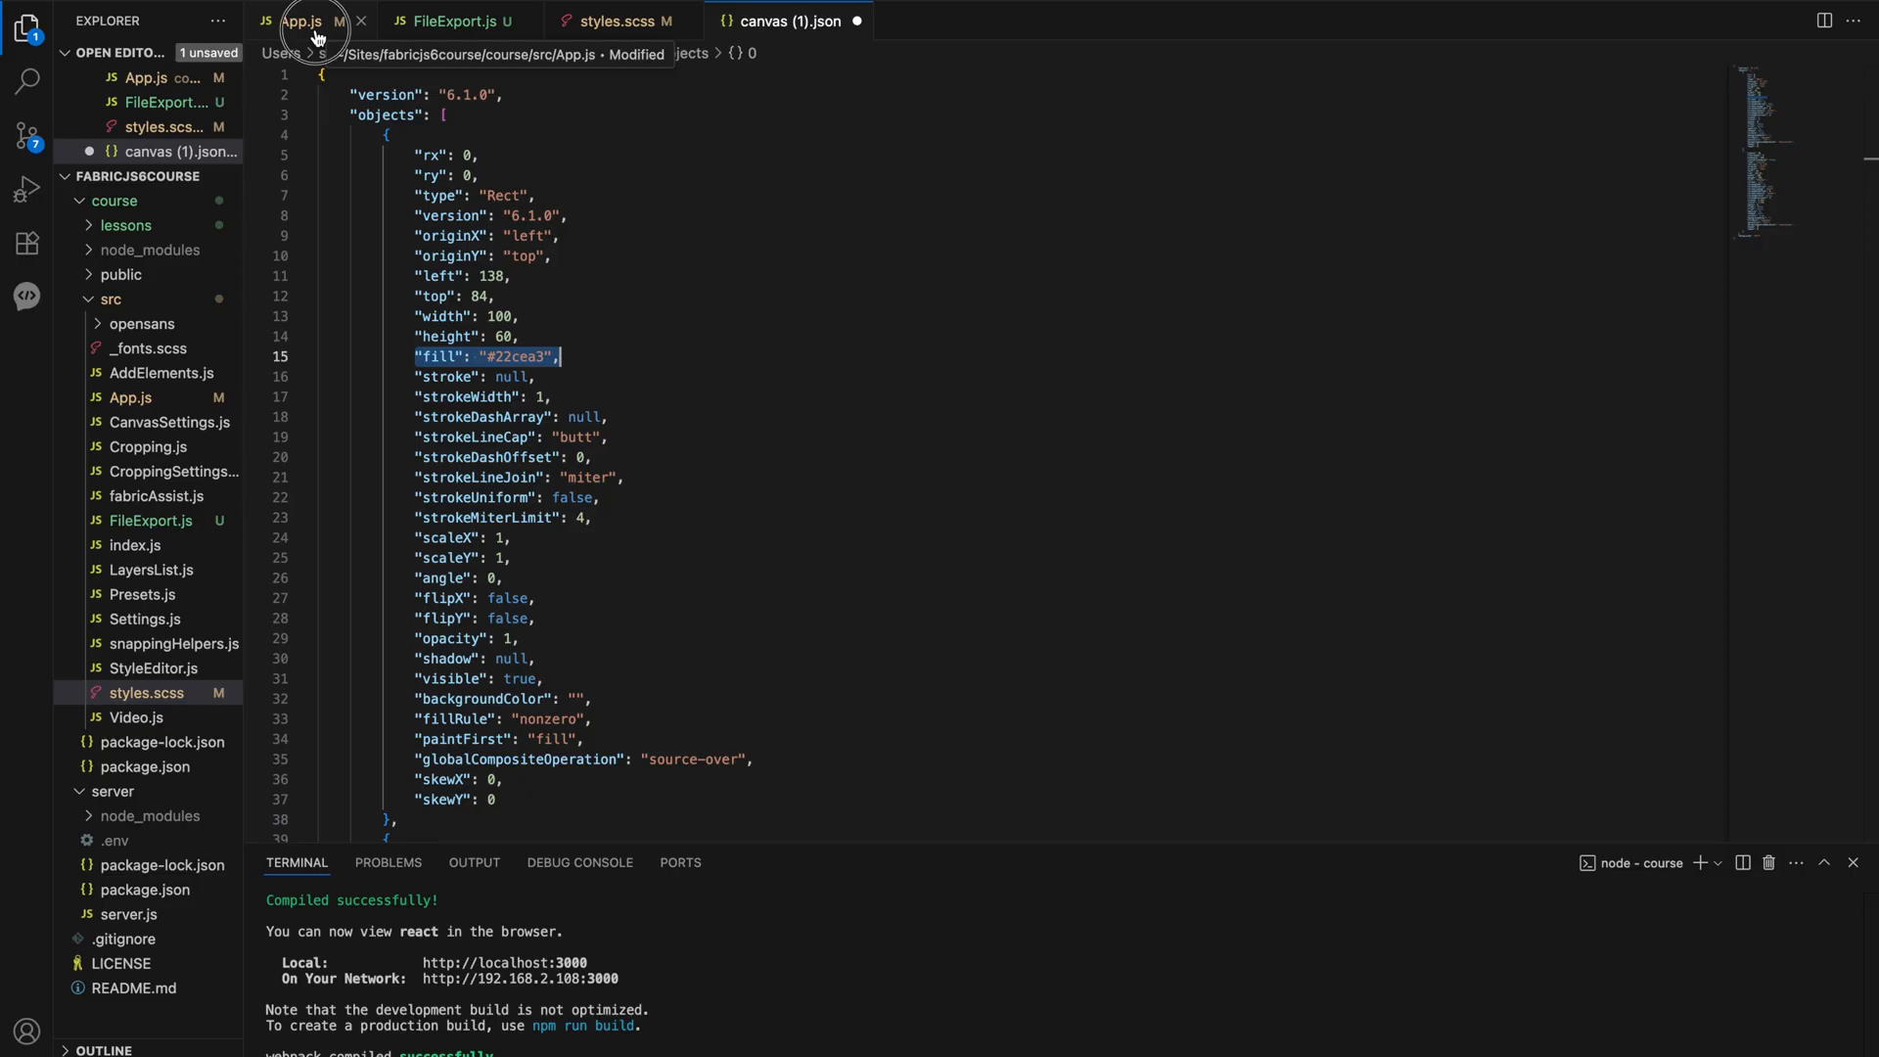
- Switch from the downloaded canvas (1).json back to the App.js source
{"action": "left_click", "coordinate": [301, 19]}
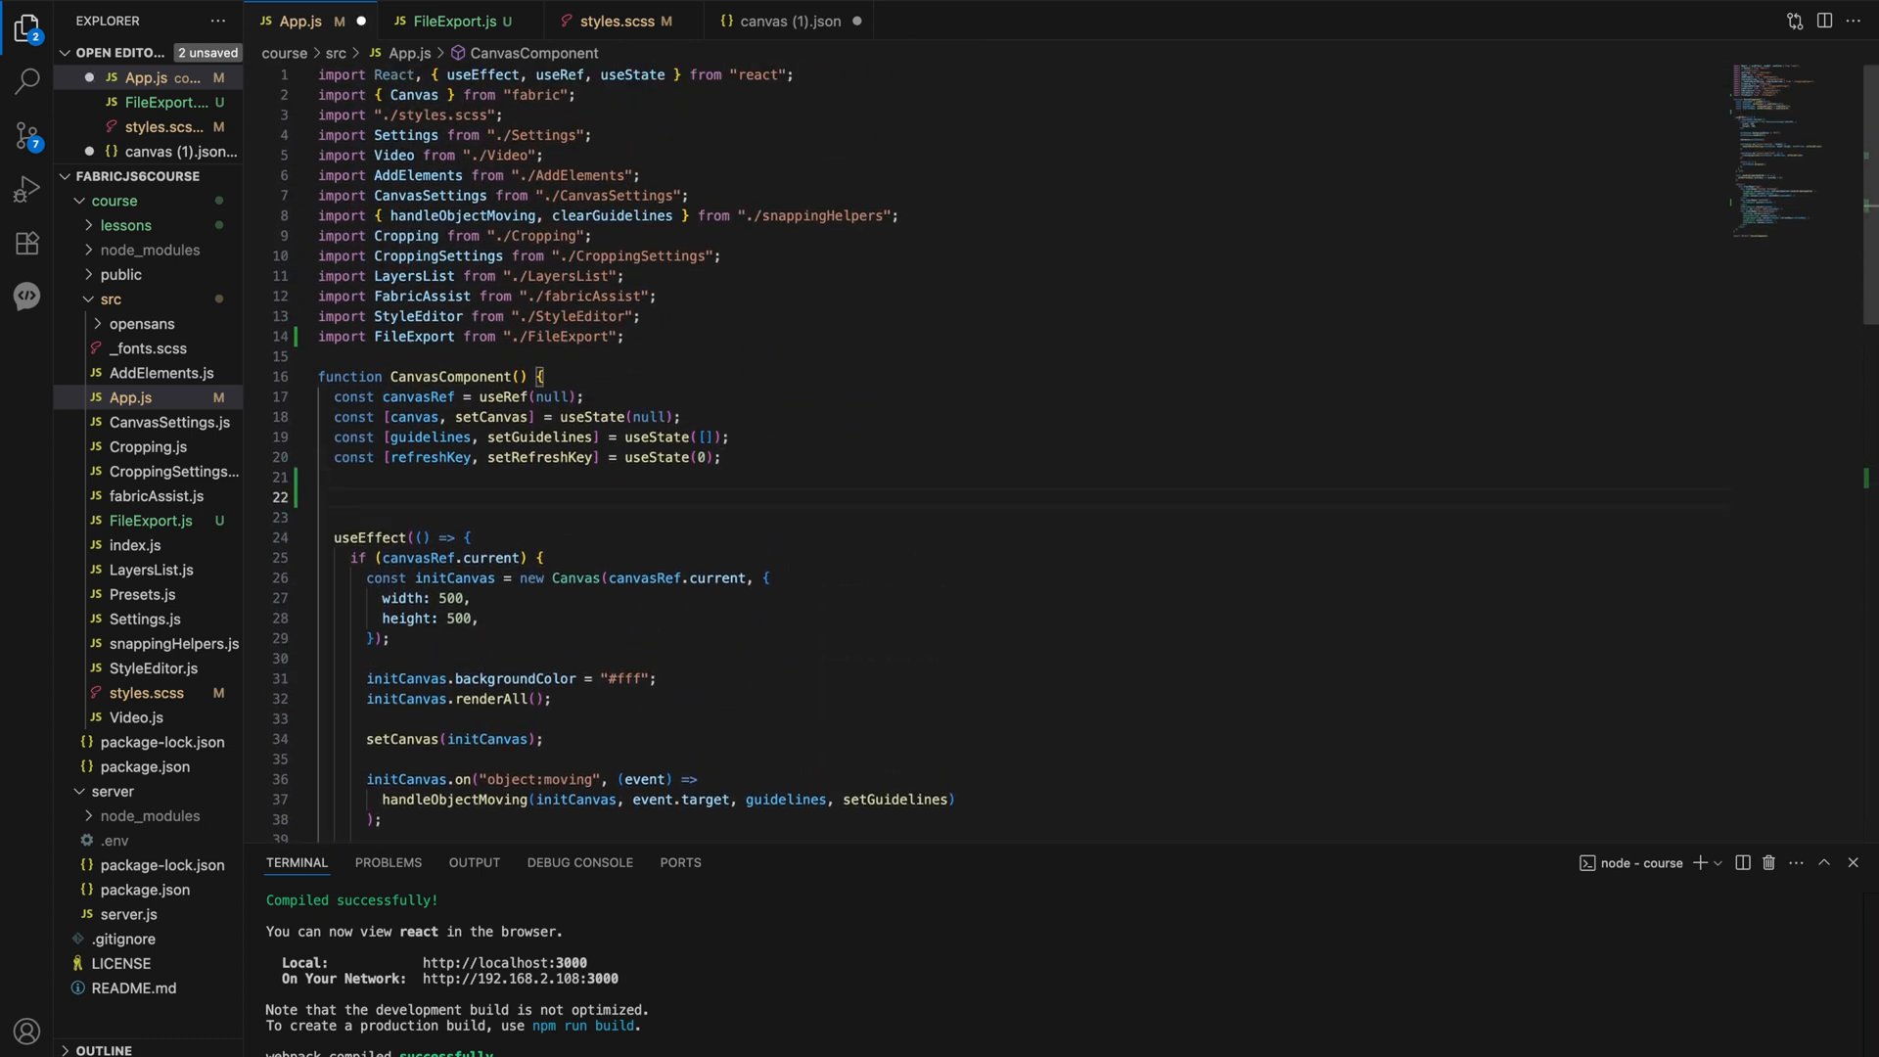
- Declare extendObjectWithCustomProps(object) and default object.styleID to its existing value
{"action": "type", "text": "const extendObjectWithCustomProps = (o"}
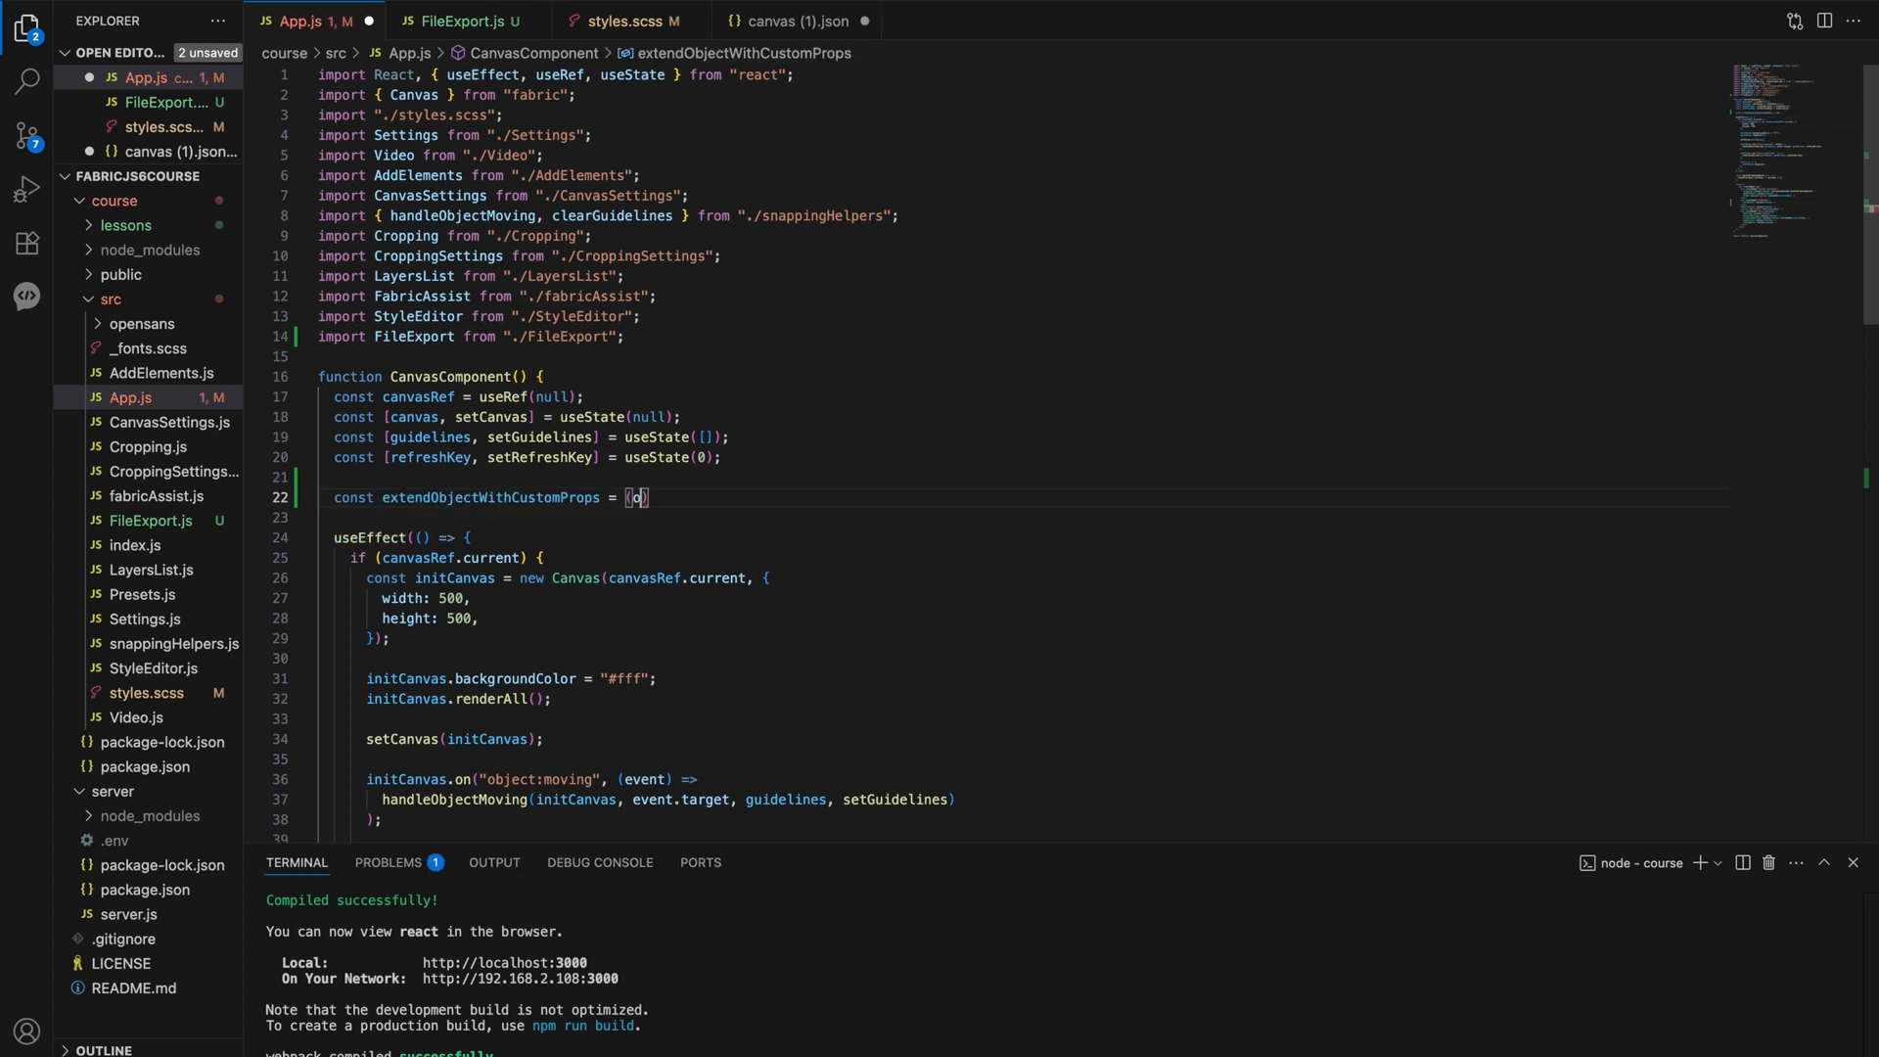
{"action": "type", "text": "bject) => {"}
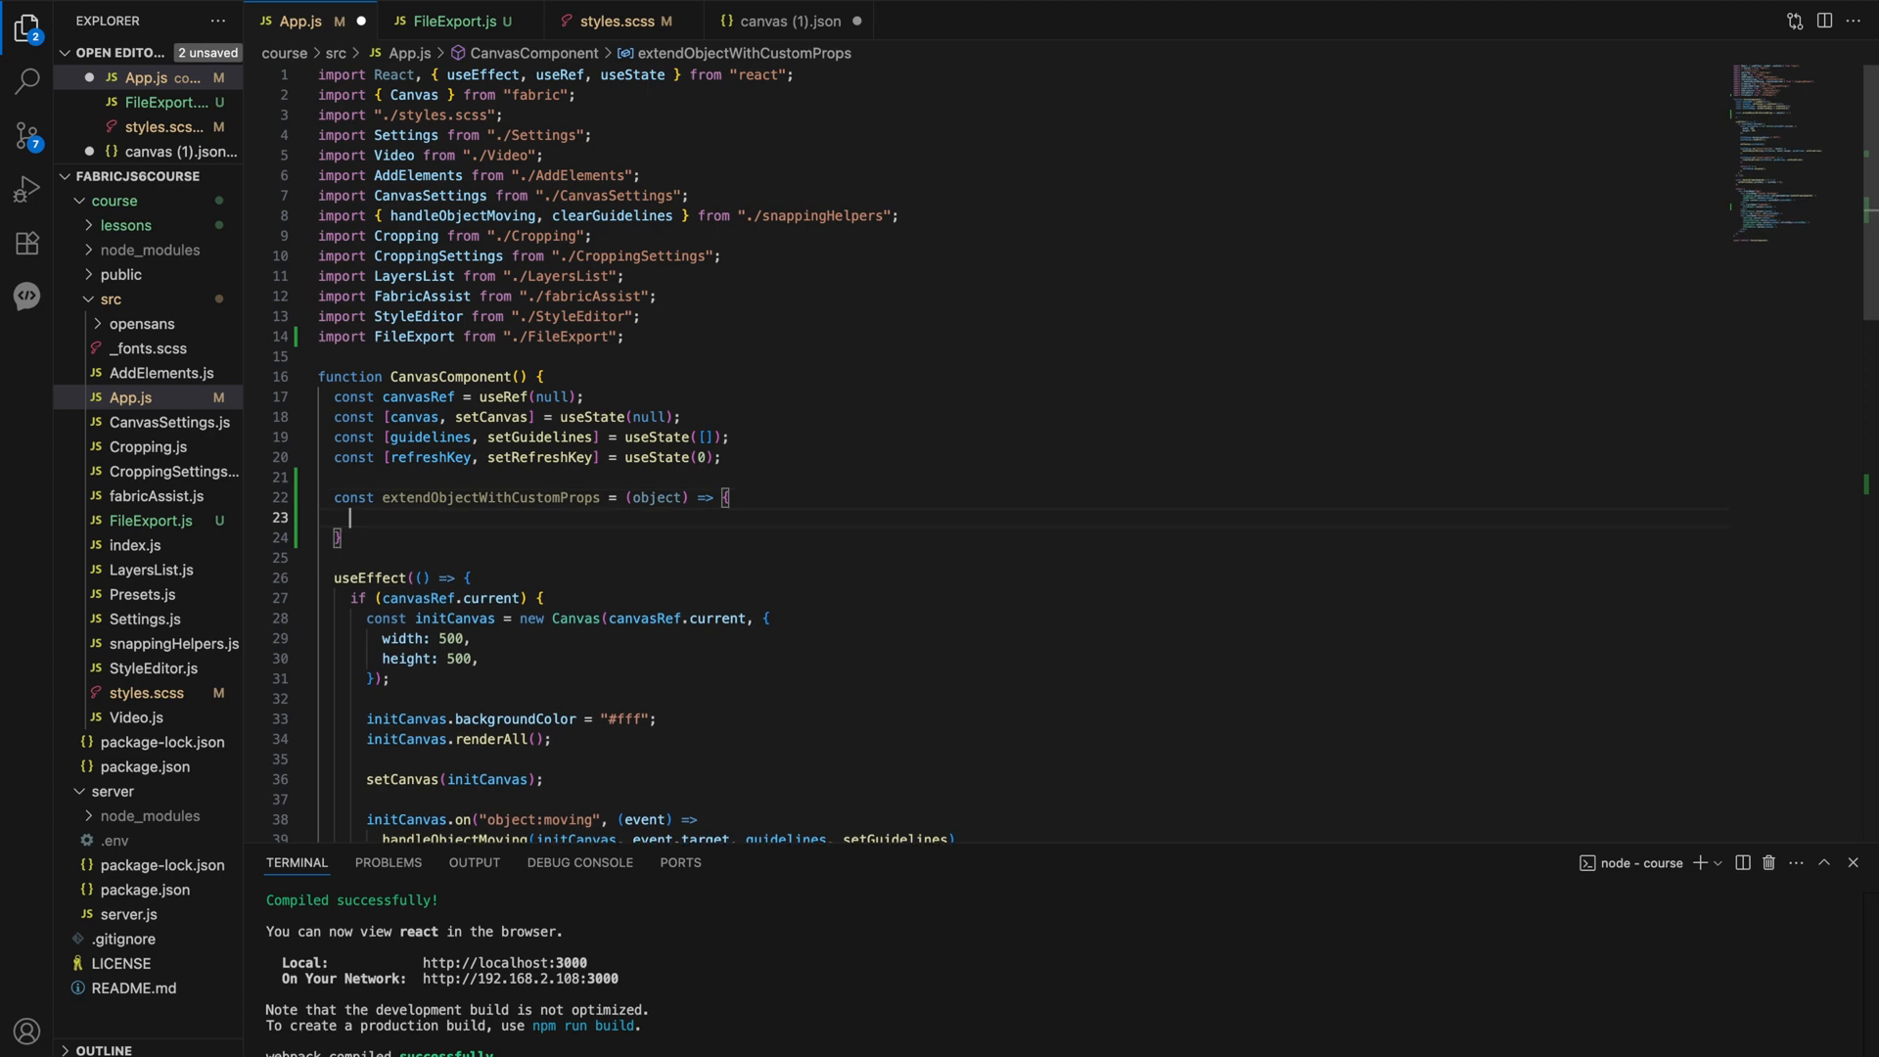
{"action": "mouse_move", "coordinate": [151, 570]}
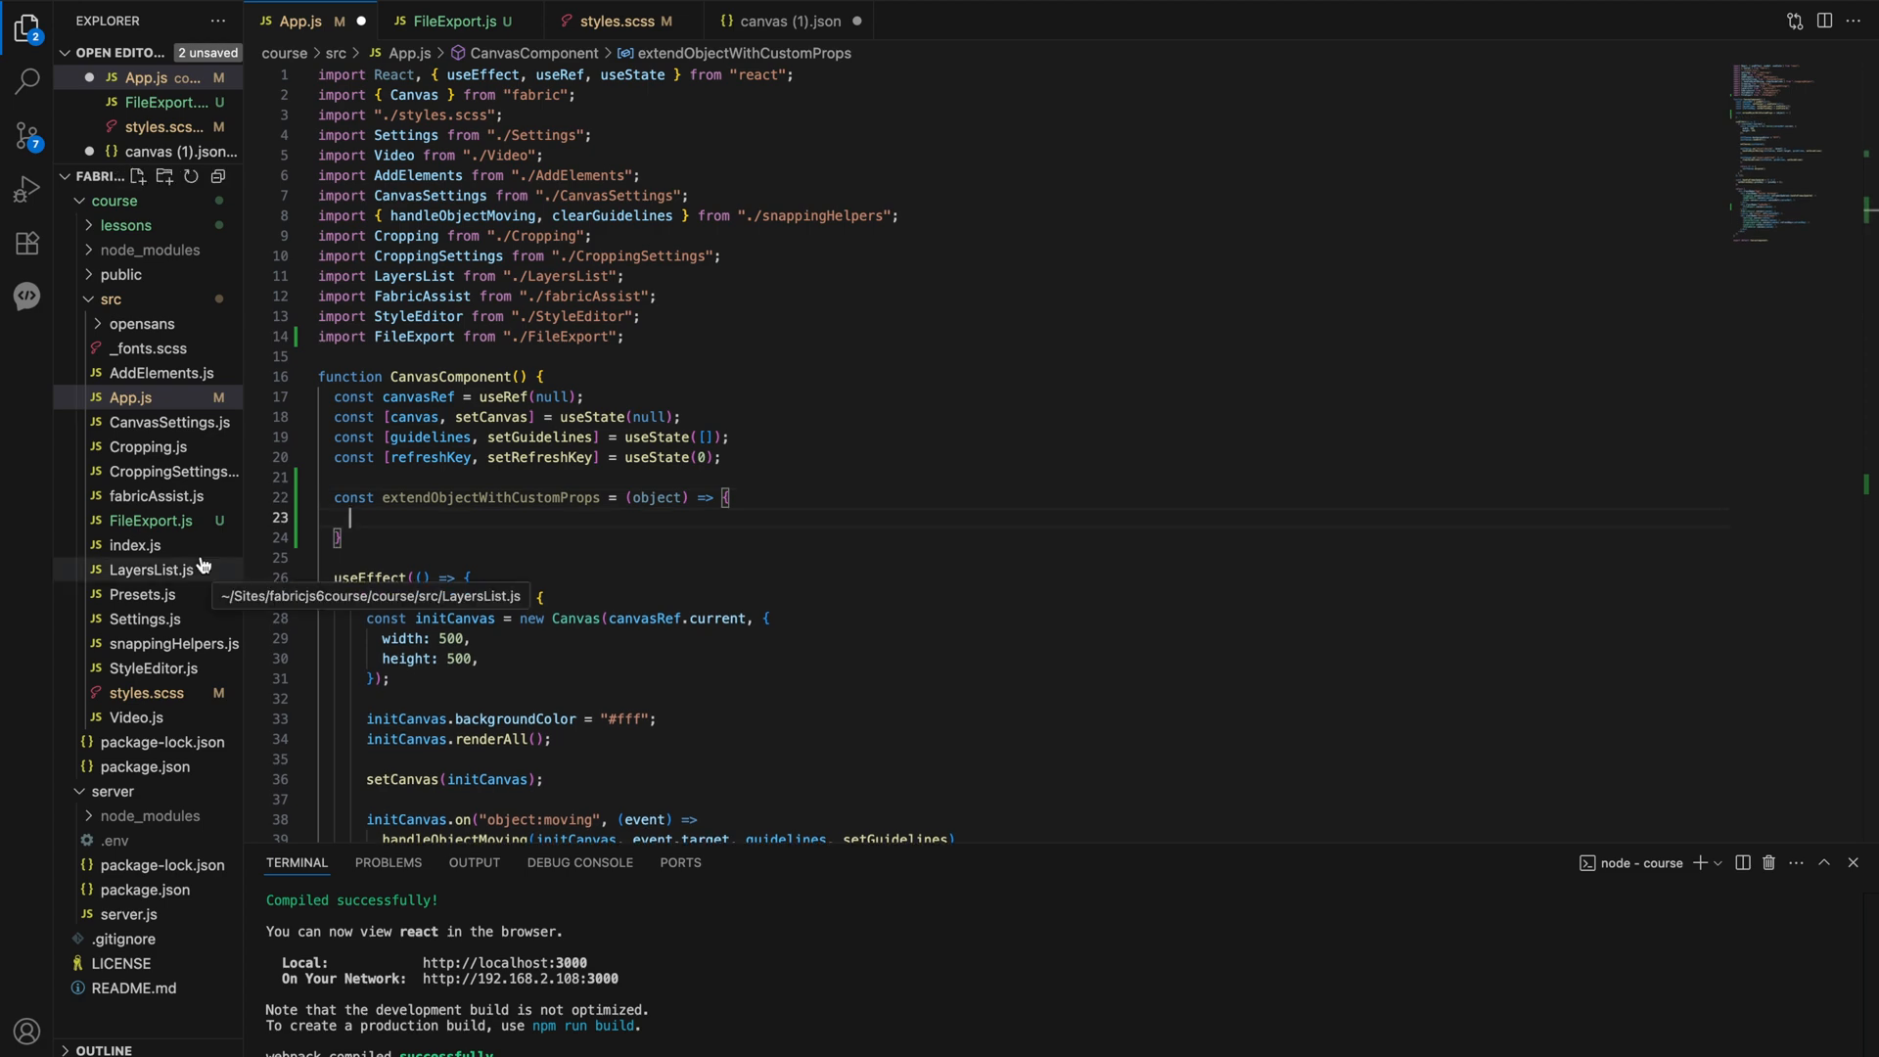
{"action": "left_click", "coordinate": [152, 667]}
{"action": "type", "text": "obj"}
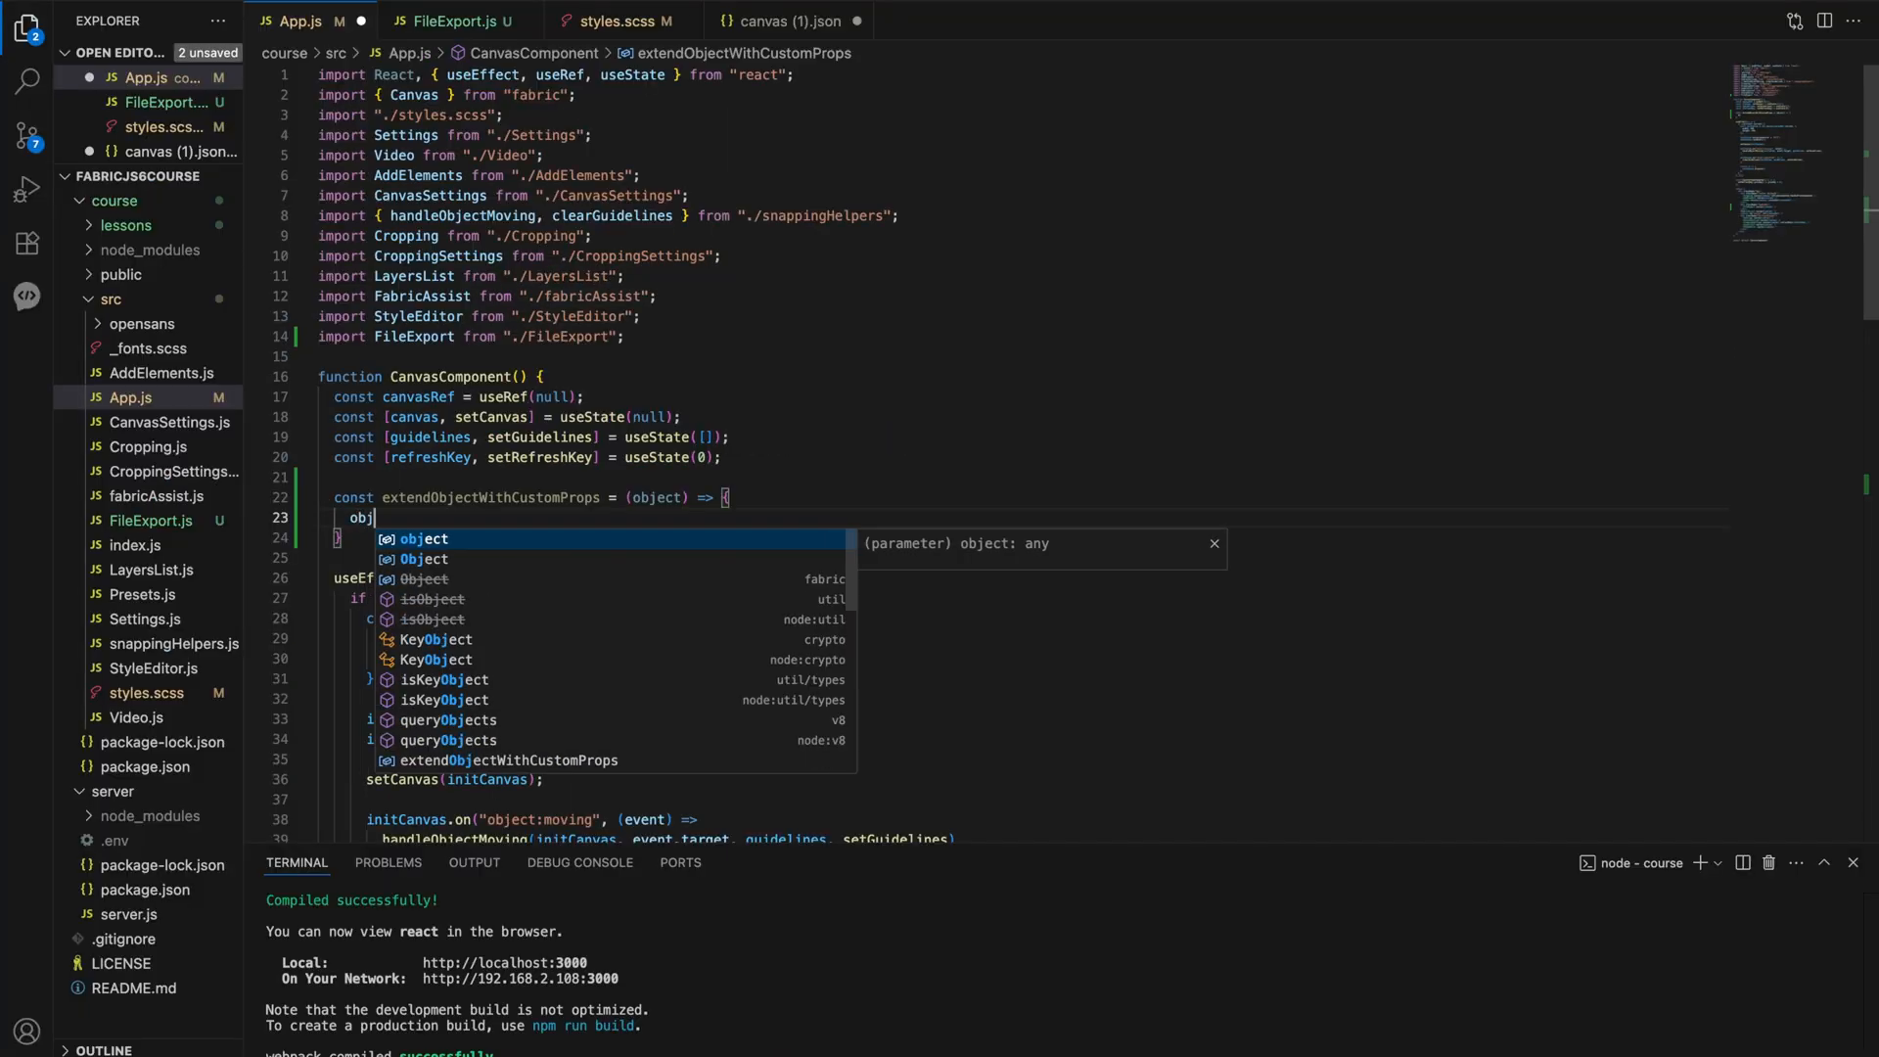
{"action": "type", "text": "ect.styleID"}
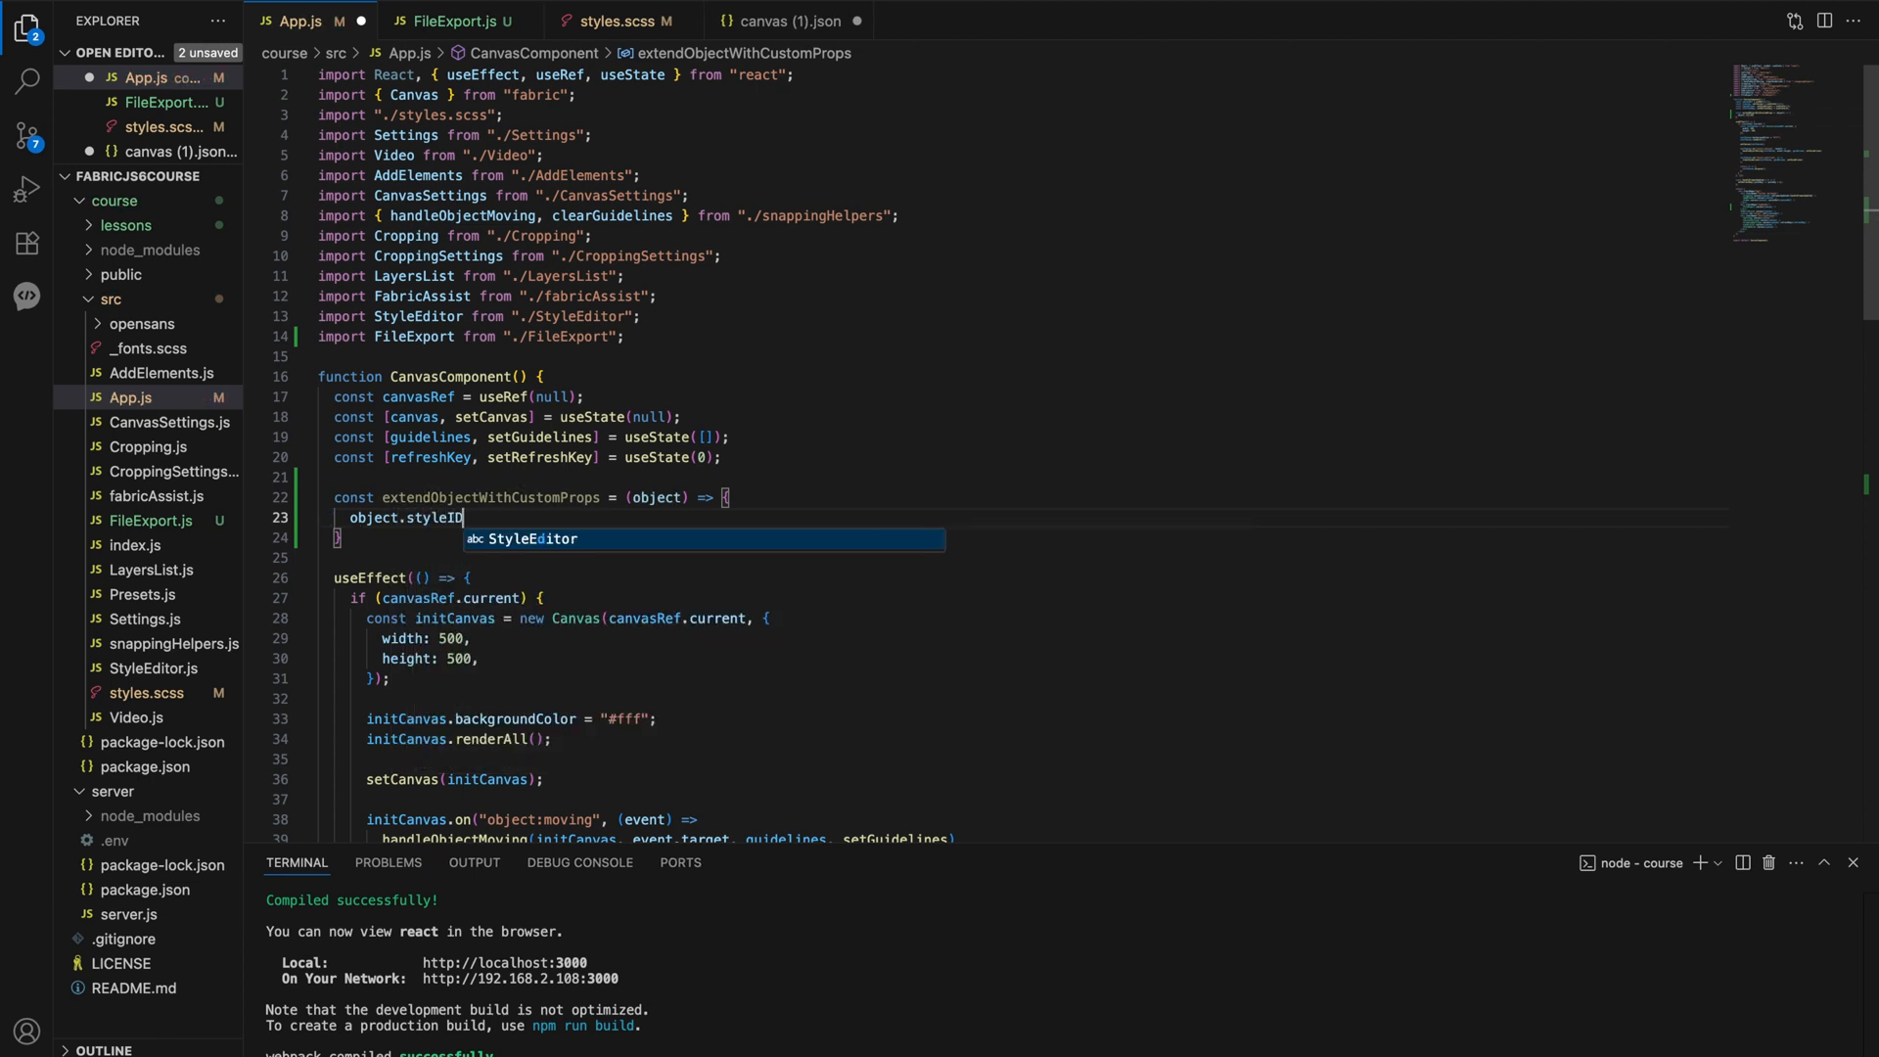
{"action": "type", "text": "= object."}
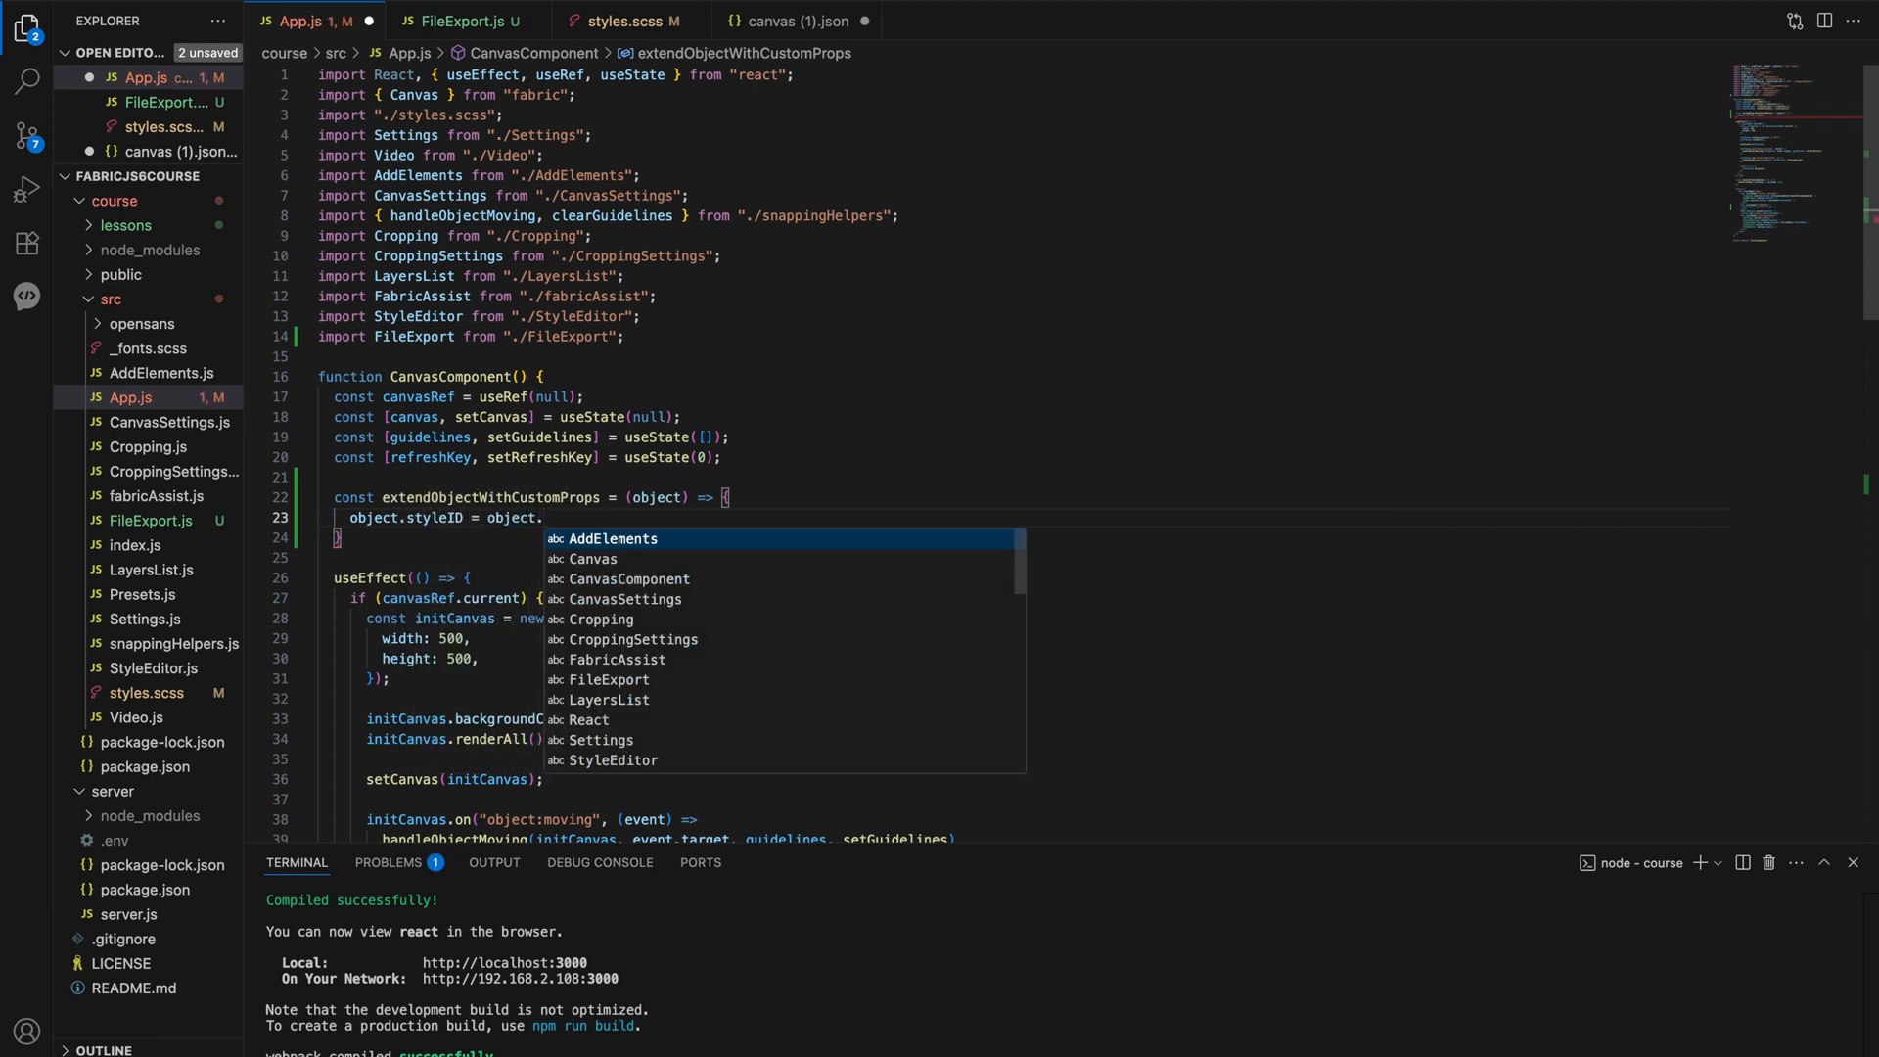
{"action": "type", "text": "styleID || null;"}
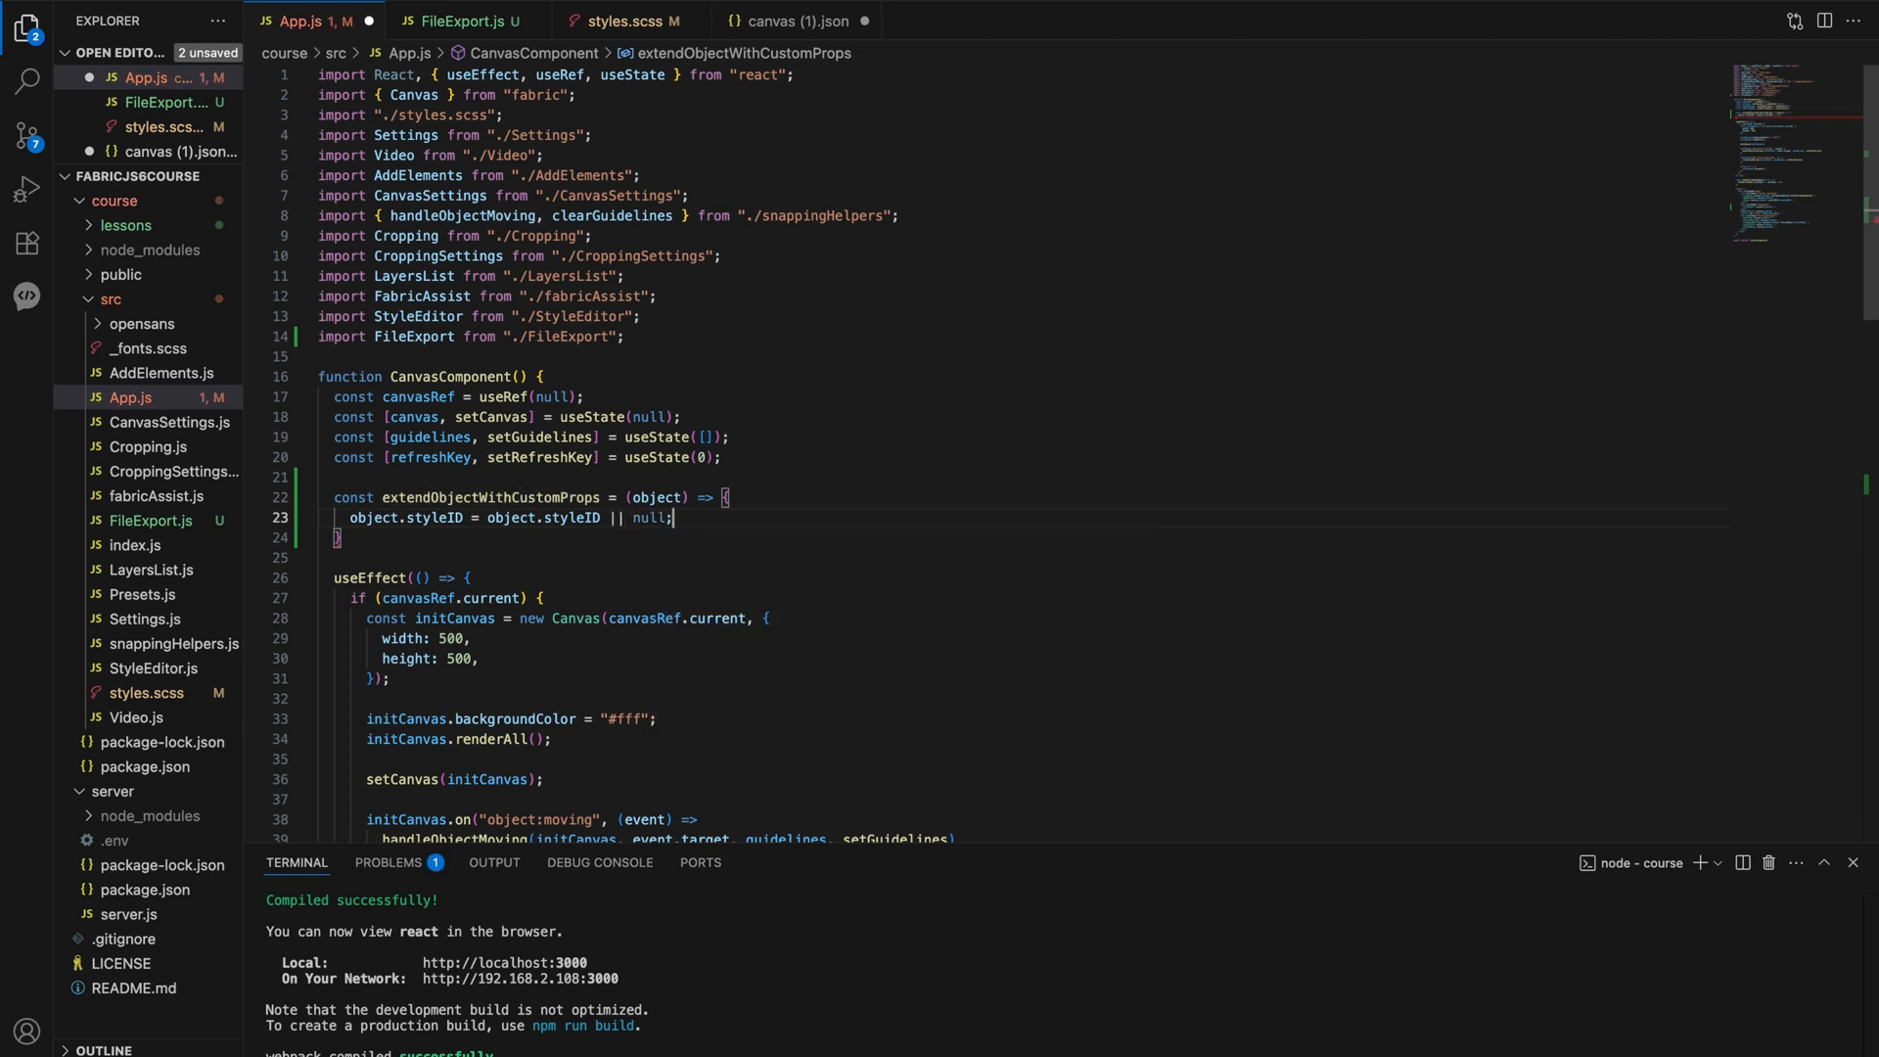
- Default object.zIndex to 0 and start the object.id timestamped obj- assignment
{"action": "type", "text": "object.zIndex"}
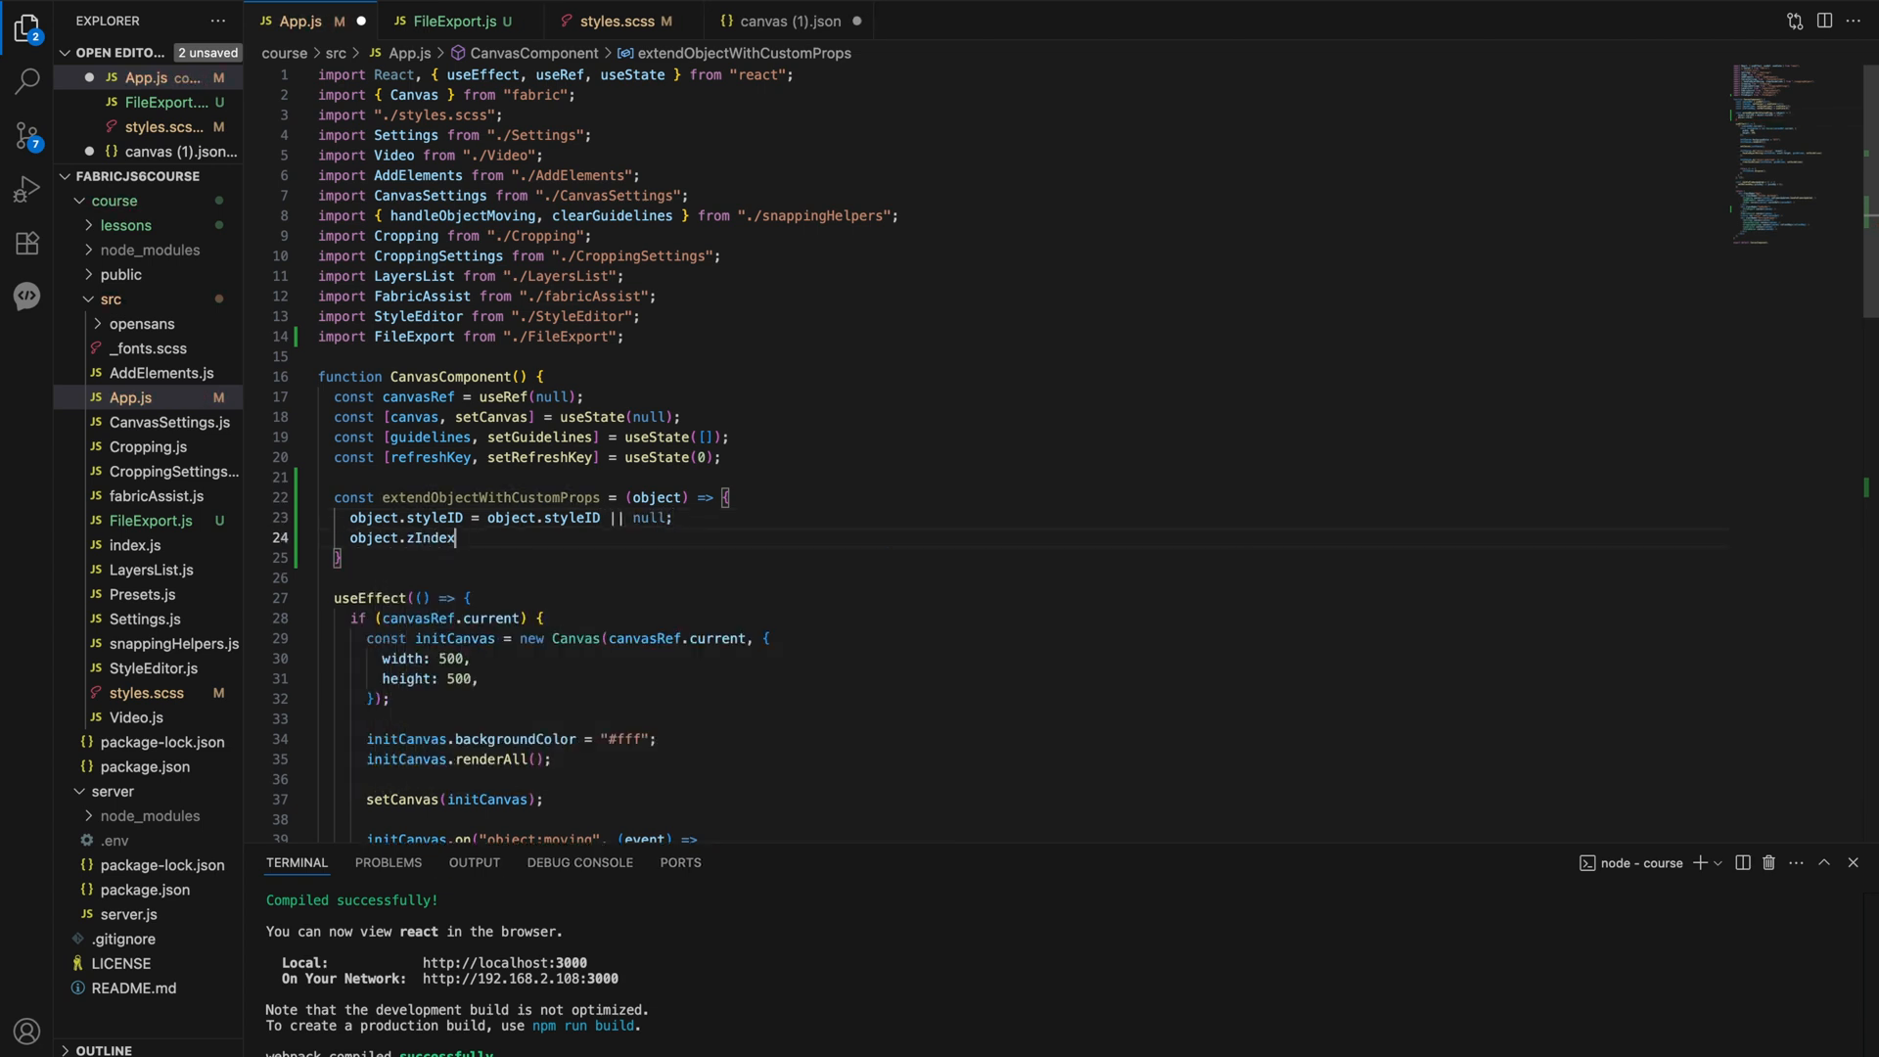
{"action": "type", "text": "= object.zIndex || 0;"}
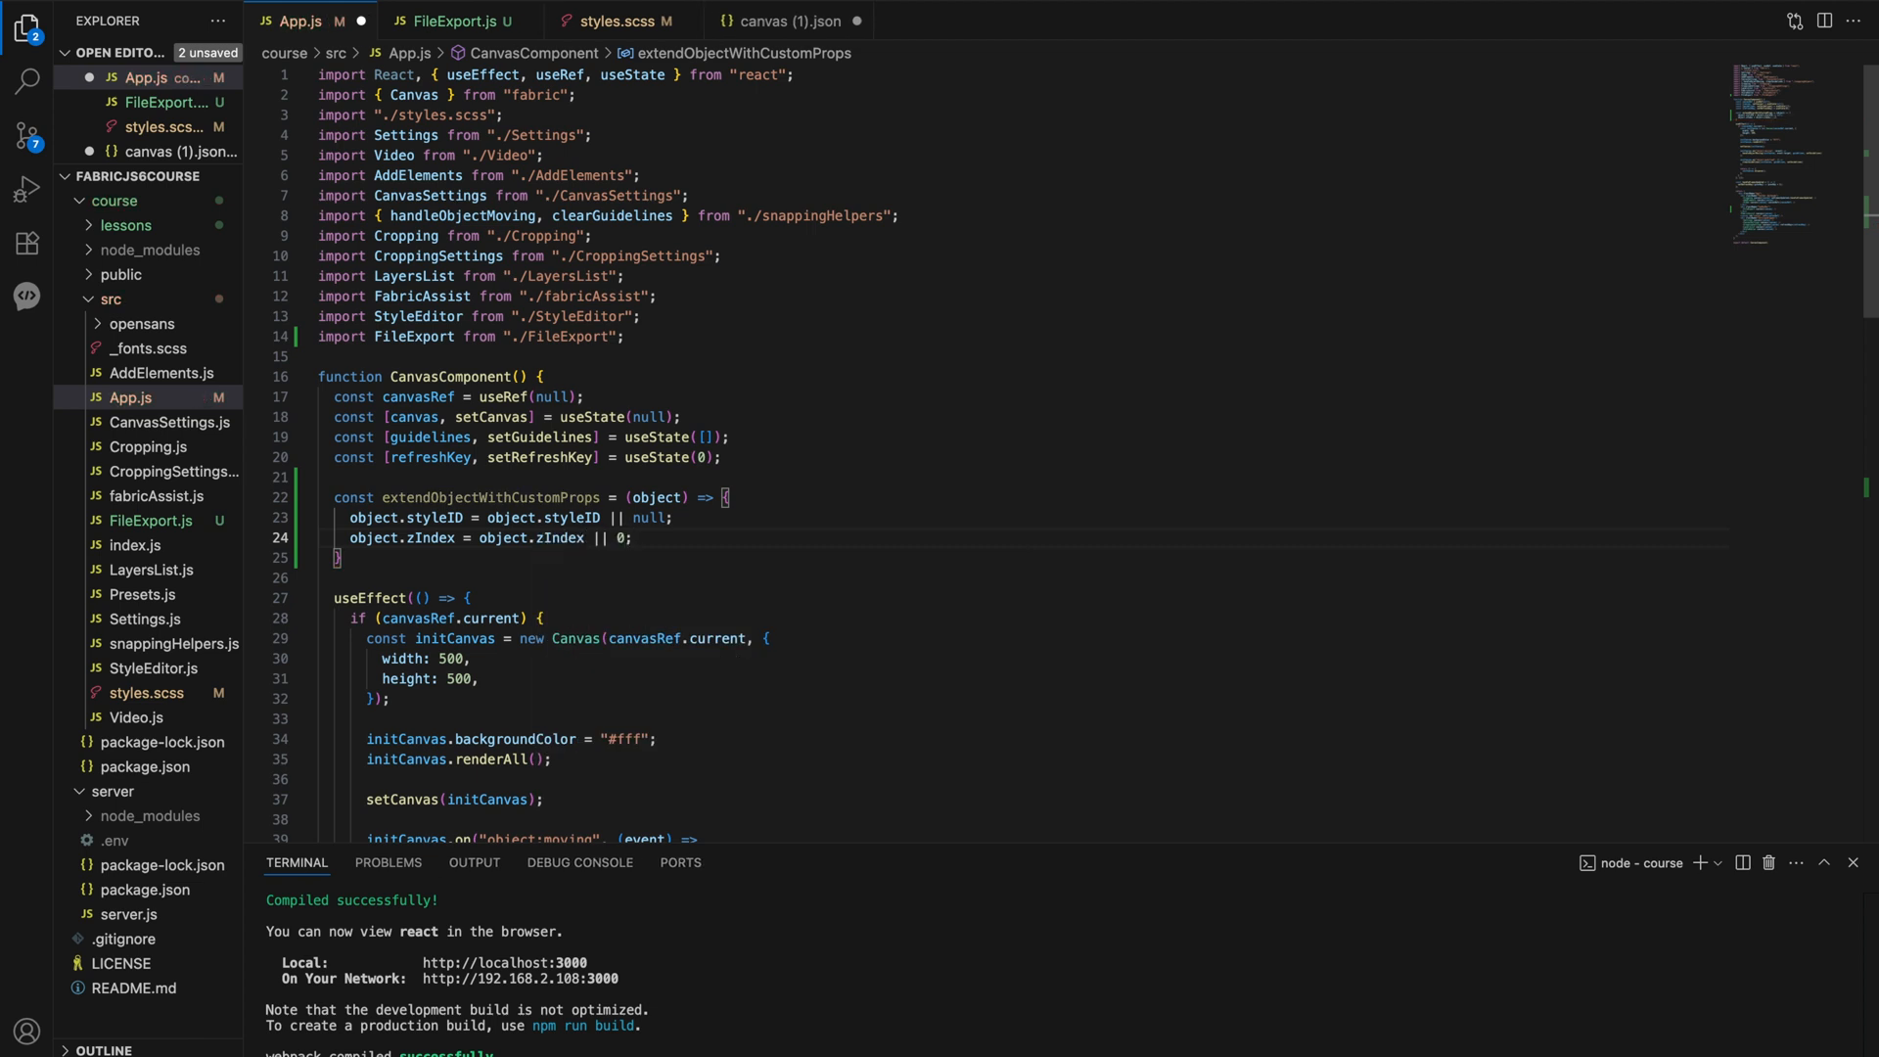
{"action": "type", "text": "object.id = object.id || `obj-${Date.now()}`;"}
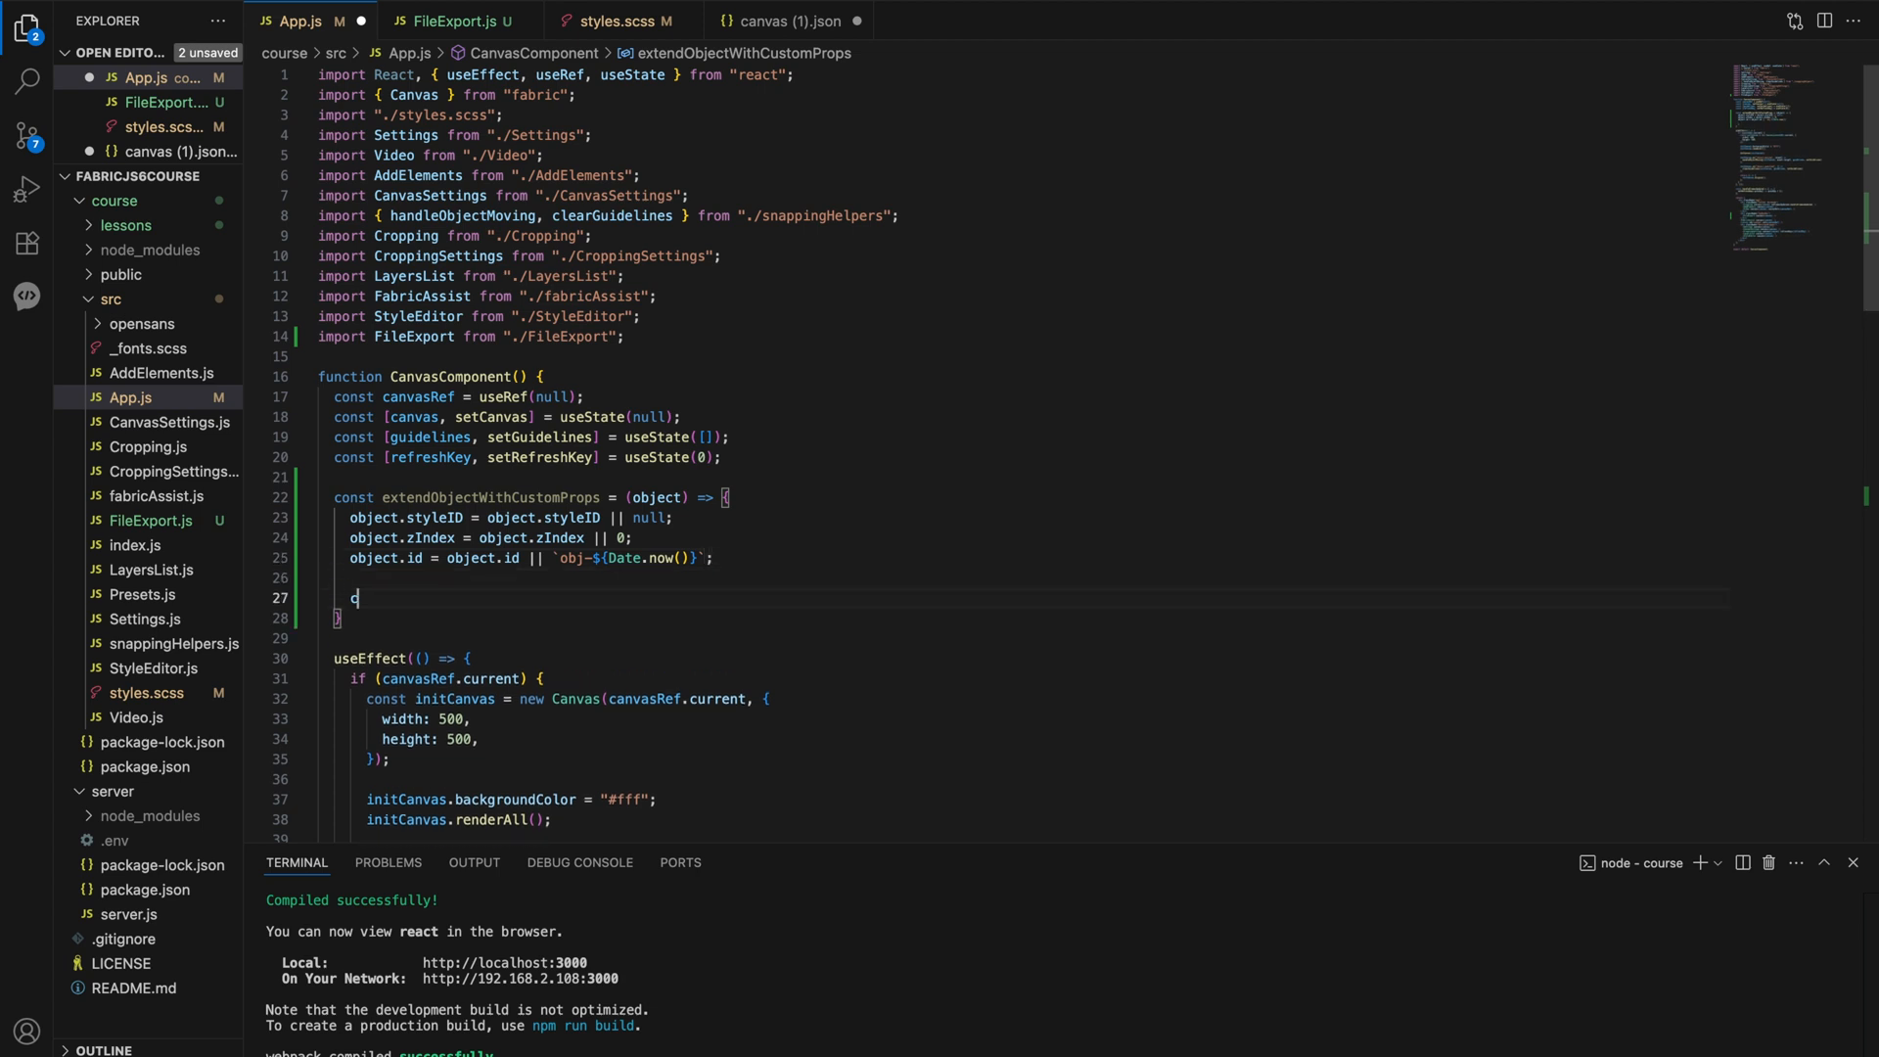
- Store originalToObject and override object.toObject to call it with propertiesToInclude plus styleID, zIndex, id
{"action": "type", "text": "const originalTo"}
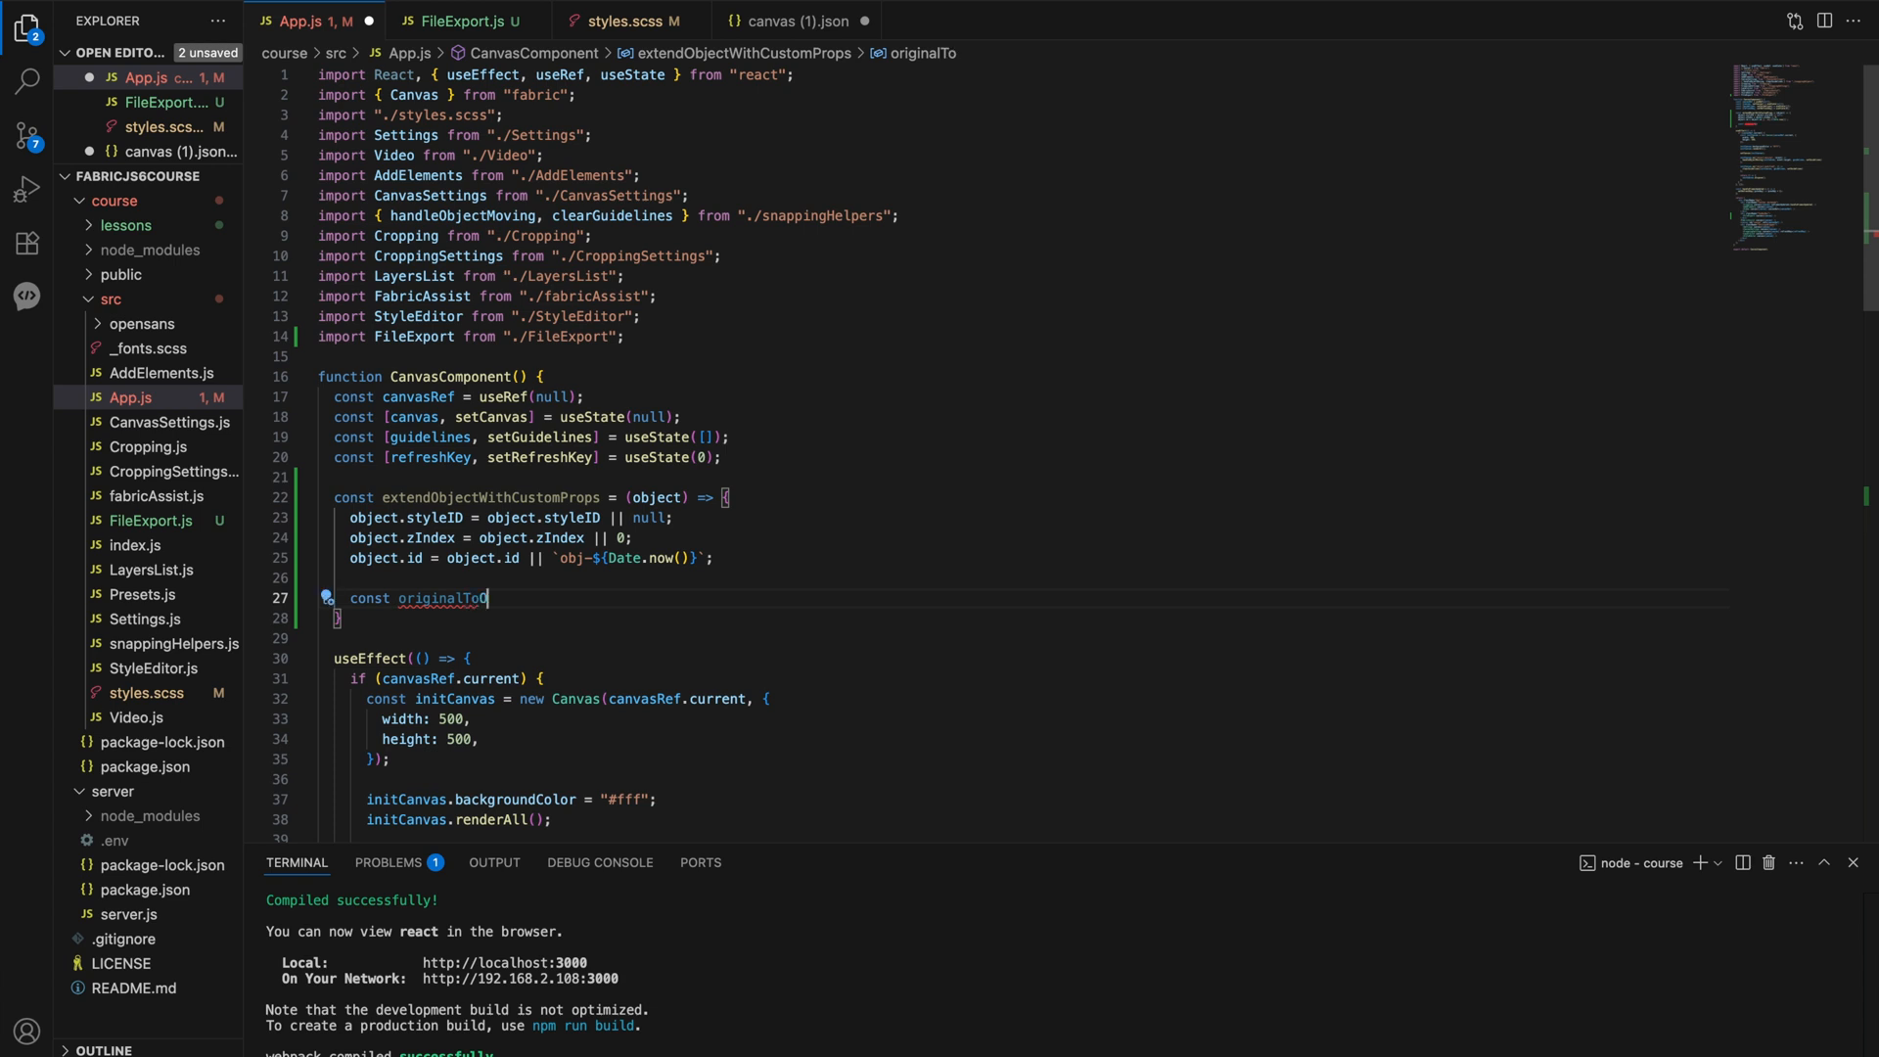
{"action": "type", "text": "Object = object.toObject;"}
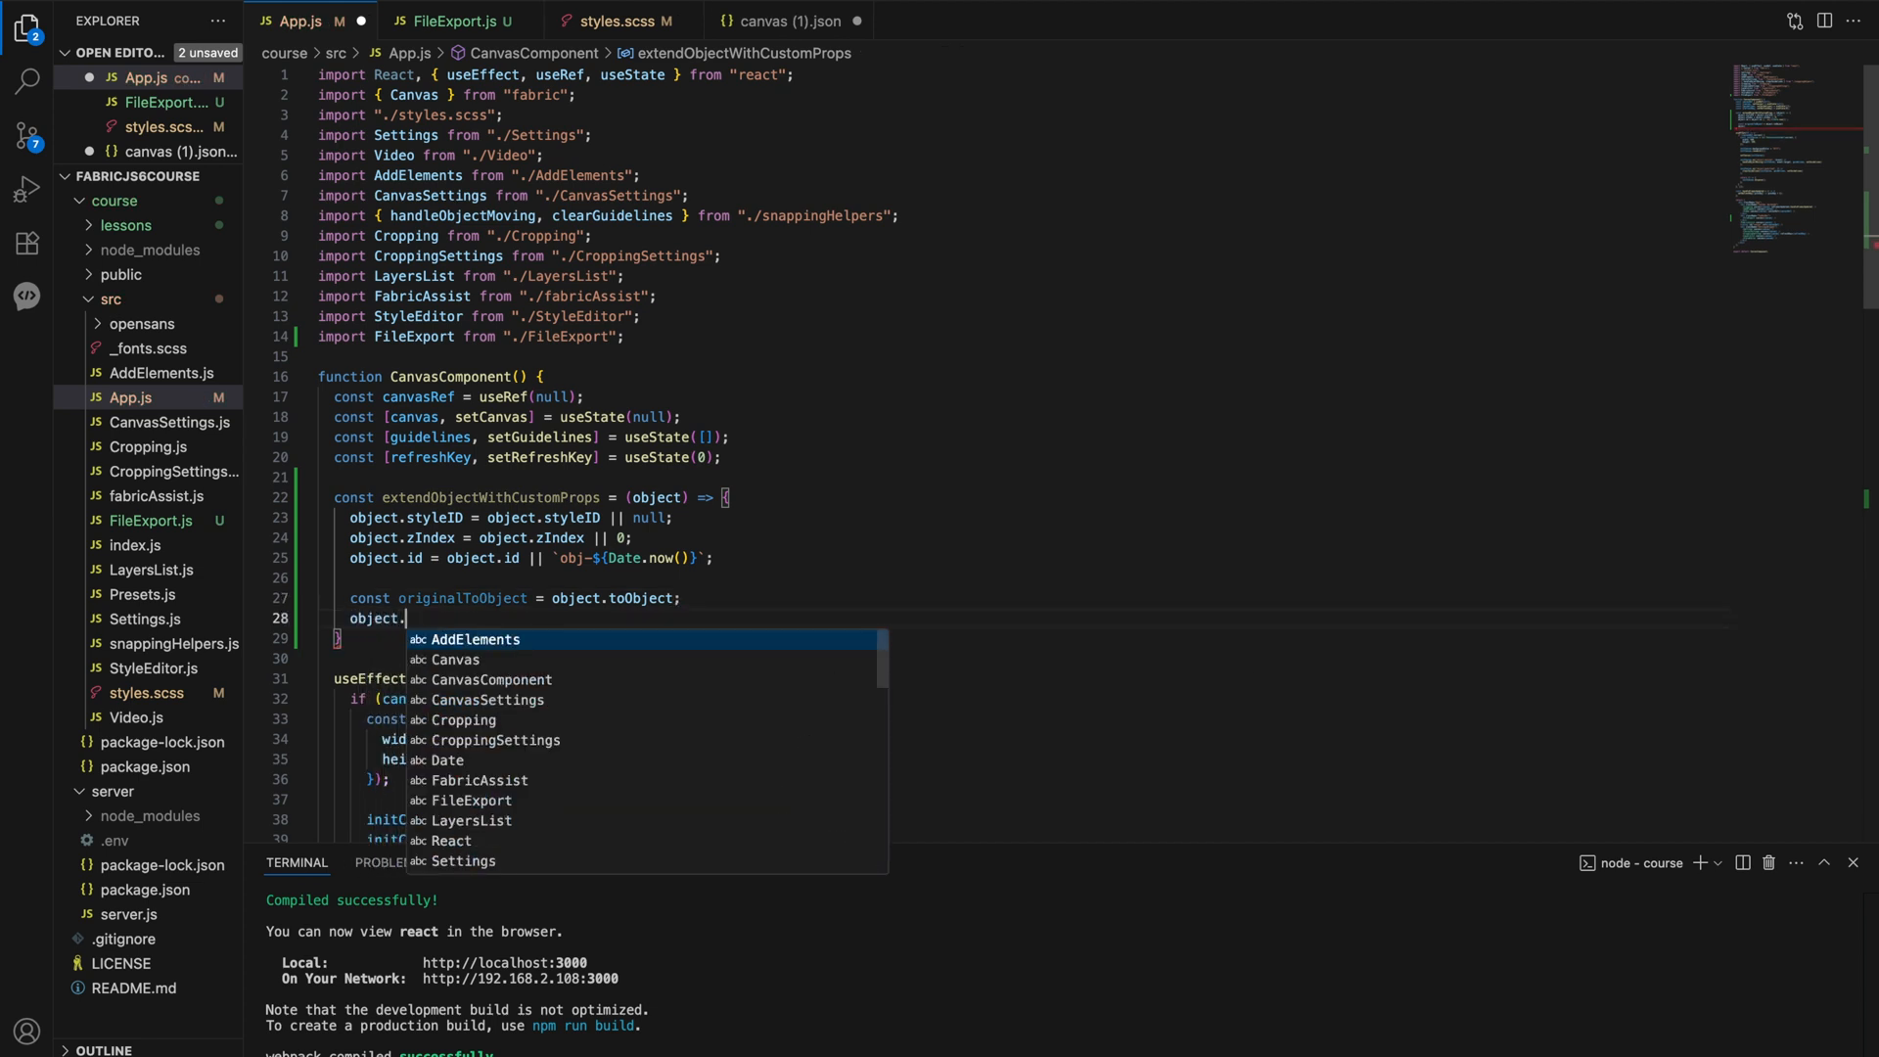
{"action": "type", "text": "toObject = function(propertiesToInclude"}
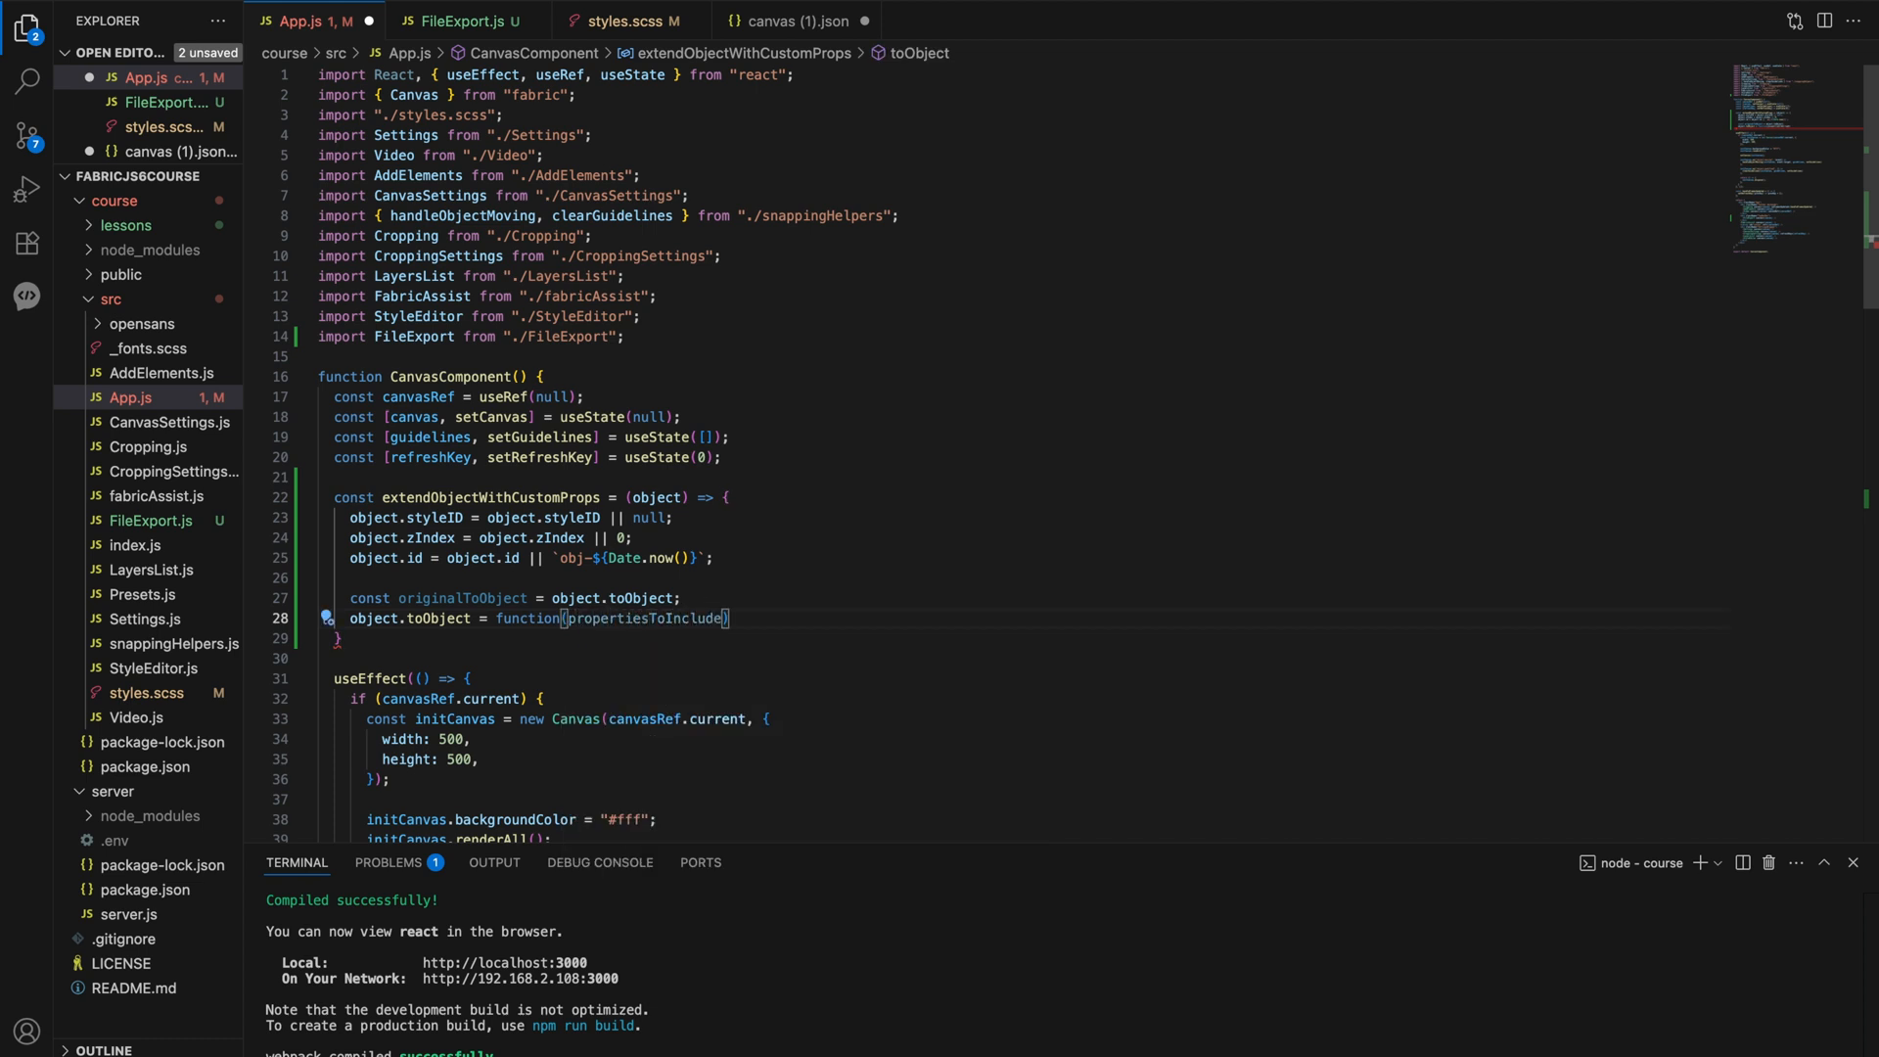
{"action": "type", "text": "= []"}
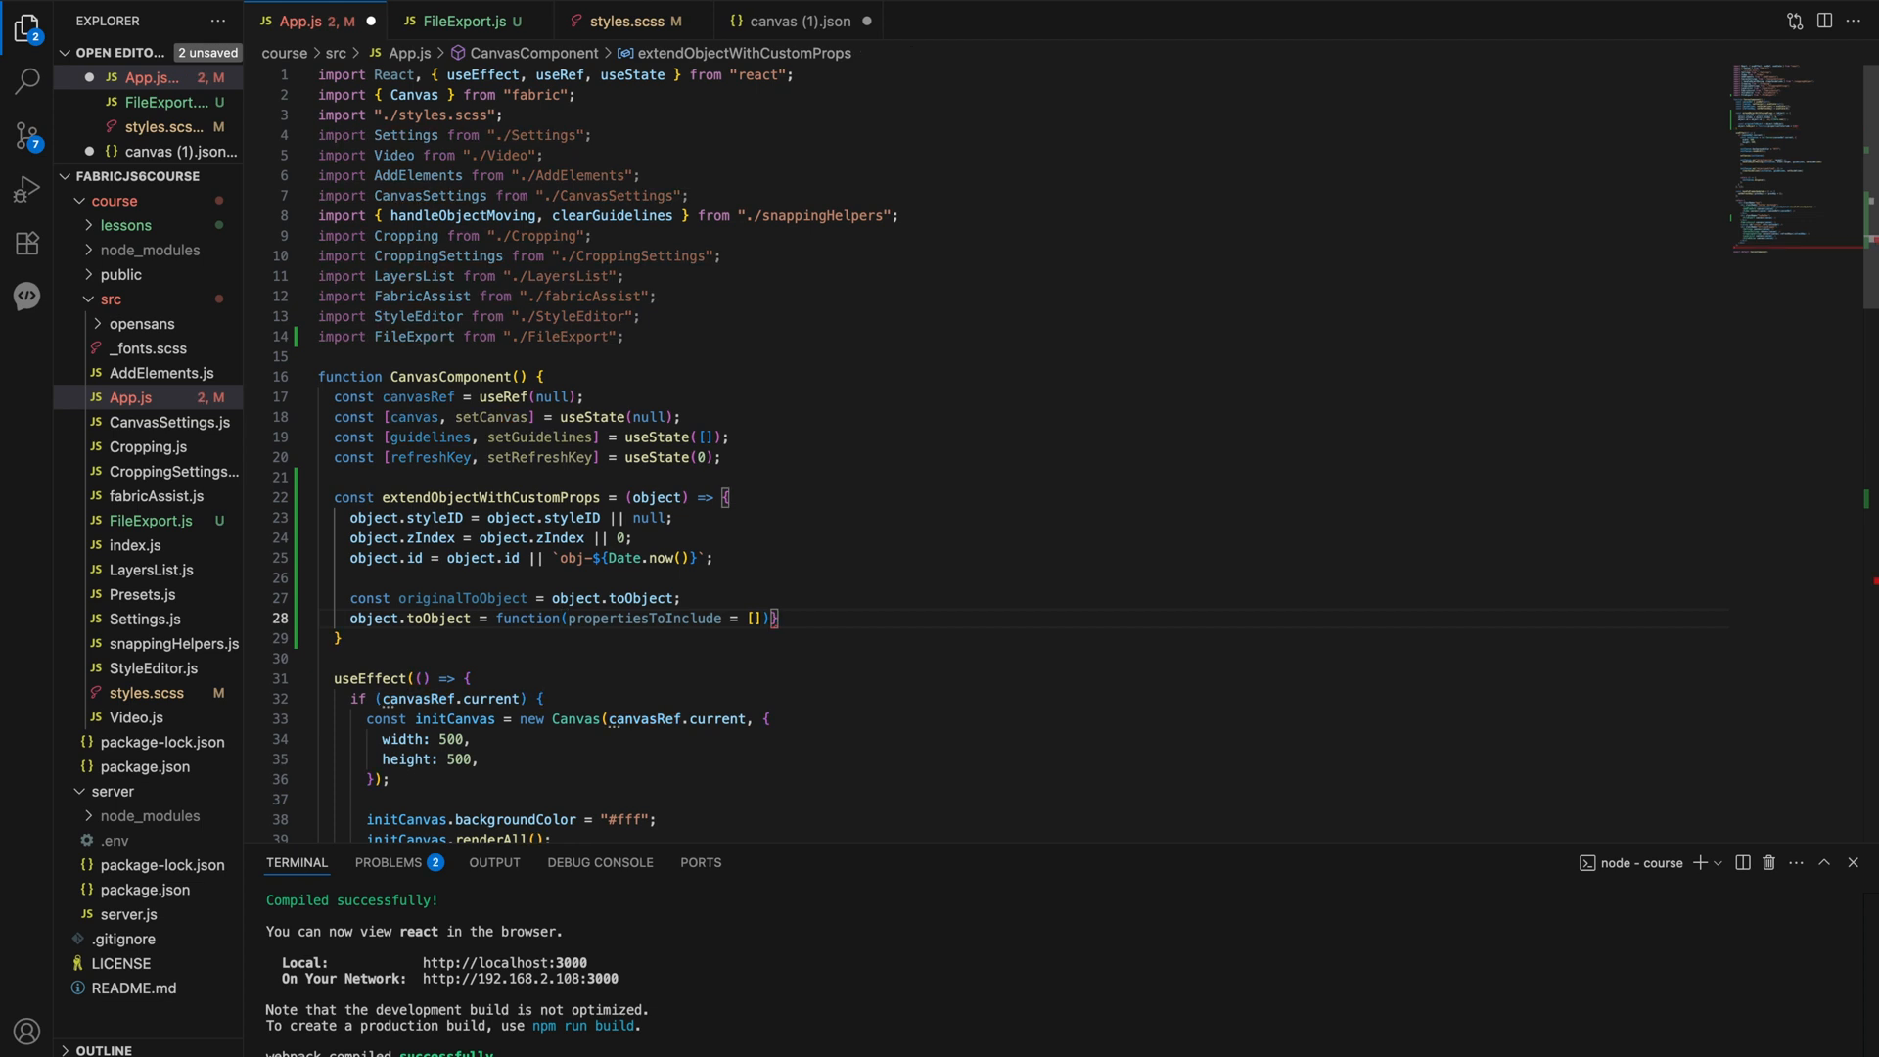
{"action": "type", "text": "return"}
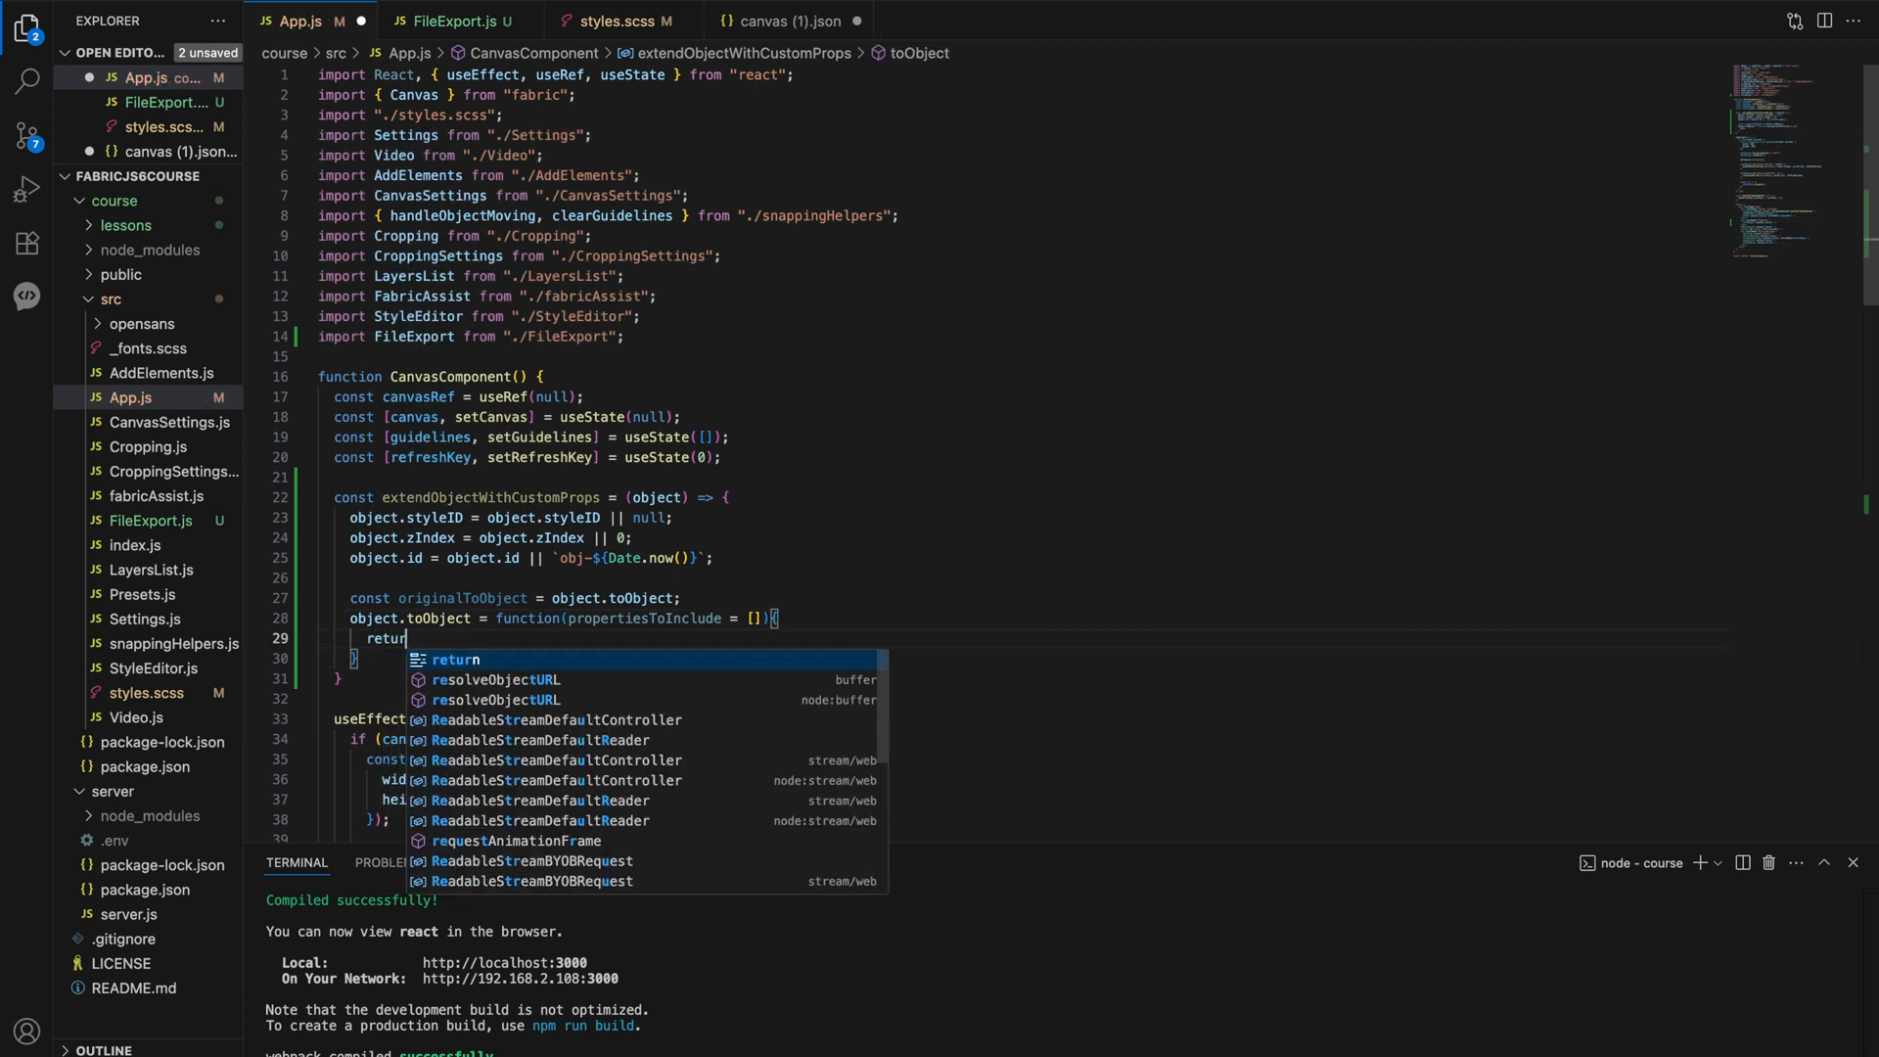
{"action": "type", "text": "originalToObject.c"}
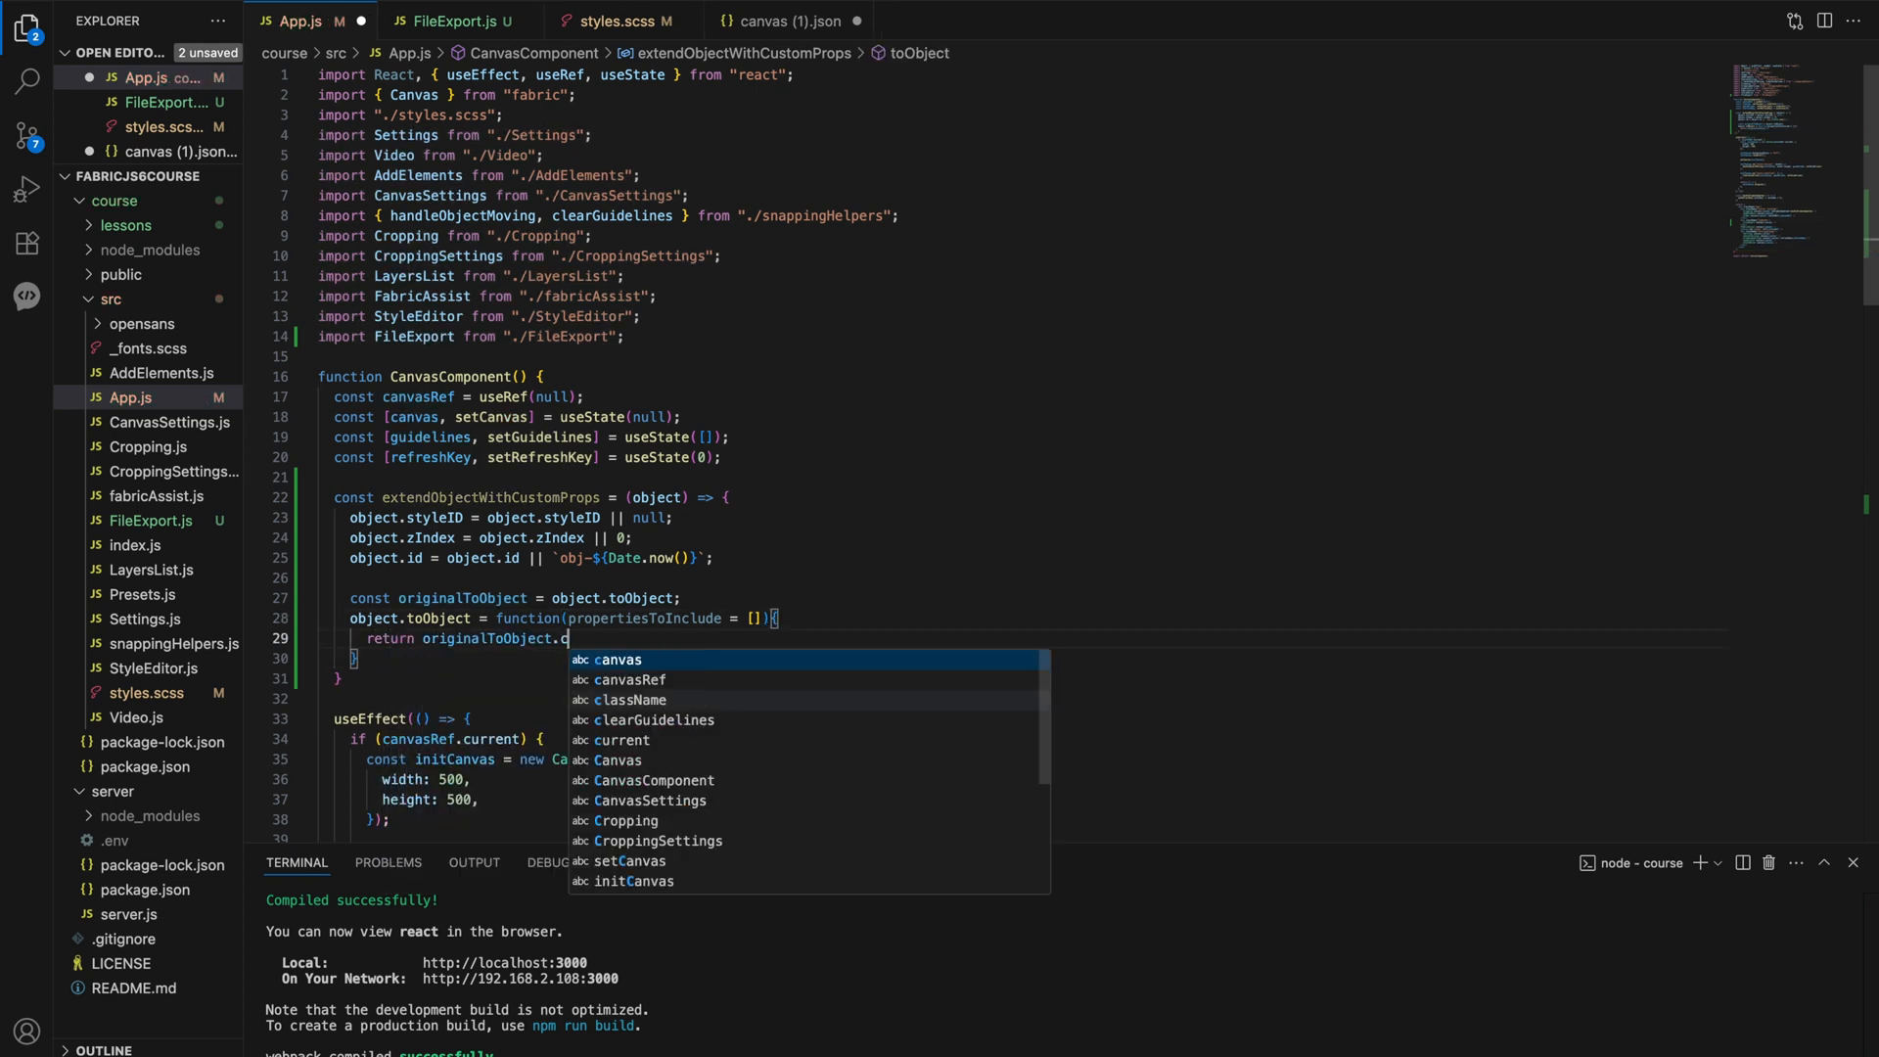
{"action": "type", "text": ".call(this, ["}
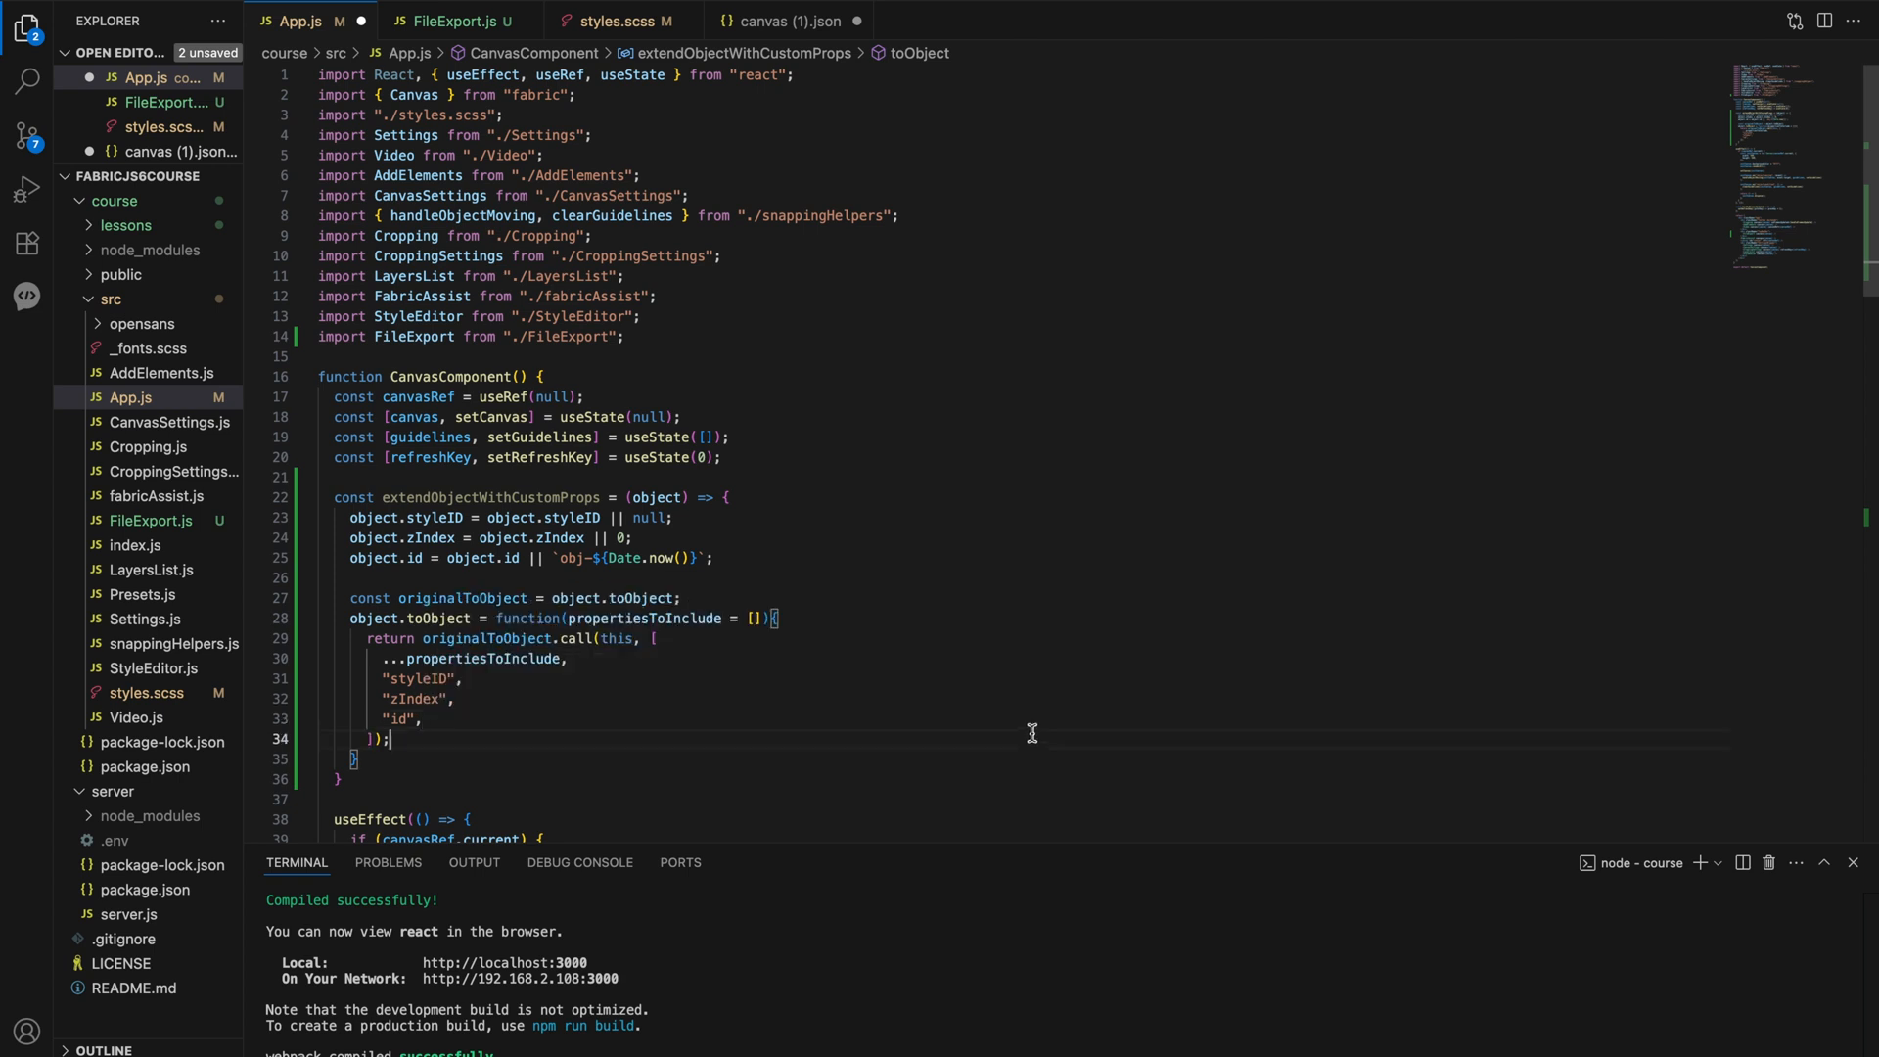
{"action": "scroll", "scroll_direction": "down", "scroll_amount": 3}
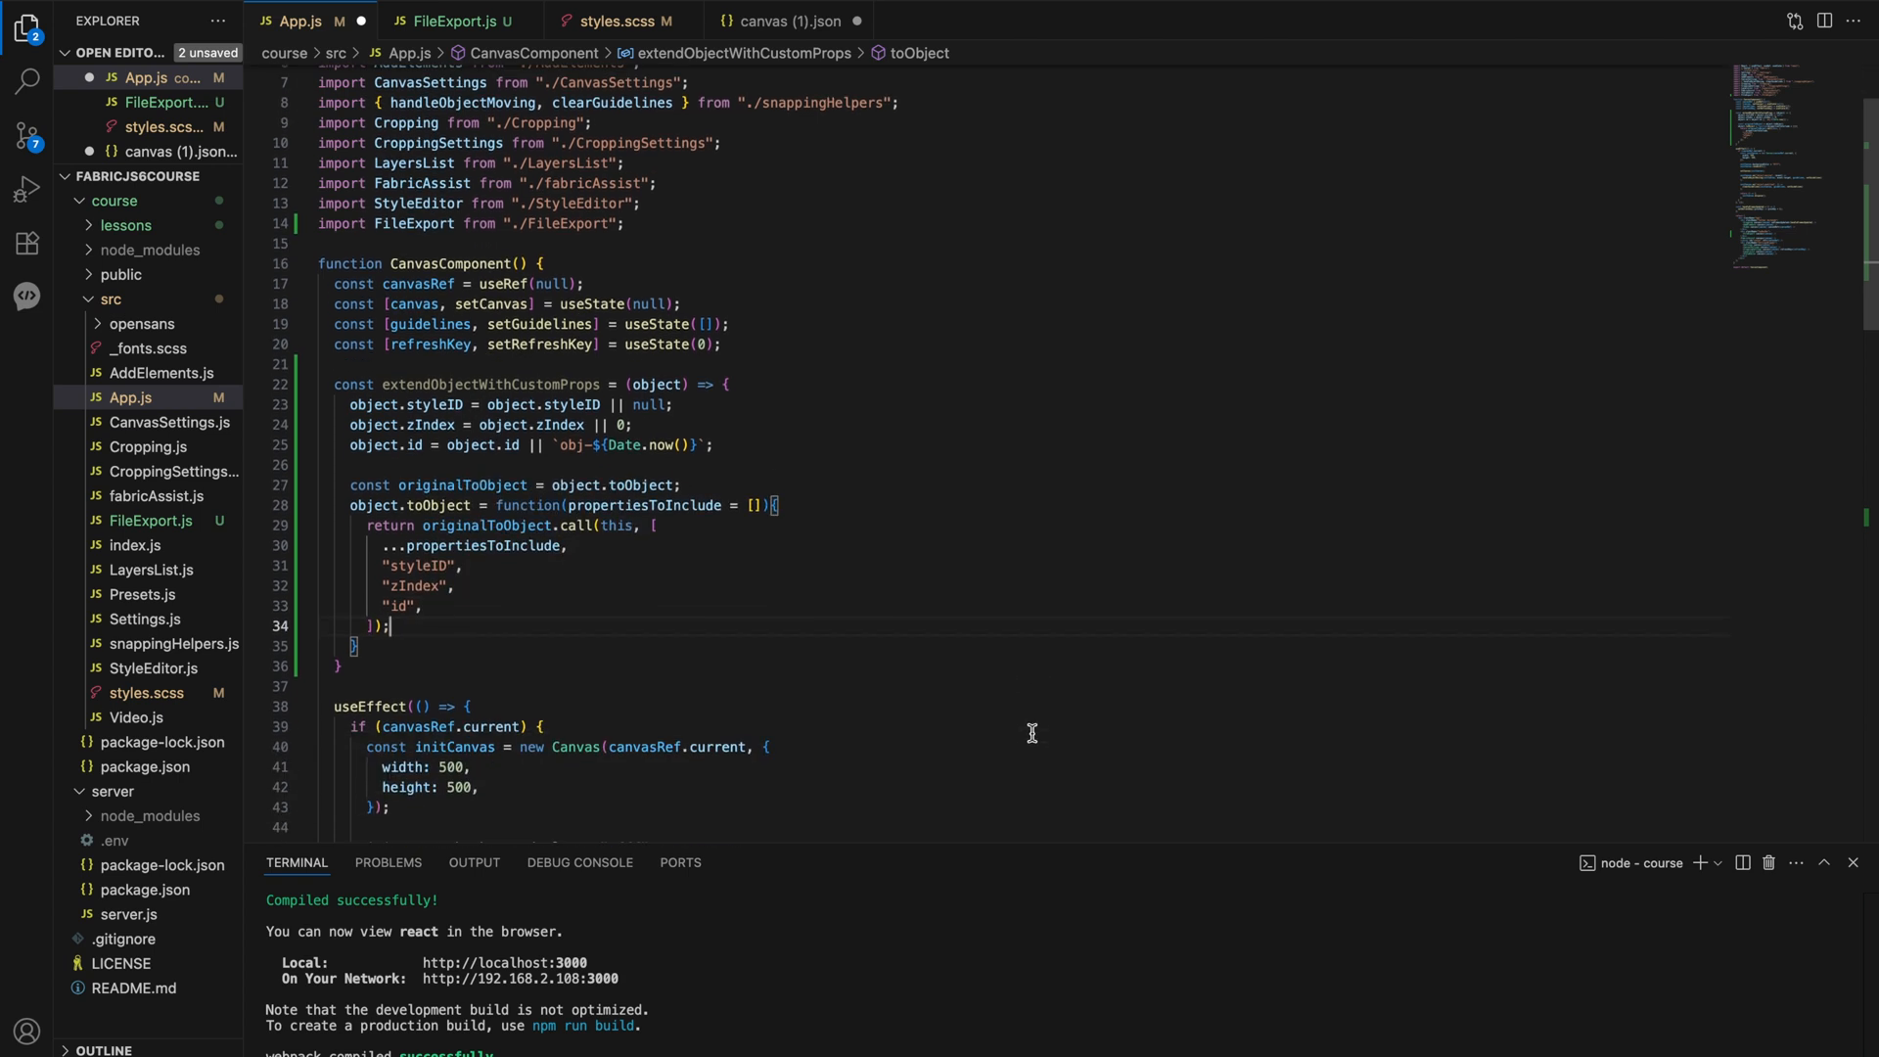
{"action": "scroll", "scroll_direction": "down", "scroll_amount": 3}
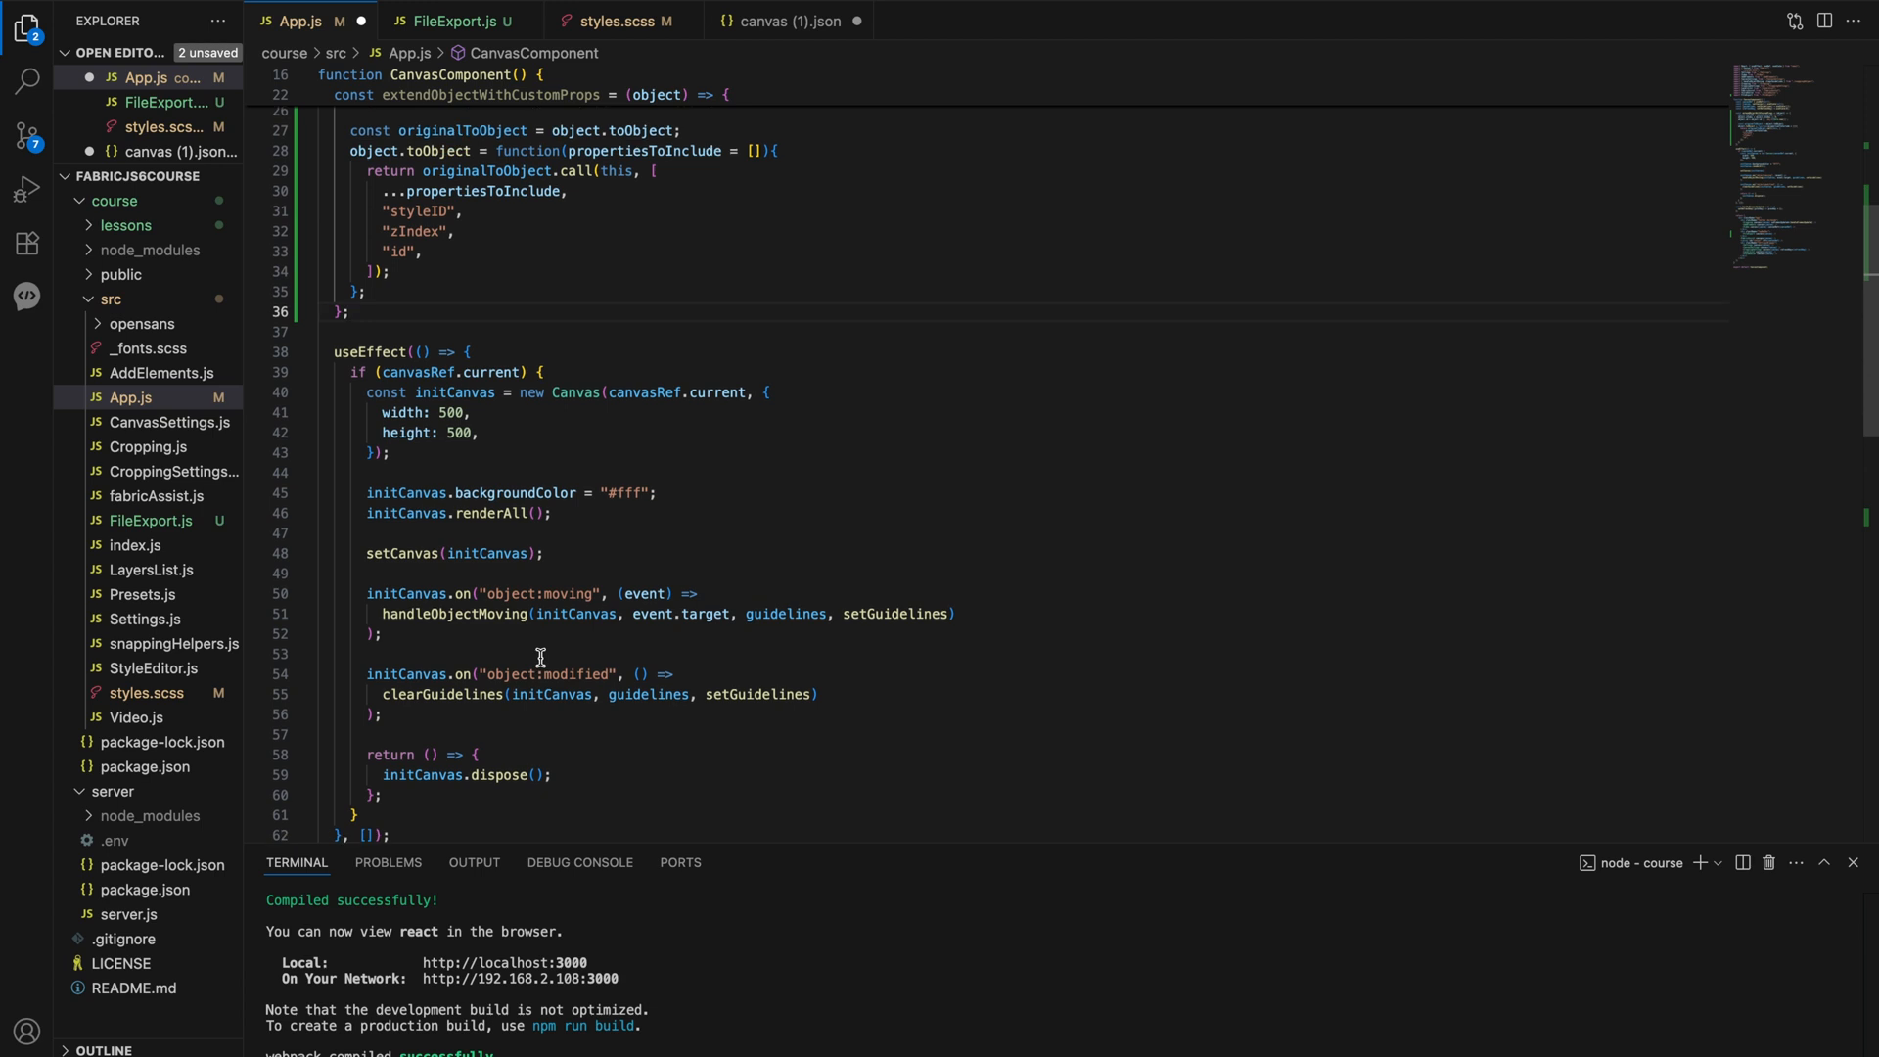
- Add an initCanvas object:added listener that calls extendObjectWithCustomProps(e.target)
{"action": "left_click", "coordinate": [526, 593]}
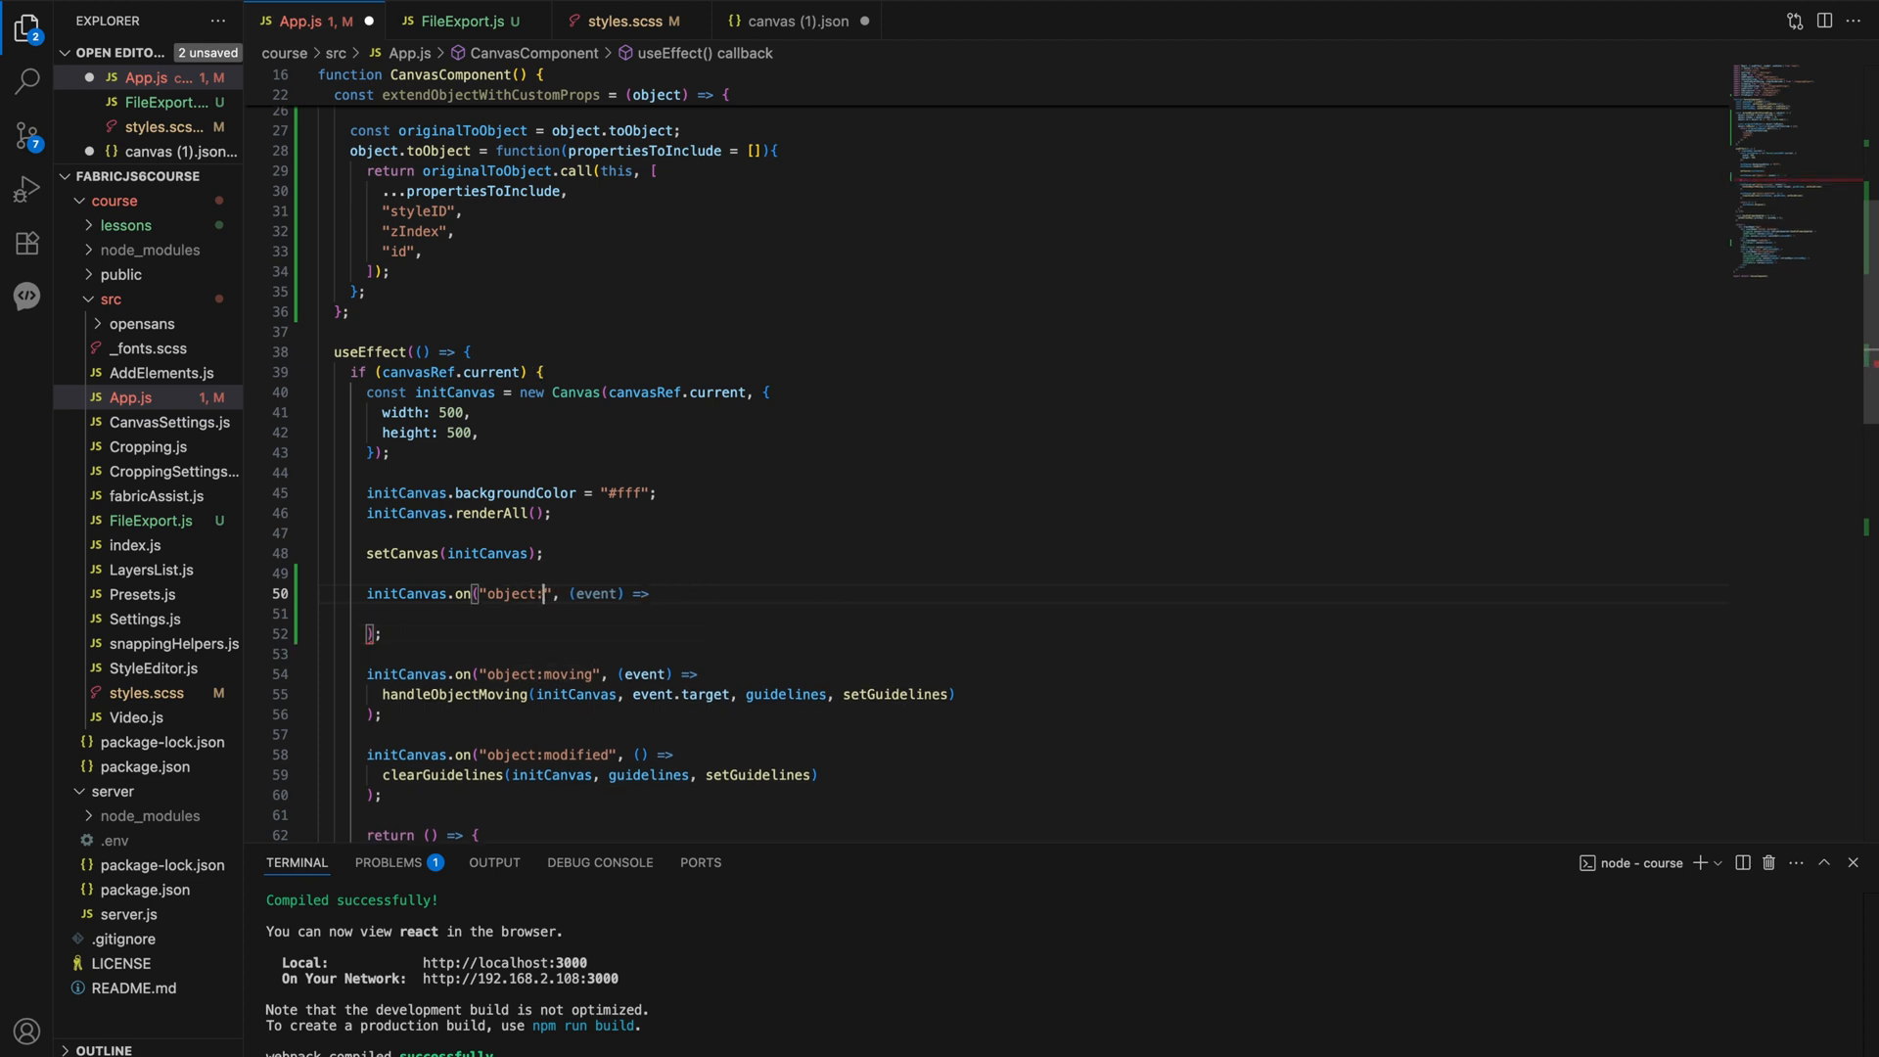
{"action": "type", "text": "added"}
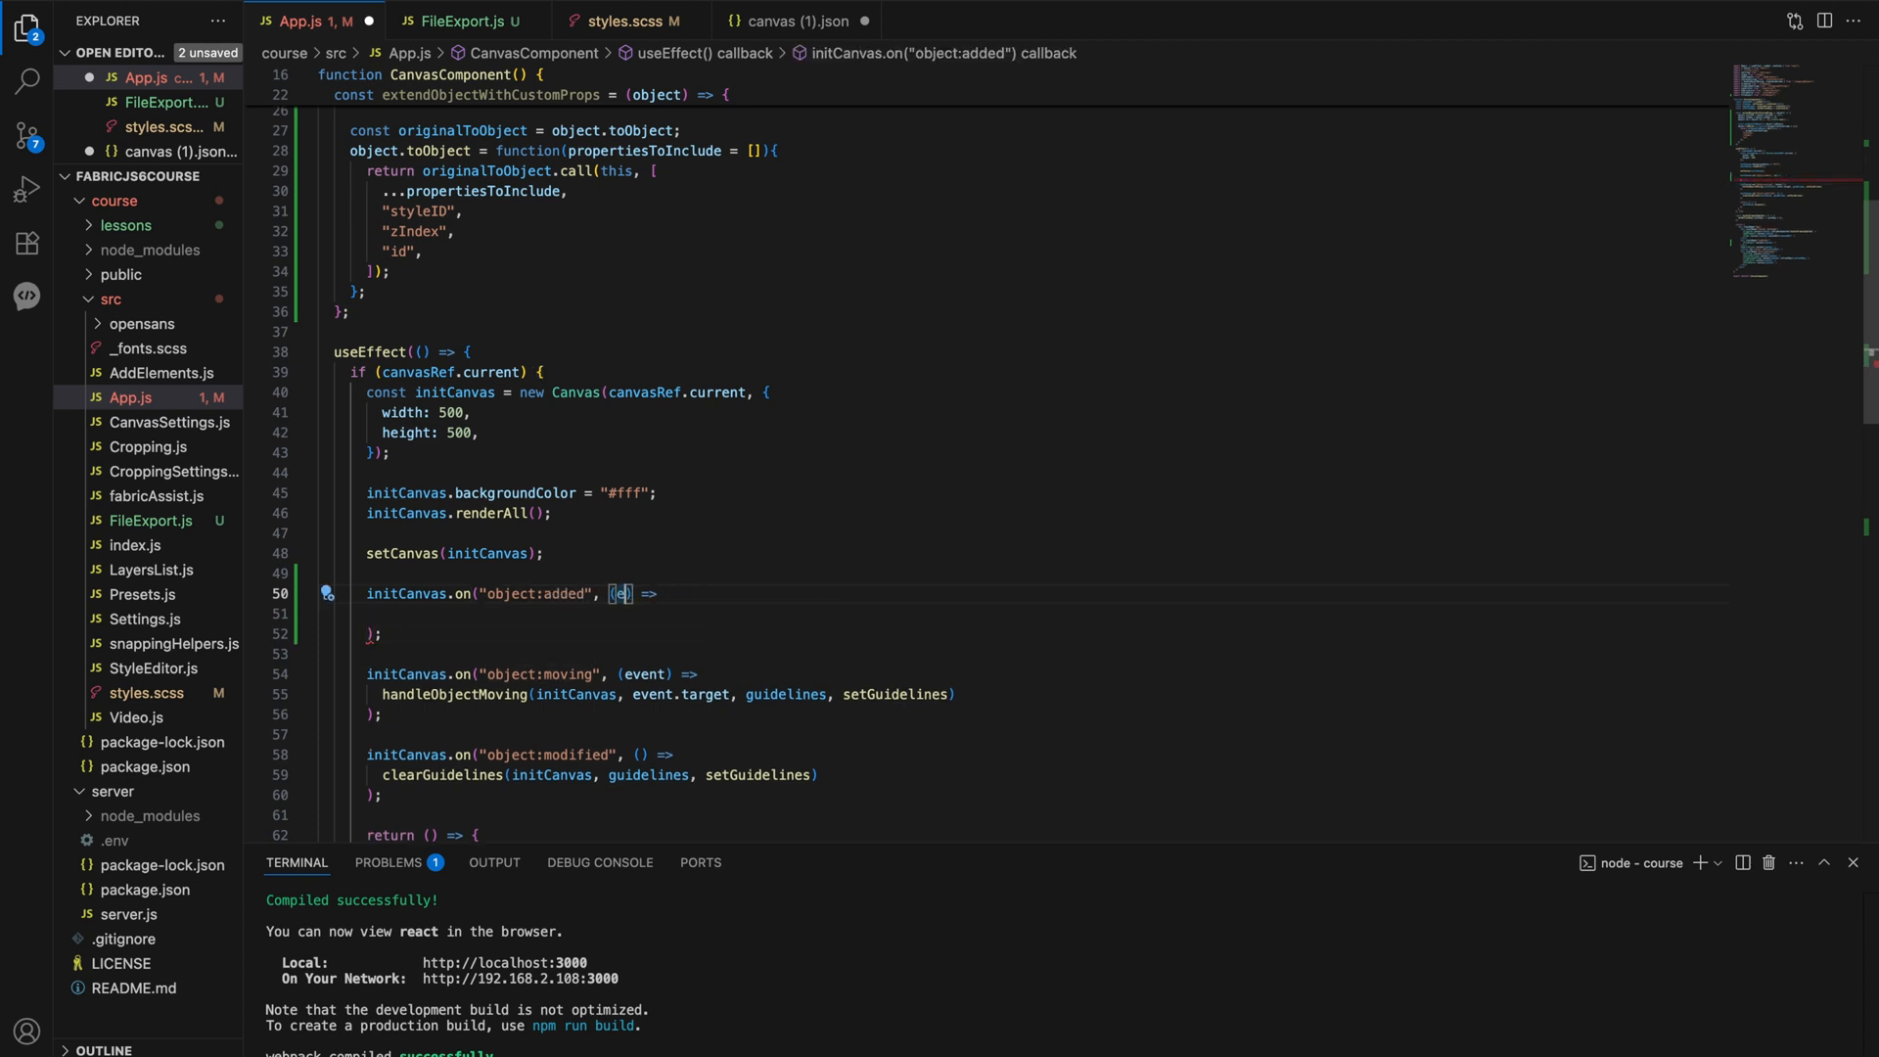
{"action": "type", "text": "extendObjectWithCustomProps"}
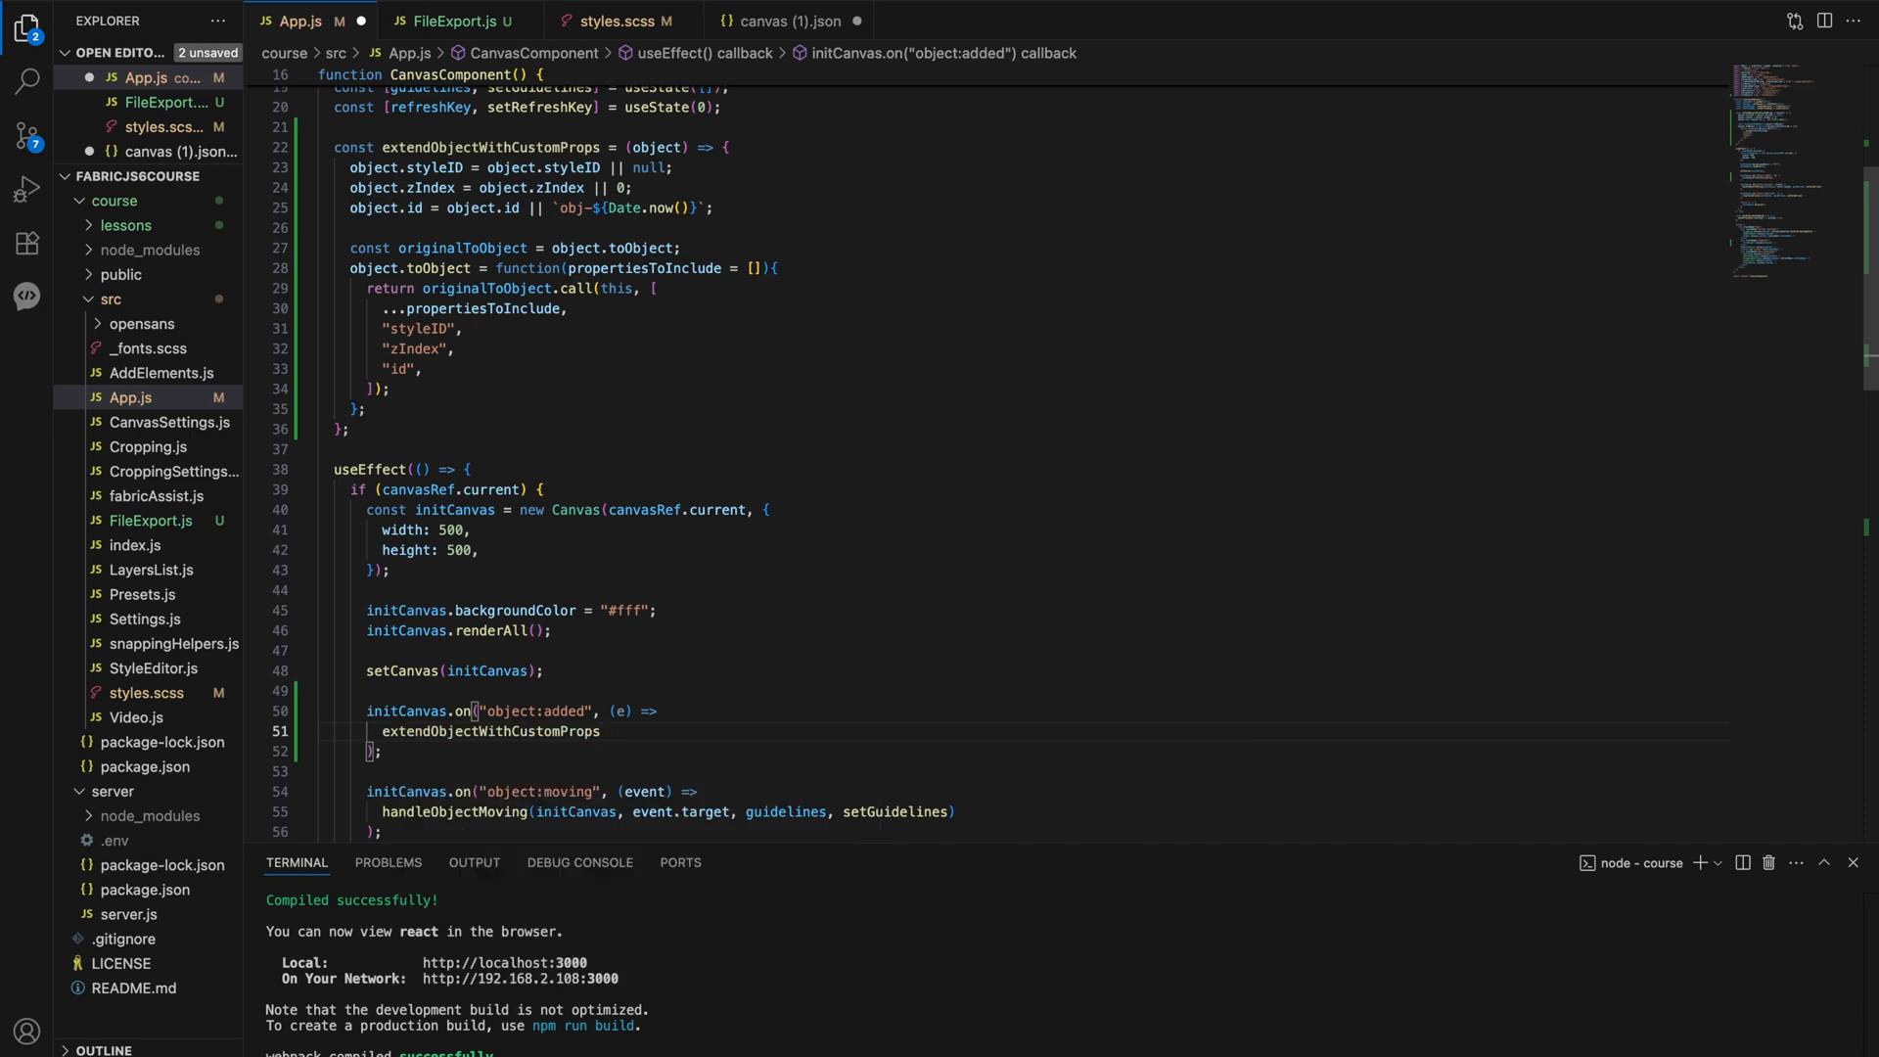
{"action": "type", "text": "(e."}
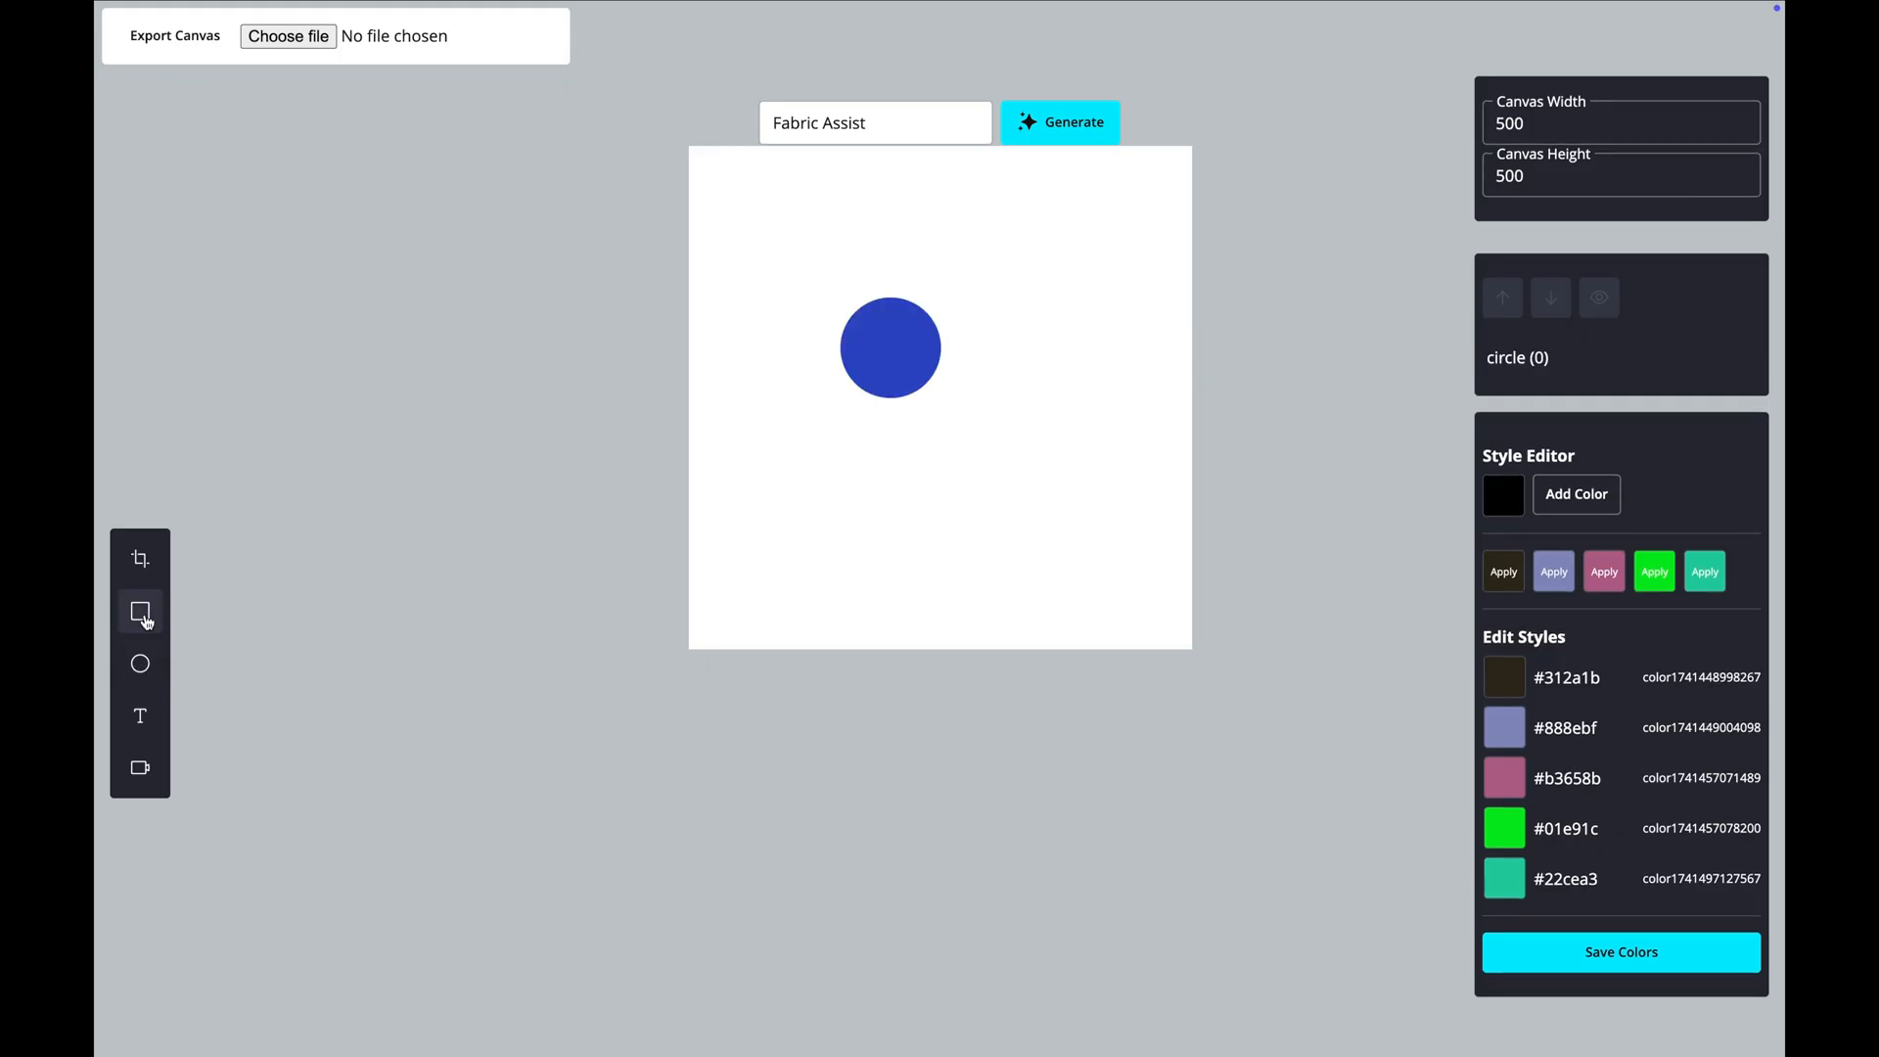
- Add a rectangle to the canvas and apply the green style colour to it
{"action": "left_click", "coordinate": [139, 610]}
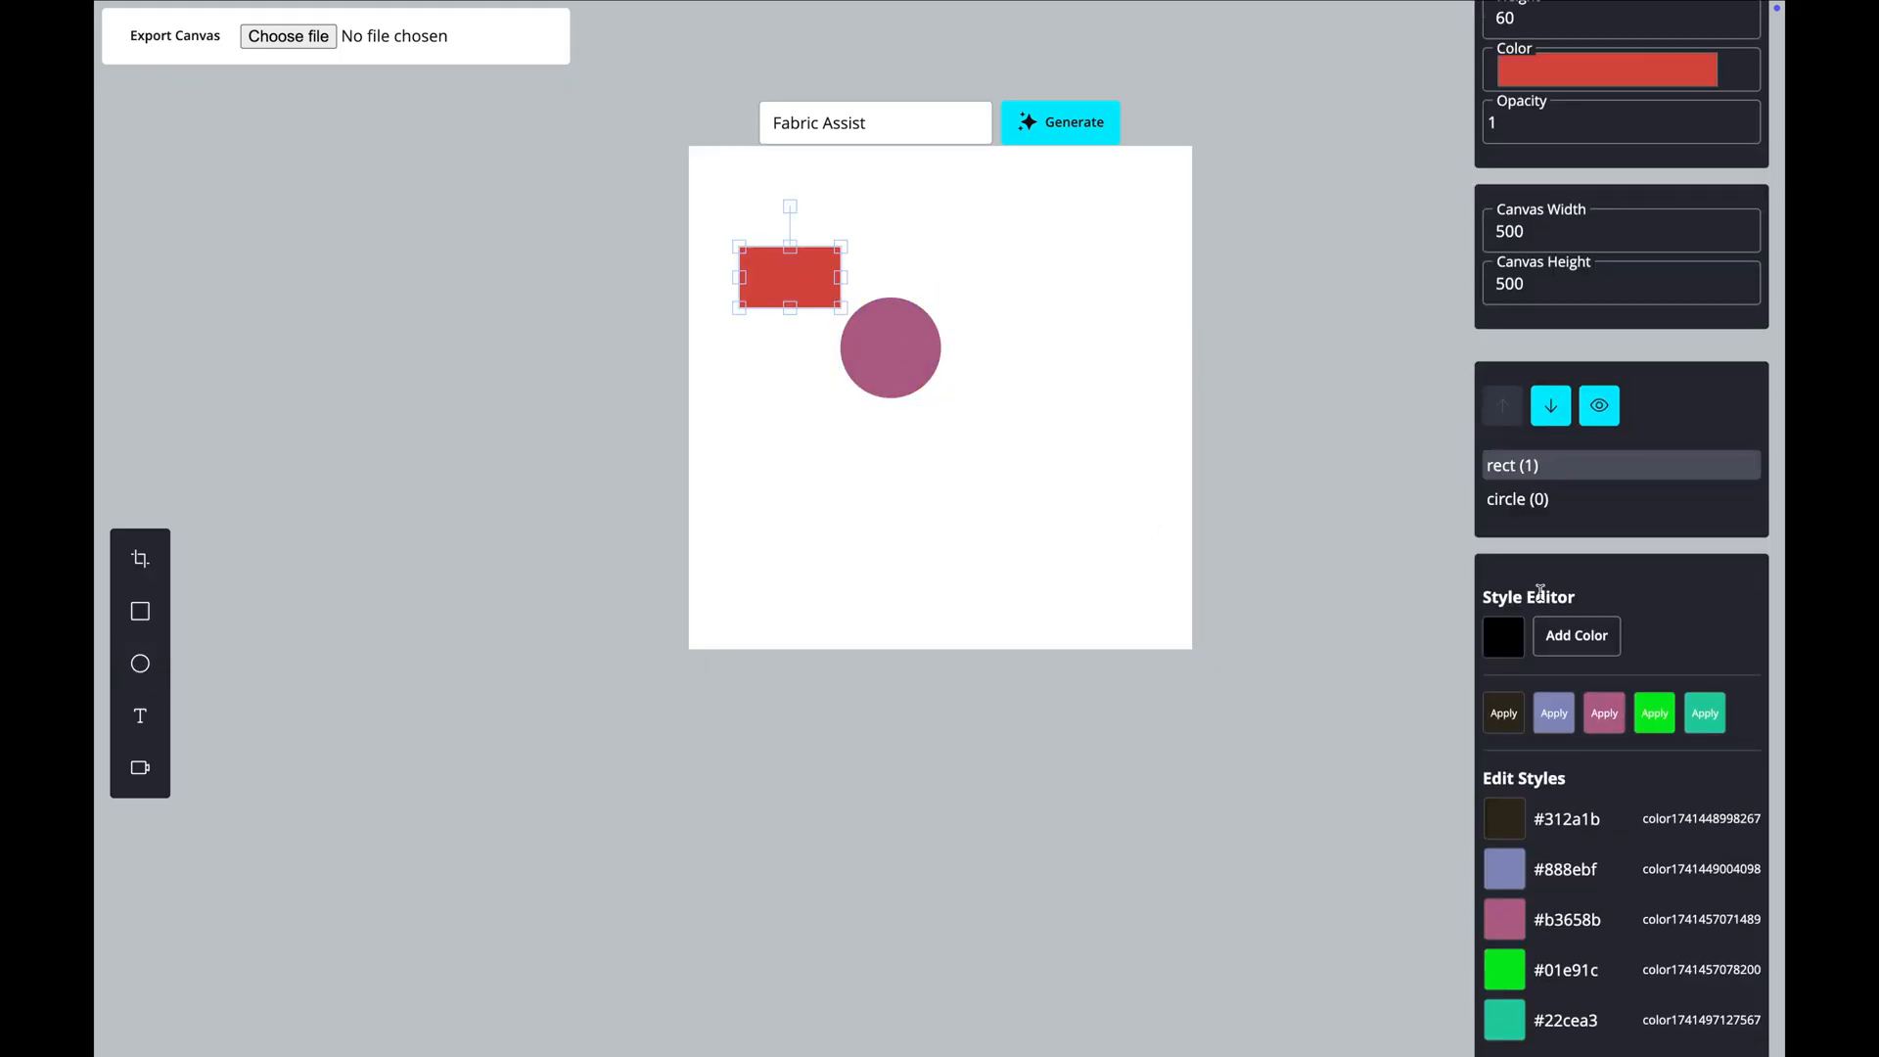
{"action": "left_click", "coordinate": [1654, 712]}
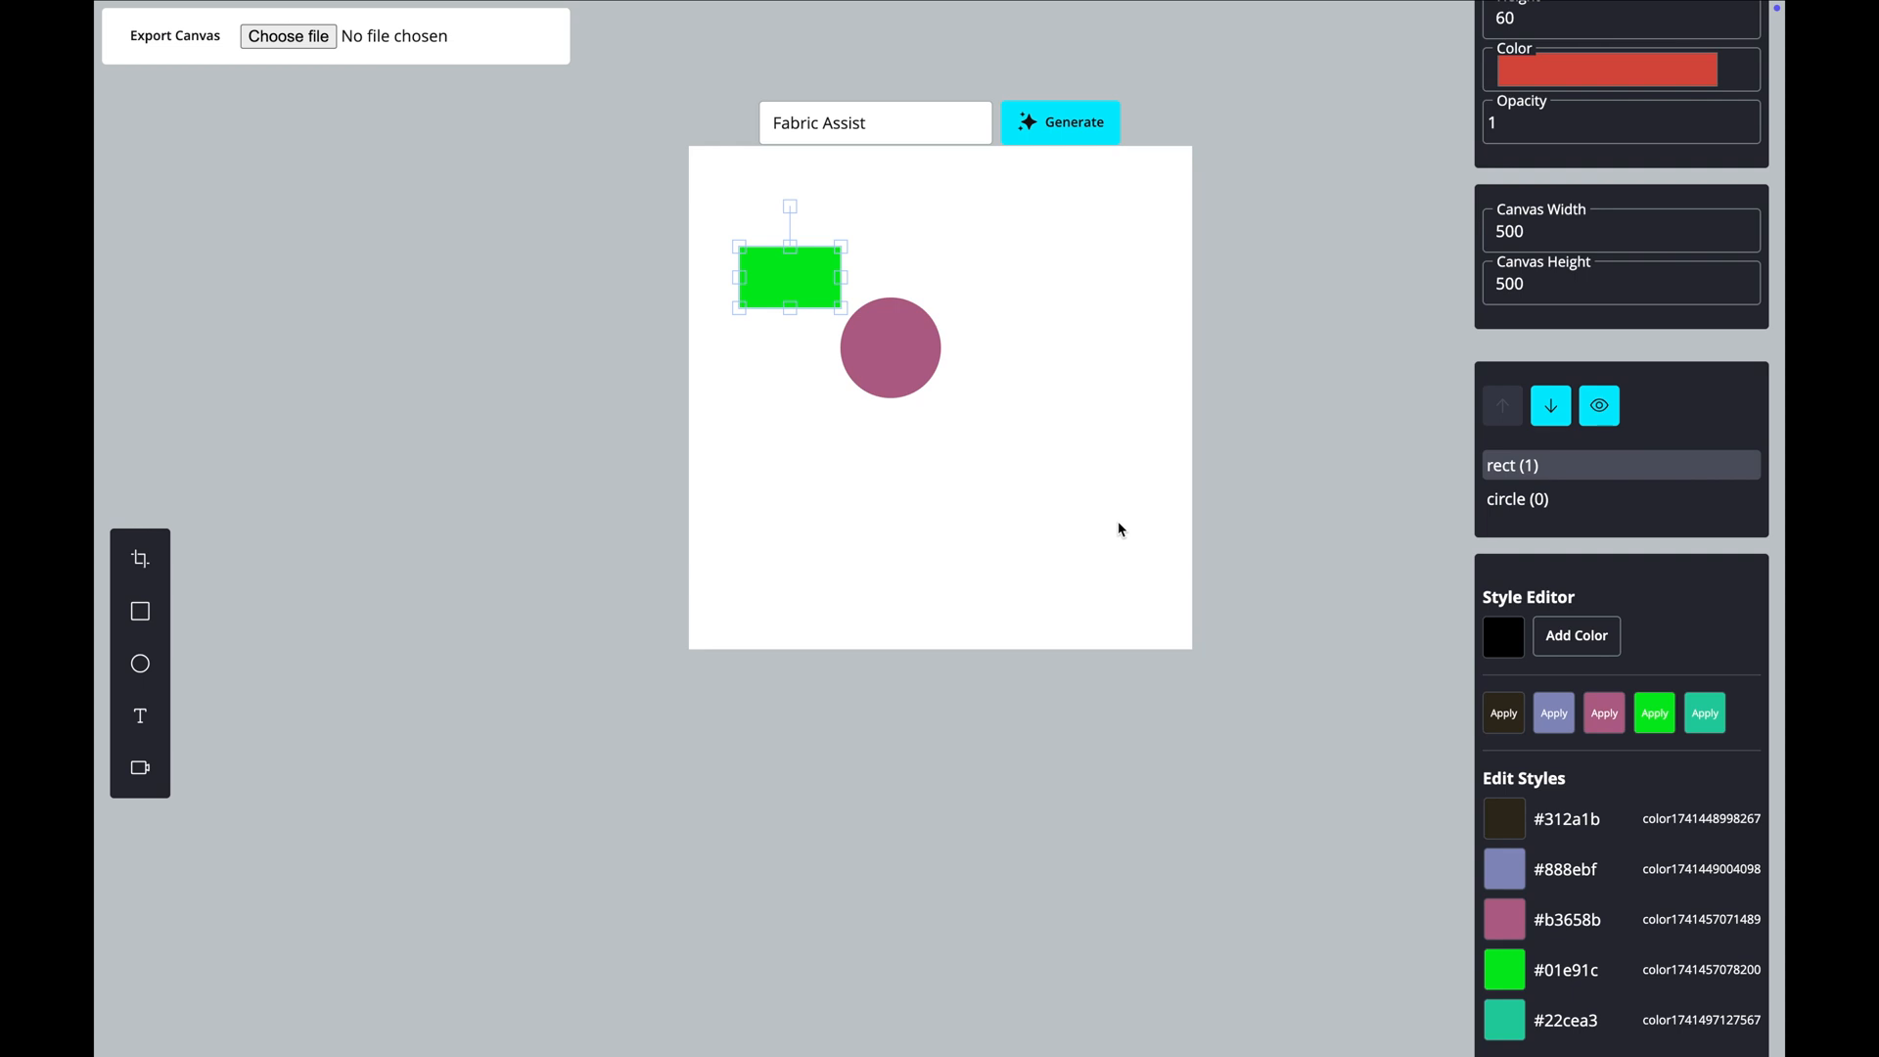
{"action": "mouse_move", "coordinate": [581, 223]}
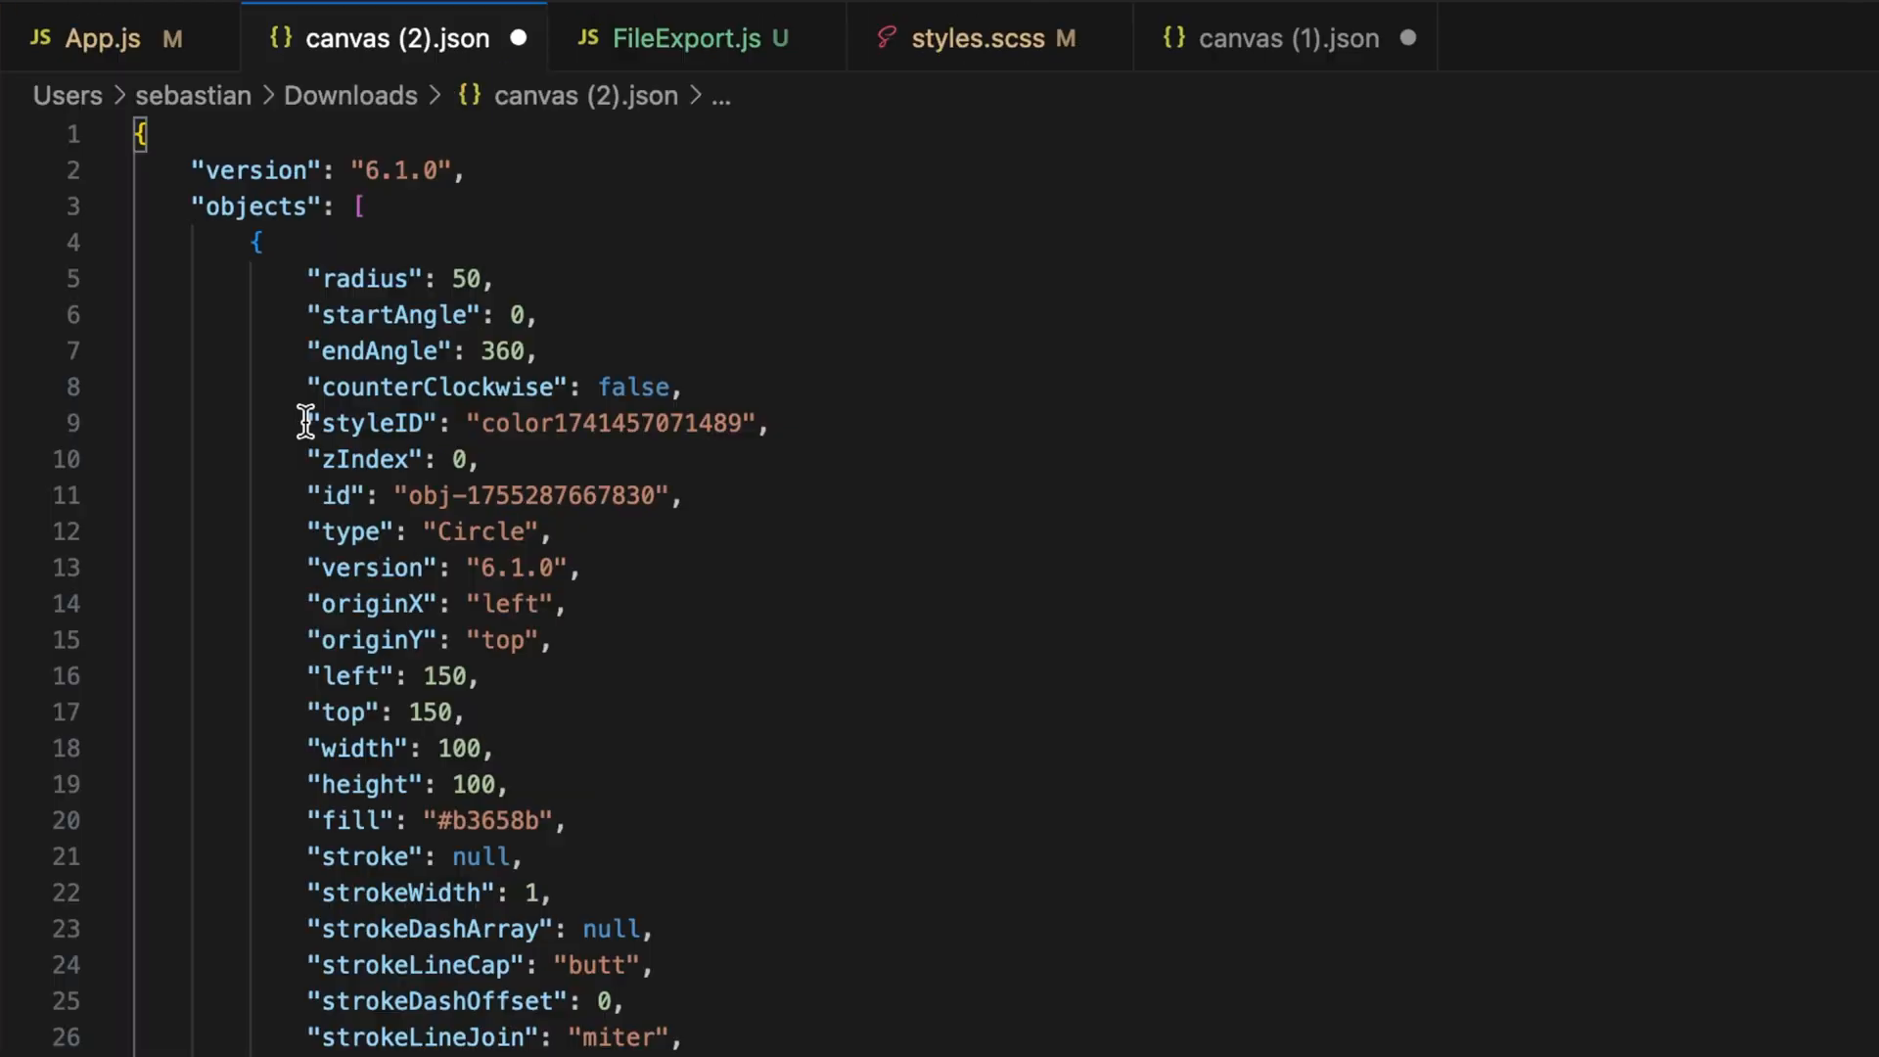
- Check the circle's styleID, zIndex and id lines in the exported canvas (2).json
{"action": "triple_click", "coordinate": [540, 423]}
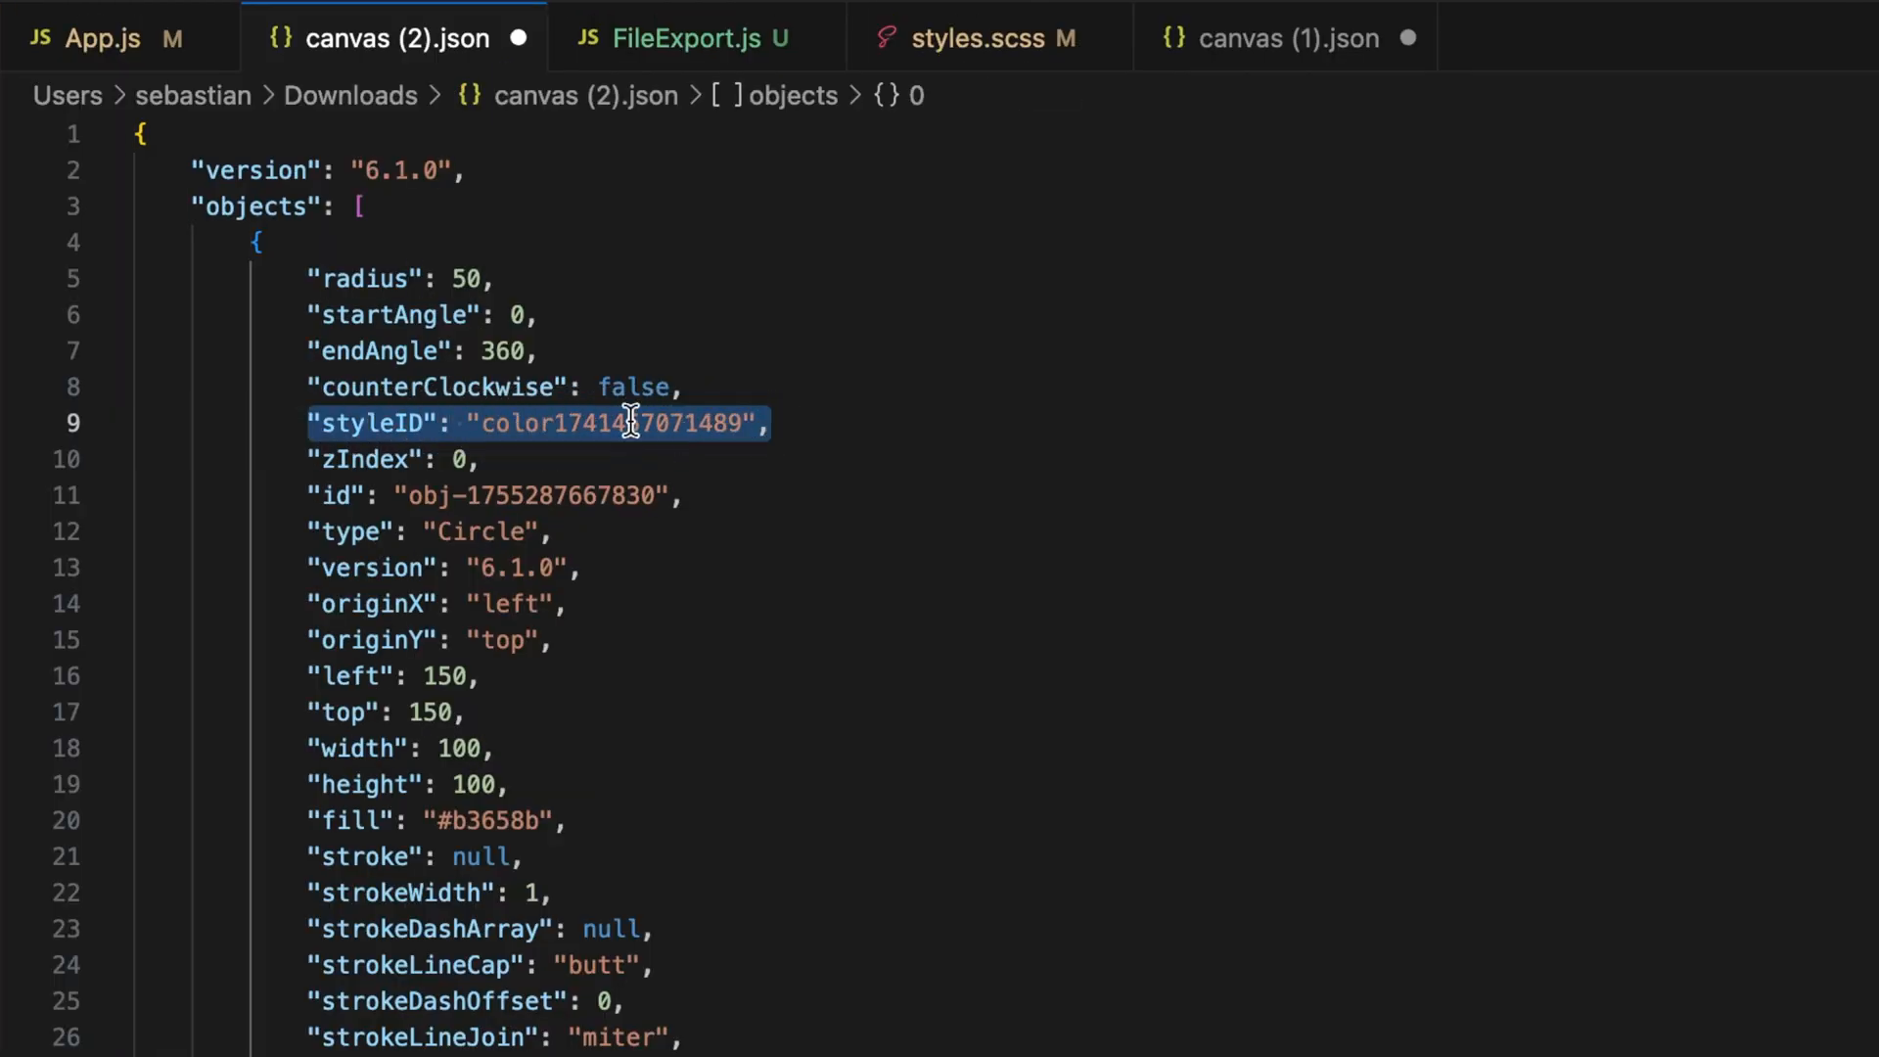
{"action": "left_click", "coordinate": [349, 458]}
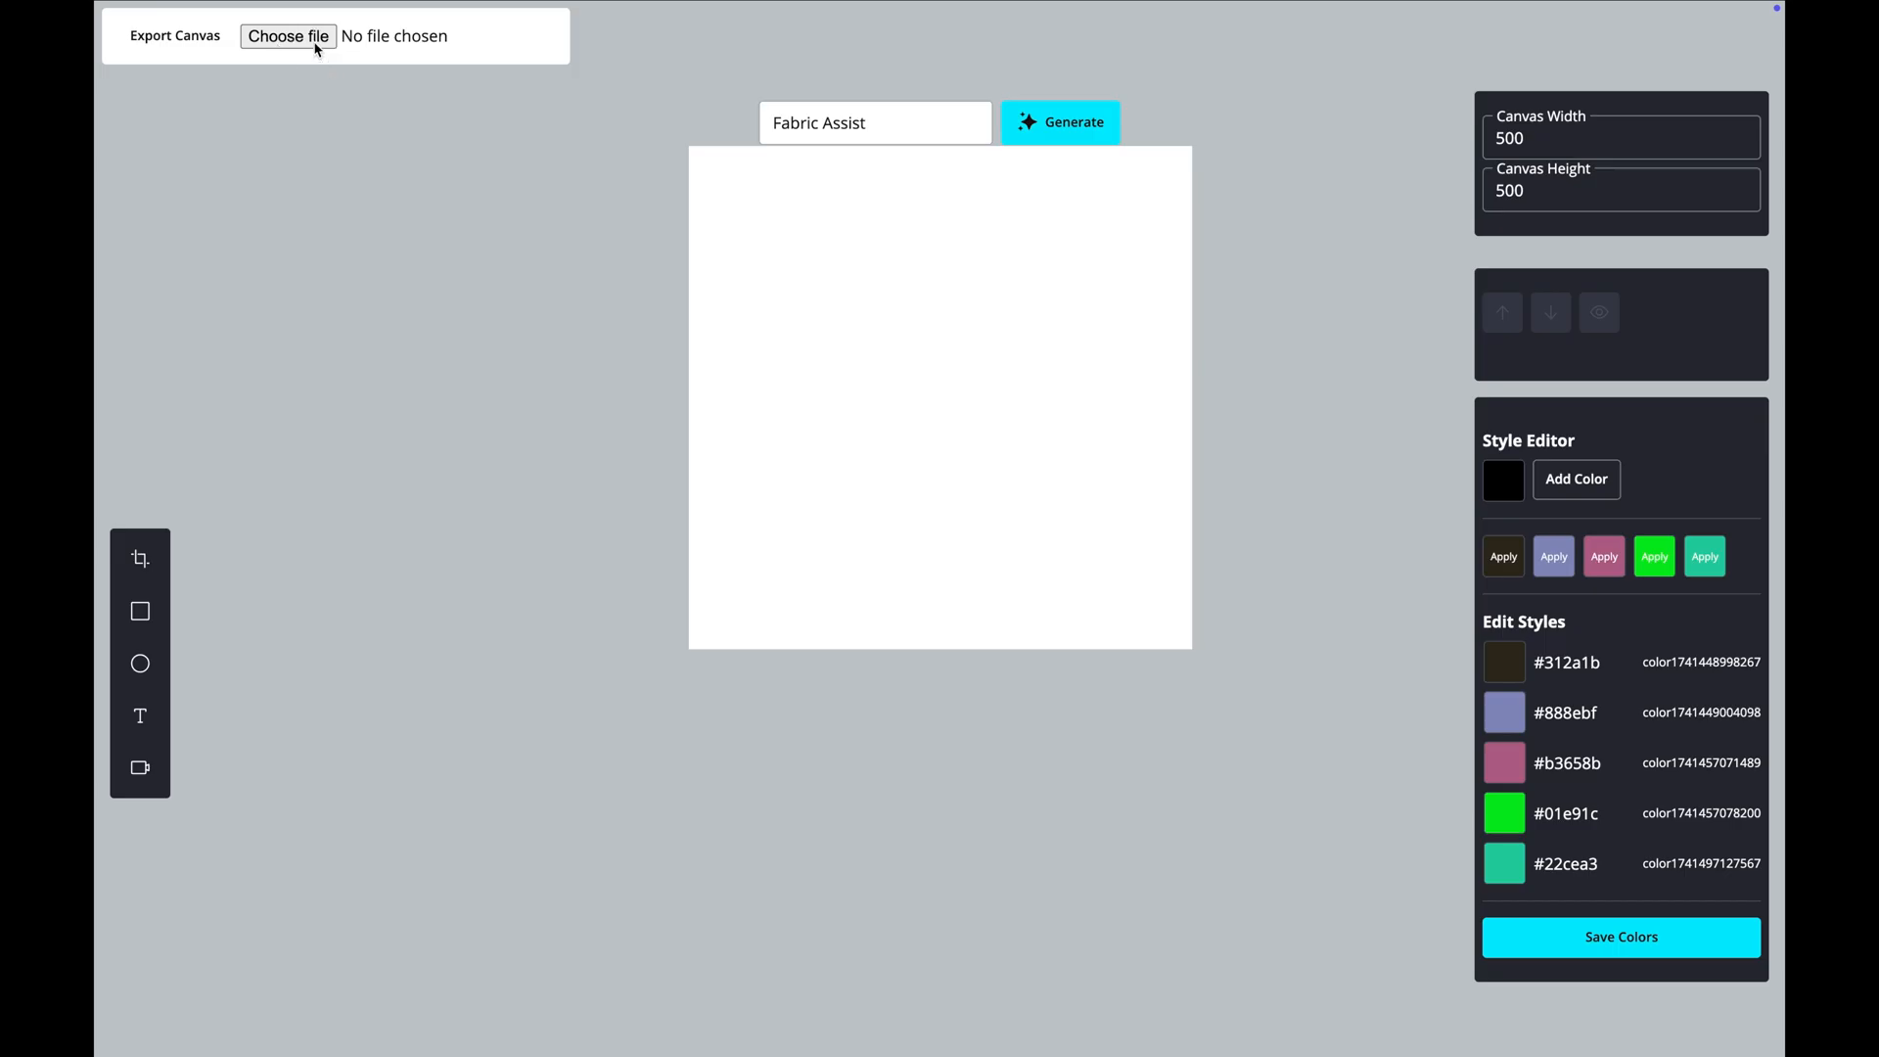
{"action": "mouse_move", "coordinate": [375, 37]}
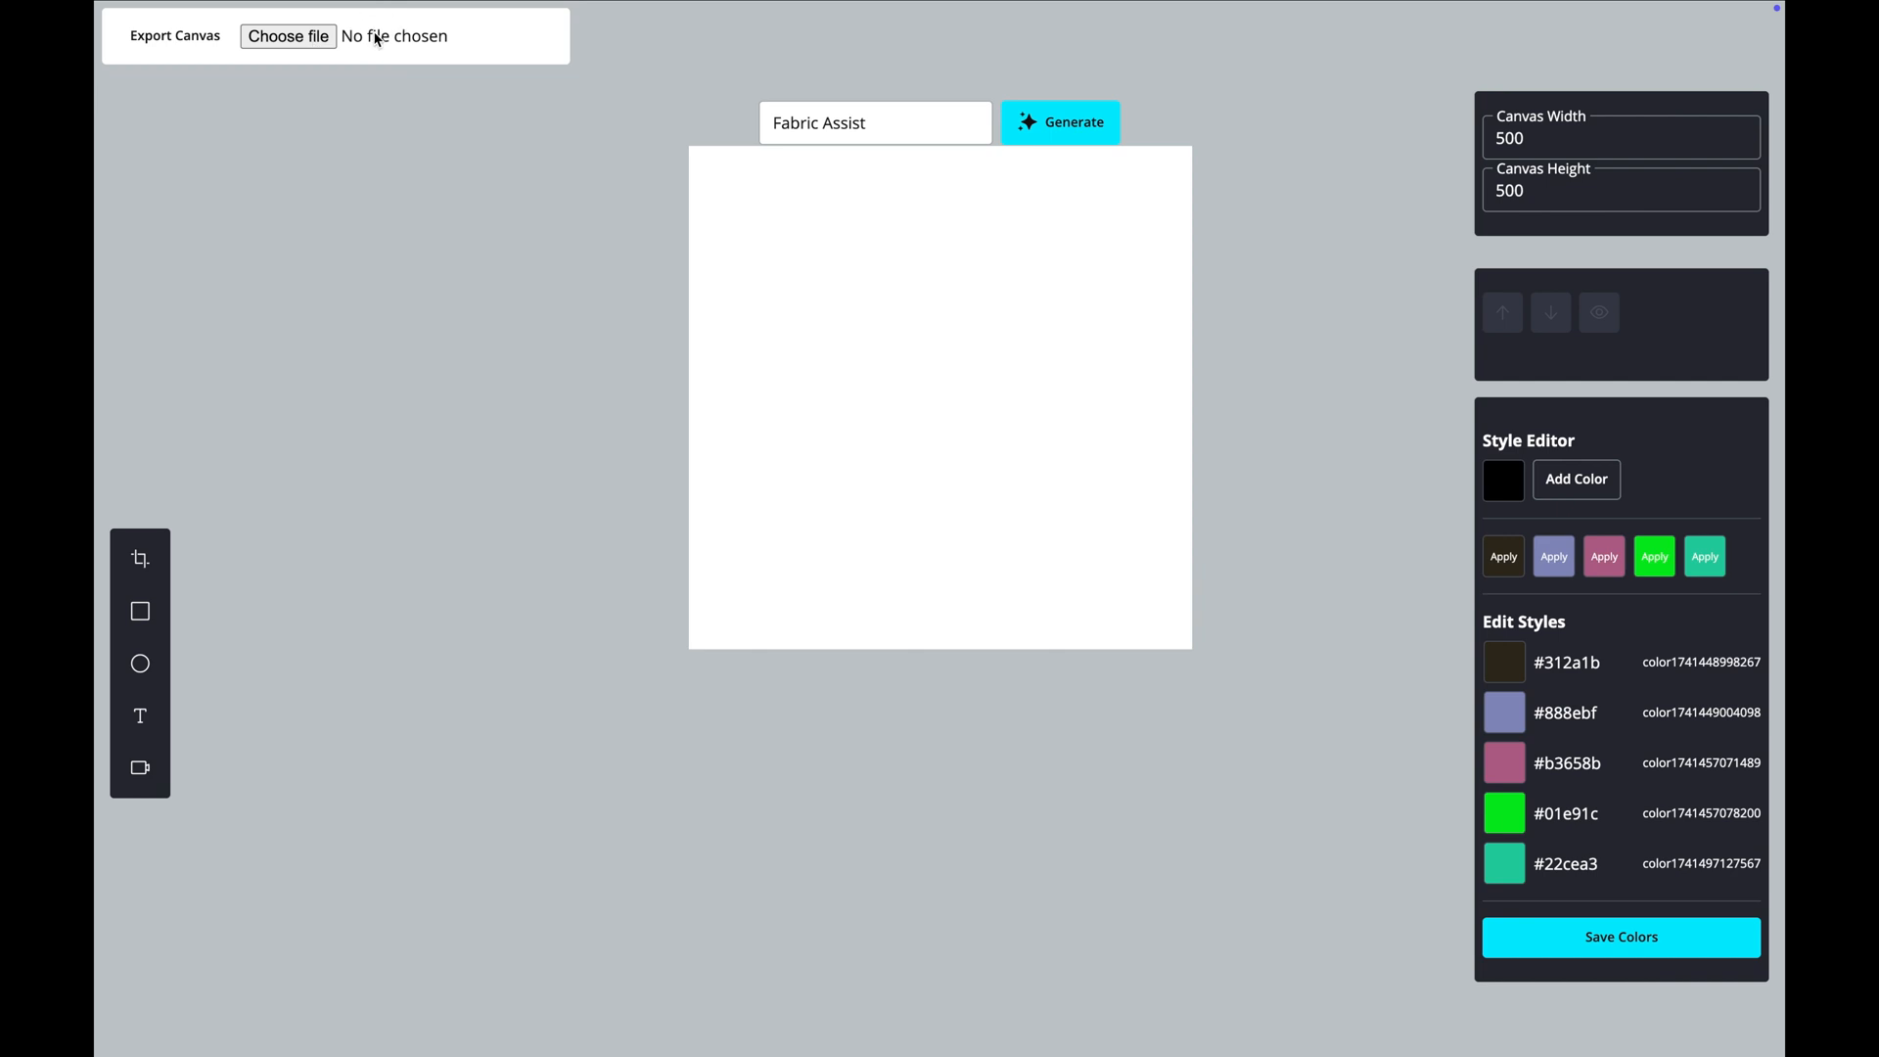
- Restore canvas (2).json, edit the #b3658b swatch to a new colour and save the style colours
{"action": "left_click", "coordinate": [288, 35]}
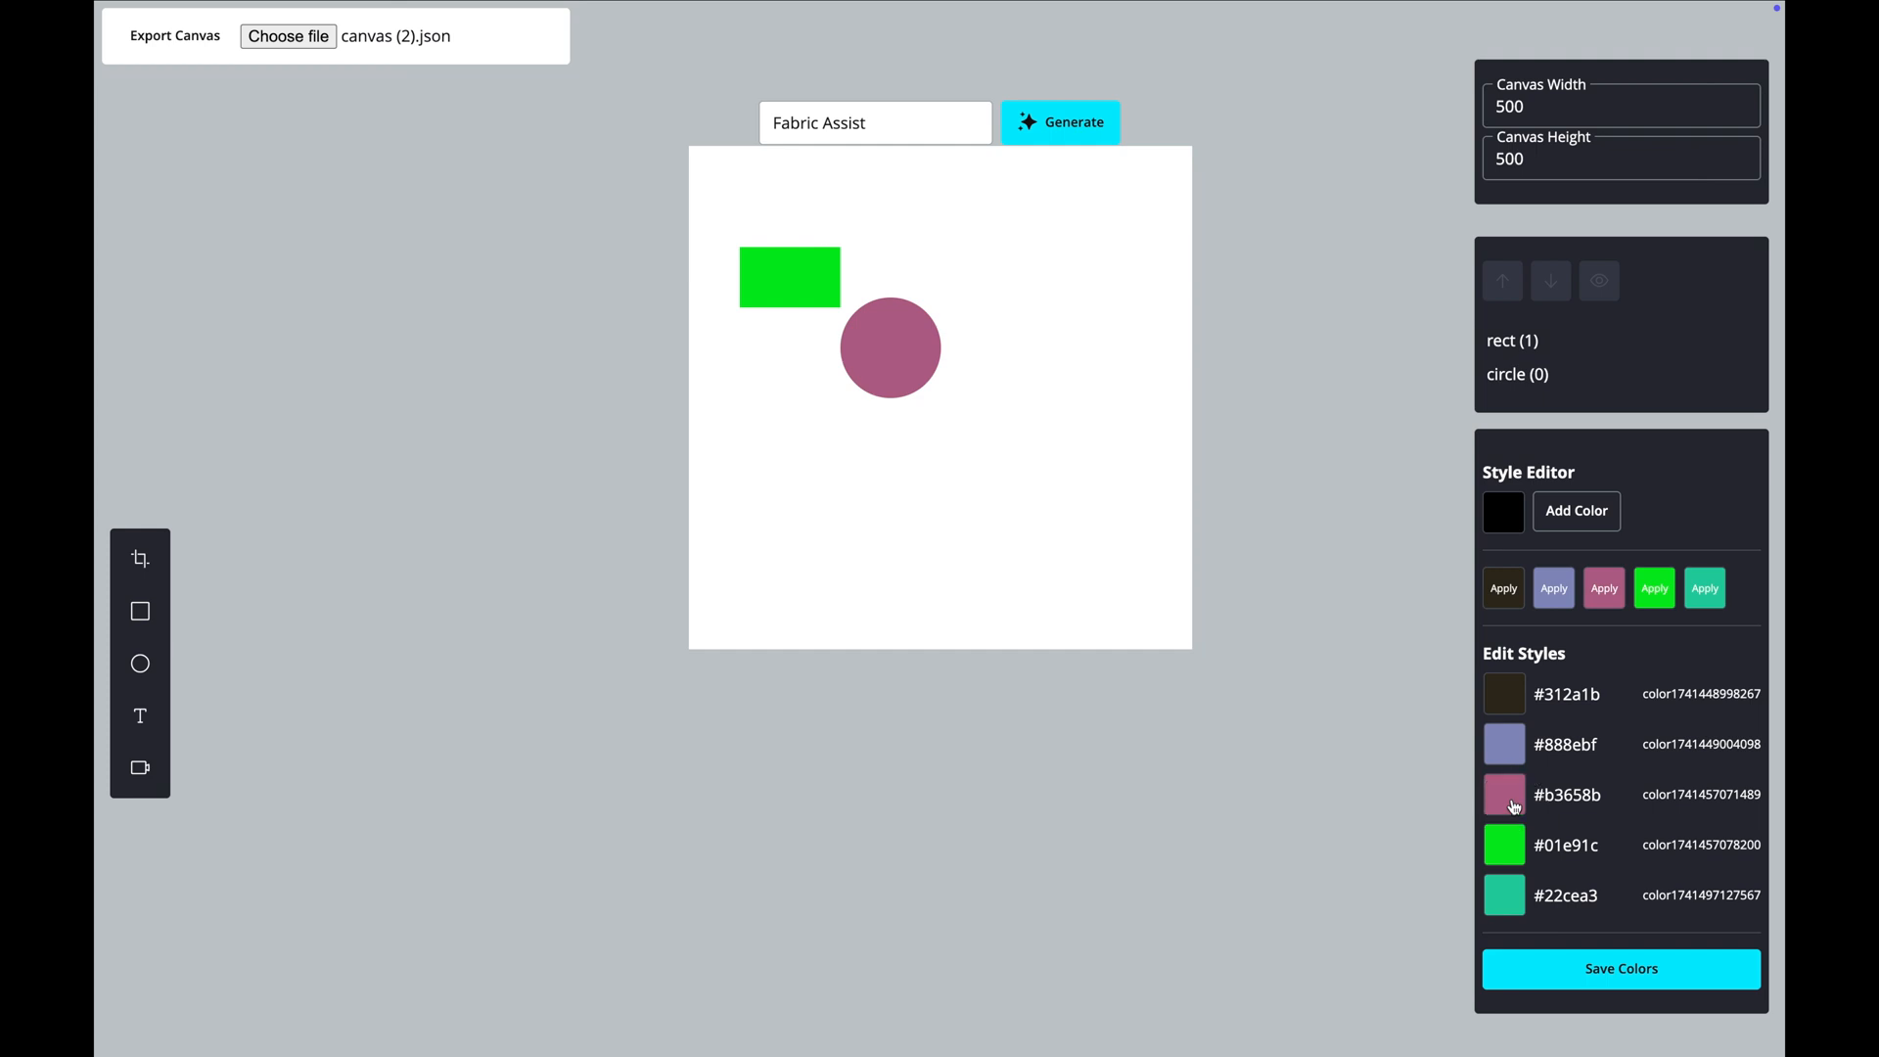
{"action": "left_click", "coordinate": [1503, 795]}
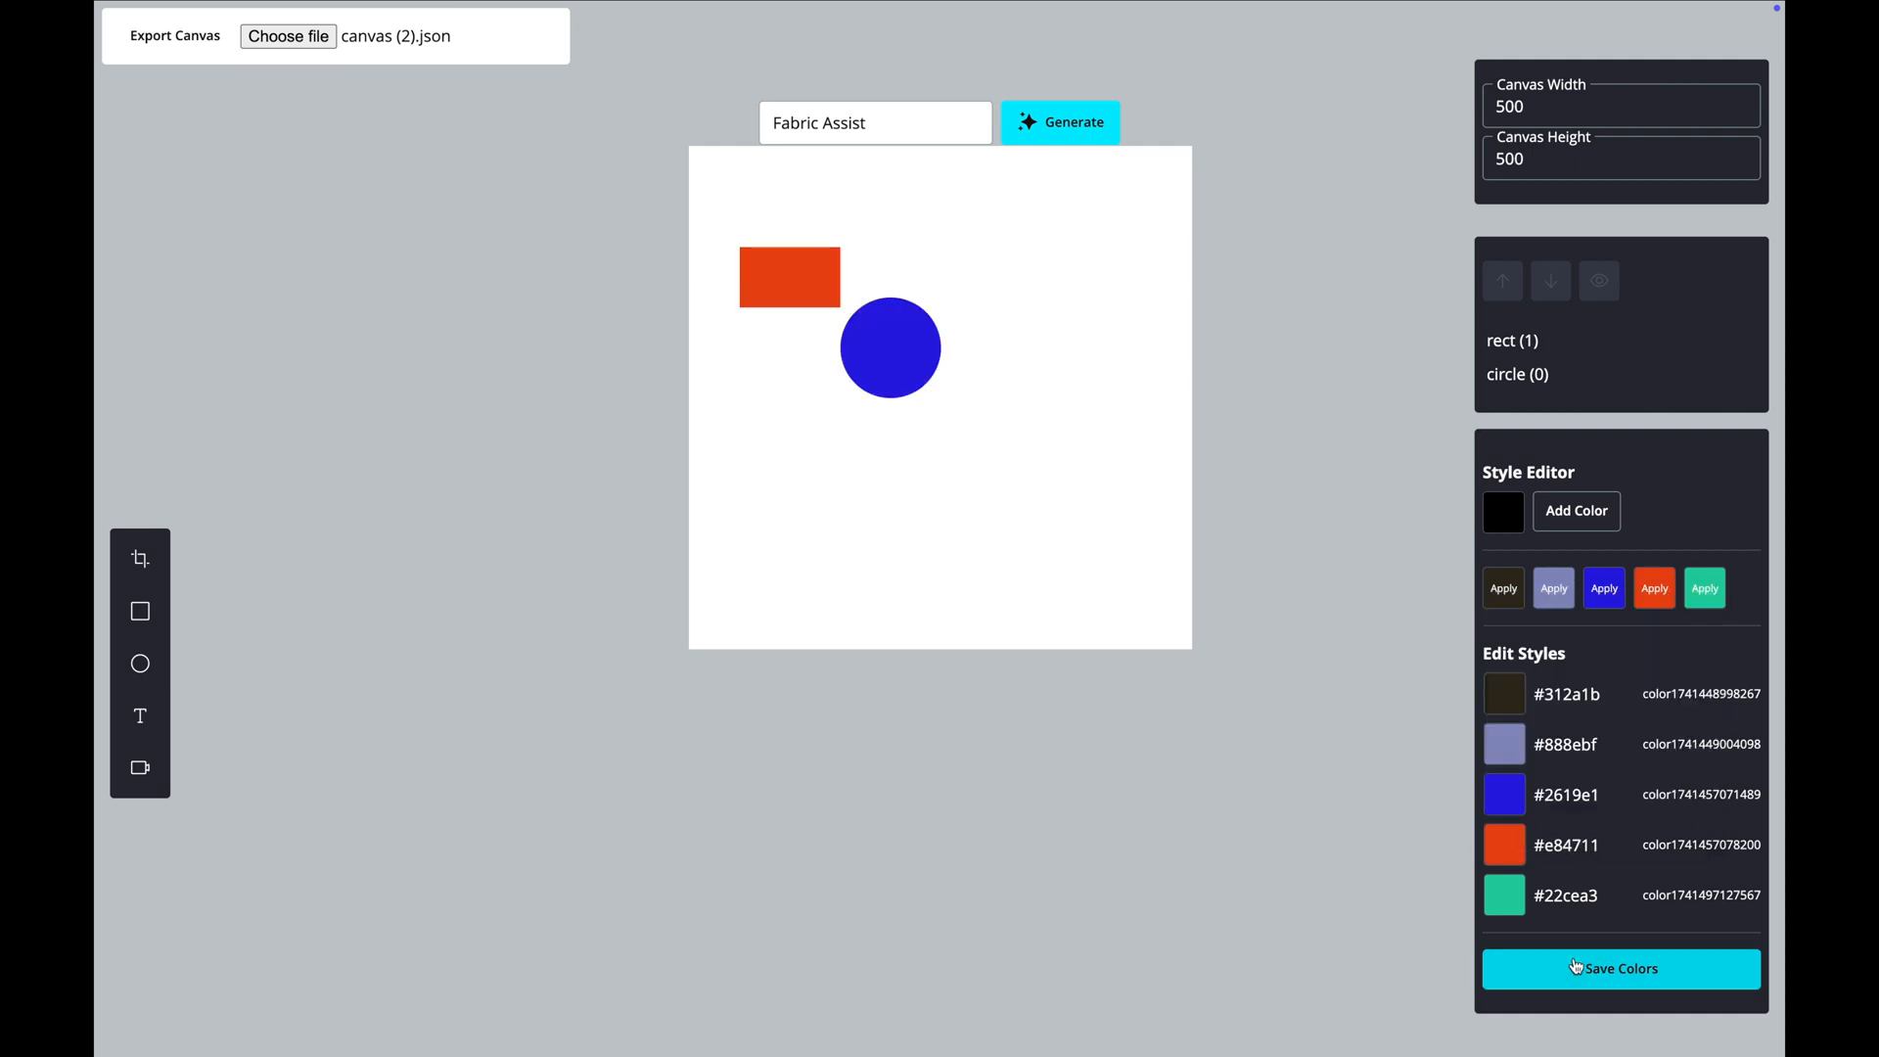
{"action": "left_click", "coordinate": [1503, 795]}
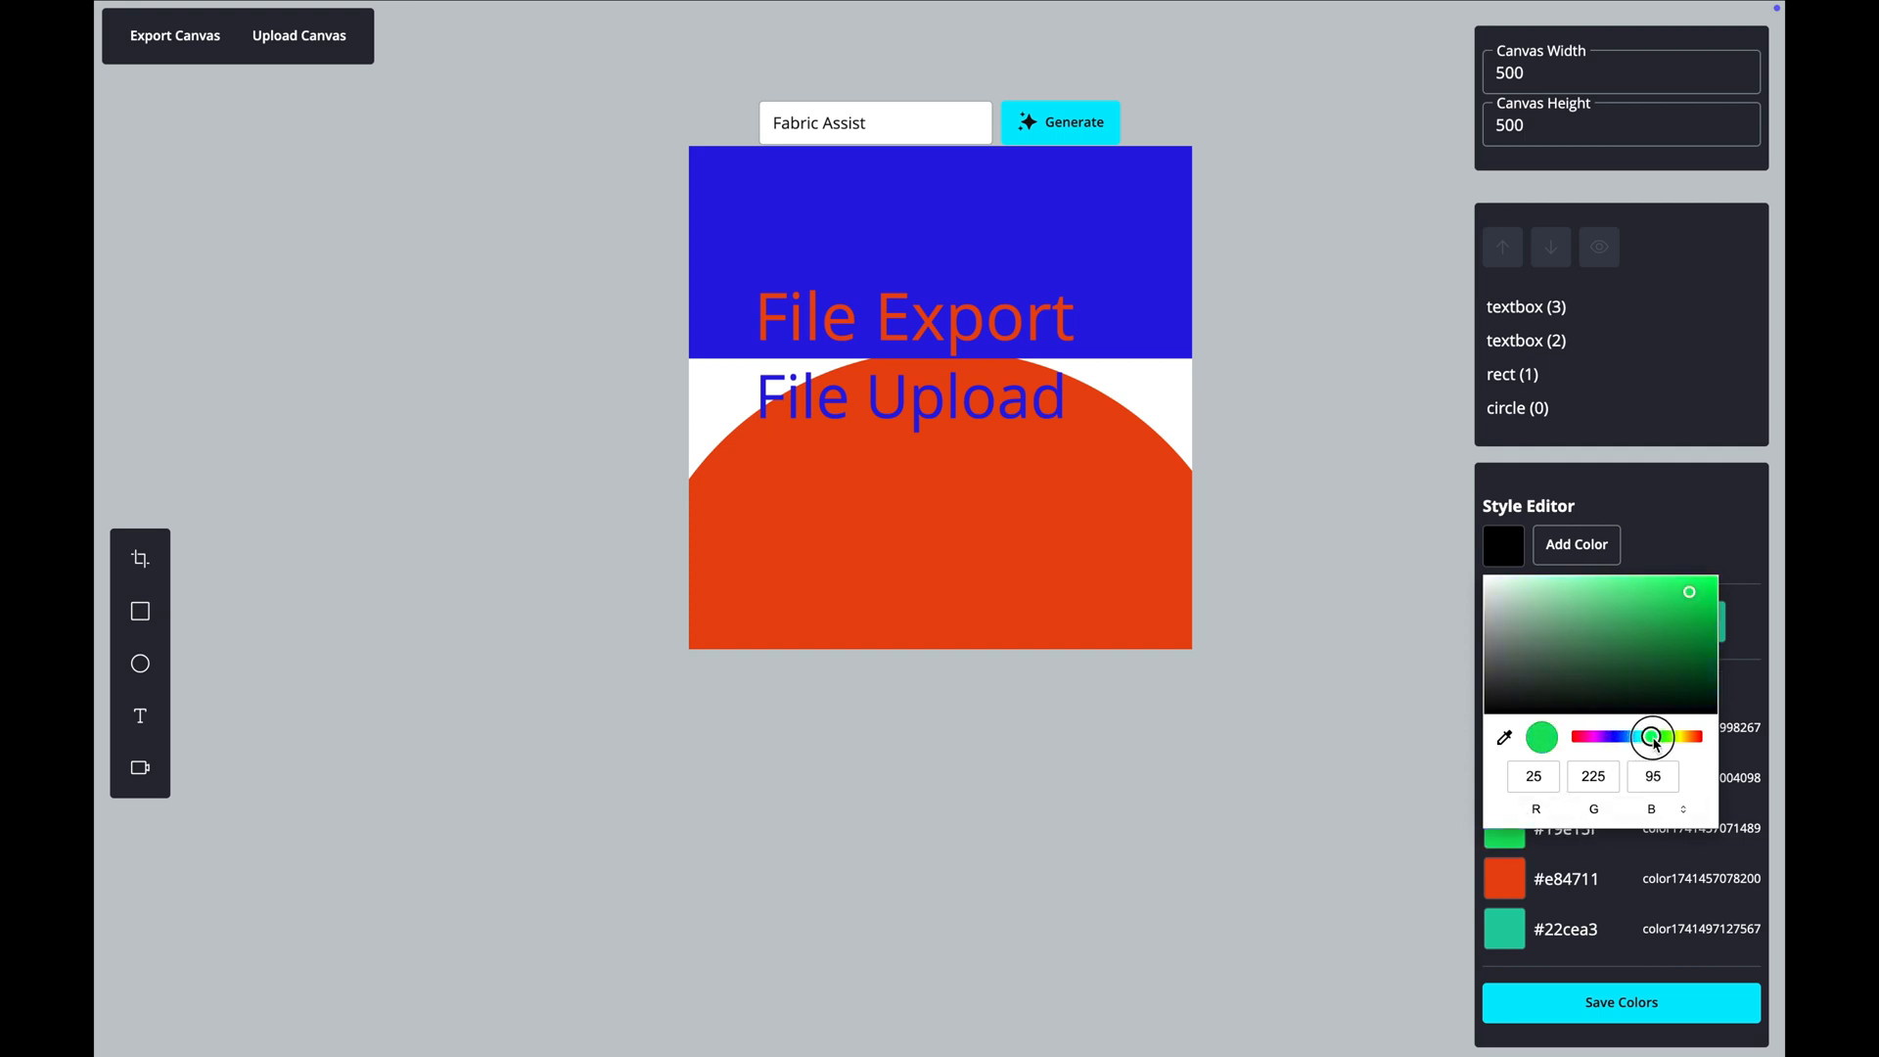
- Shift the third style colour's hue to yellow #e1da19 and start editing the #e84711 swatch
{"action": "left_click_drag", "start_coordinate": [1652, 738], "coordinate": [1681, 738]}
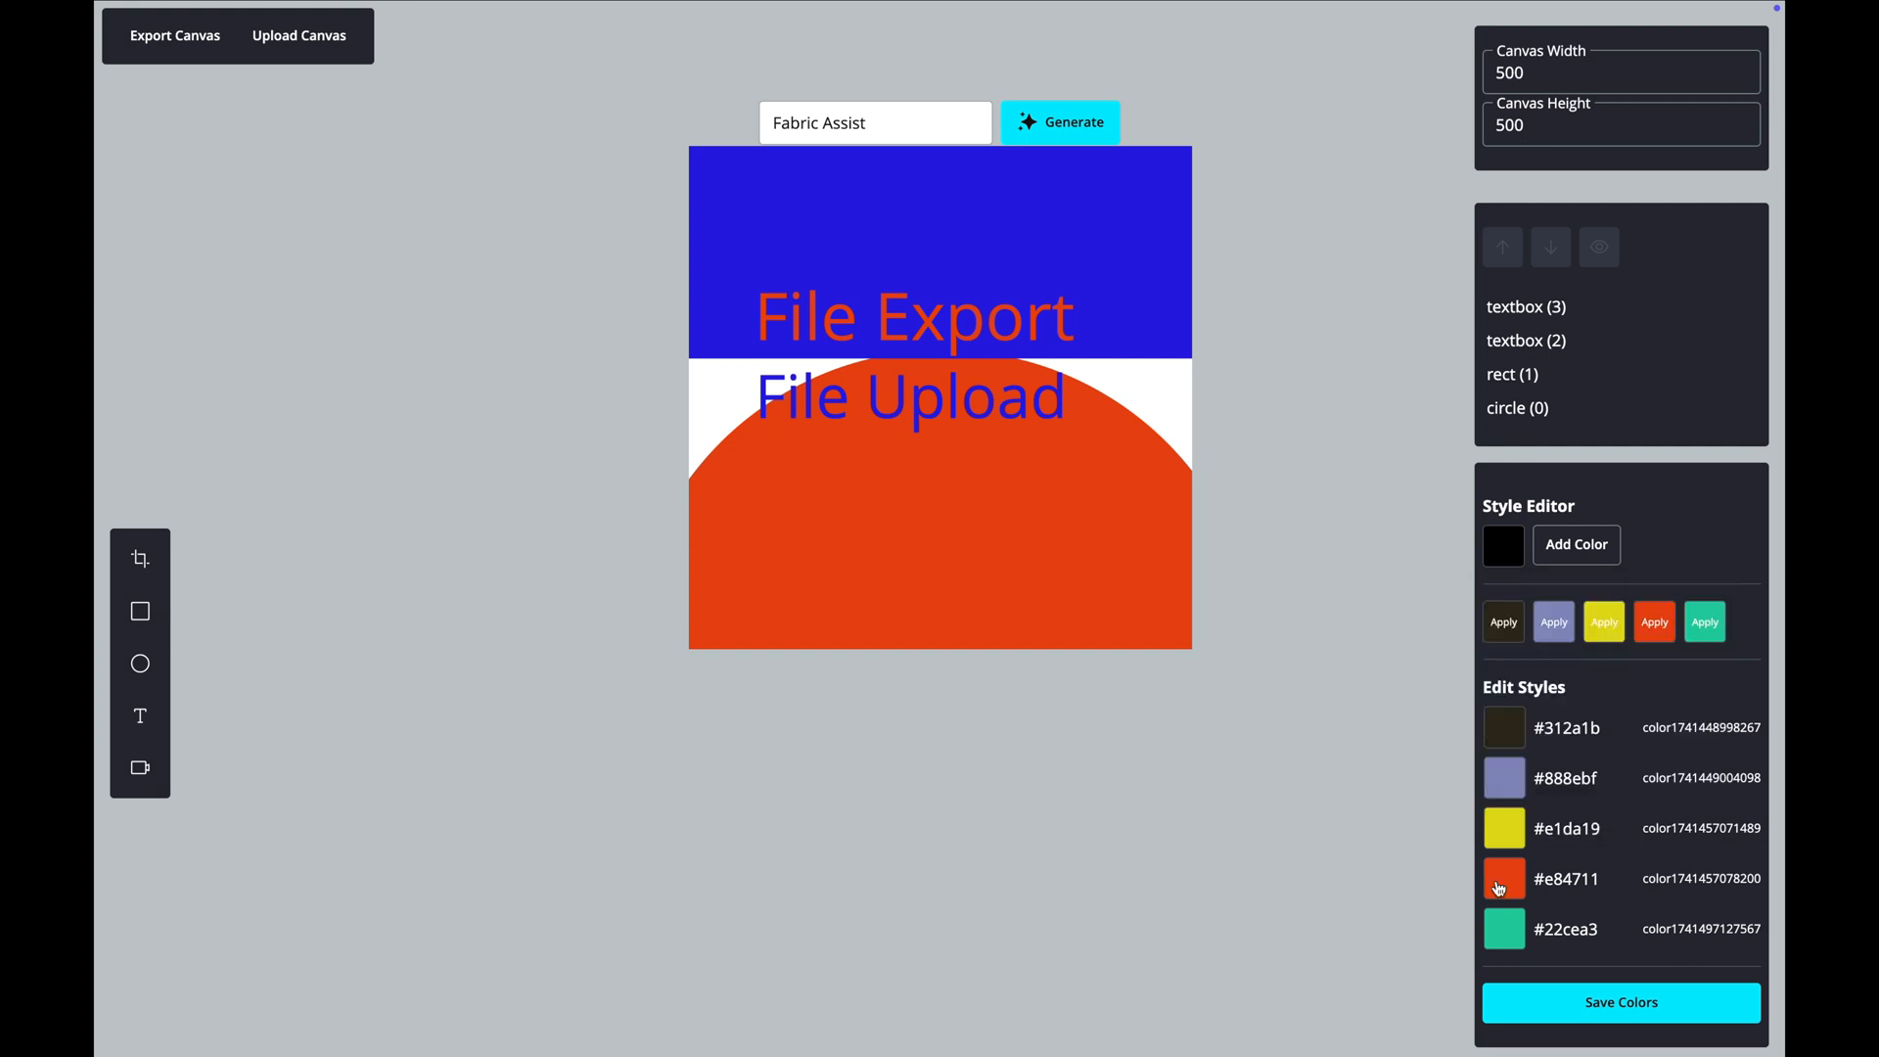
{"action": "left_click", "coordinate": [1503, 879]}
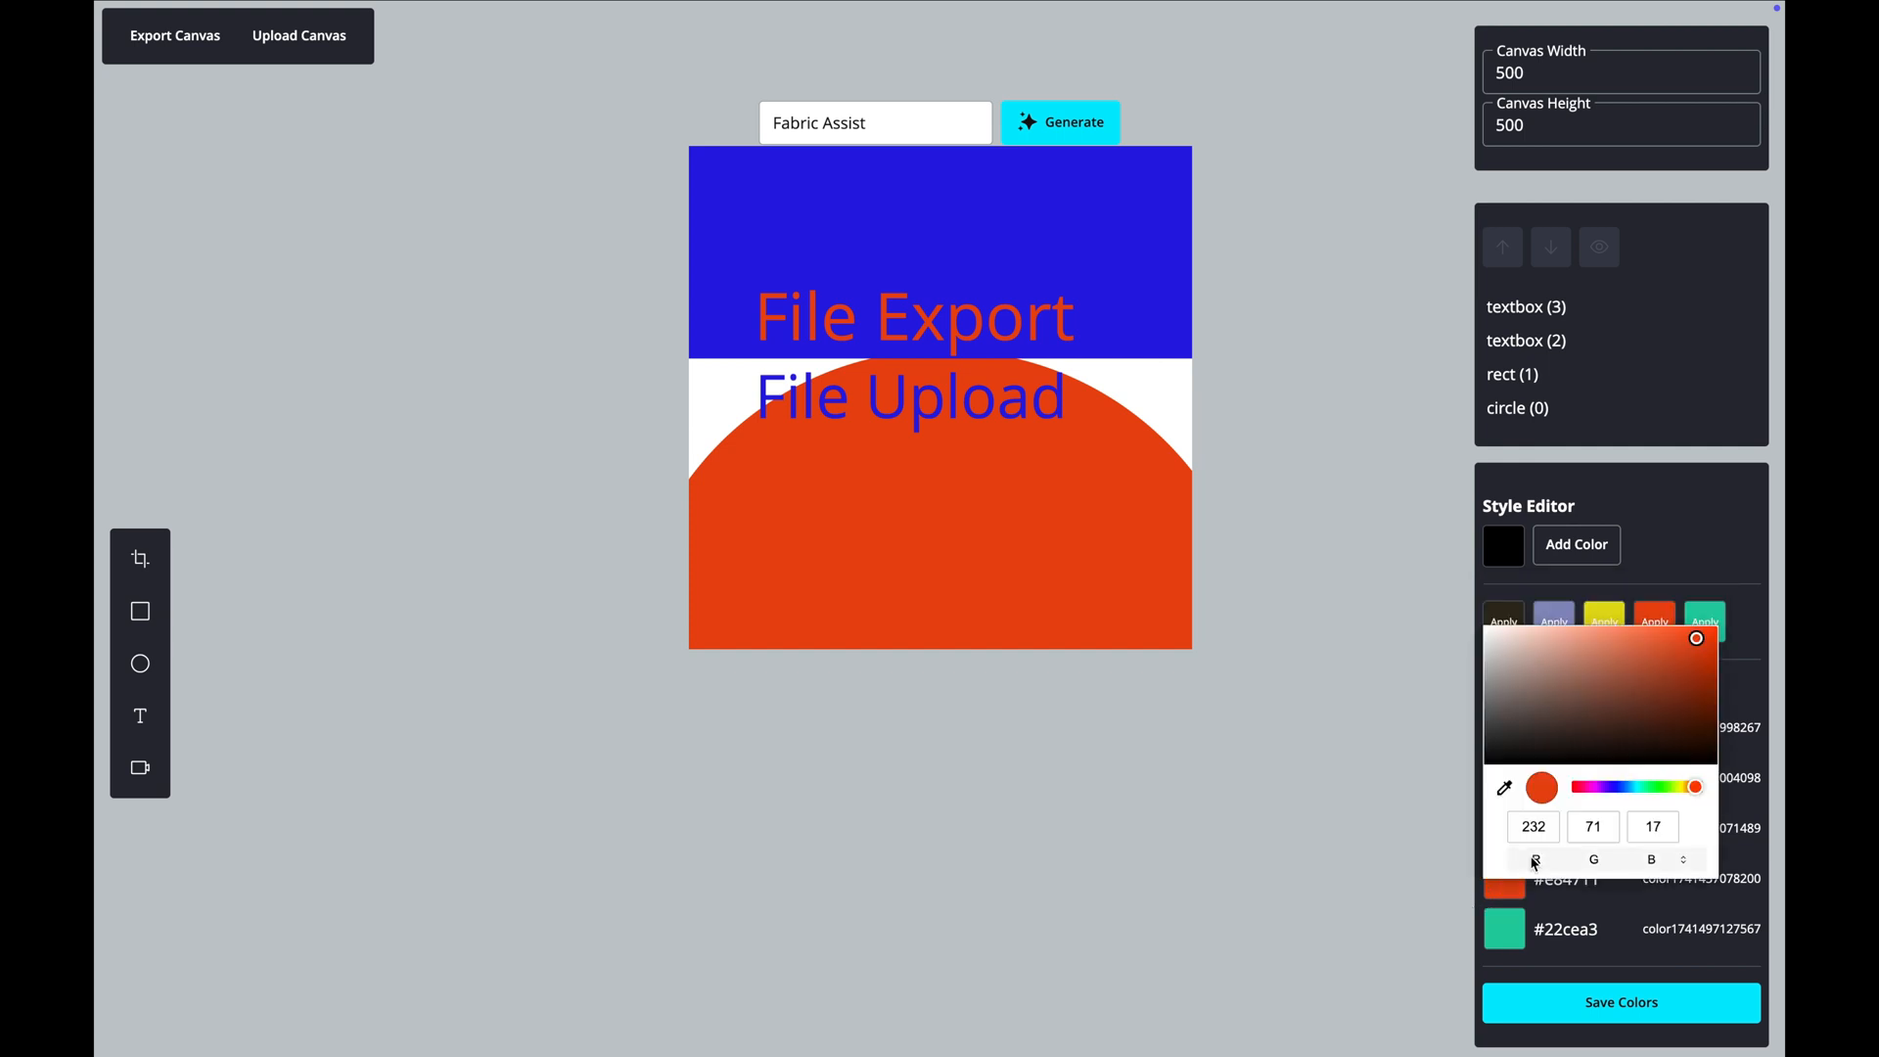